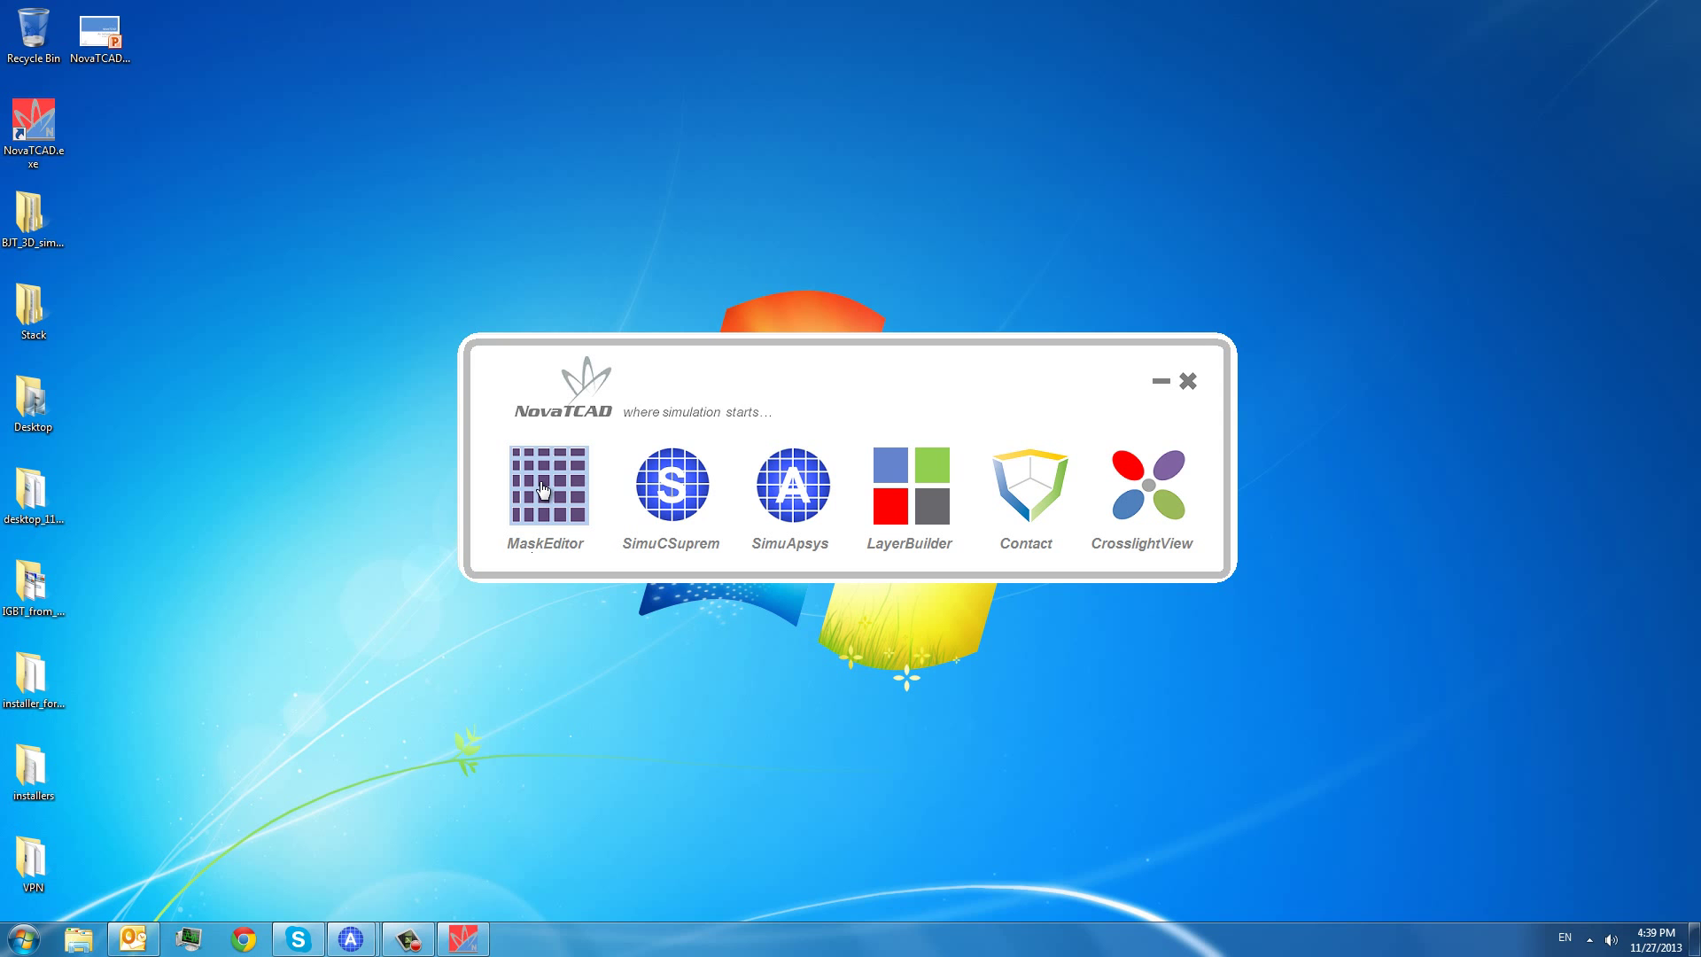
- Launch MaskEditor from the NovaTCAD launcher, opening racetrack.cut with an empty layout grid
click(547, 492)
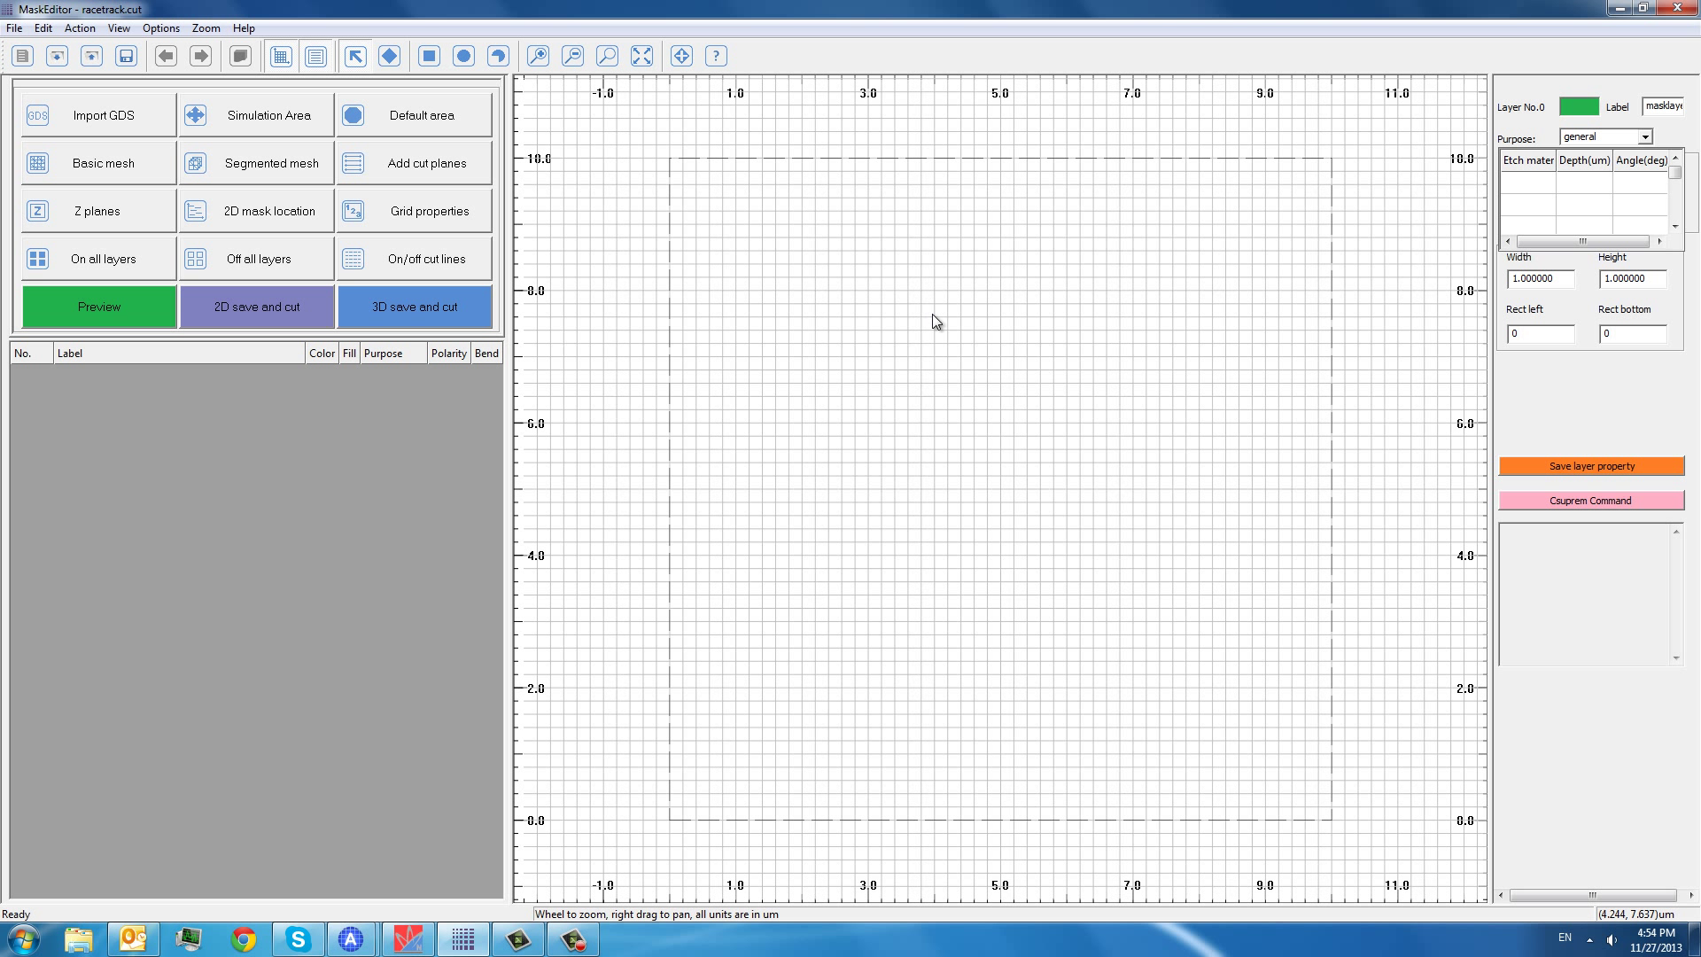
mouse_move(96, 127)
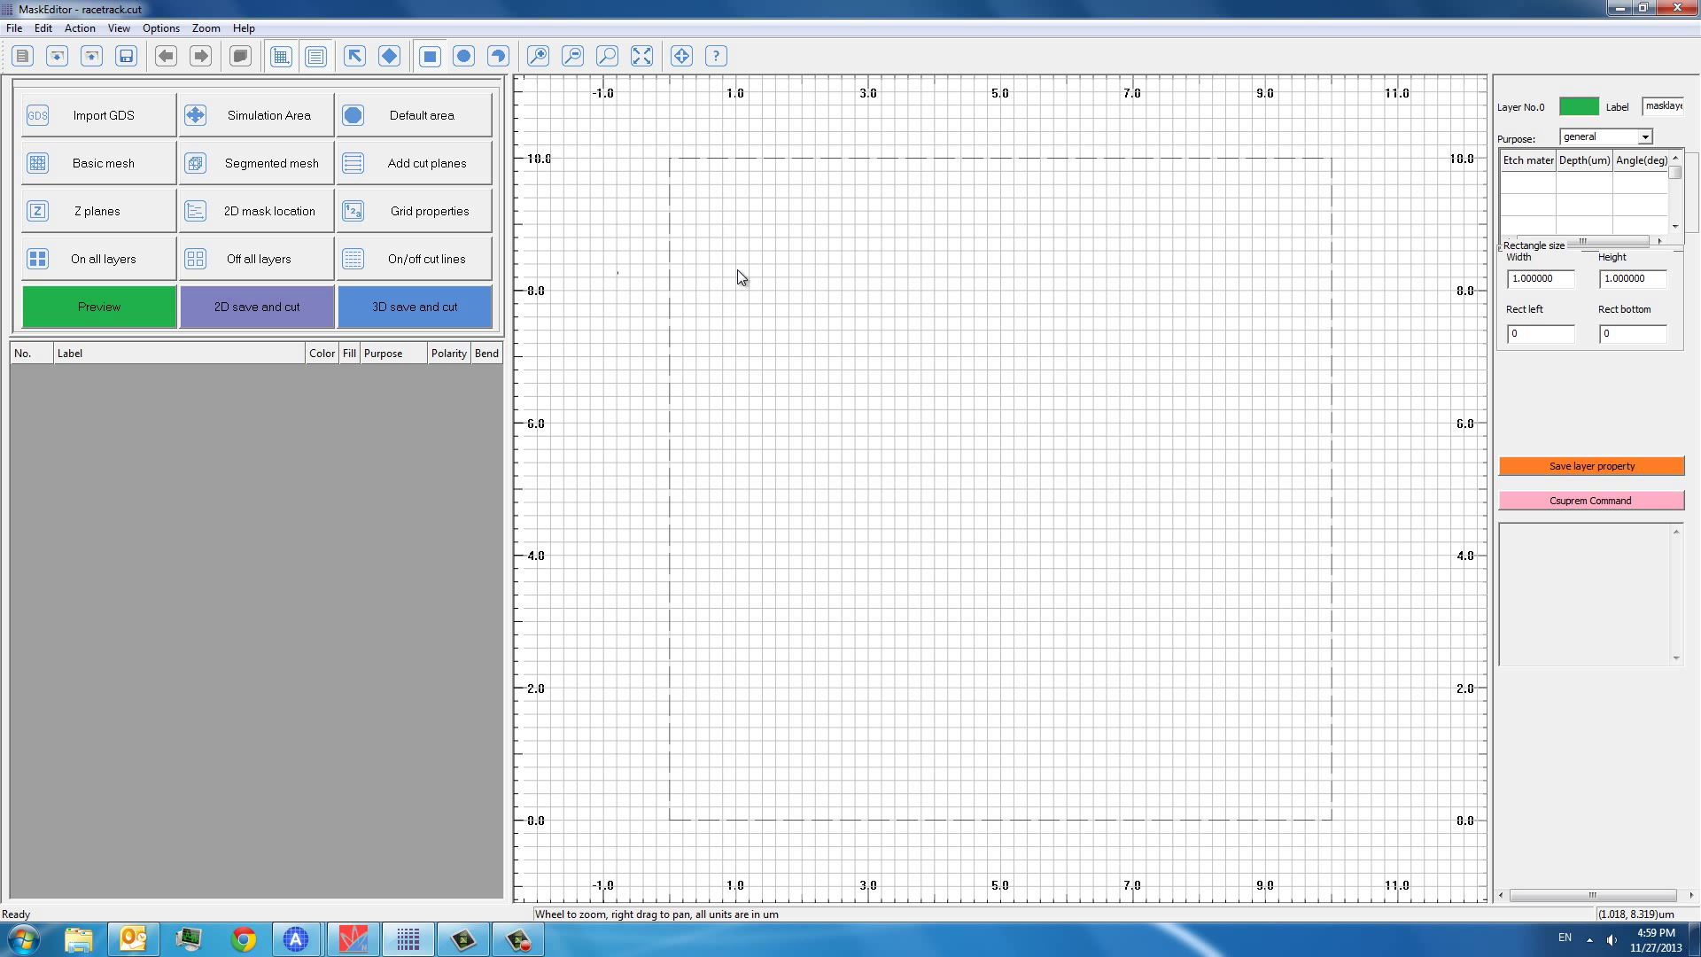
mouse_move(719, 314)
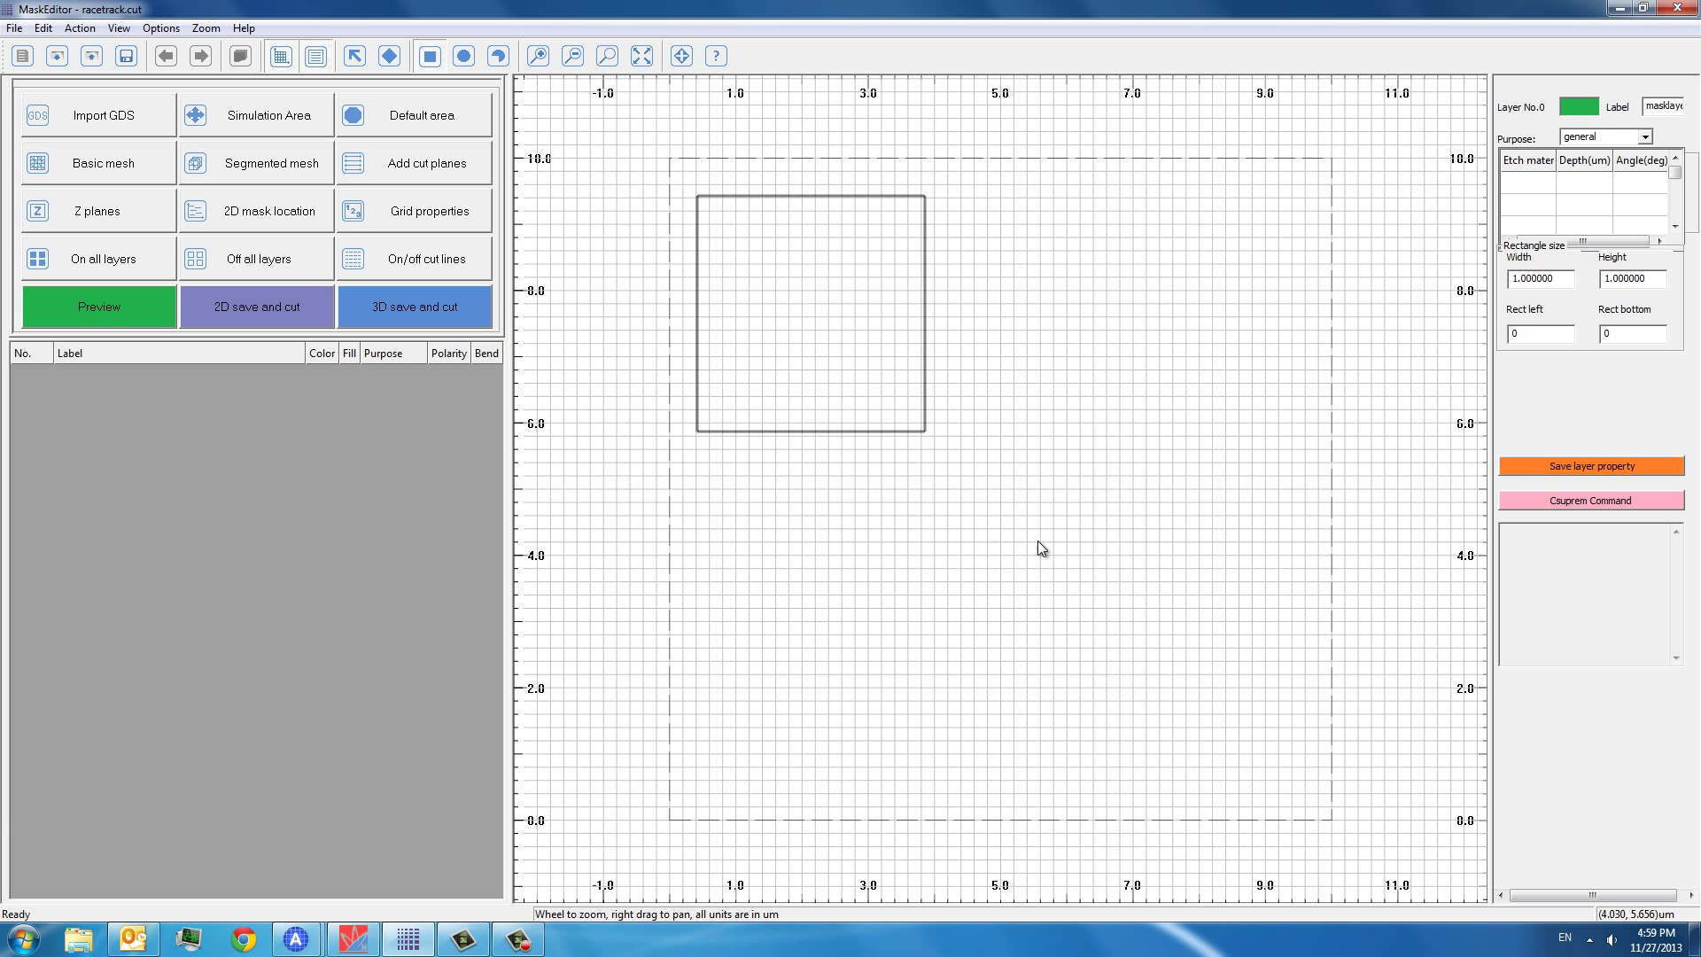
- Make the new rectangle 8 × 8 µm with its left and bottom edges at 0
double_click(812, 313)
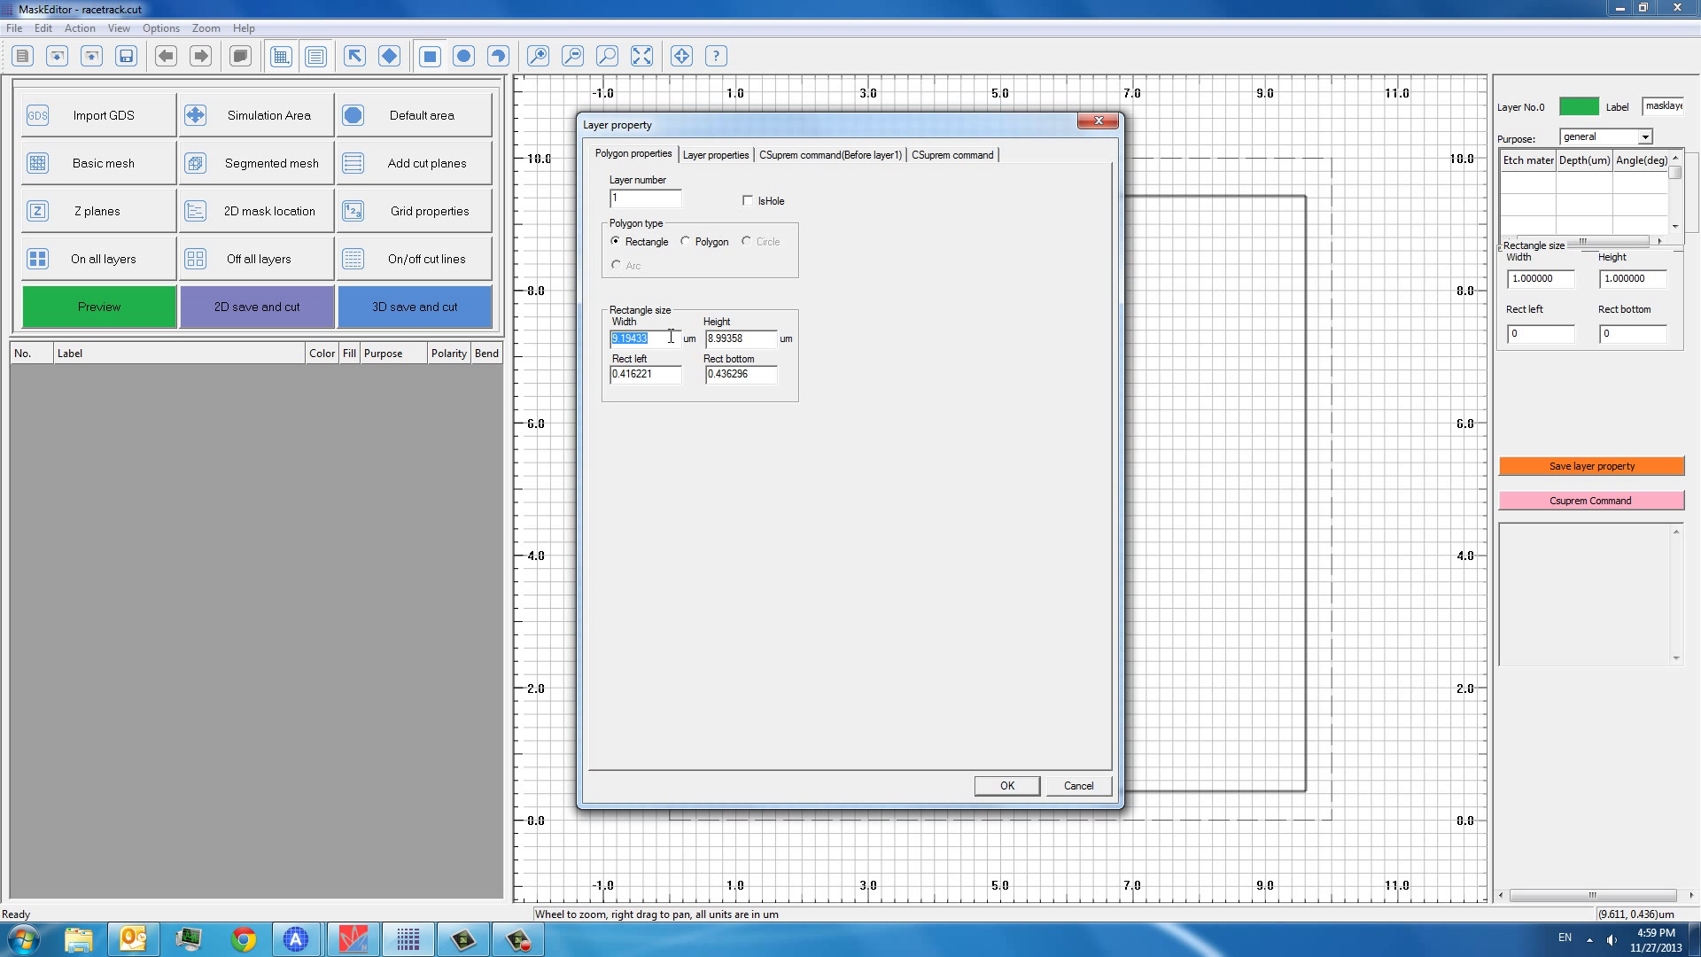
text(8)
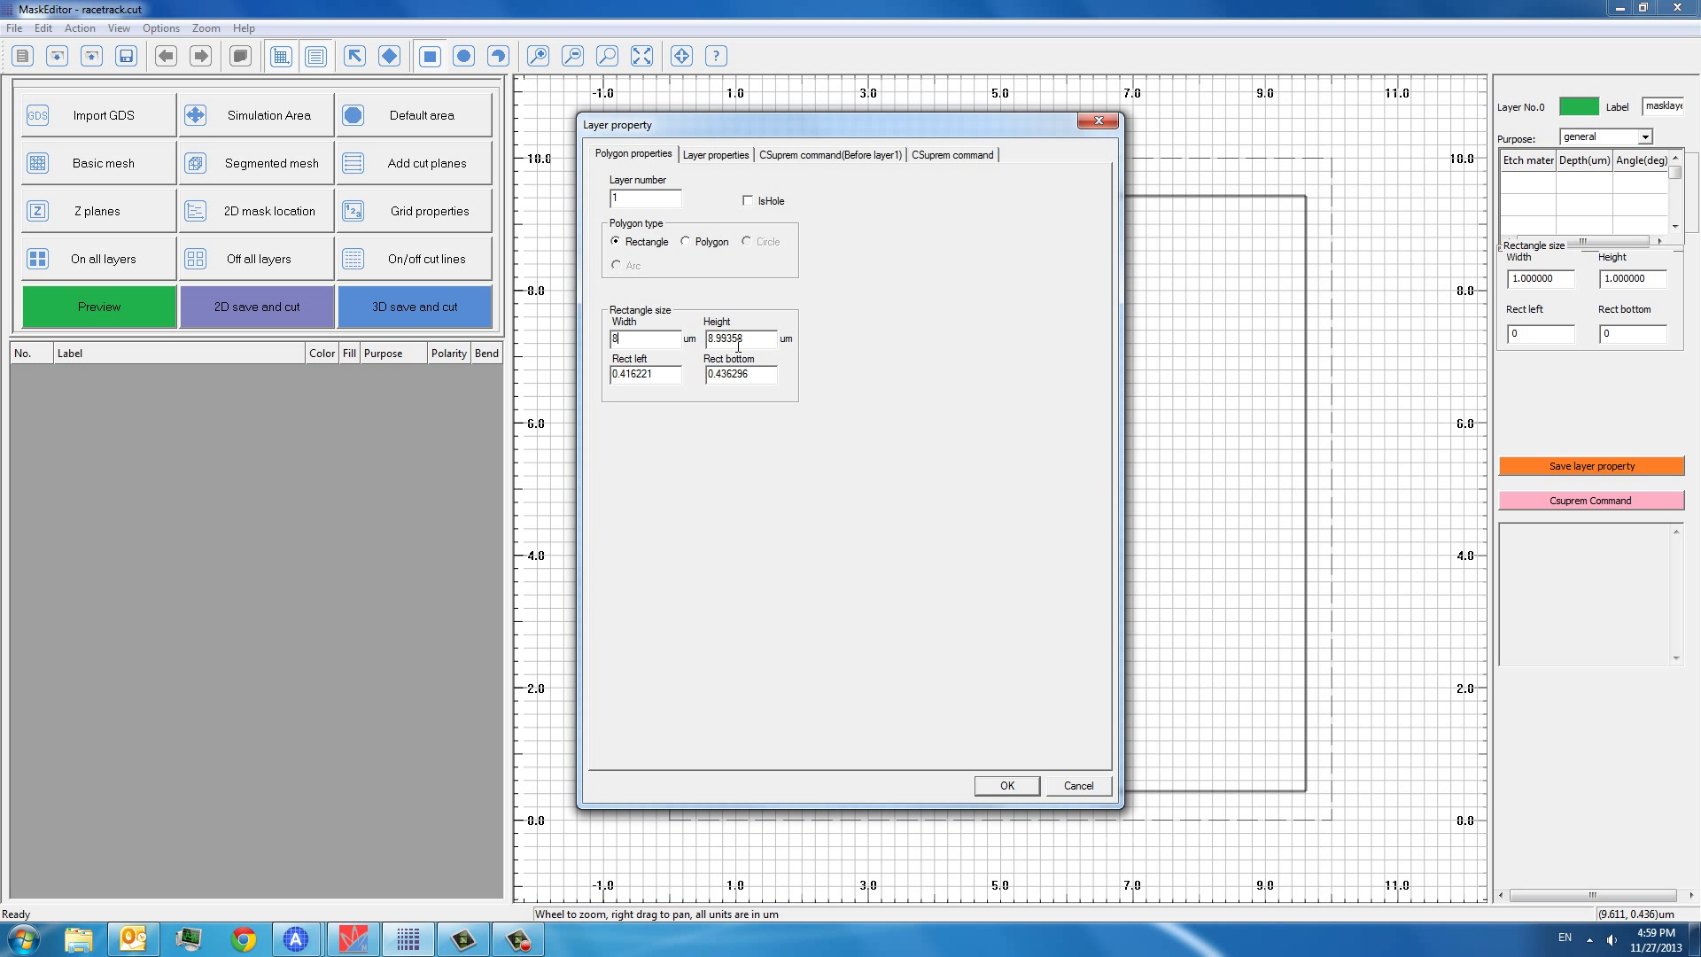
mouse_move(753, 339)
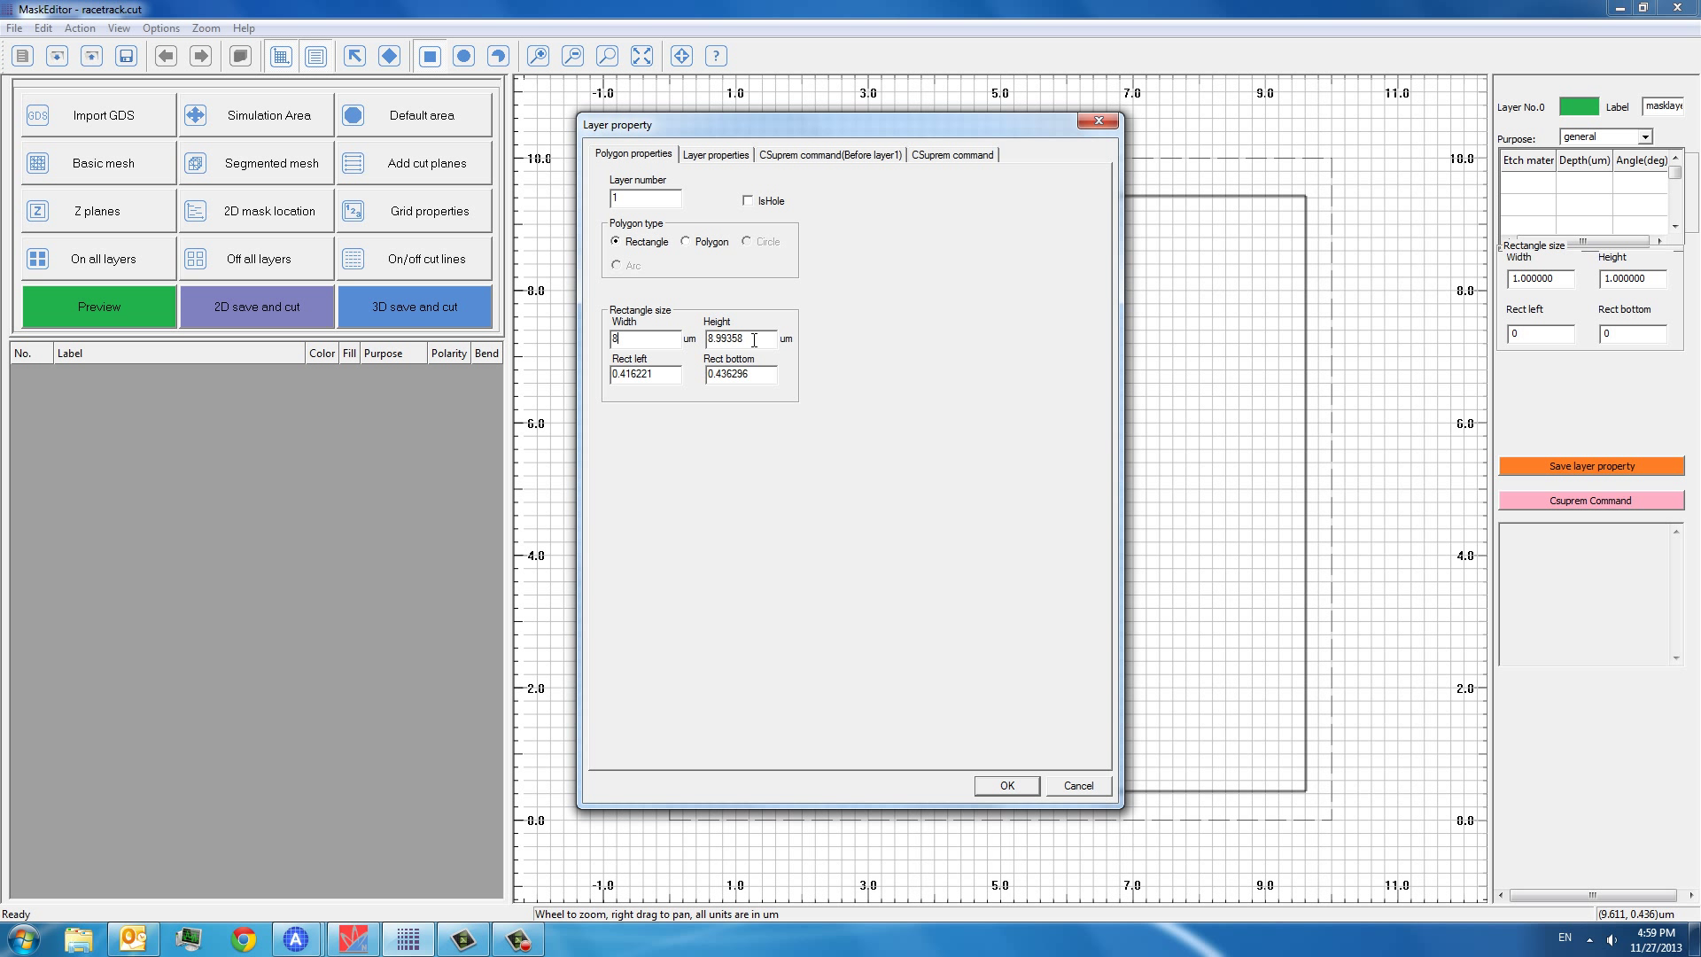
text(8)
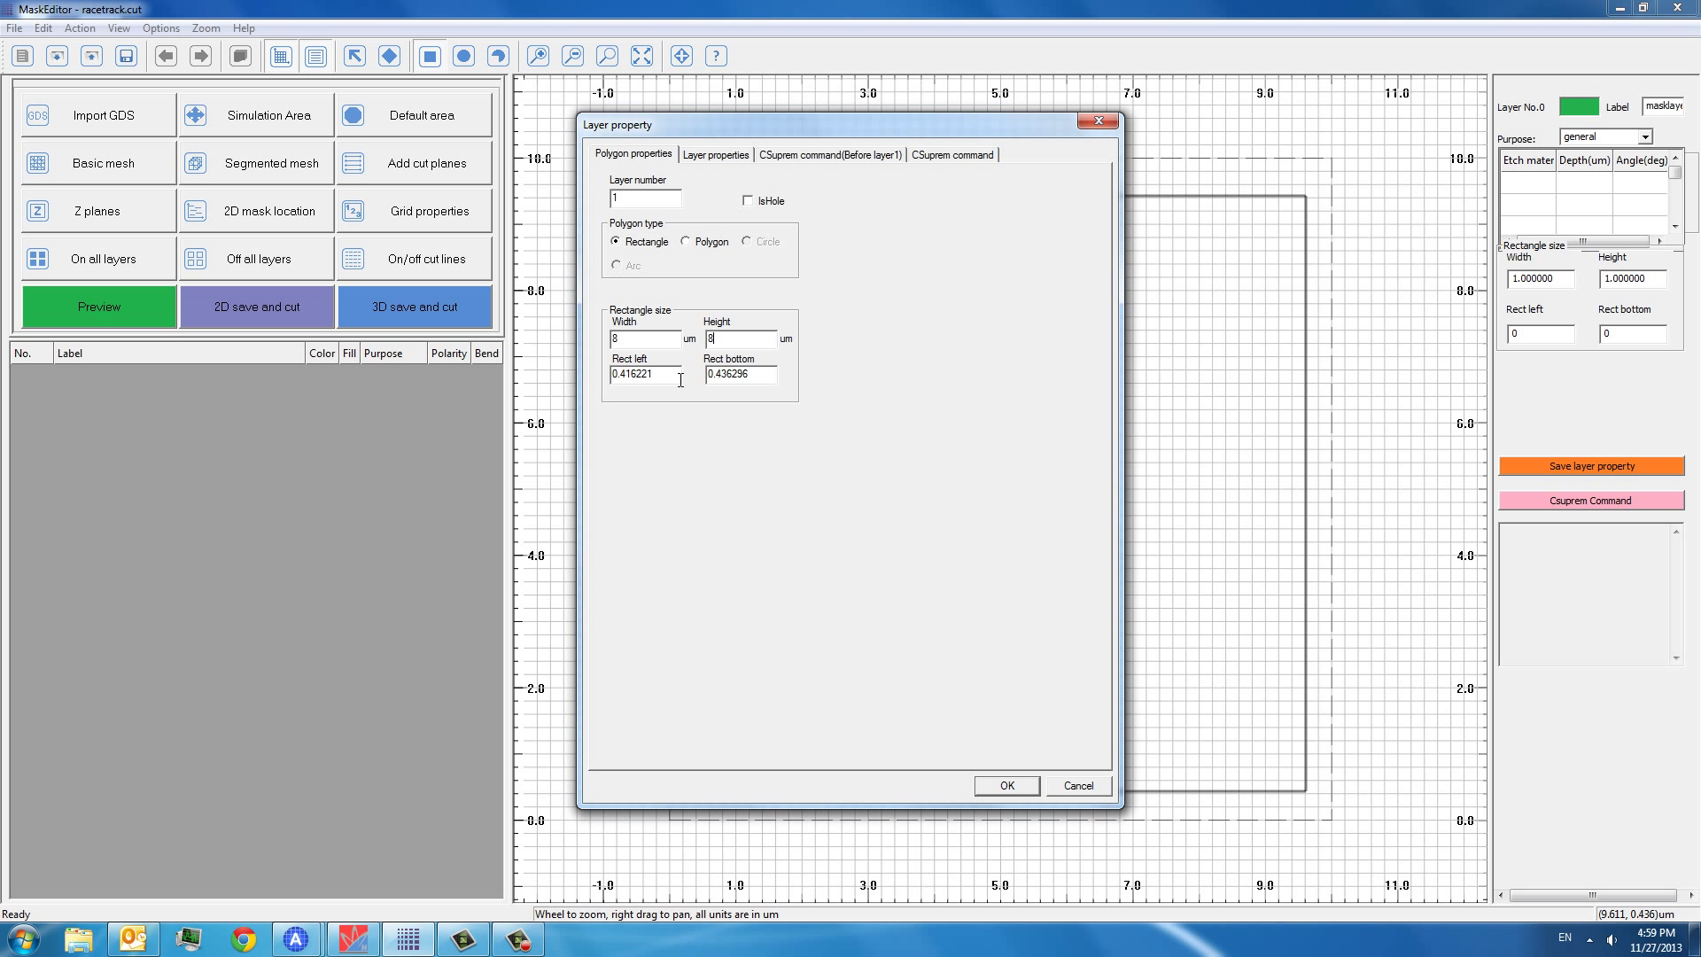
double_click(638, 374)
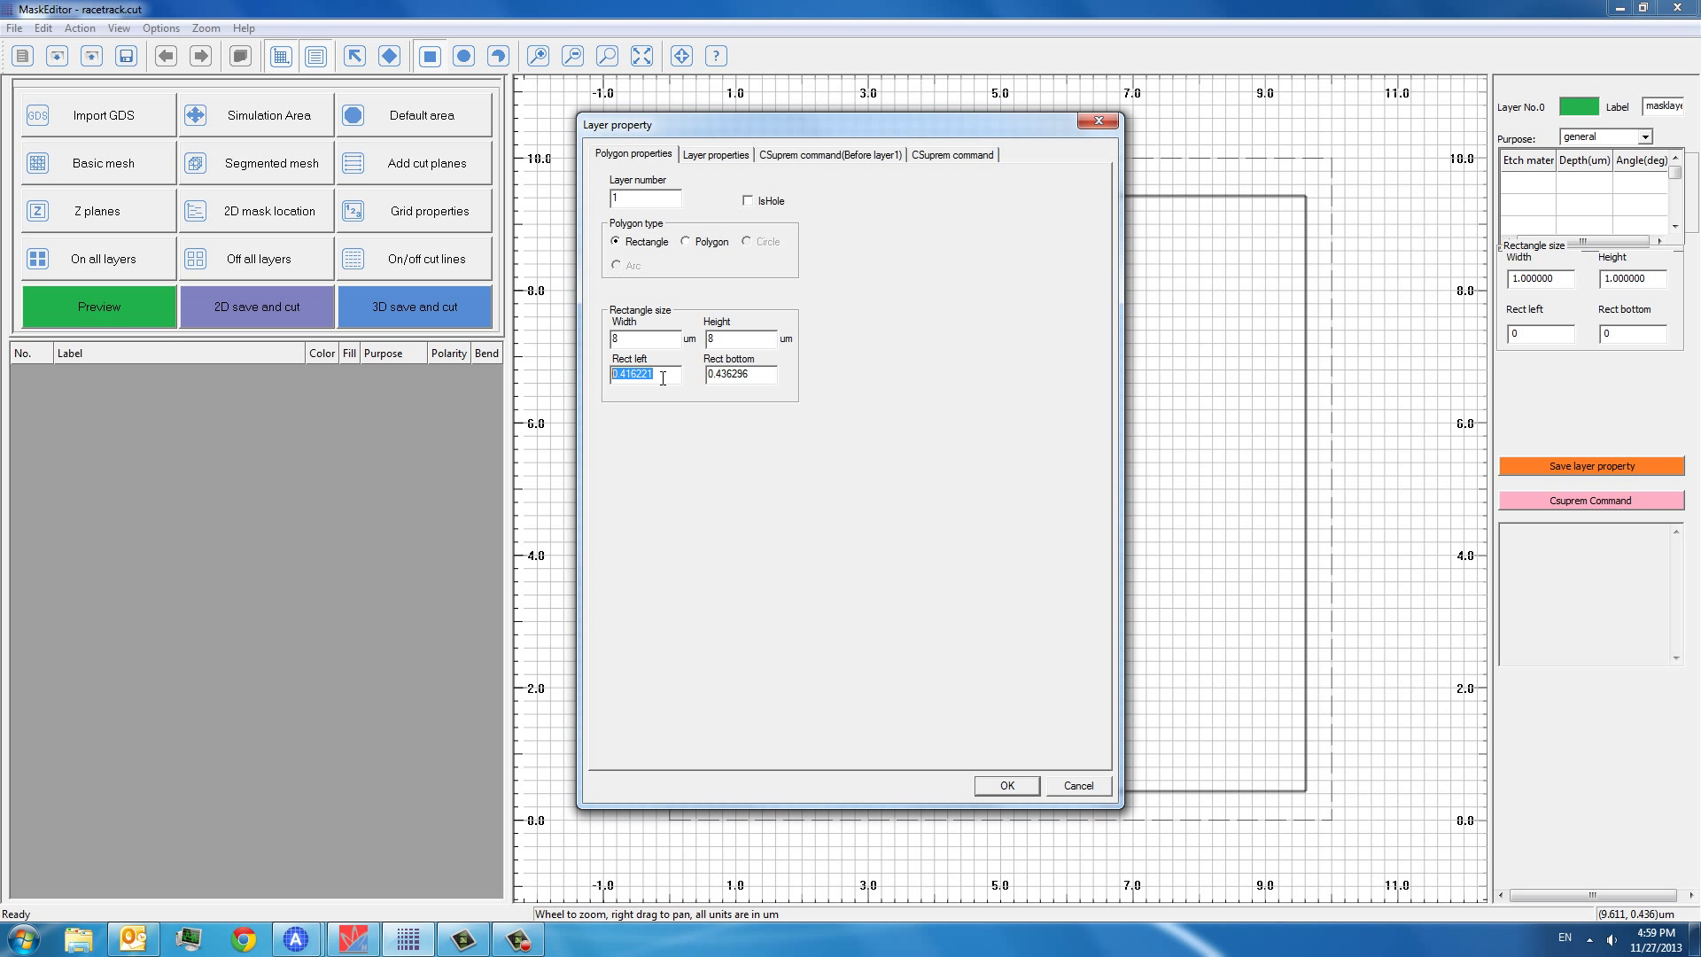
text(0)
click(740, 373)
text(0)
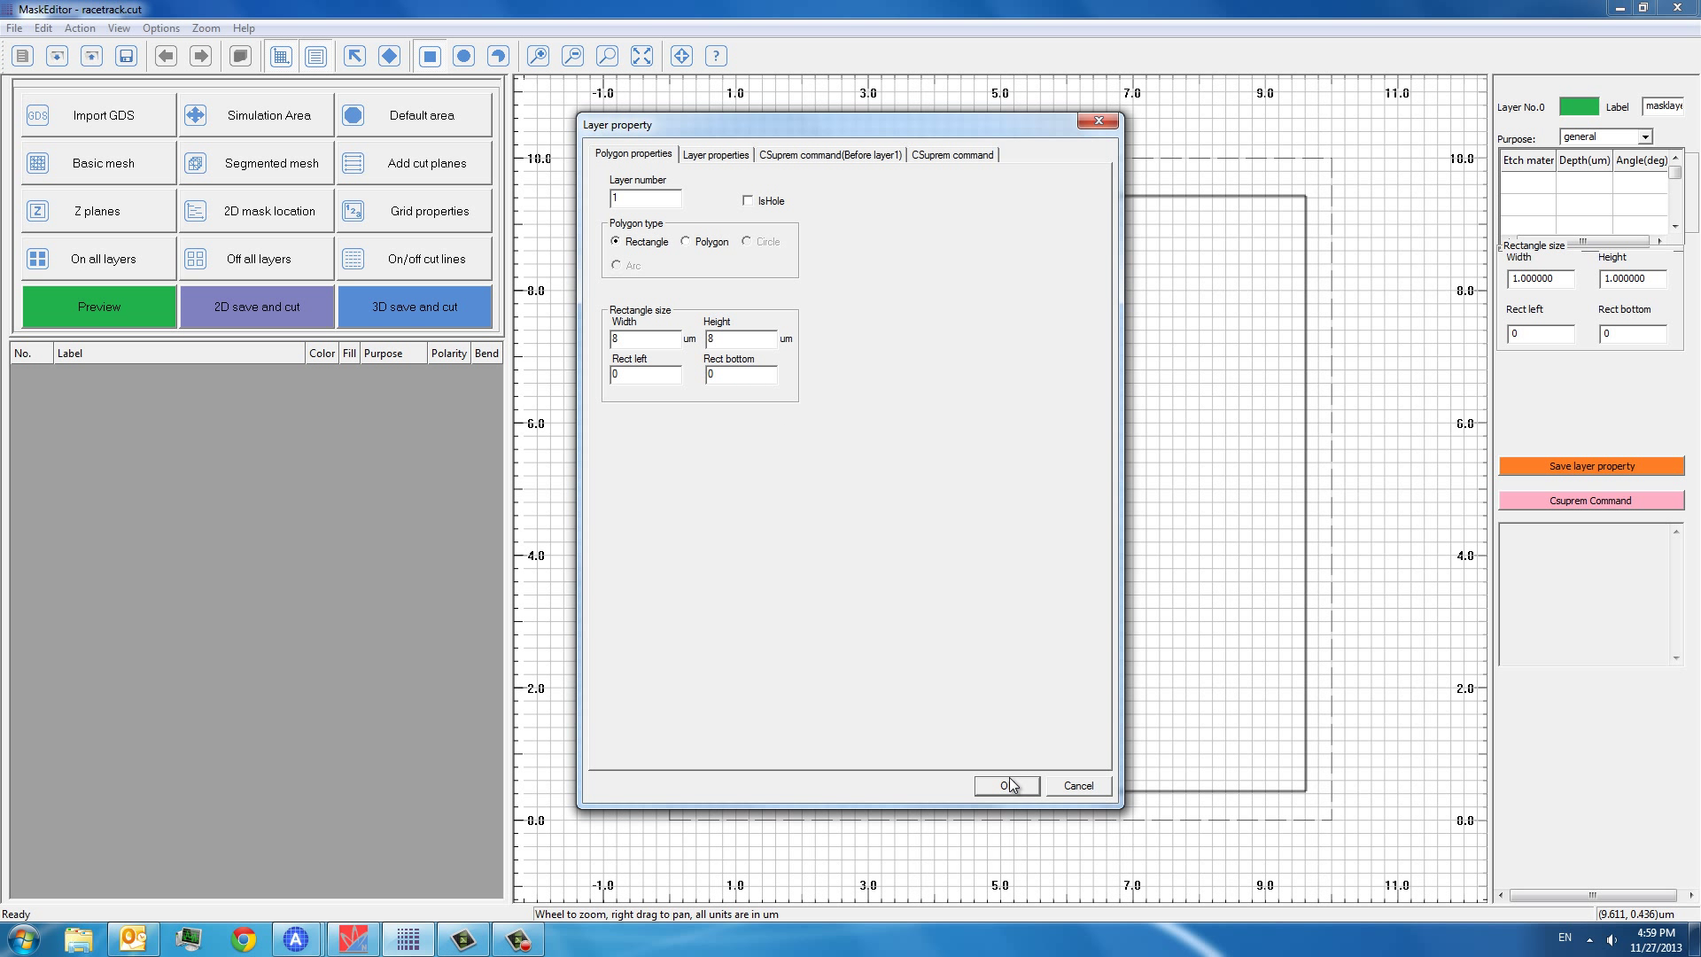
click(1003, 786)
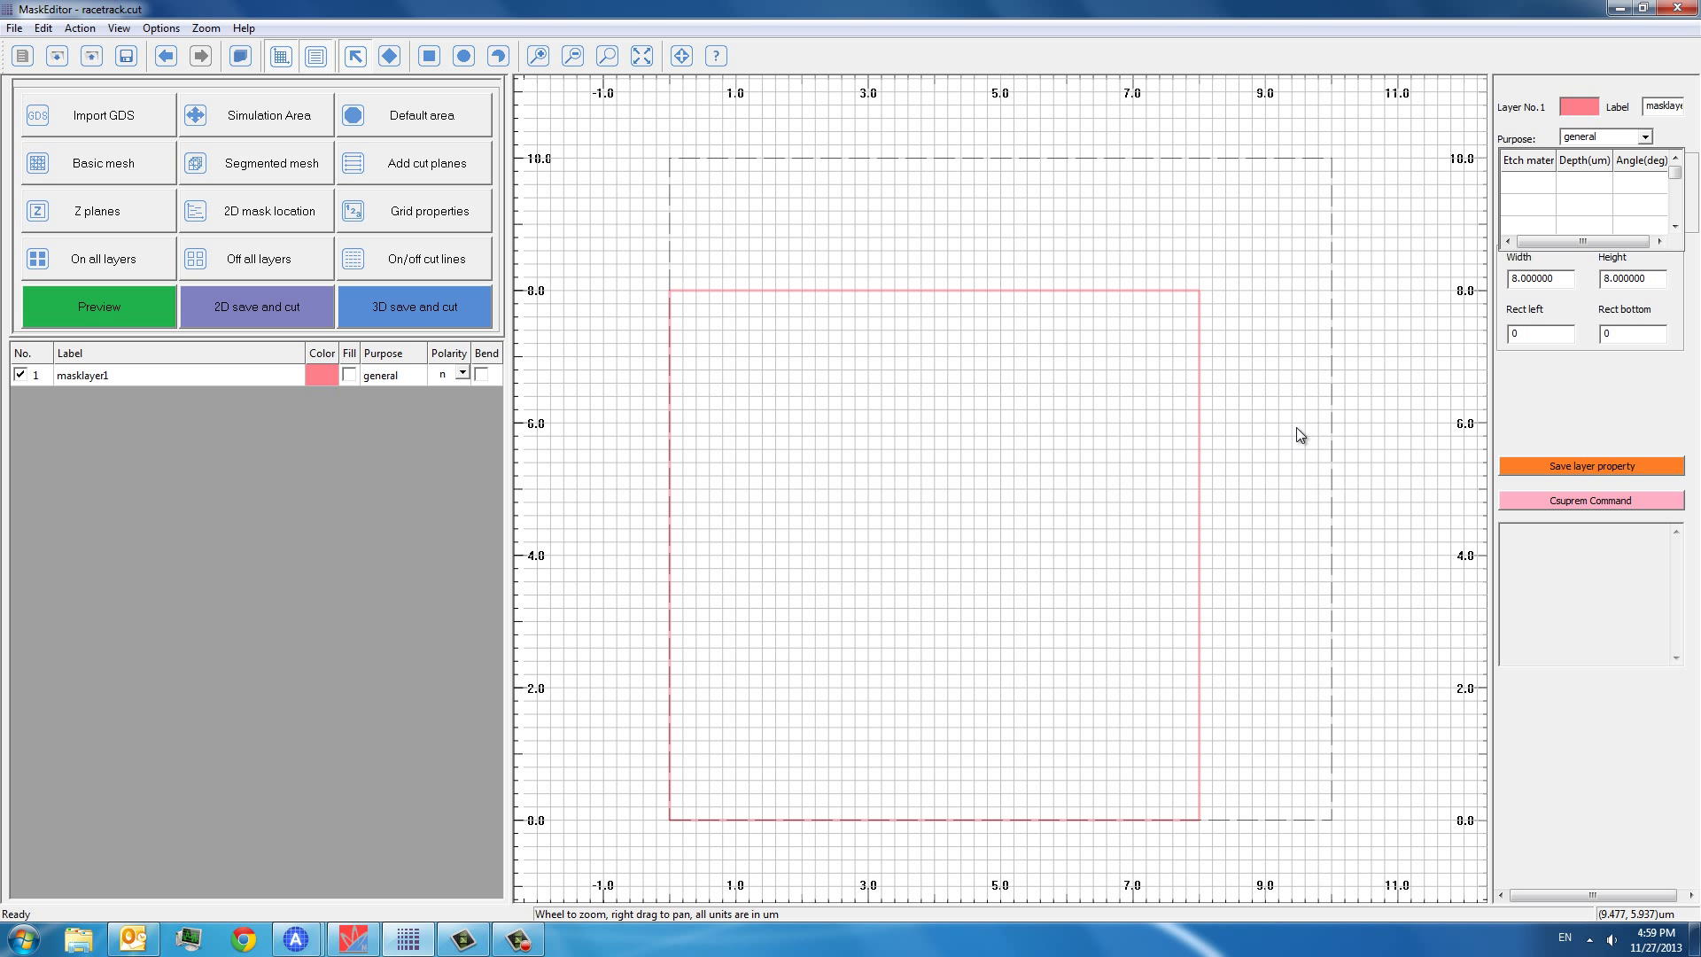
mouse_move(164, 381)
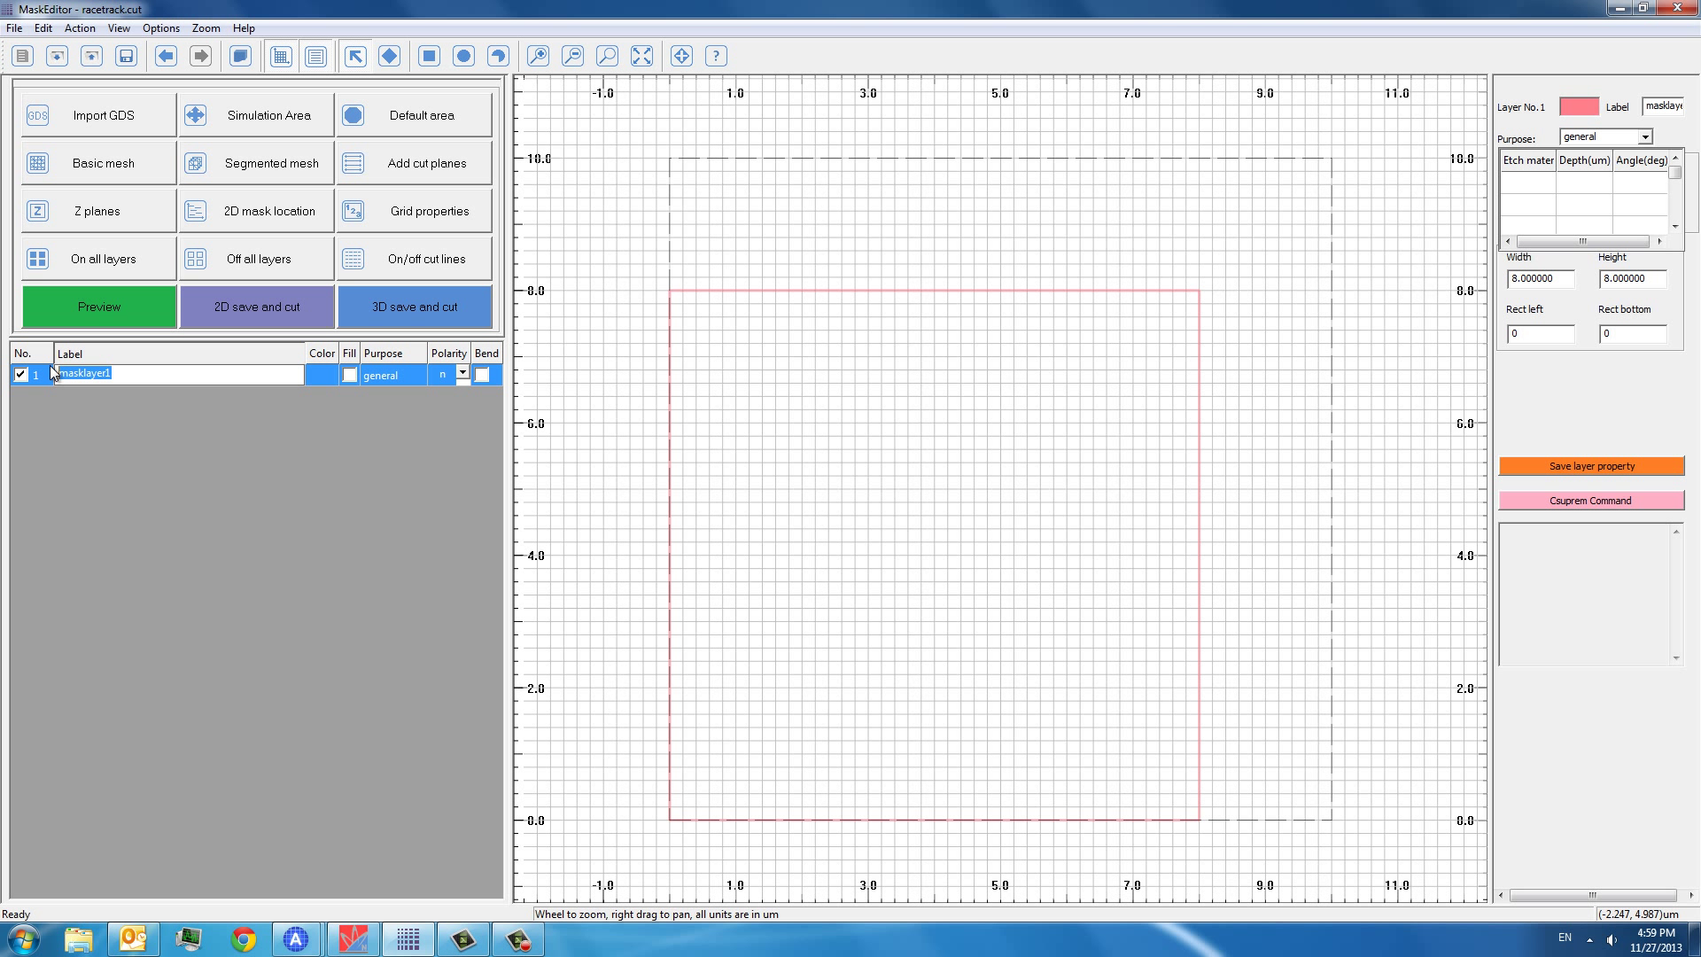
mouse_move(121, 381)
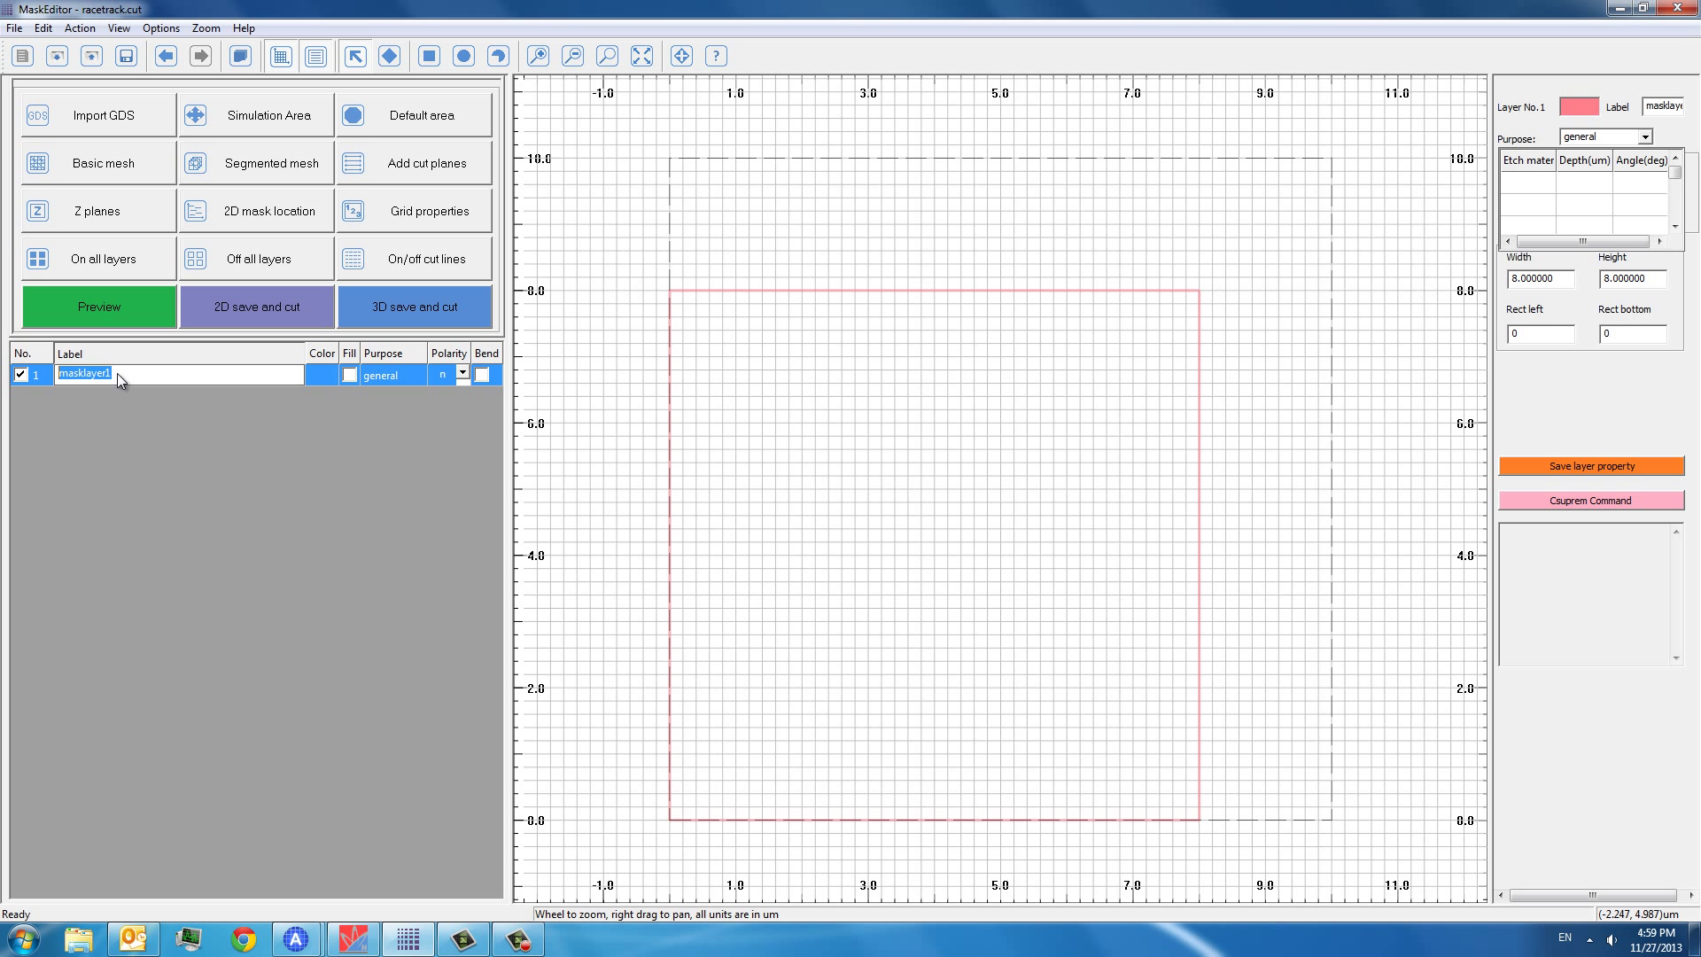
- Enter test1 as the label of the first mask layer
text(test1)
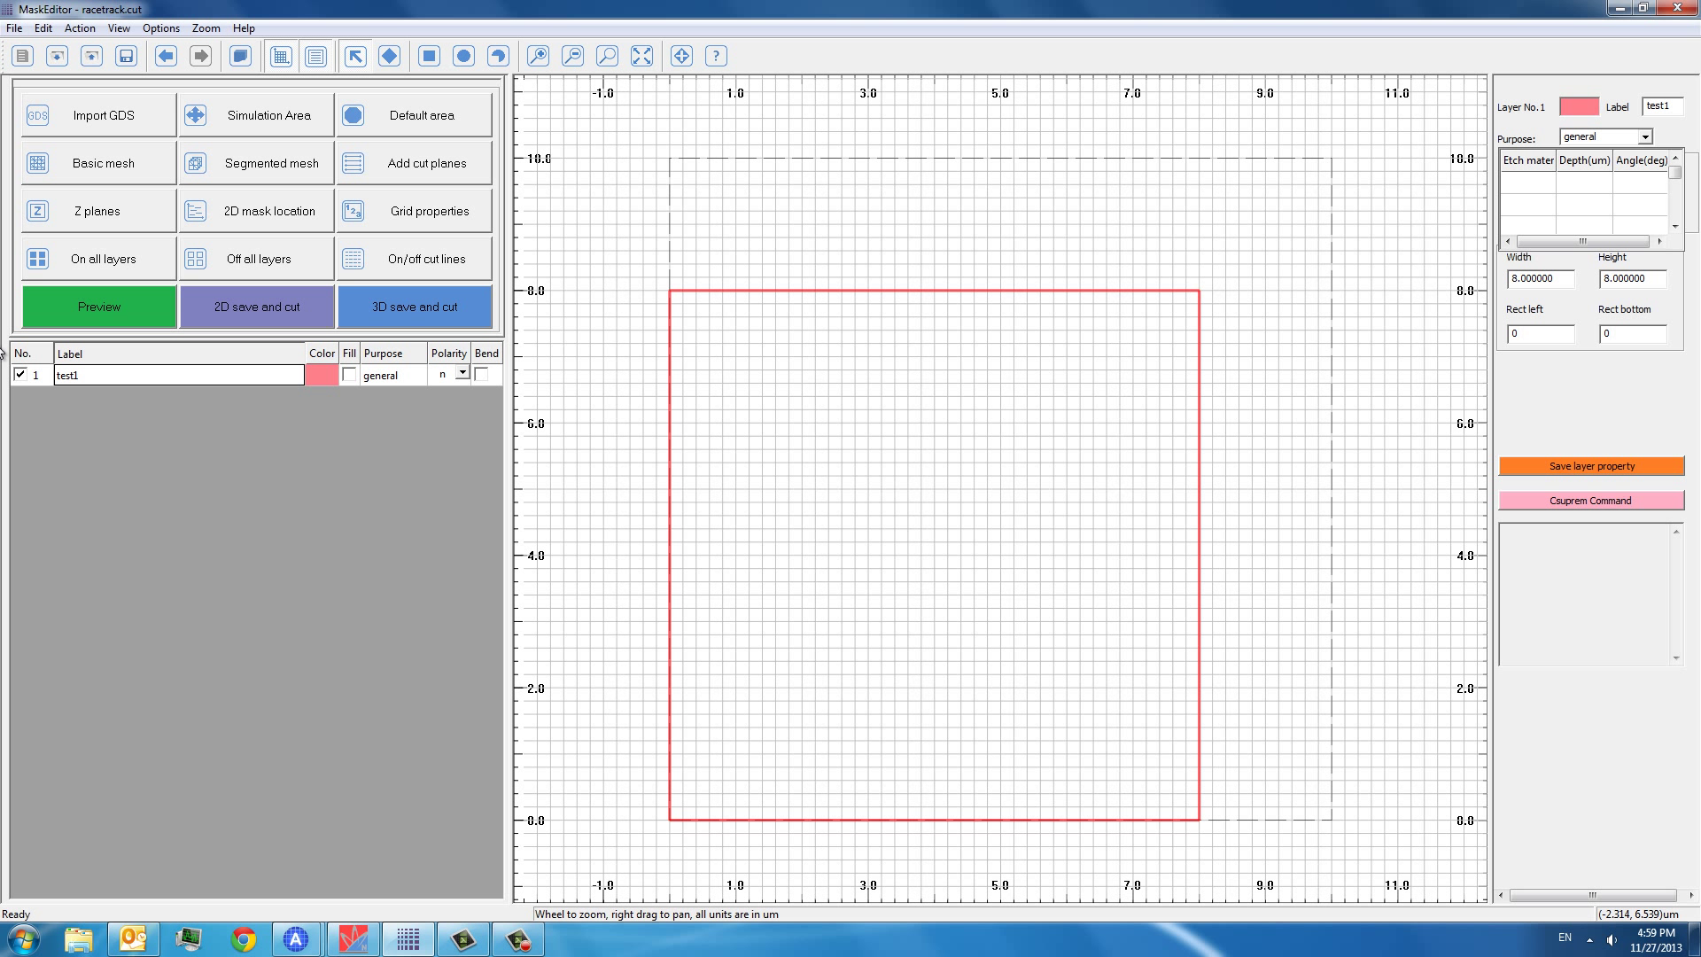
mouse_move(117, 384)
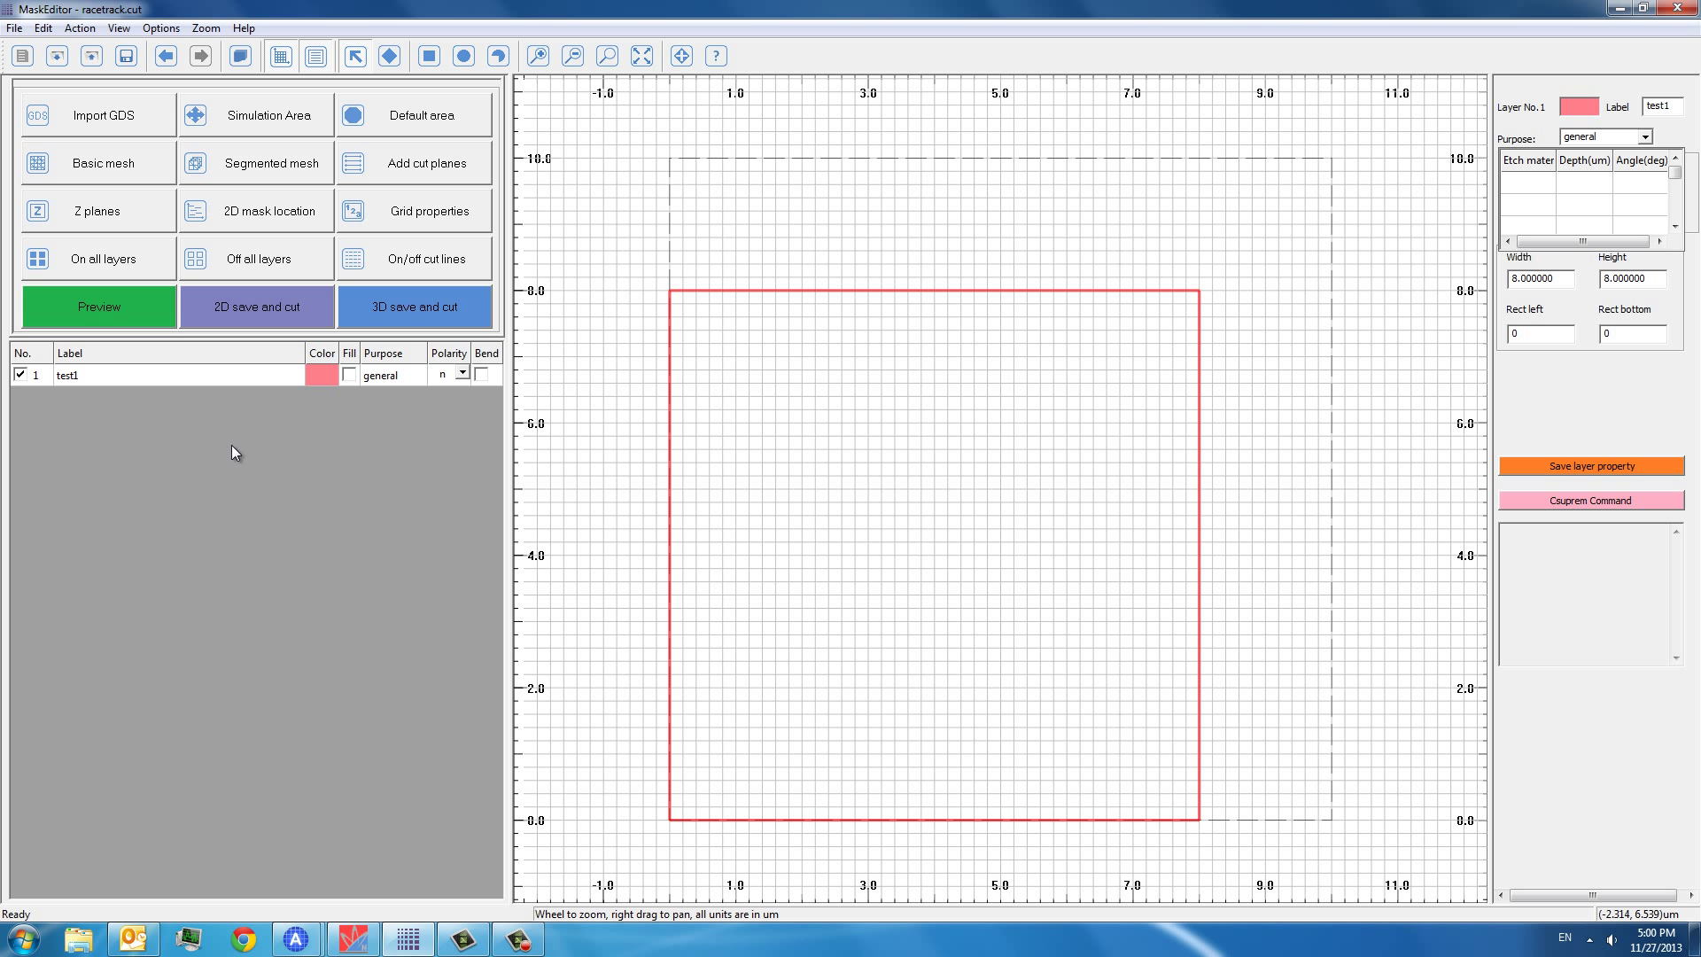
mouse_move(109, 358)
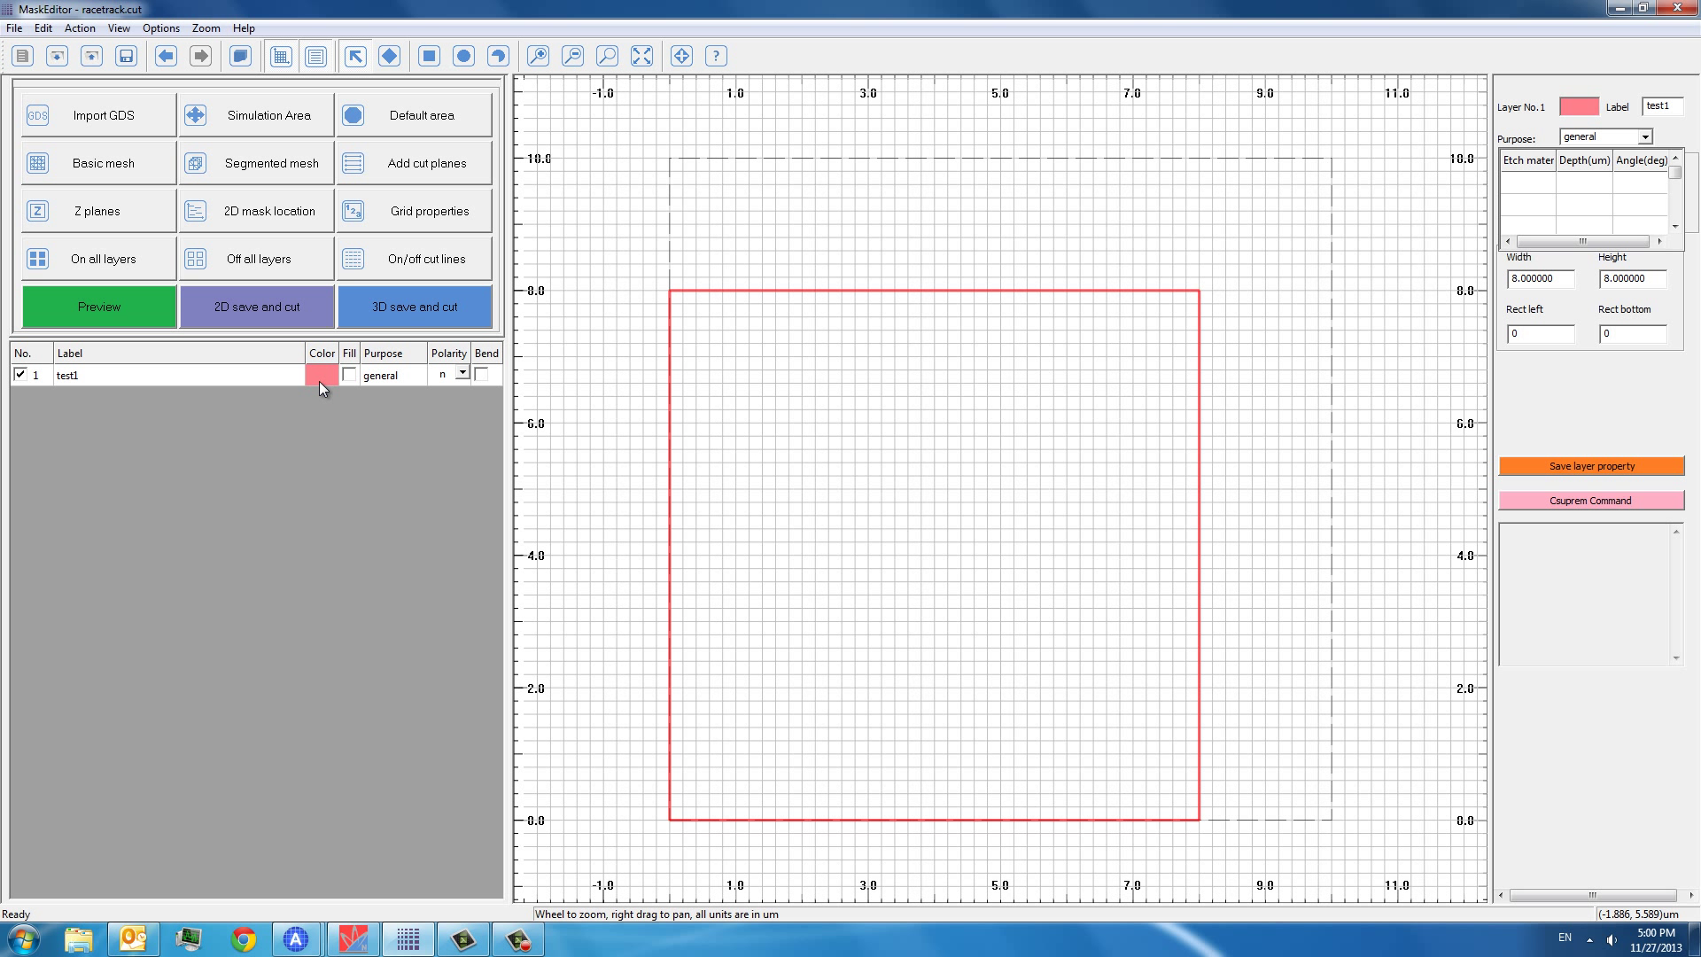
- Colour layer test1 teal, toggling fill on and back off to keep an outline
click(321, 373)
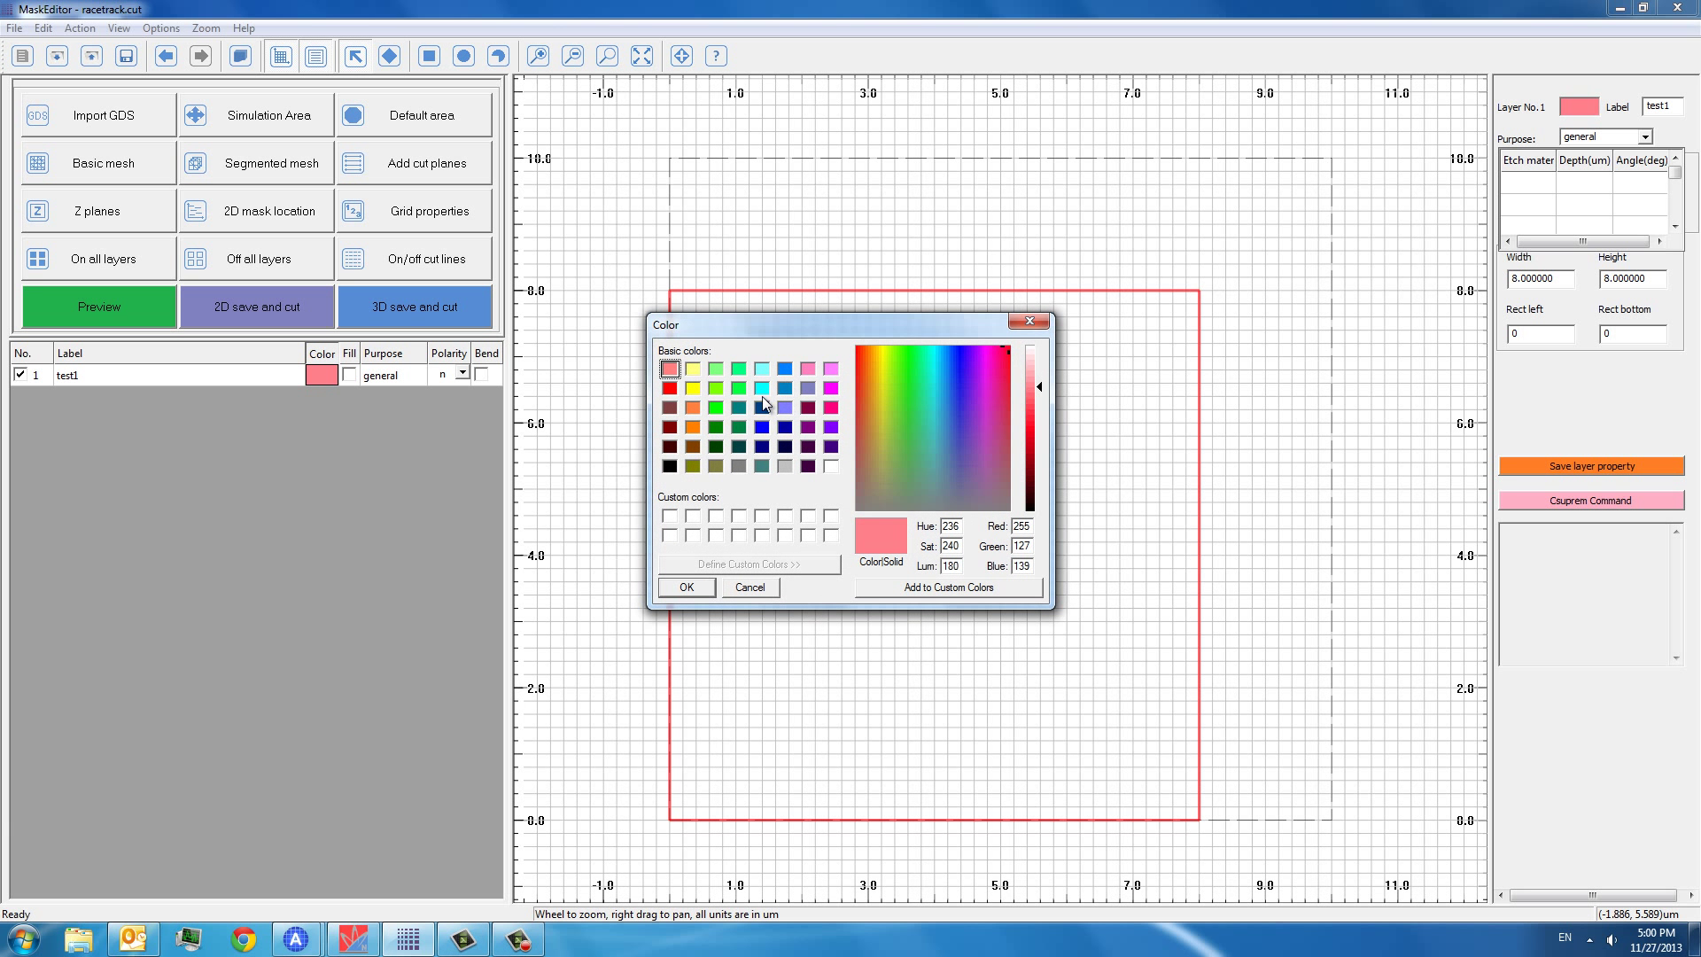
click(748, 587)
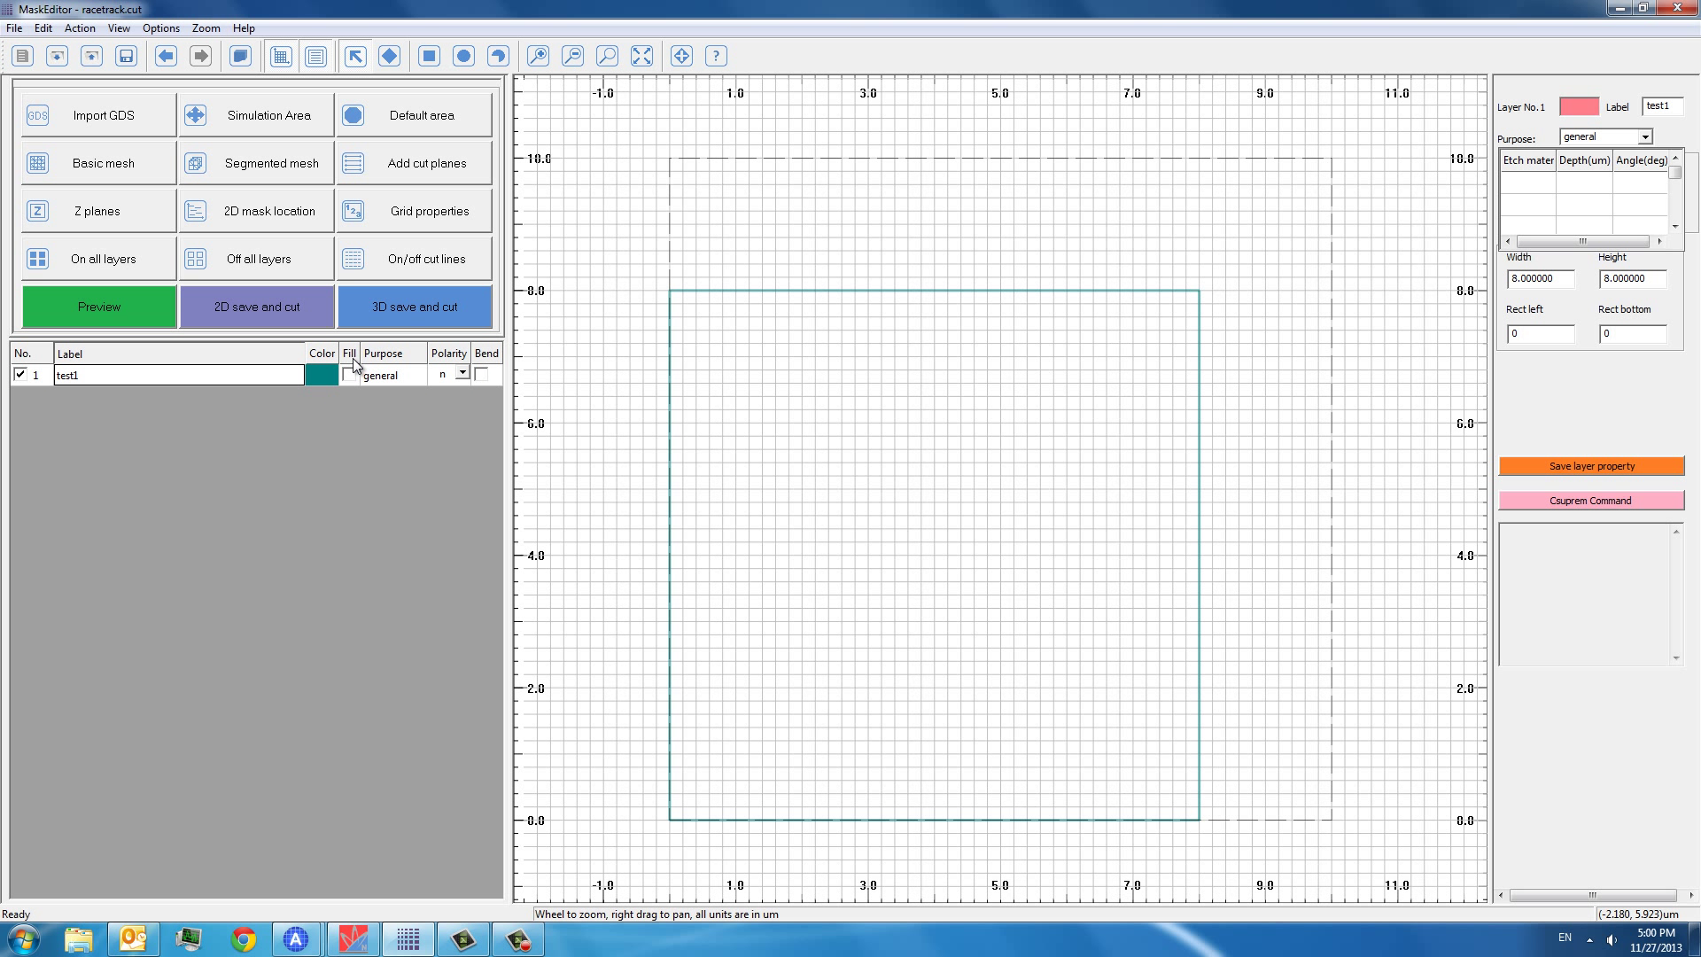
click(348, 374)
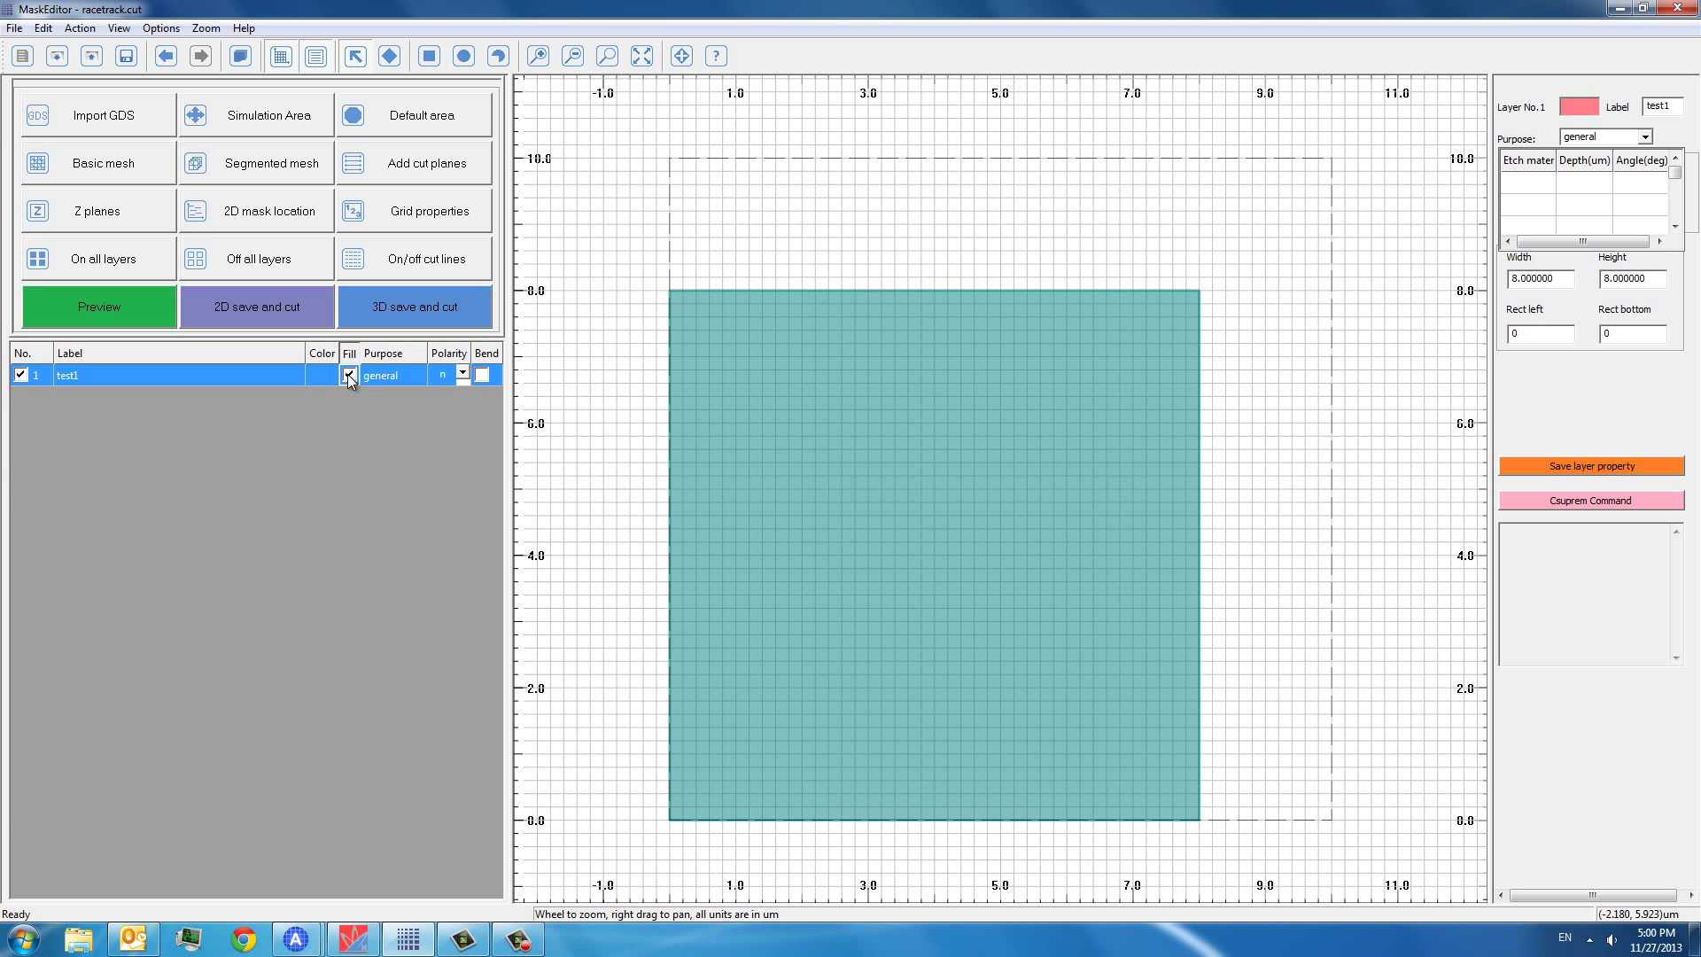
click(348, 374)
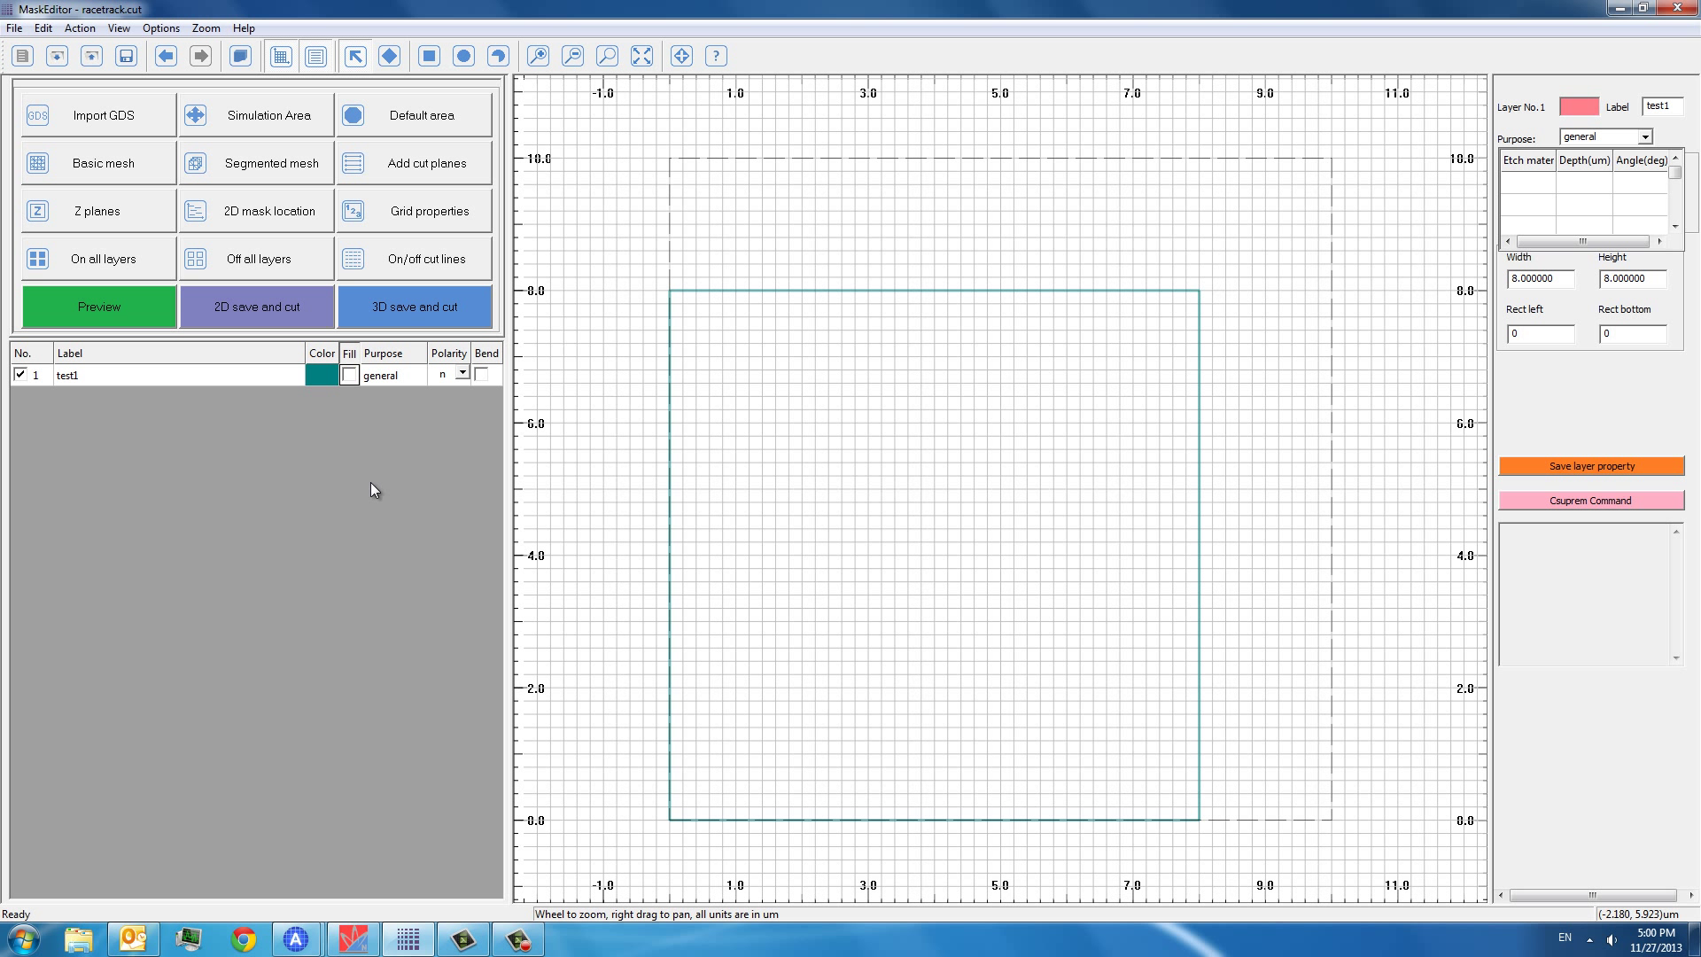
mouse_move(434, 463)
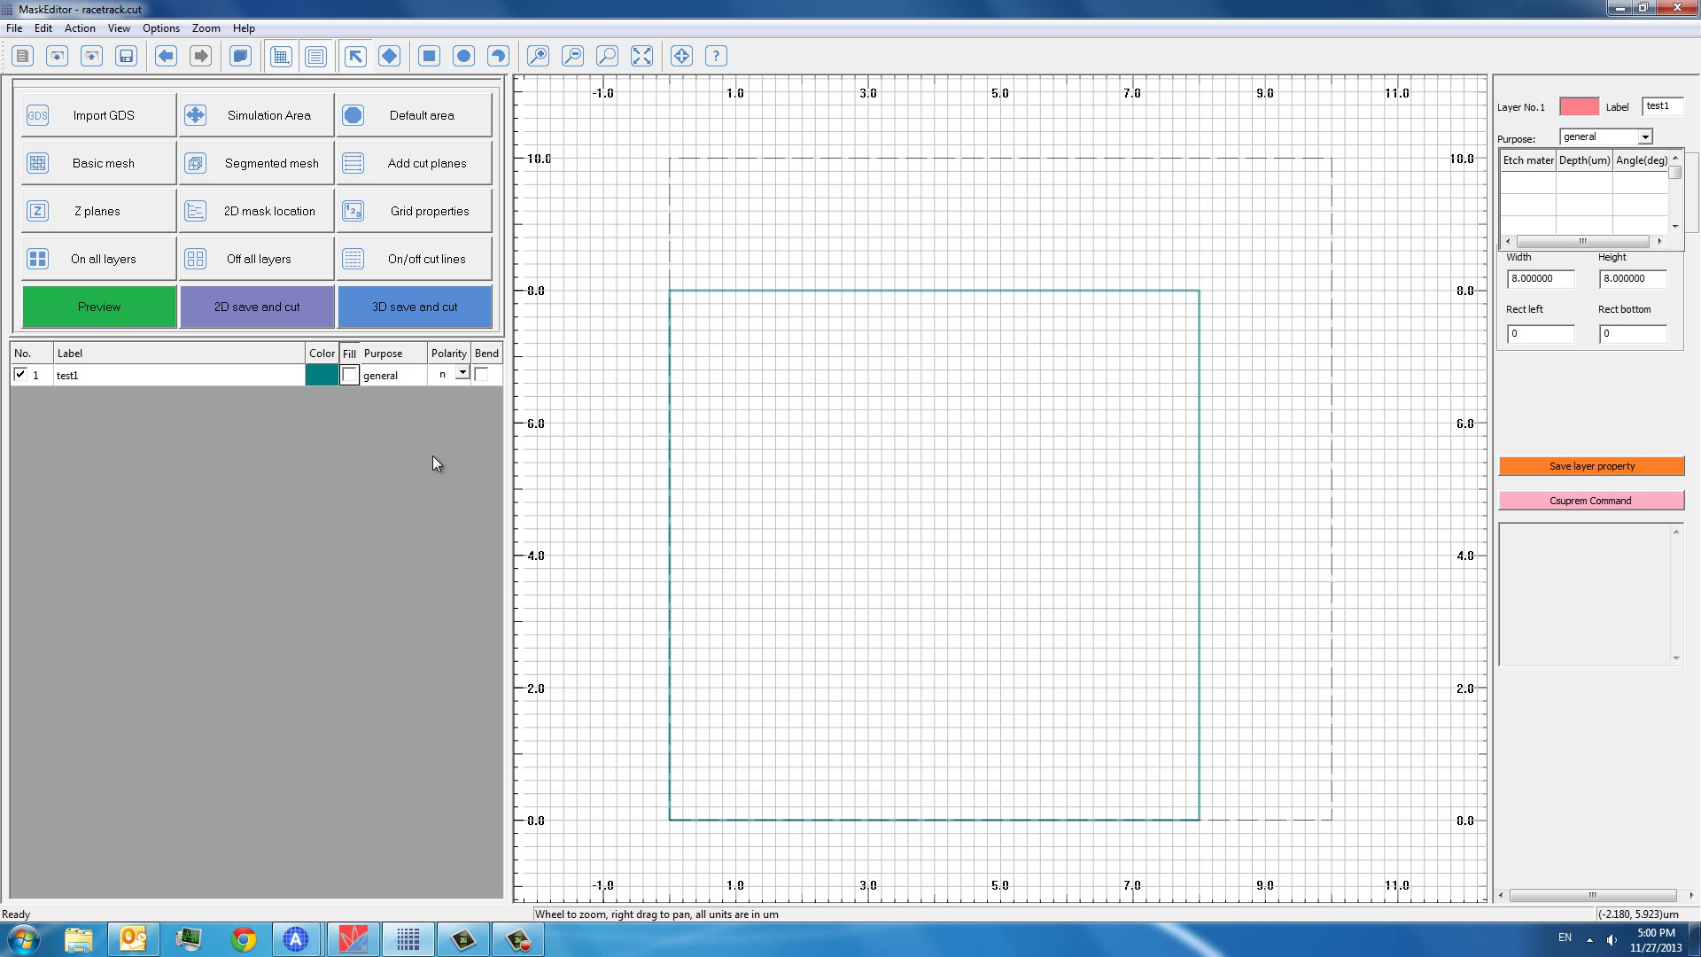
mouse_move(417, 380)
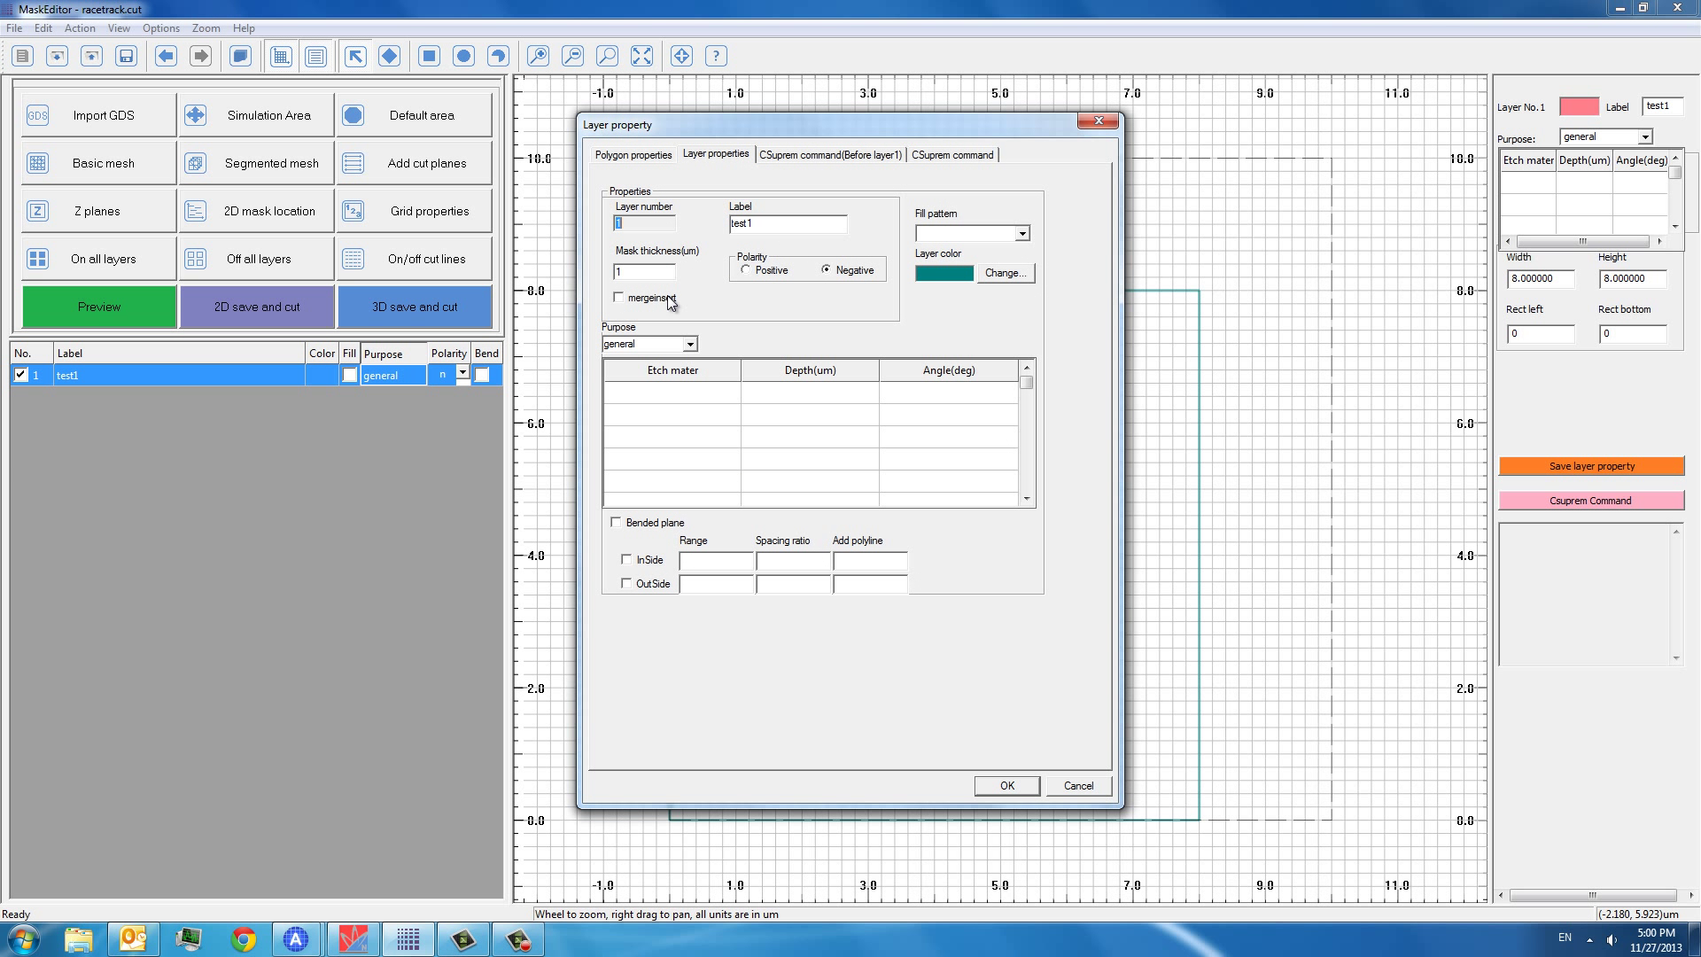
- Cycle the test1 layer purpose through general and etch, ending on change_material
click(690, 344)
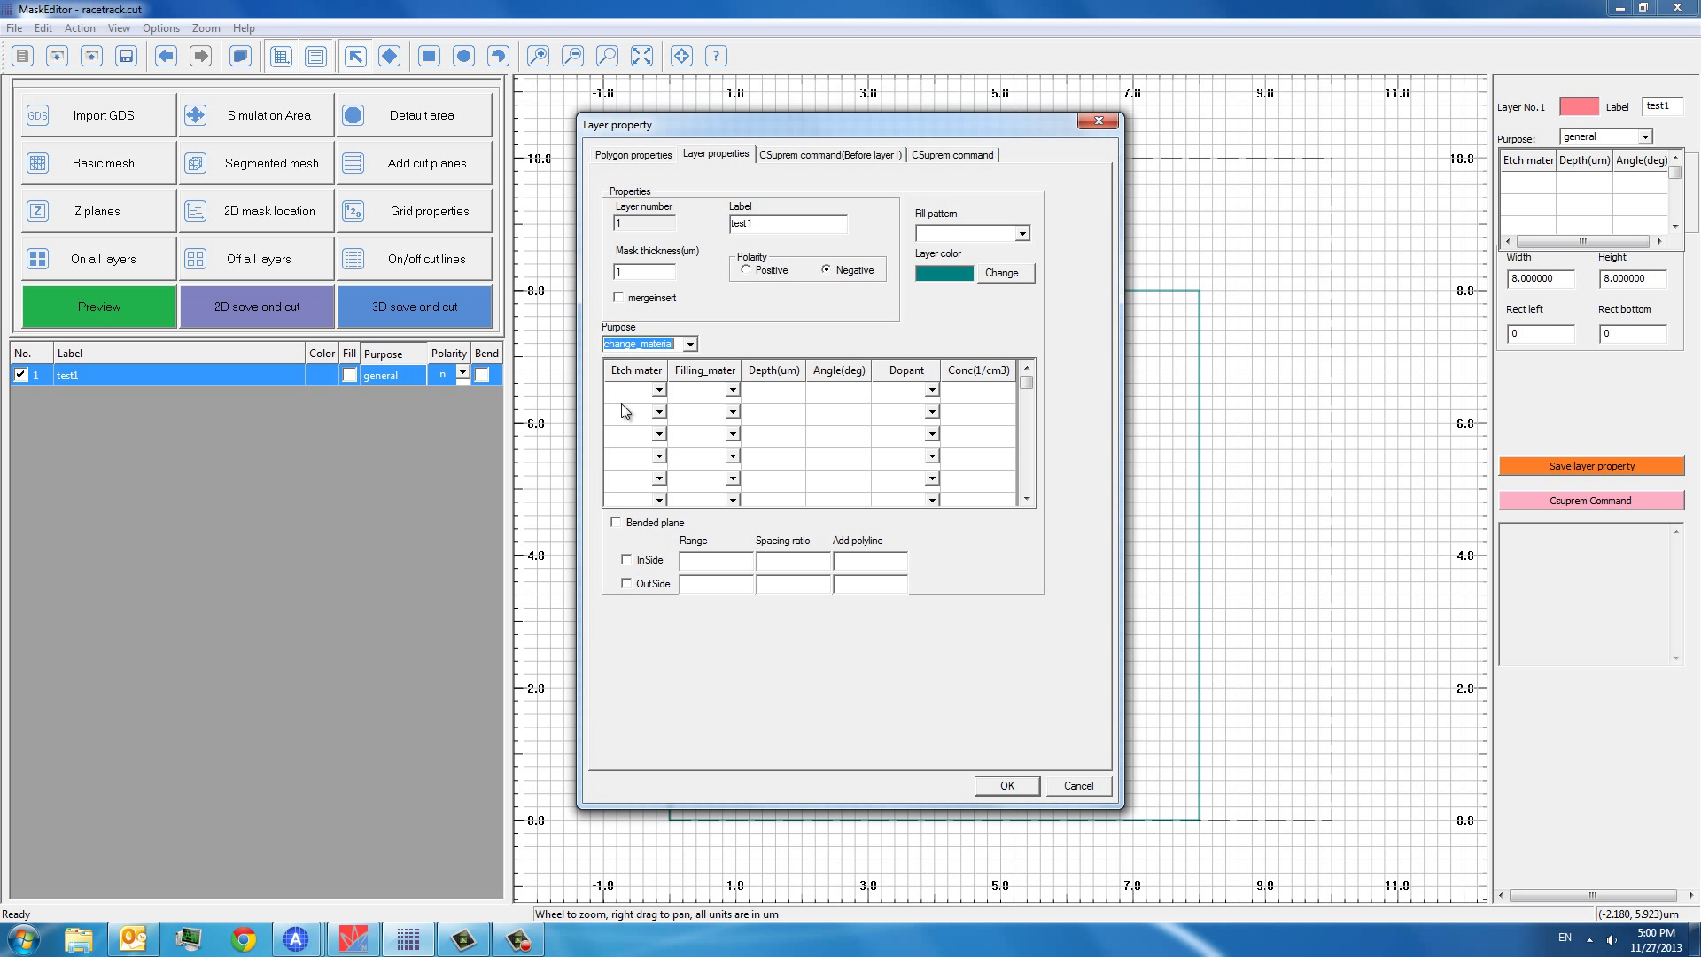
click(690, 344)
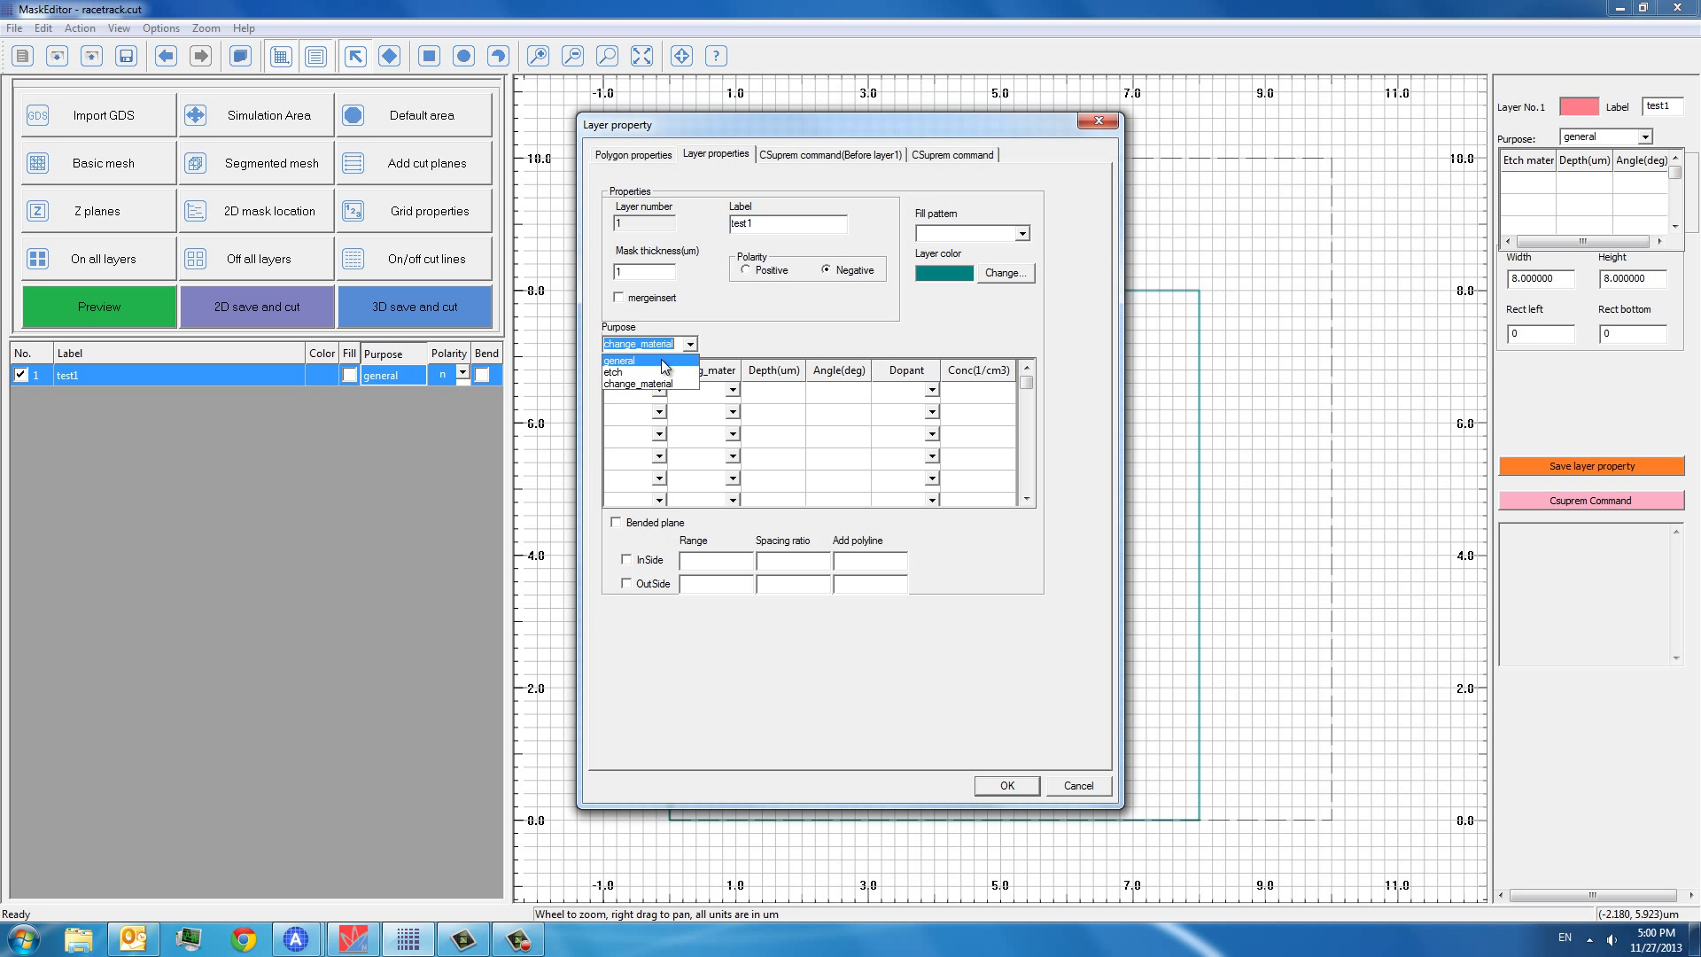
click(618, 360)
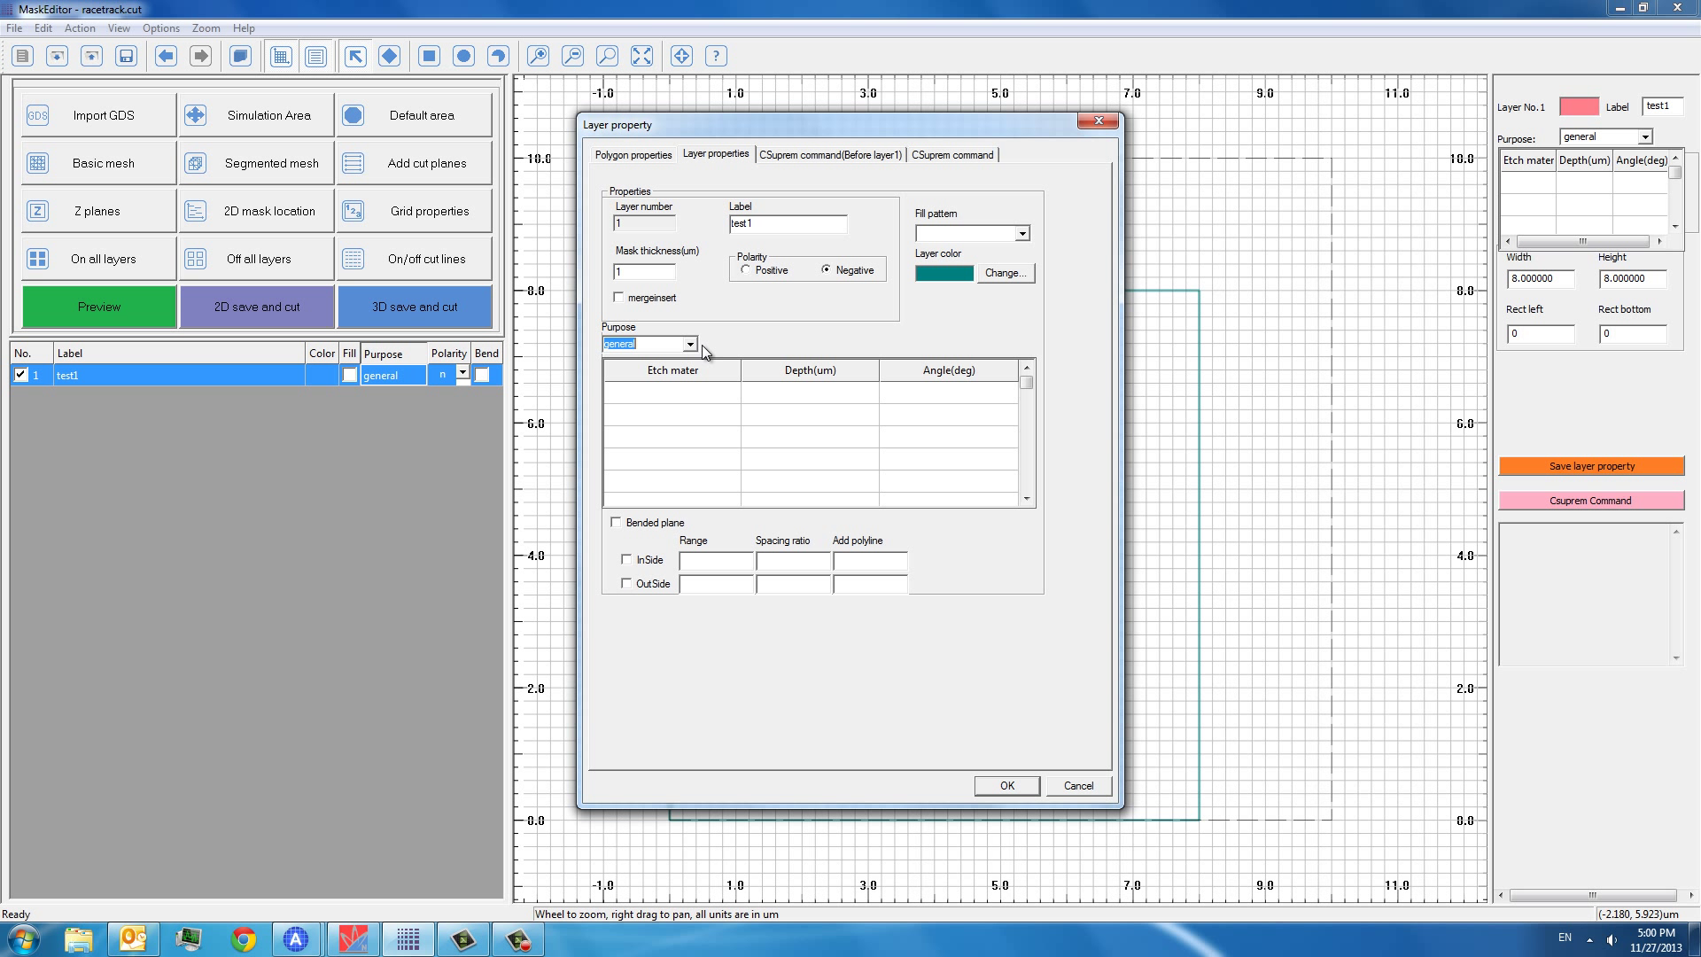
click(689, 343)
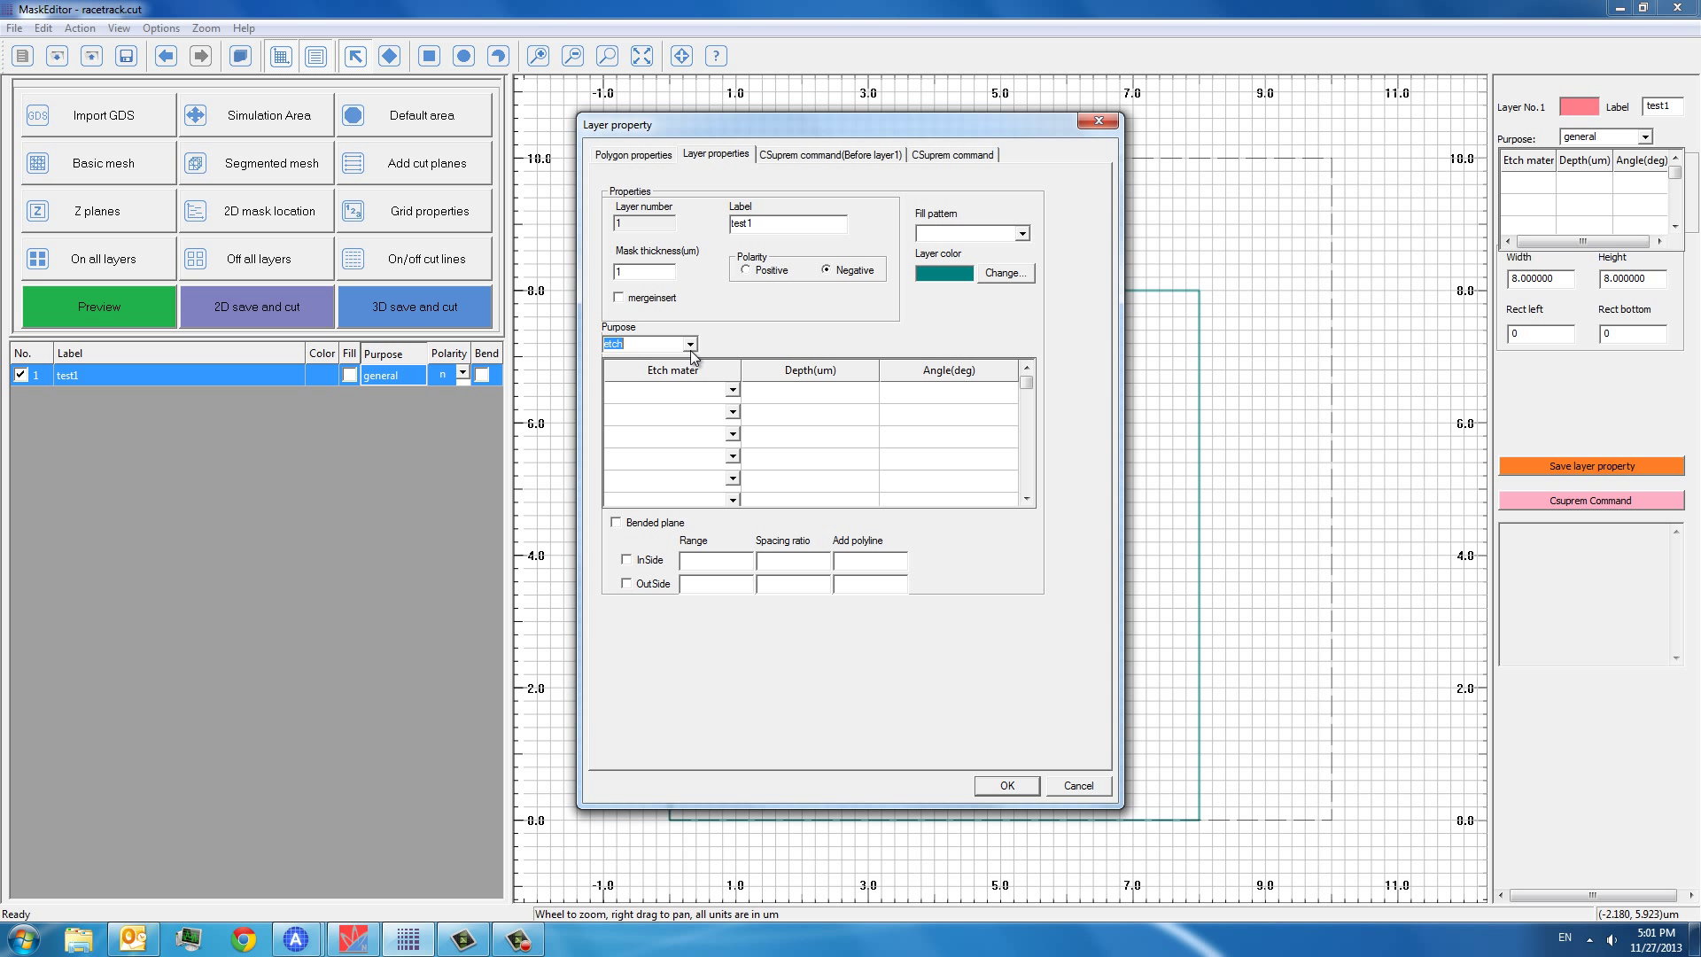
click(690, 344)
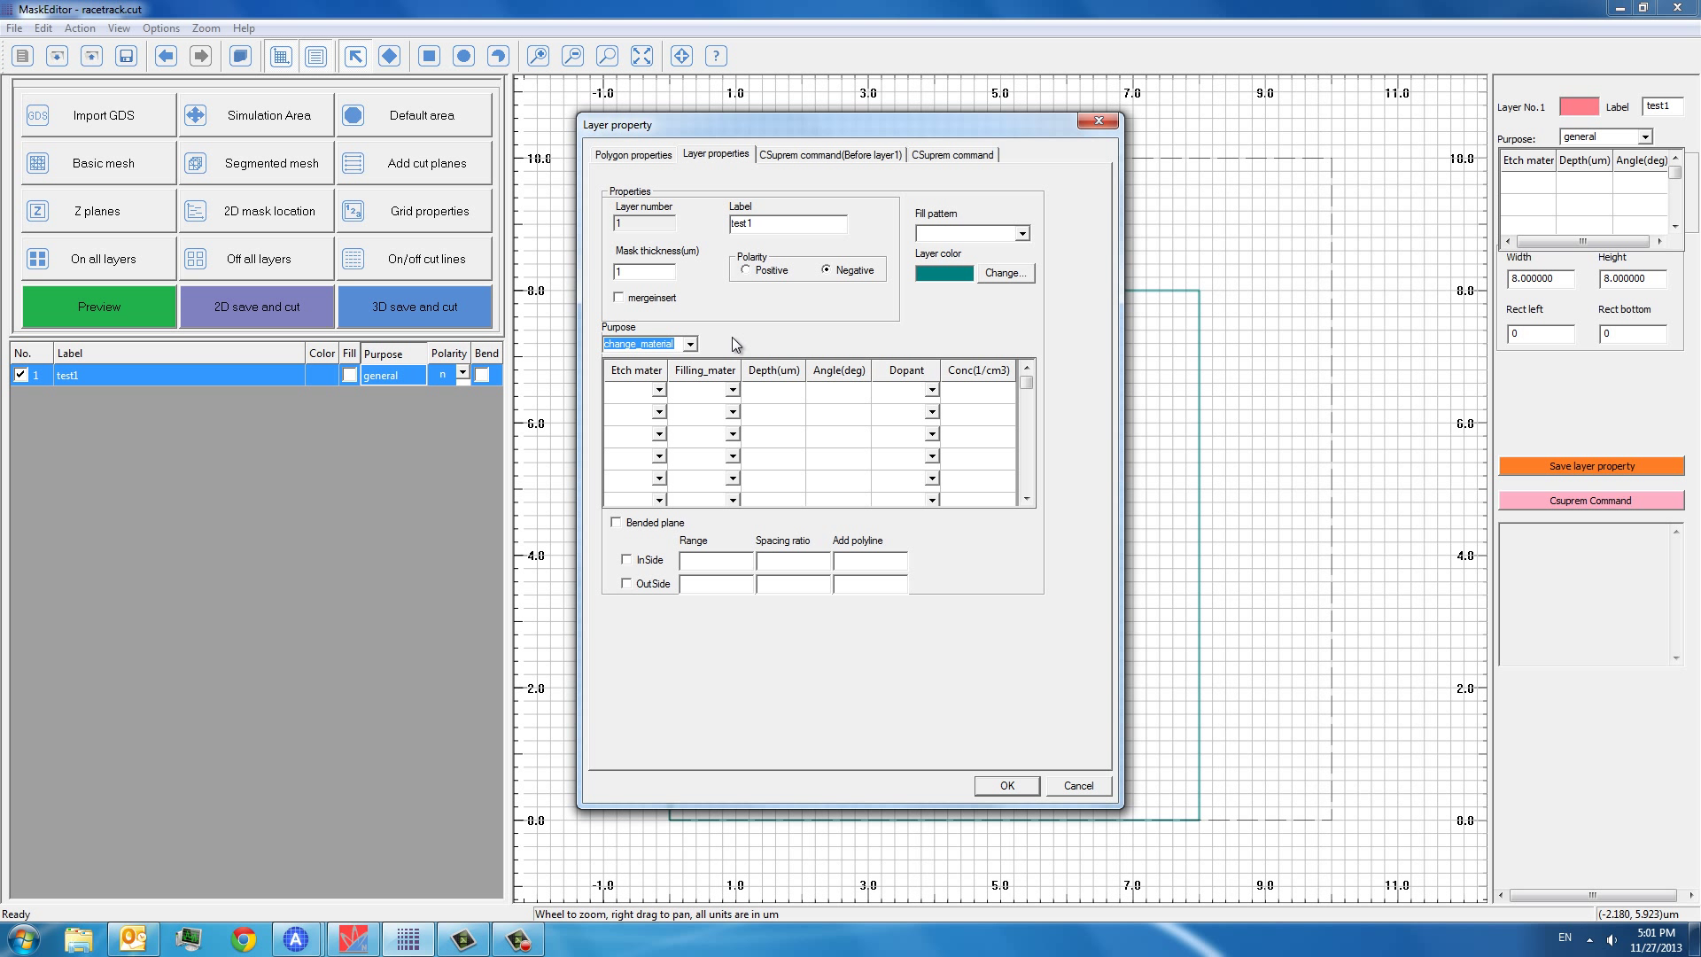
mouse_move(659, 398)
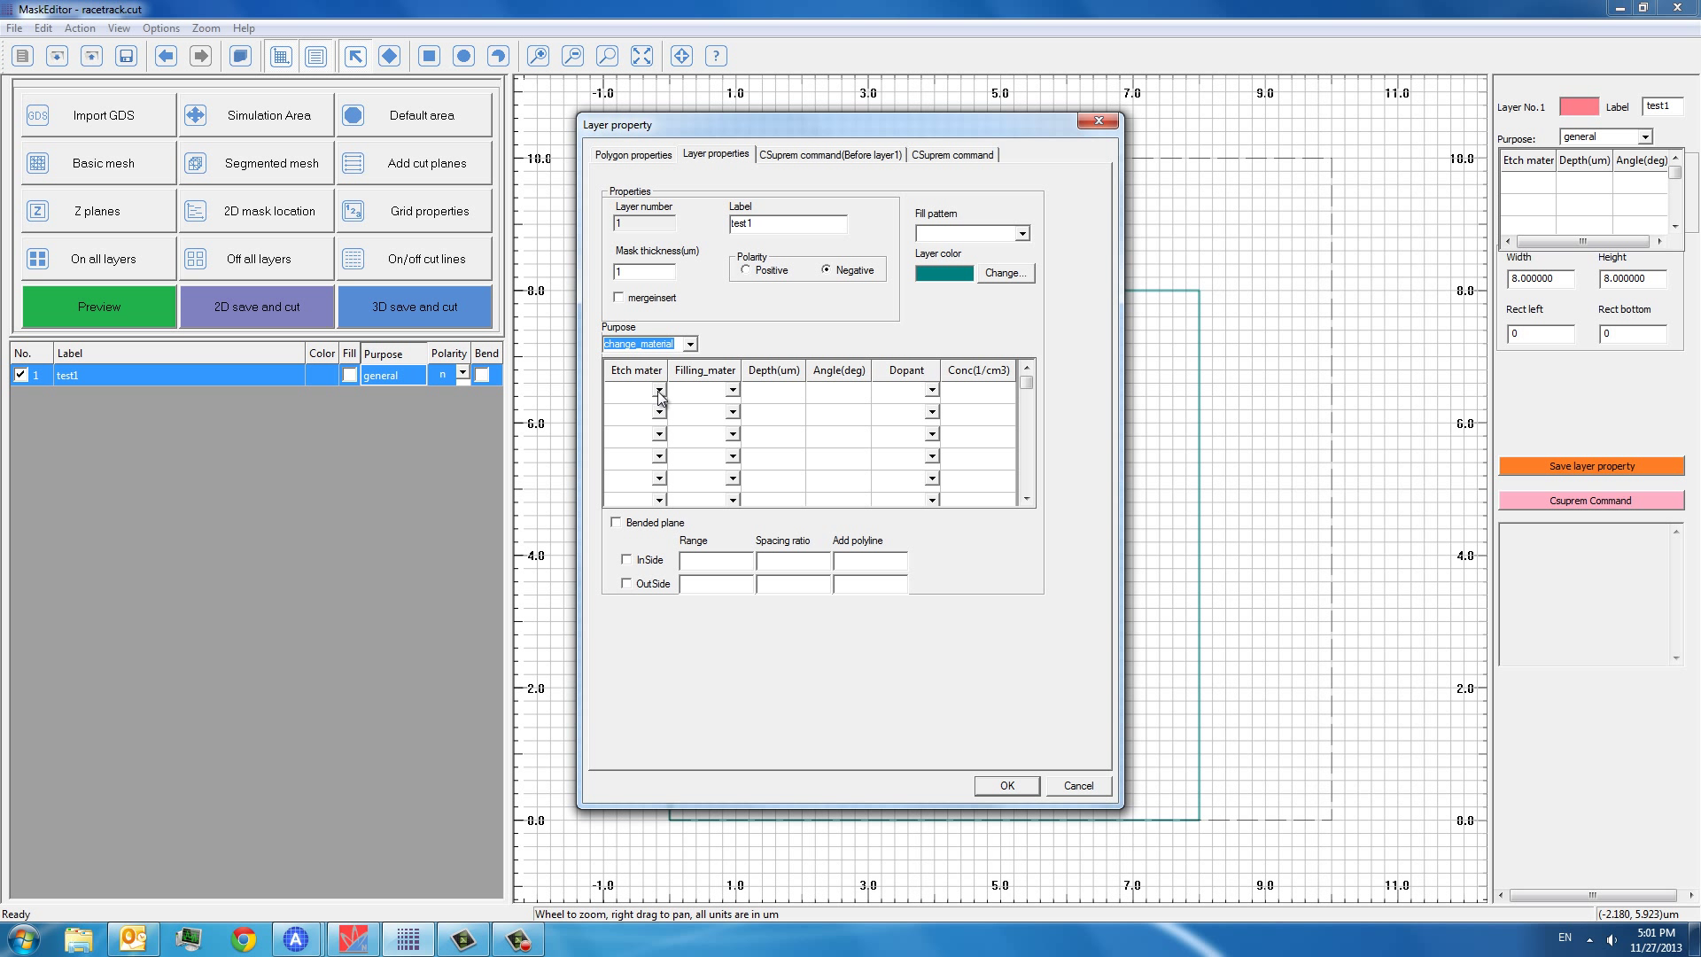
- Pick silicon as filling material, browse dopant entries, then revert purpose to general and confirm
click(655, 391)
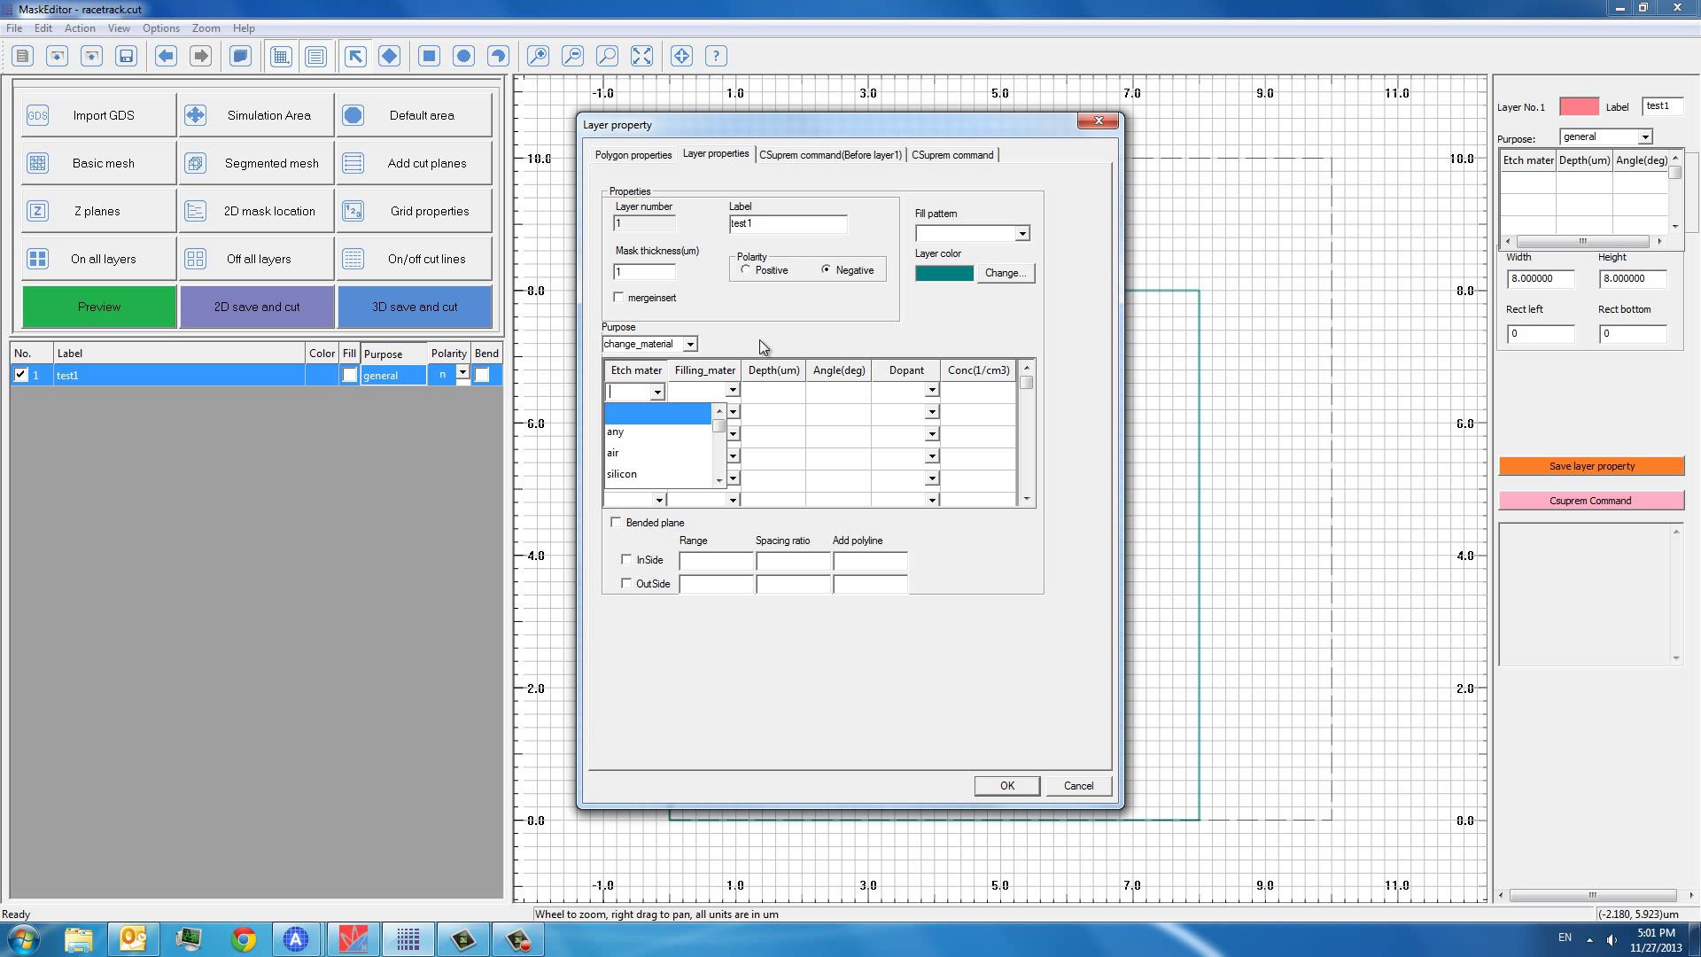
click(731, 391)
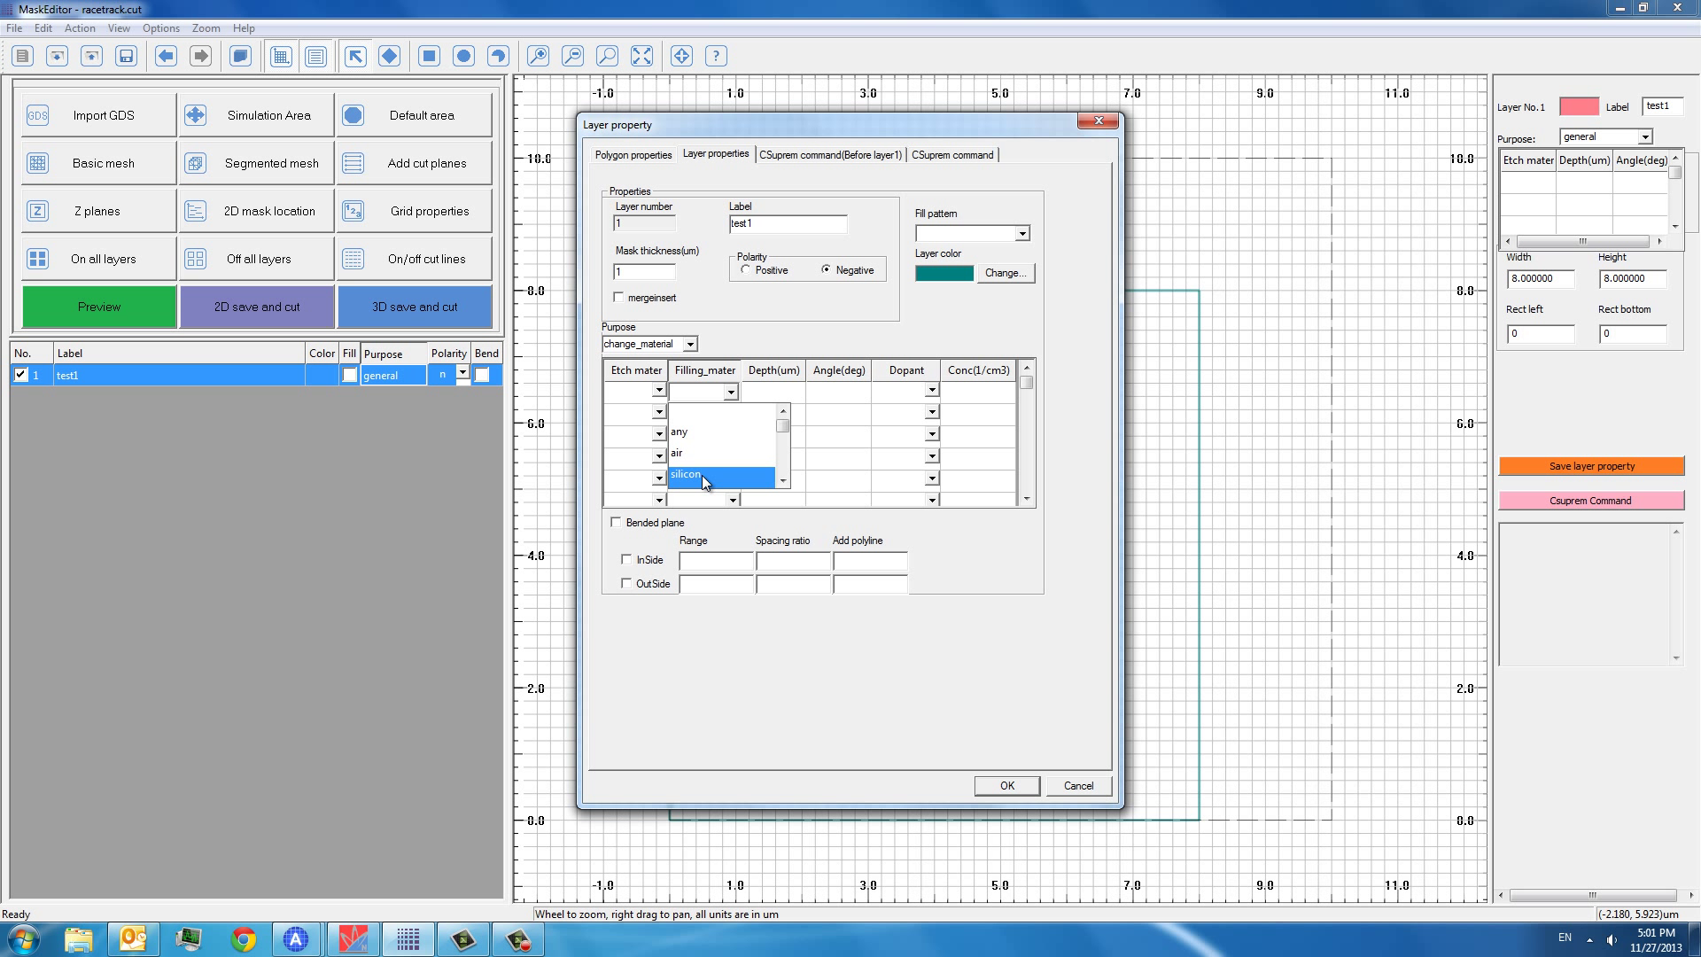
click(699, 474)
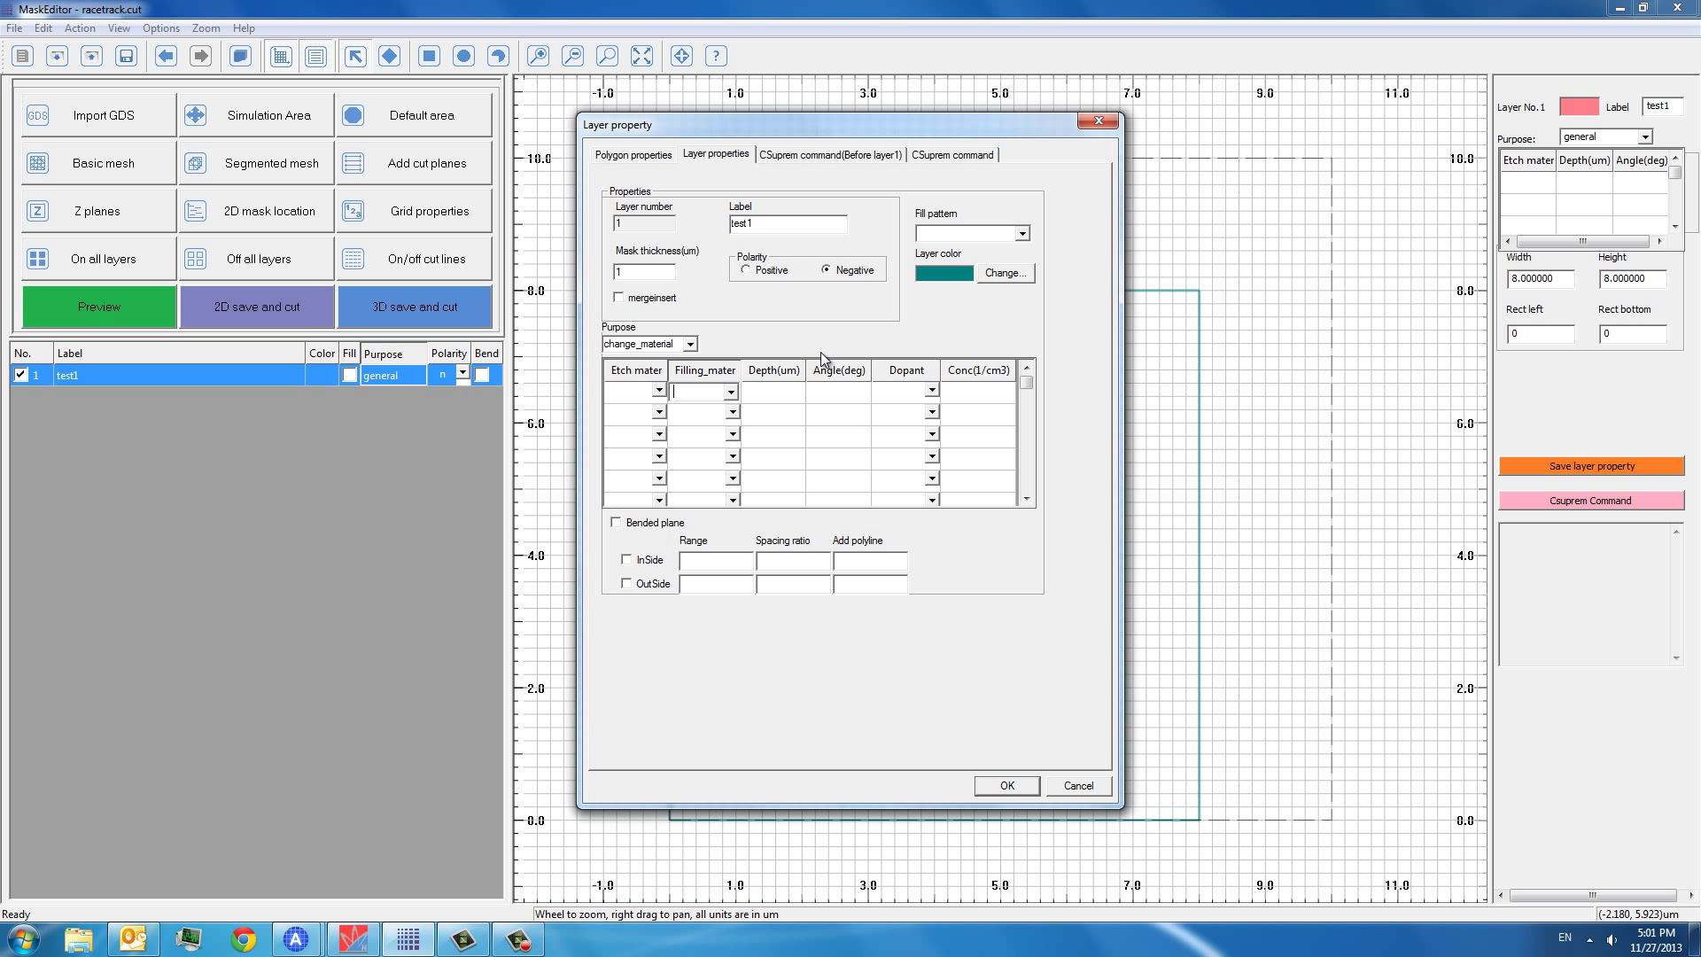
mouse_move(918, 397)
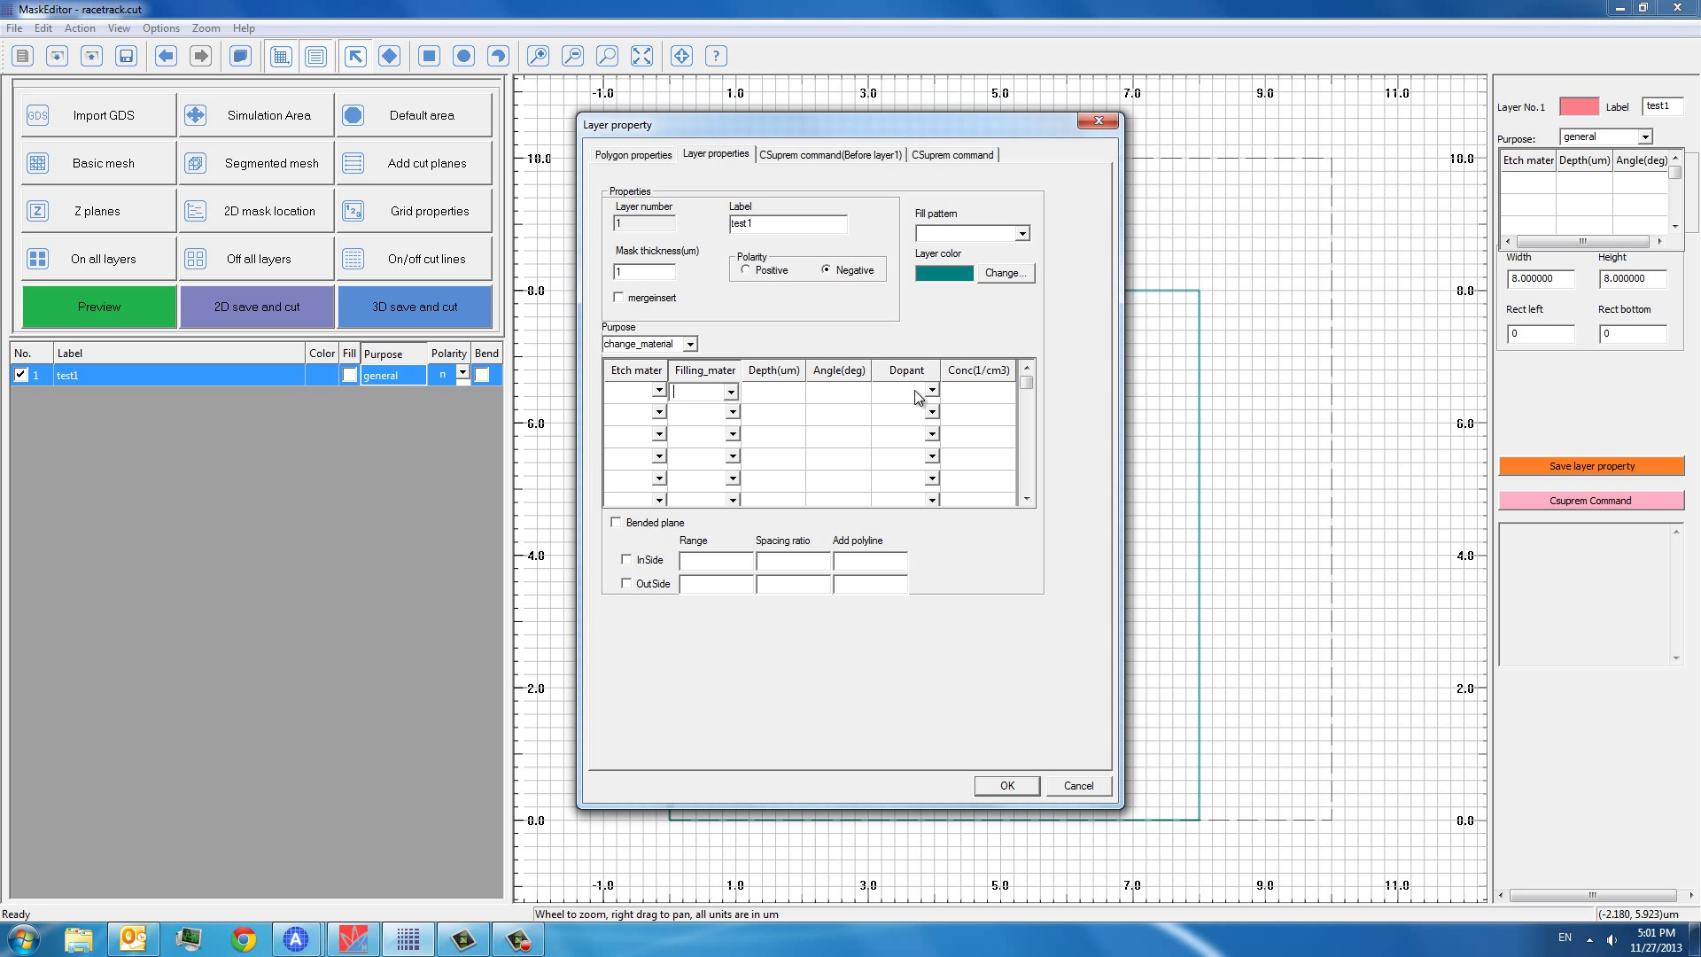
click(931, 391)
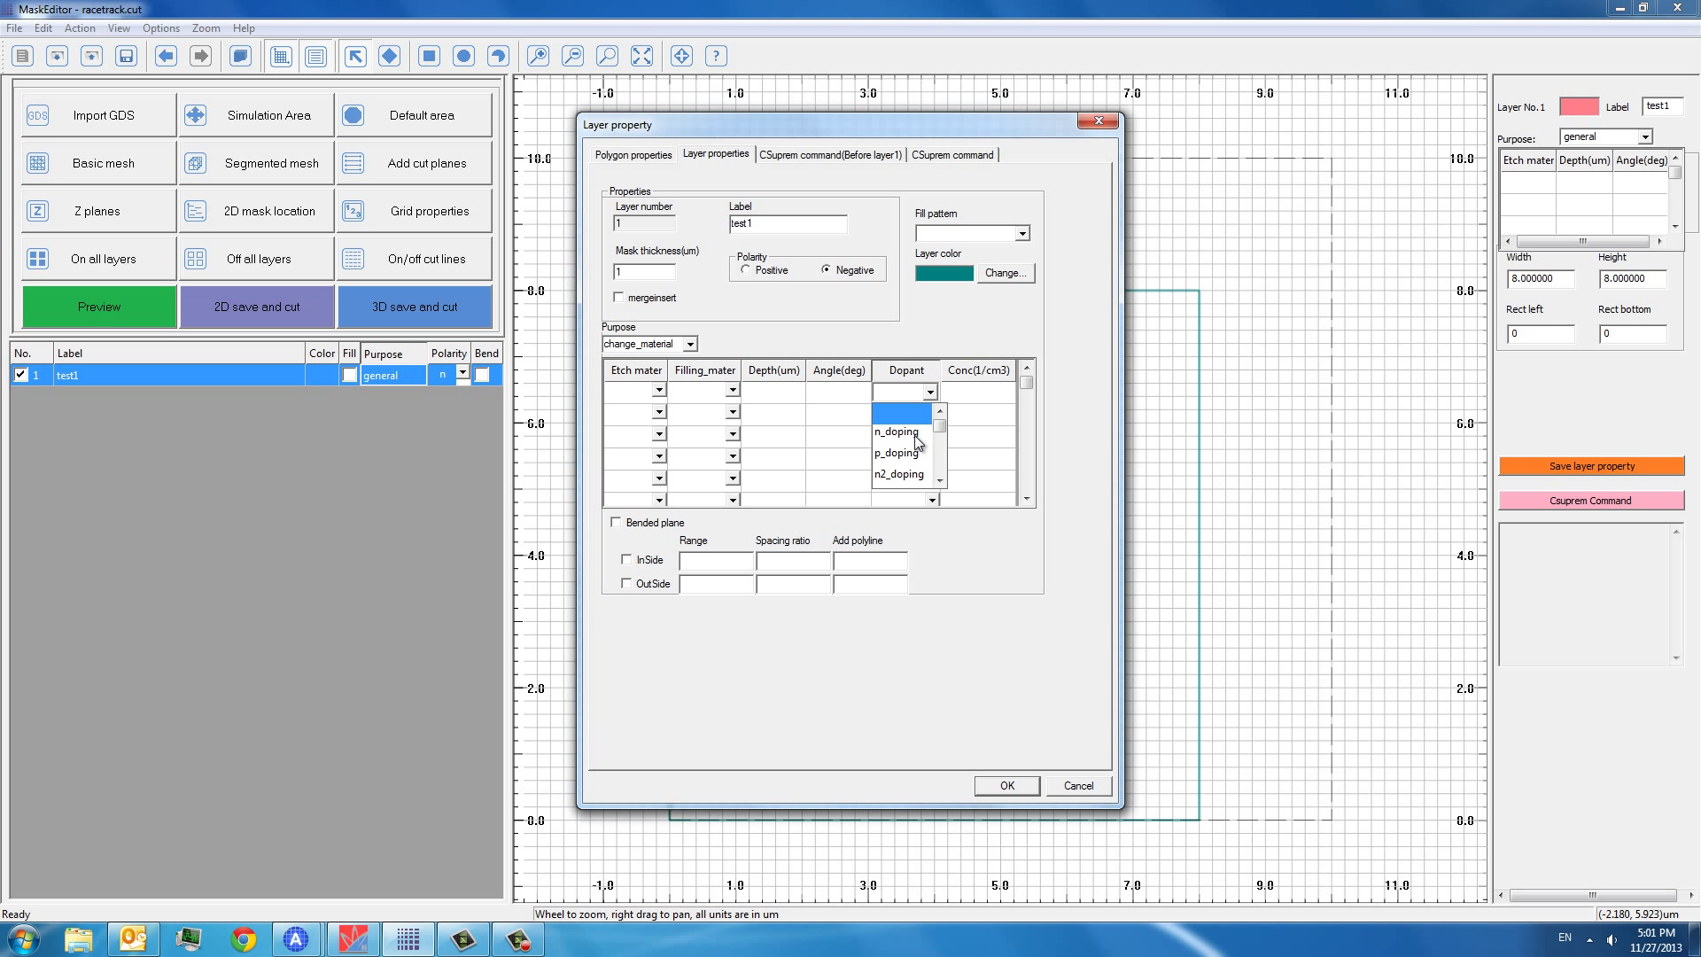
scroll(down, 3)
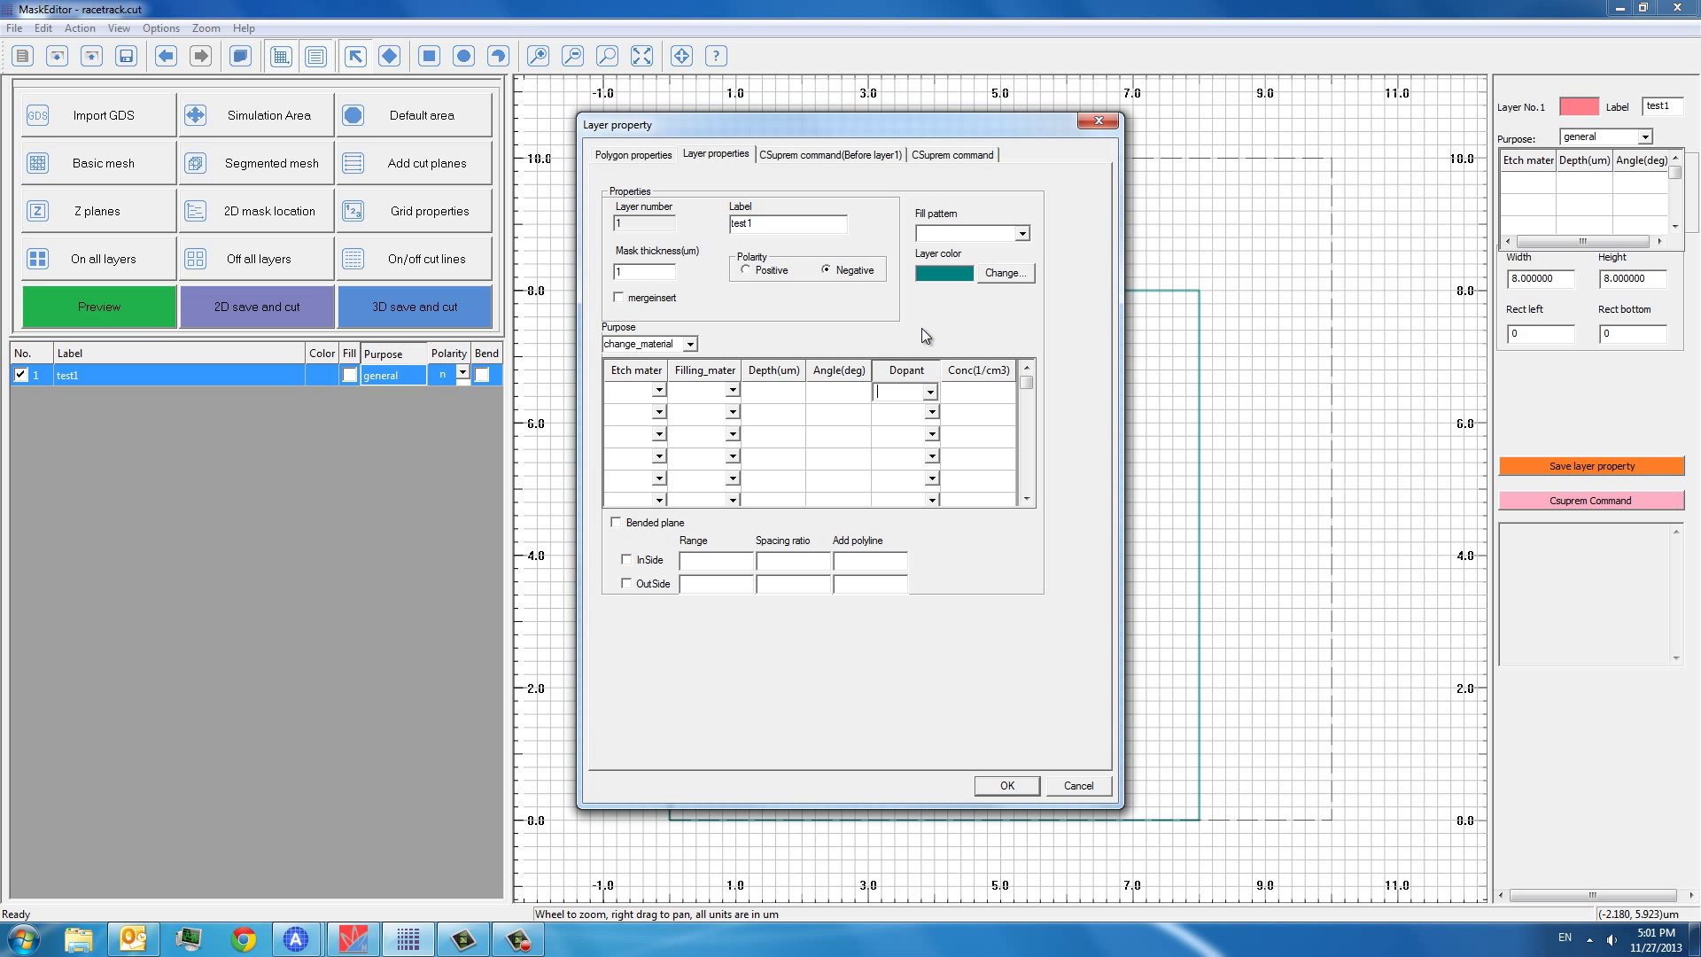
click(976, 390)
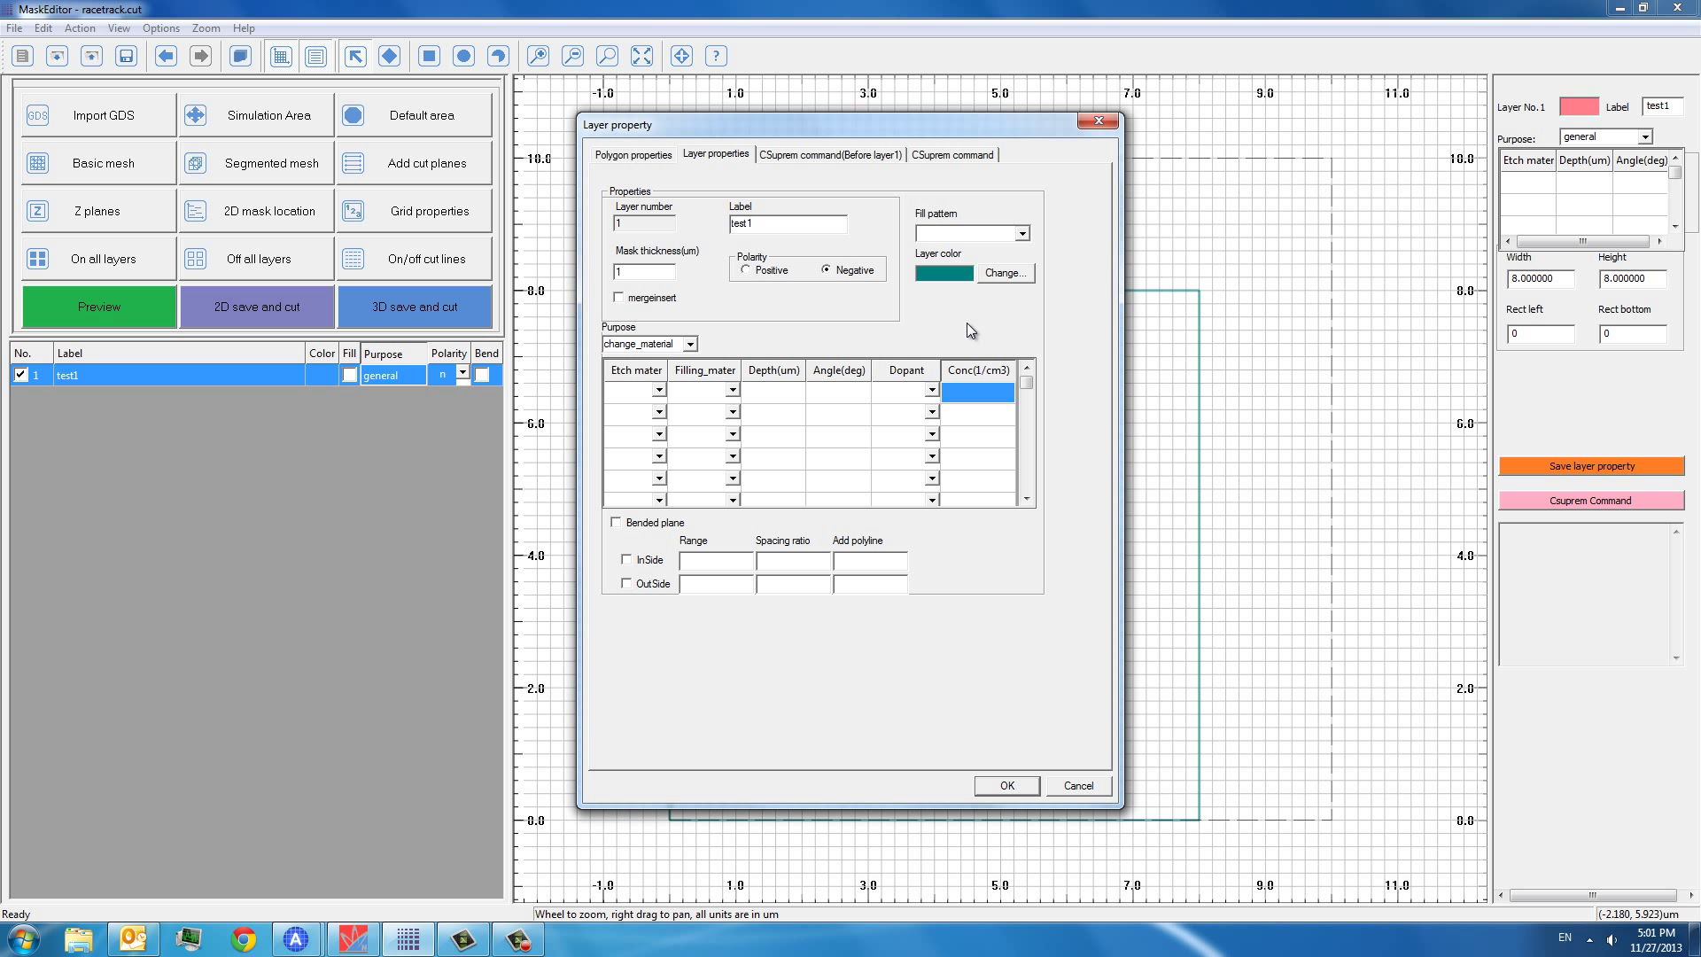
mouse_move(968, 336)
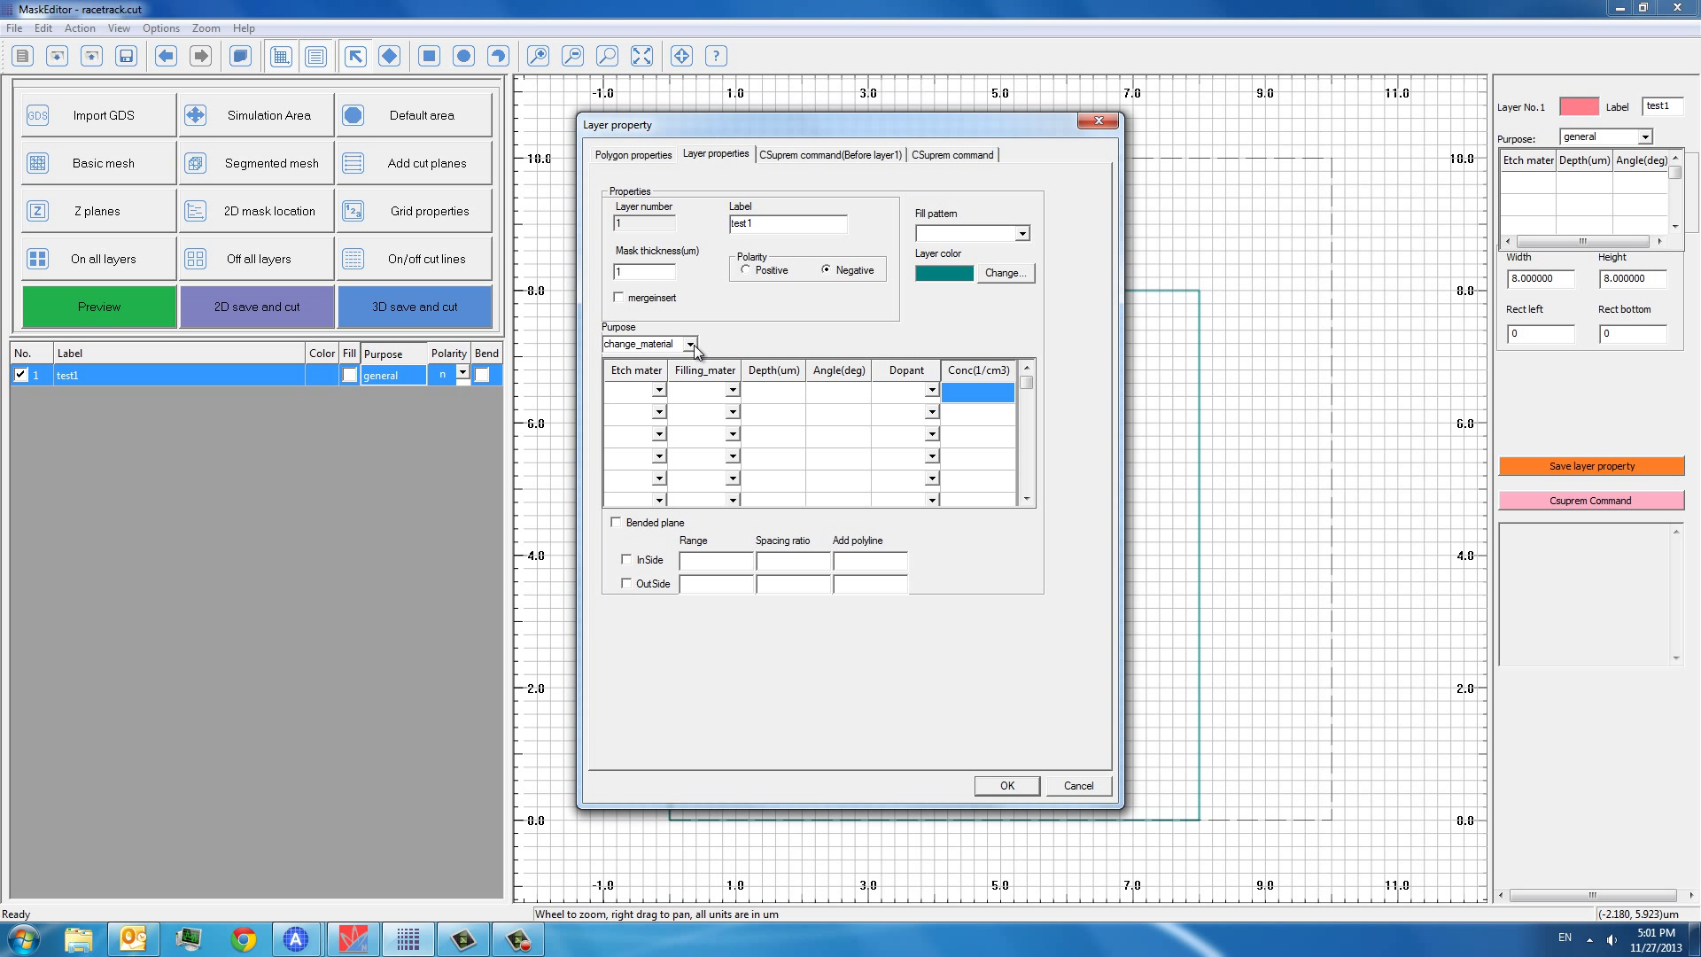
click(618, 343)
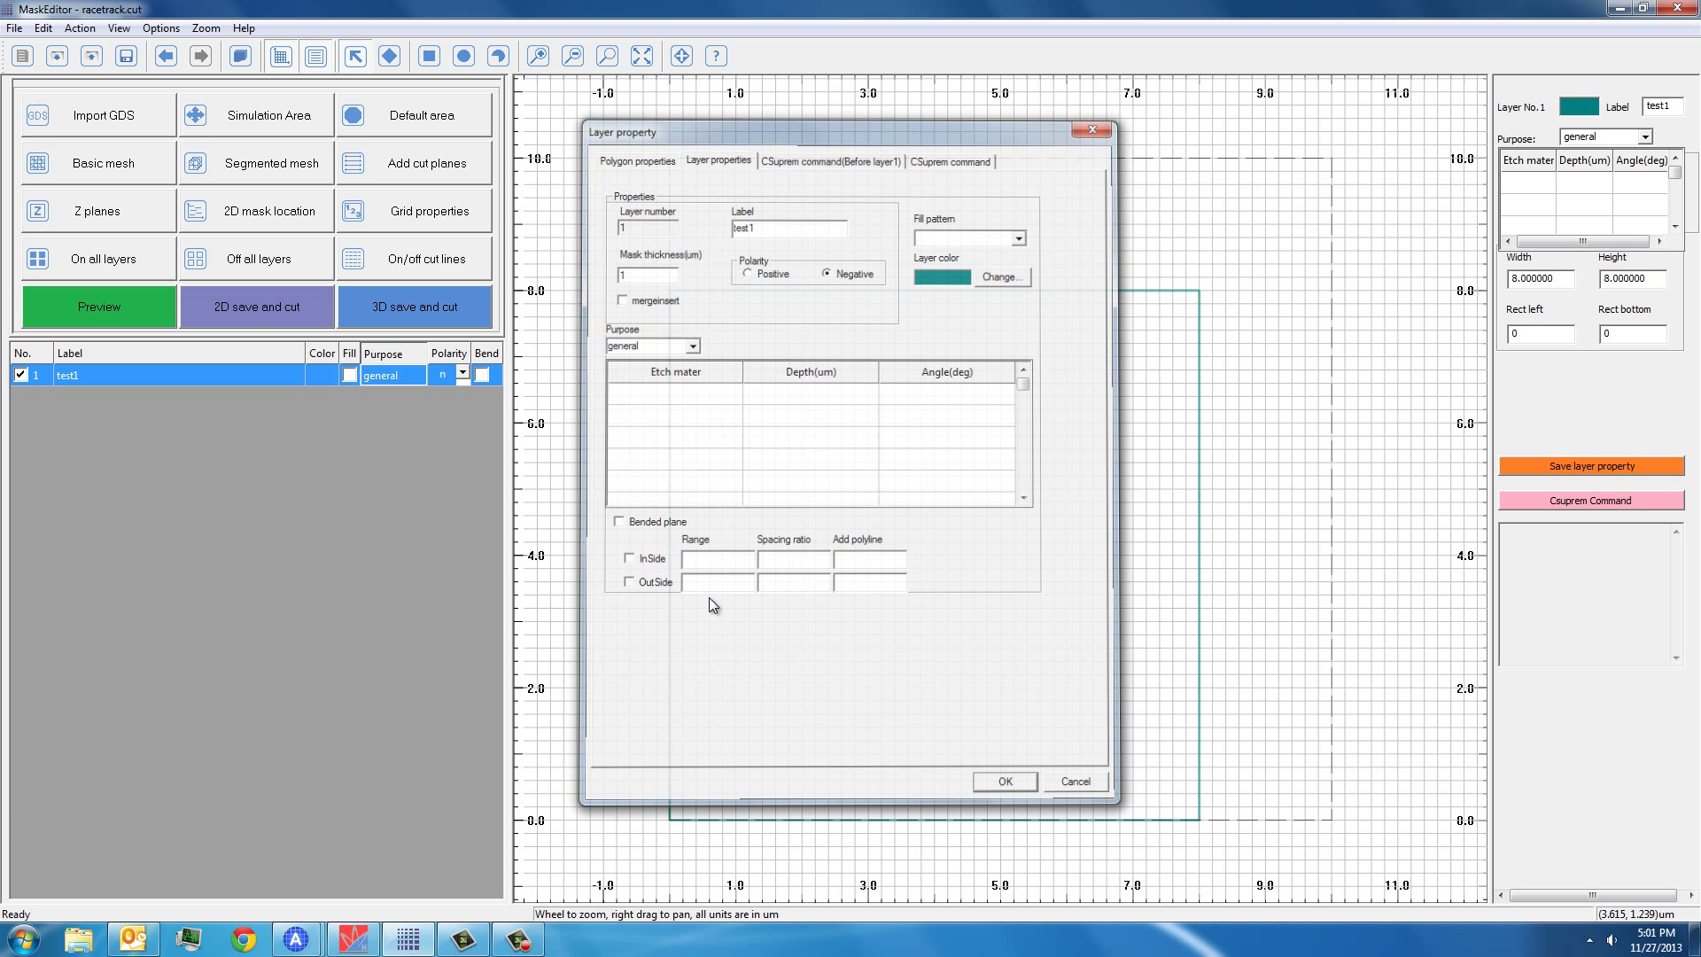
click(1000, 781)
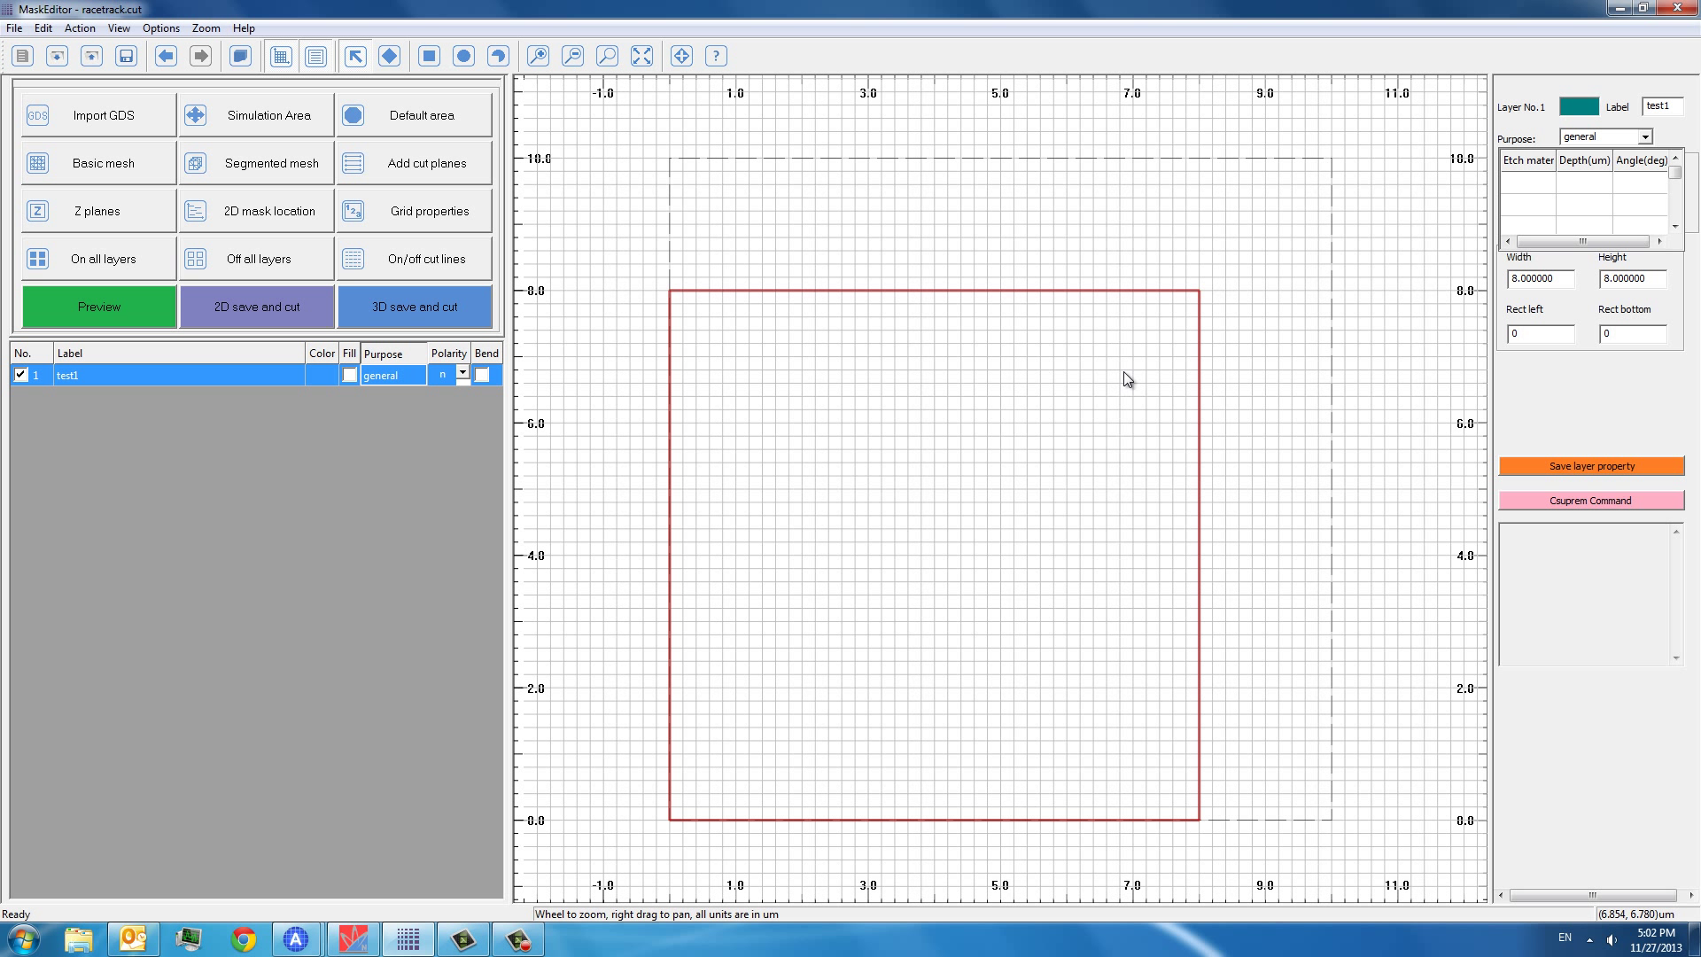
mouse_move(1653, 330)
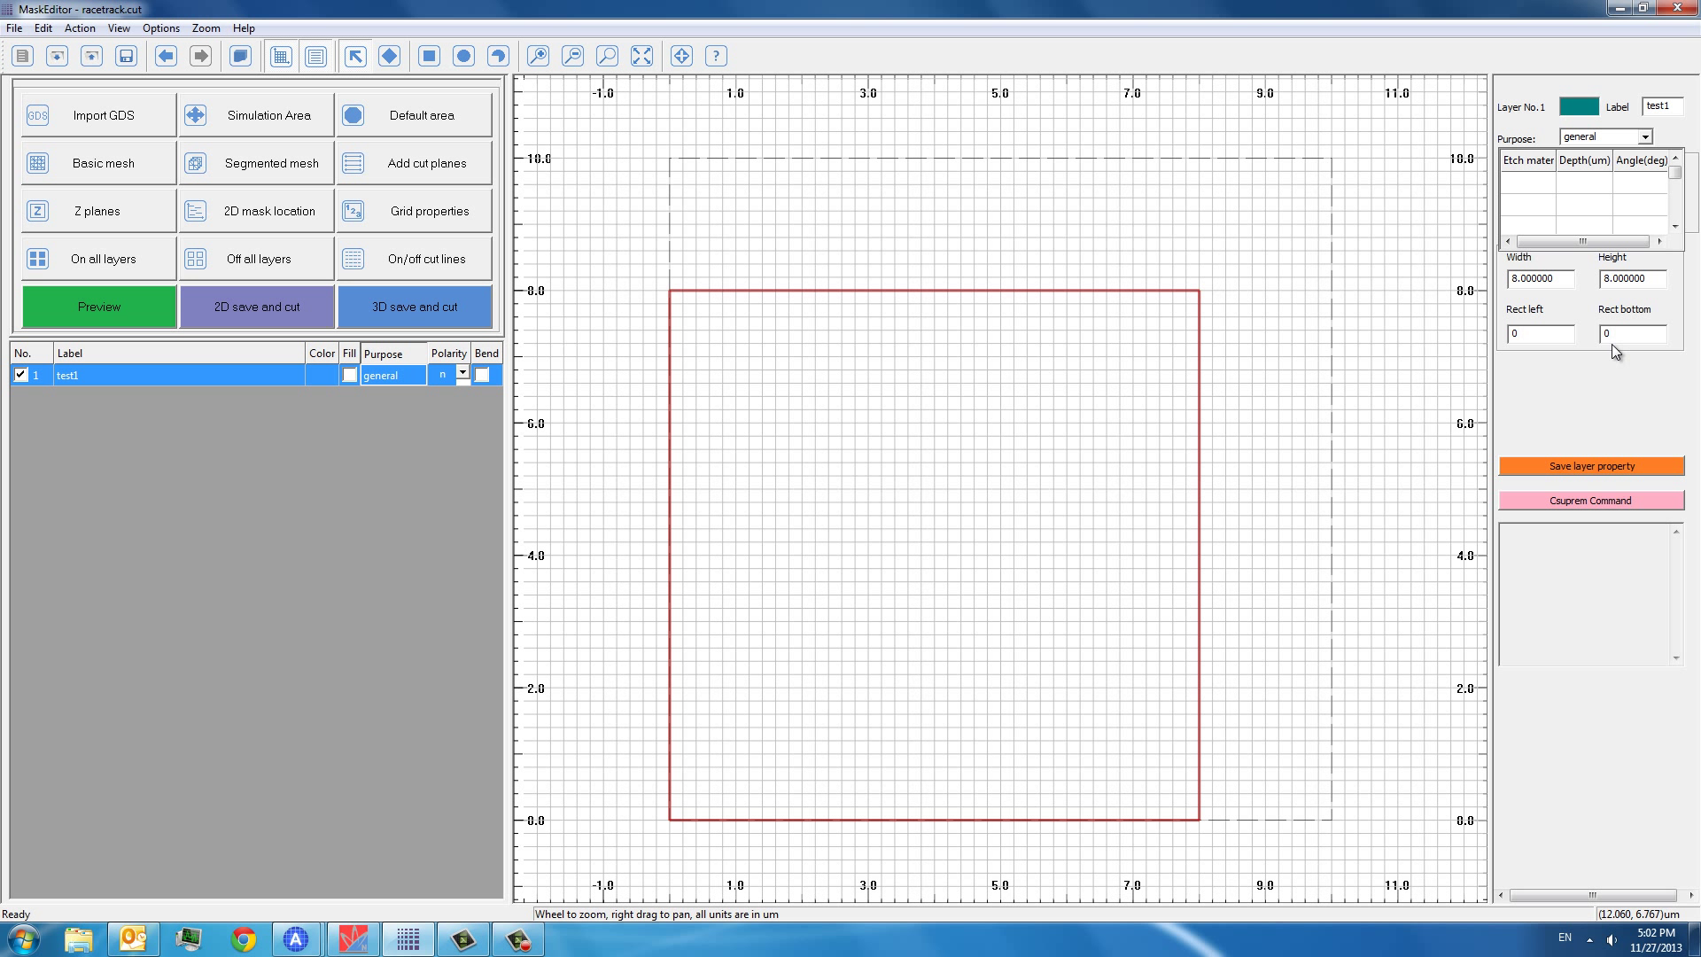
mouse_move(1573, 296)
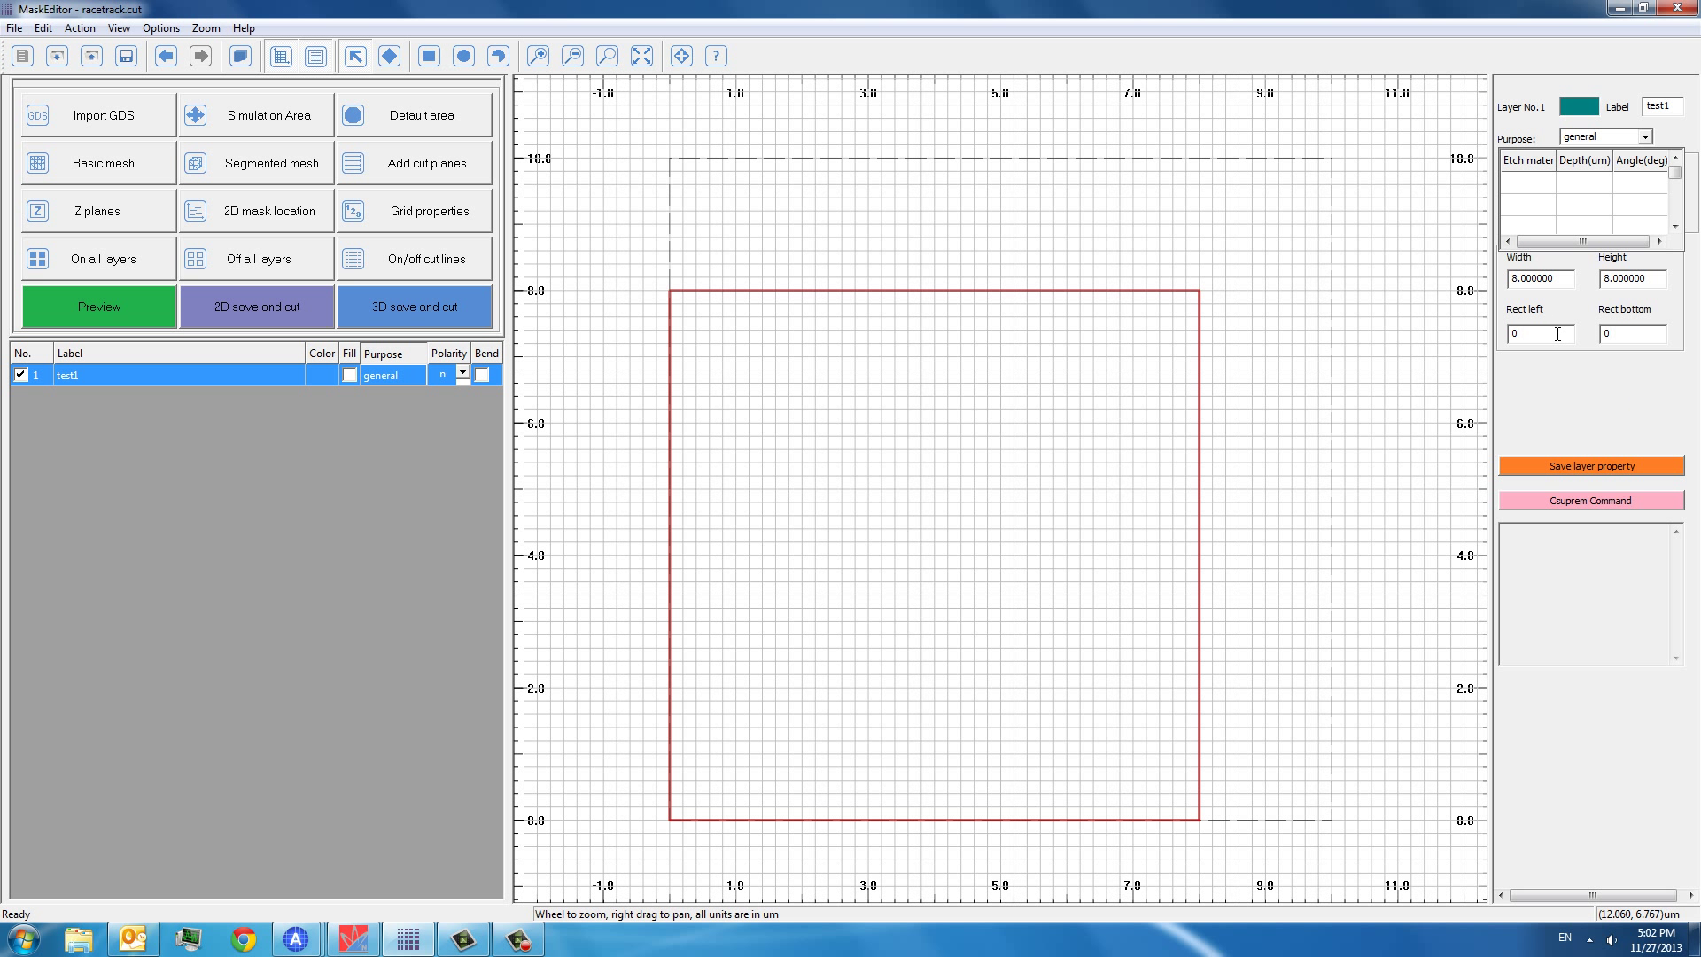
- Edit the test1 square's Rect left position to 1 µm
click(1535, 333)
text(1)
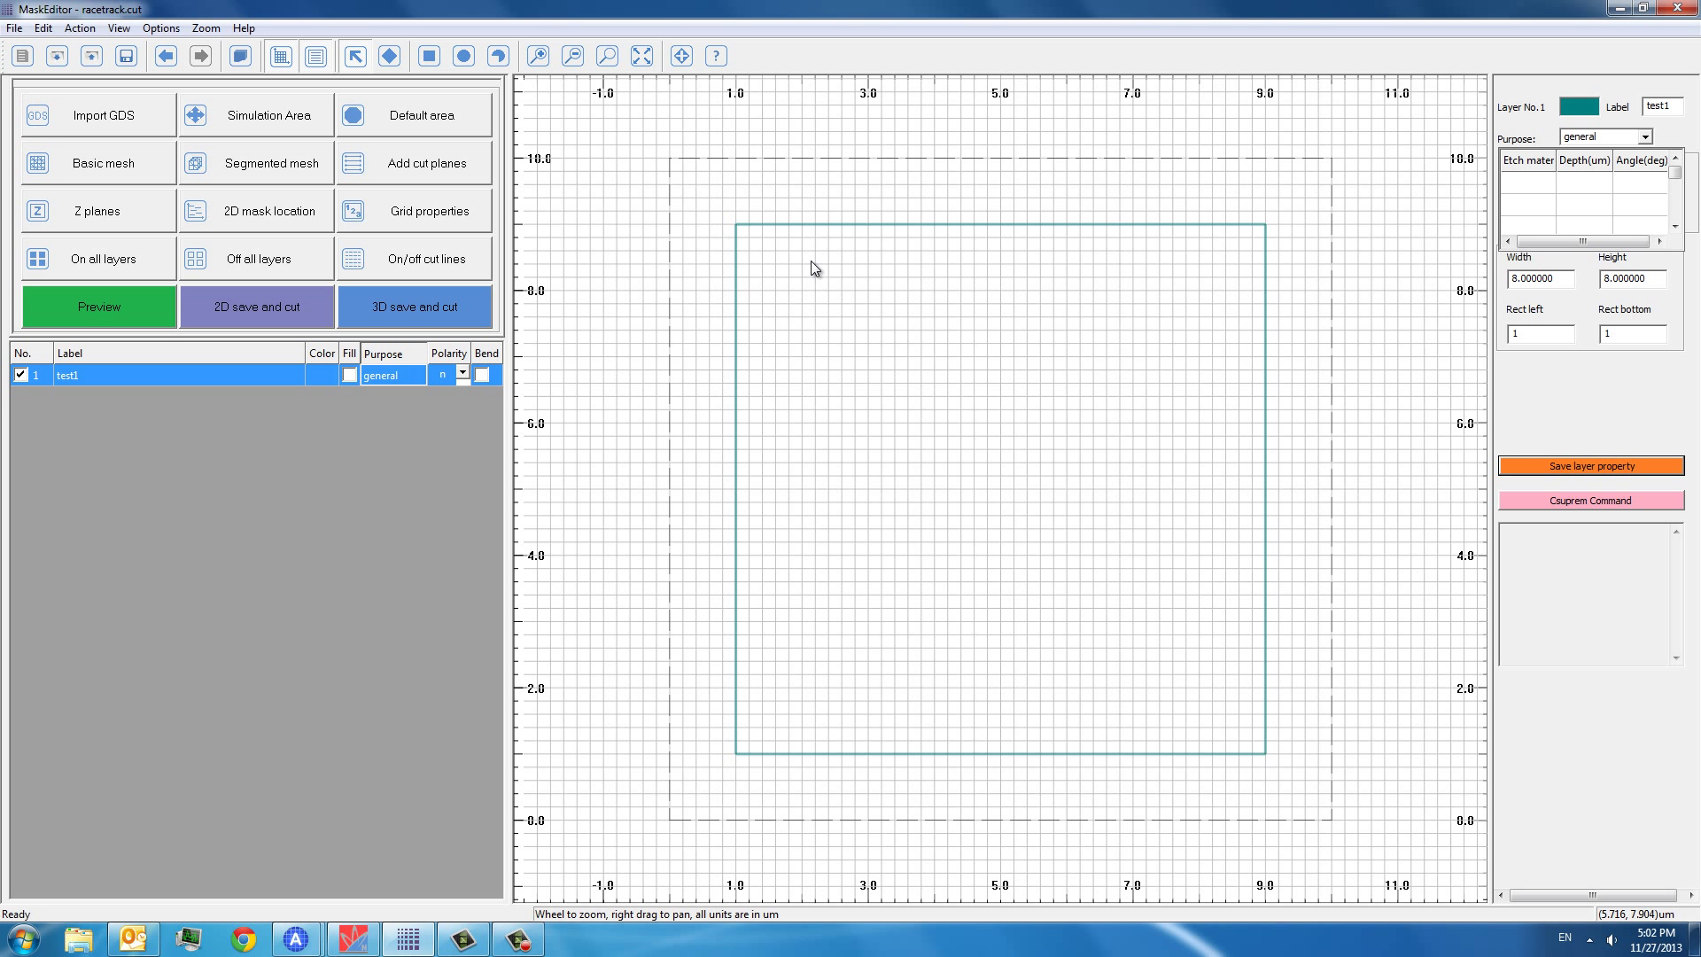
mouse_move(876, 168)
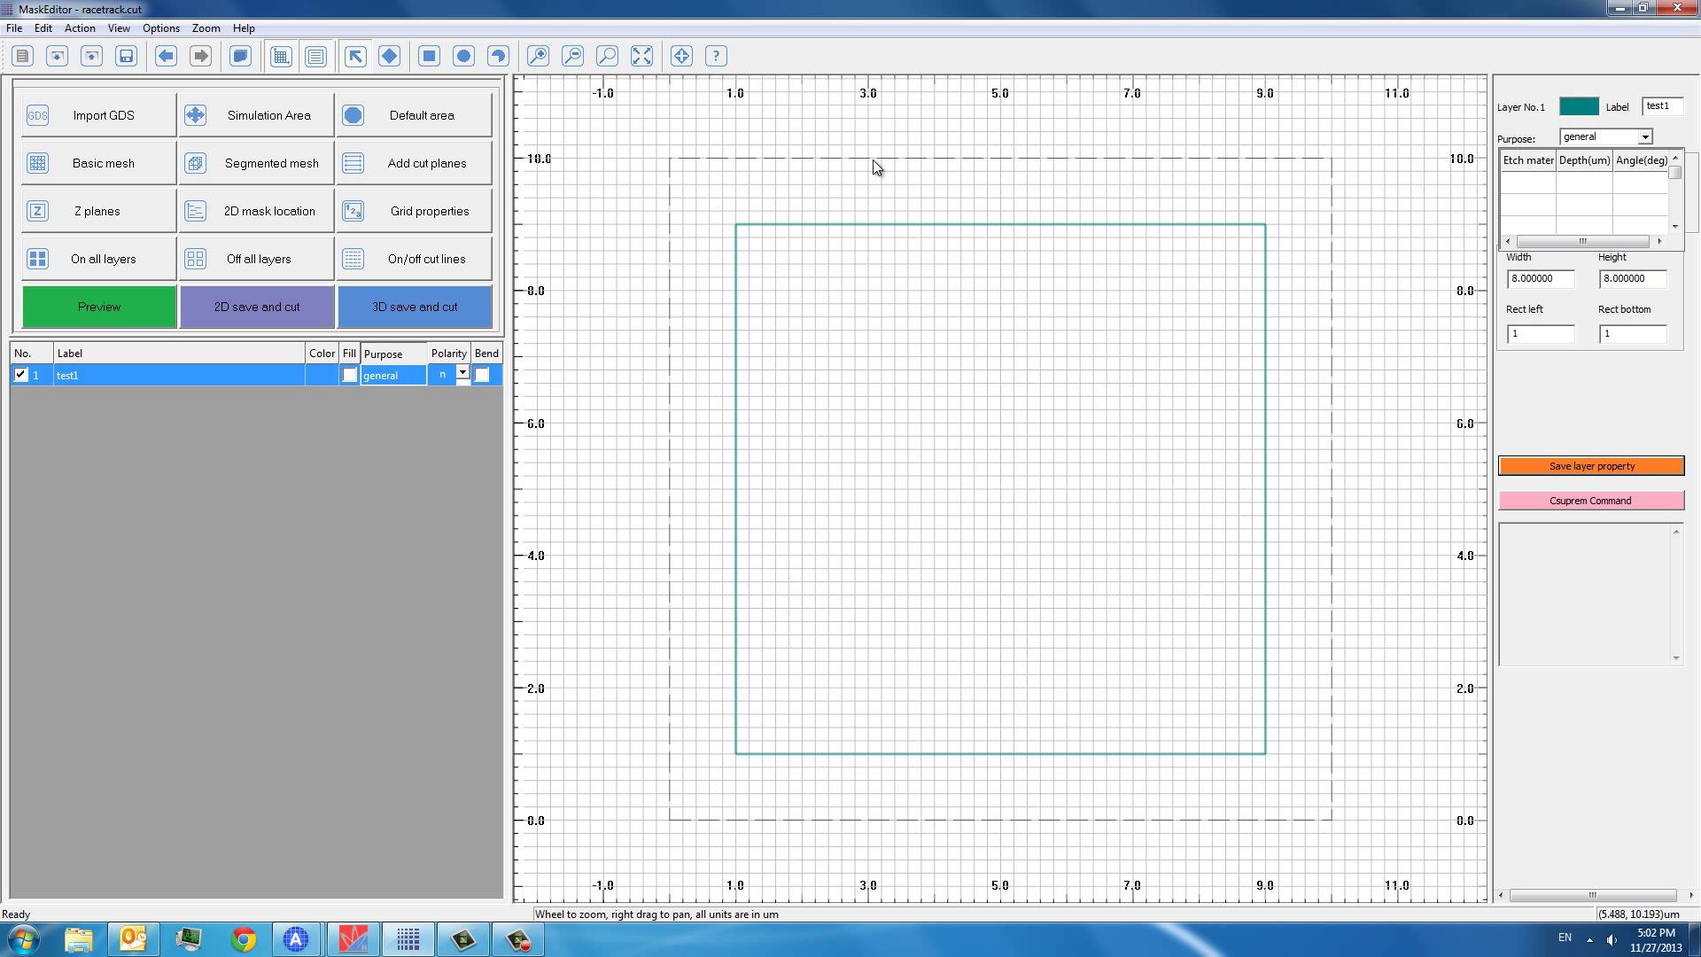
mouse_move(941, 258)
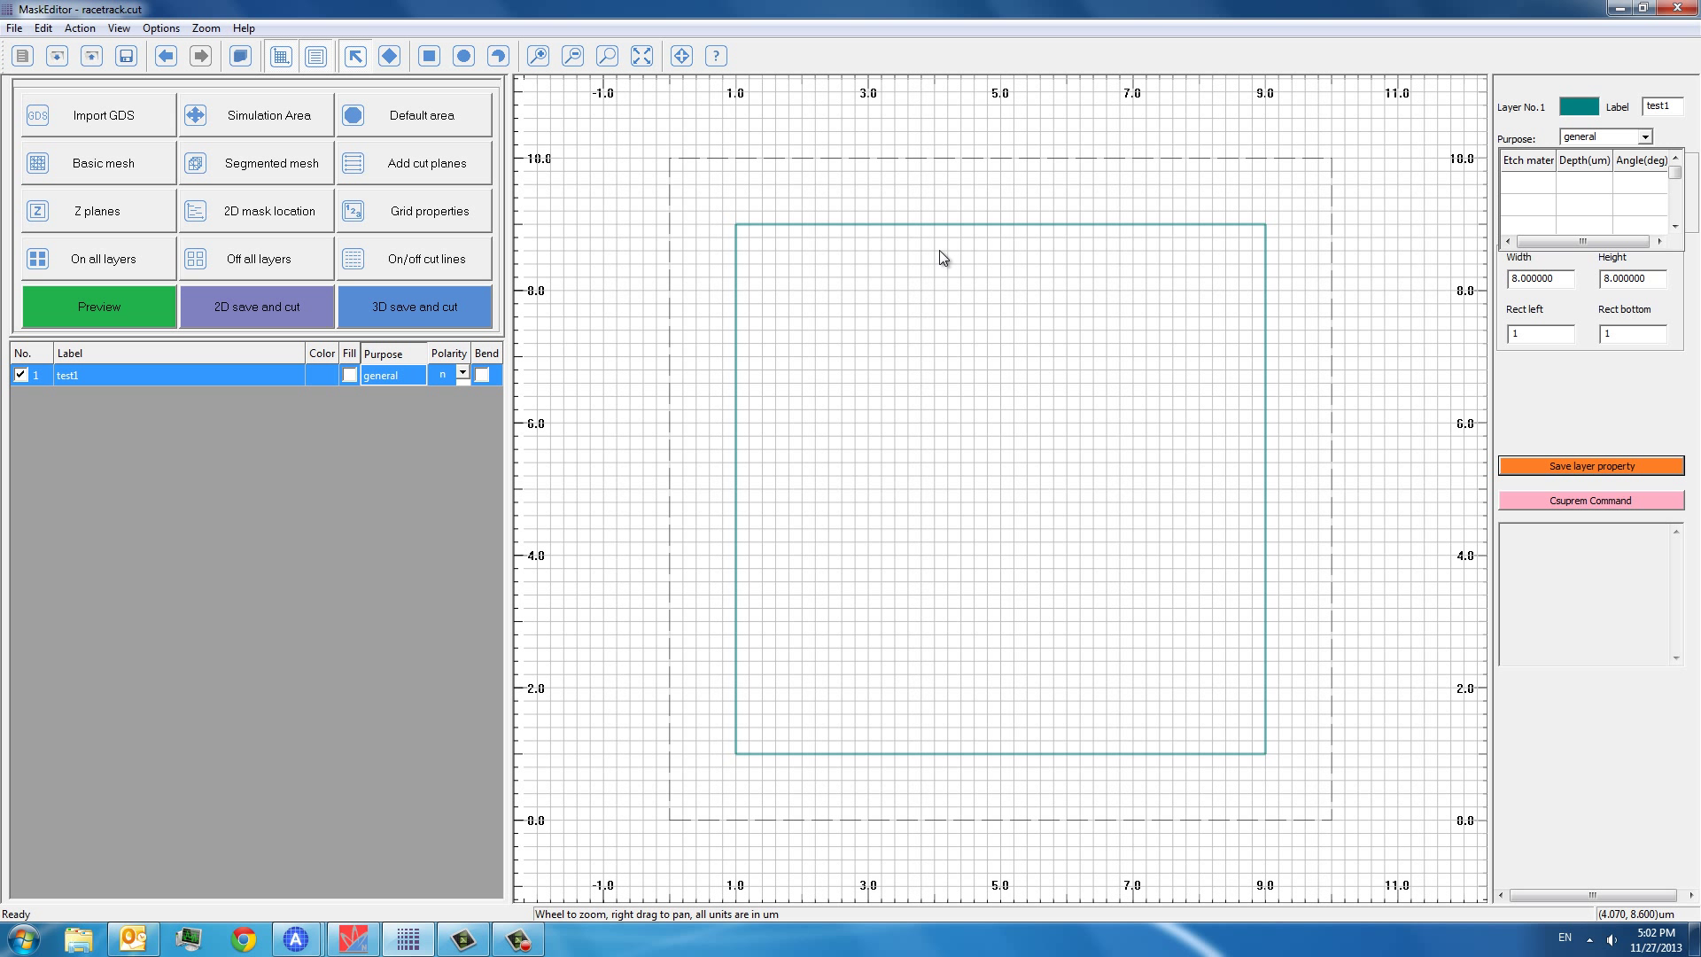
mouse_move(290, 125)
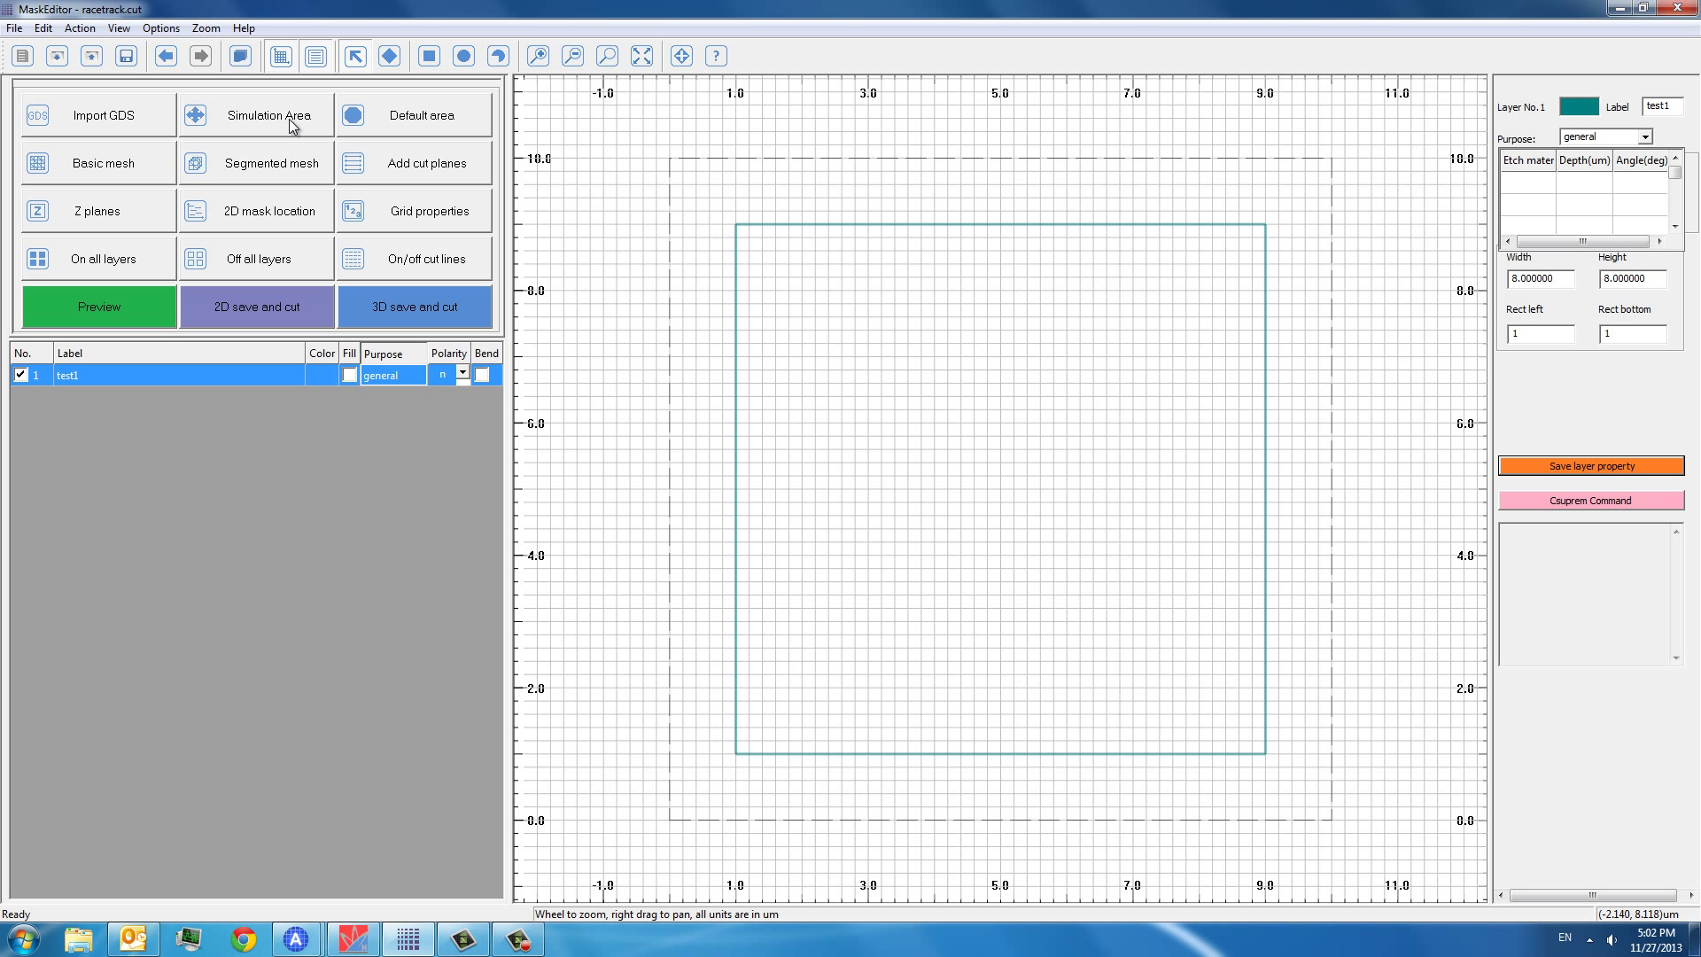
- Dismiss the save-first warning from Simulation Area and save the project as test.cut
click(255, 114)
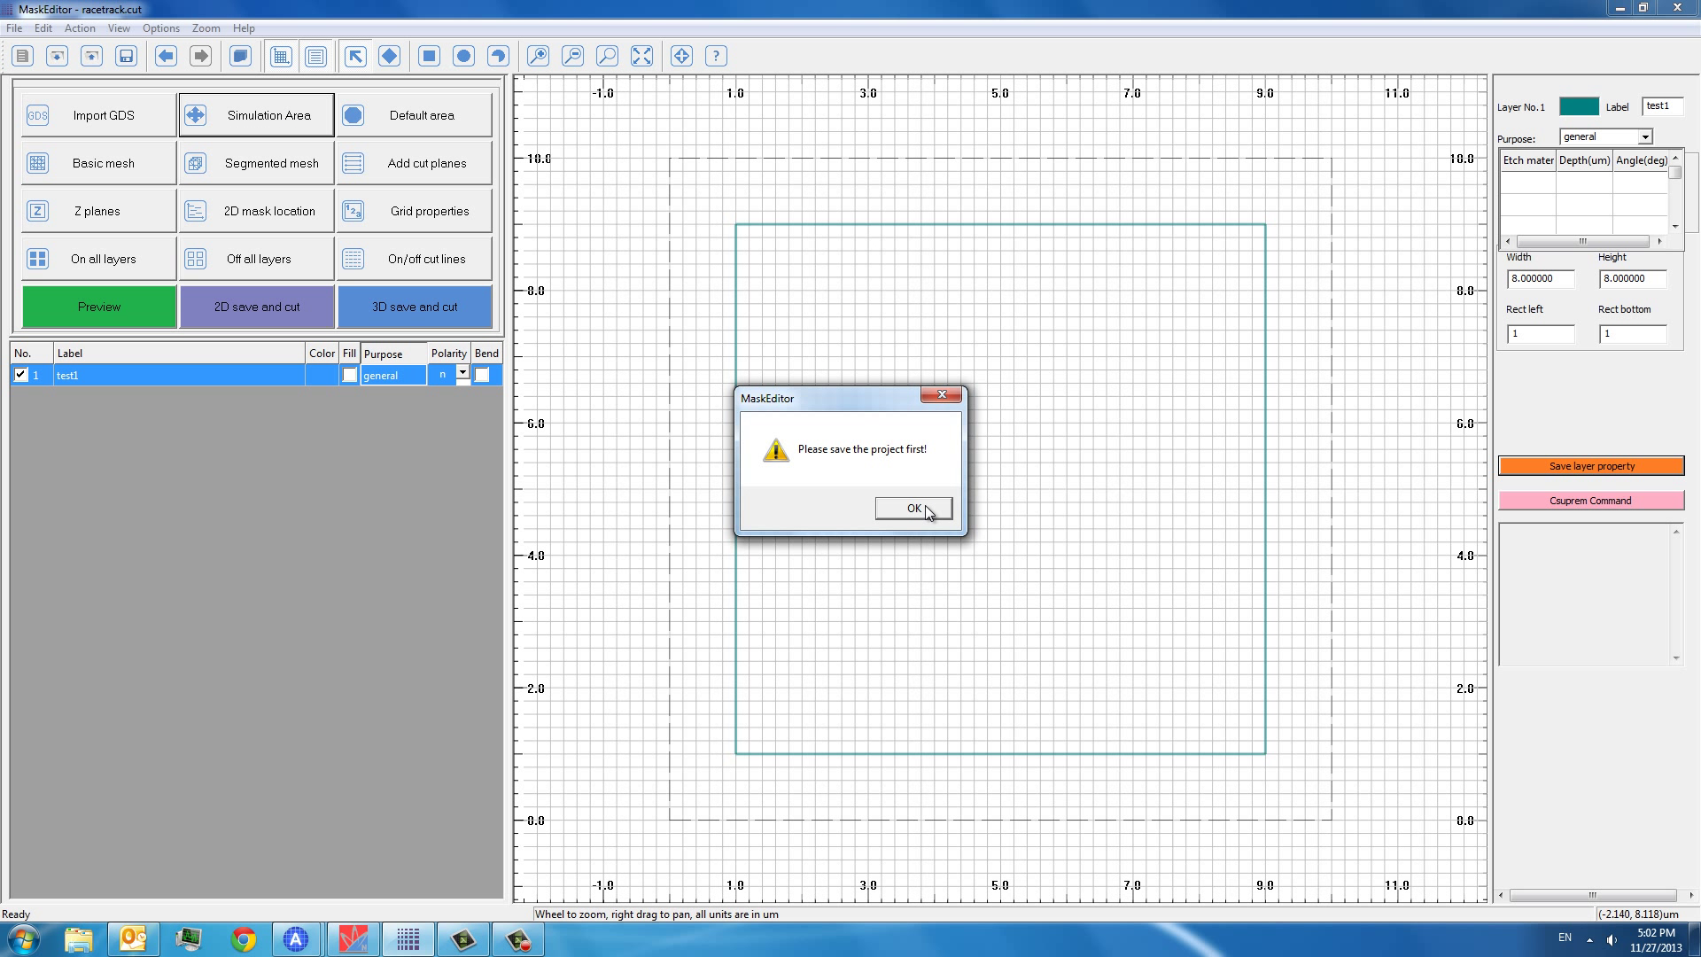
click(911, 508)
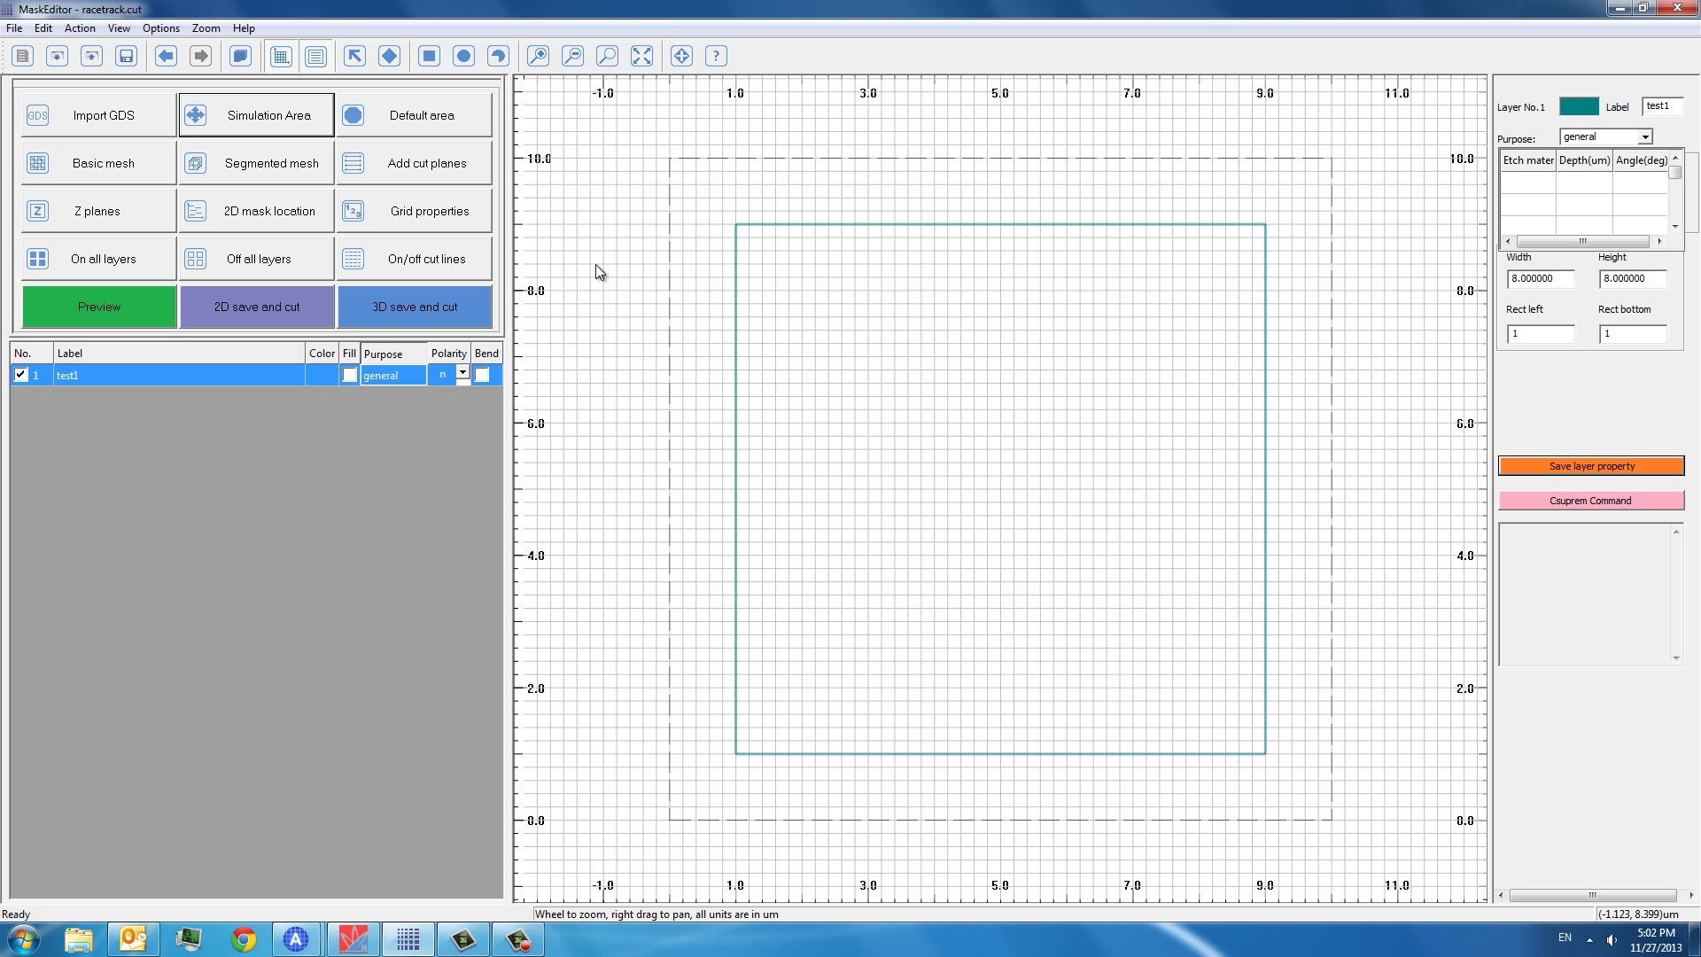
mouse_move(1274, 687)
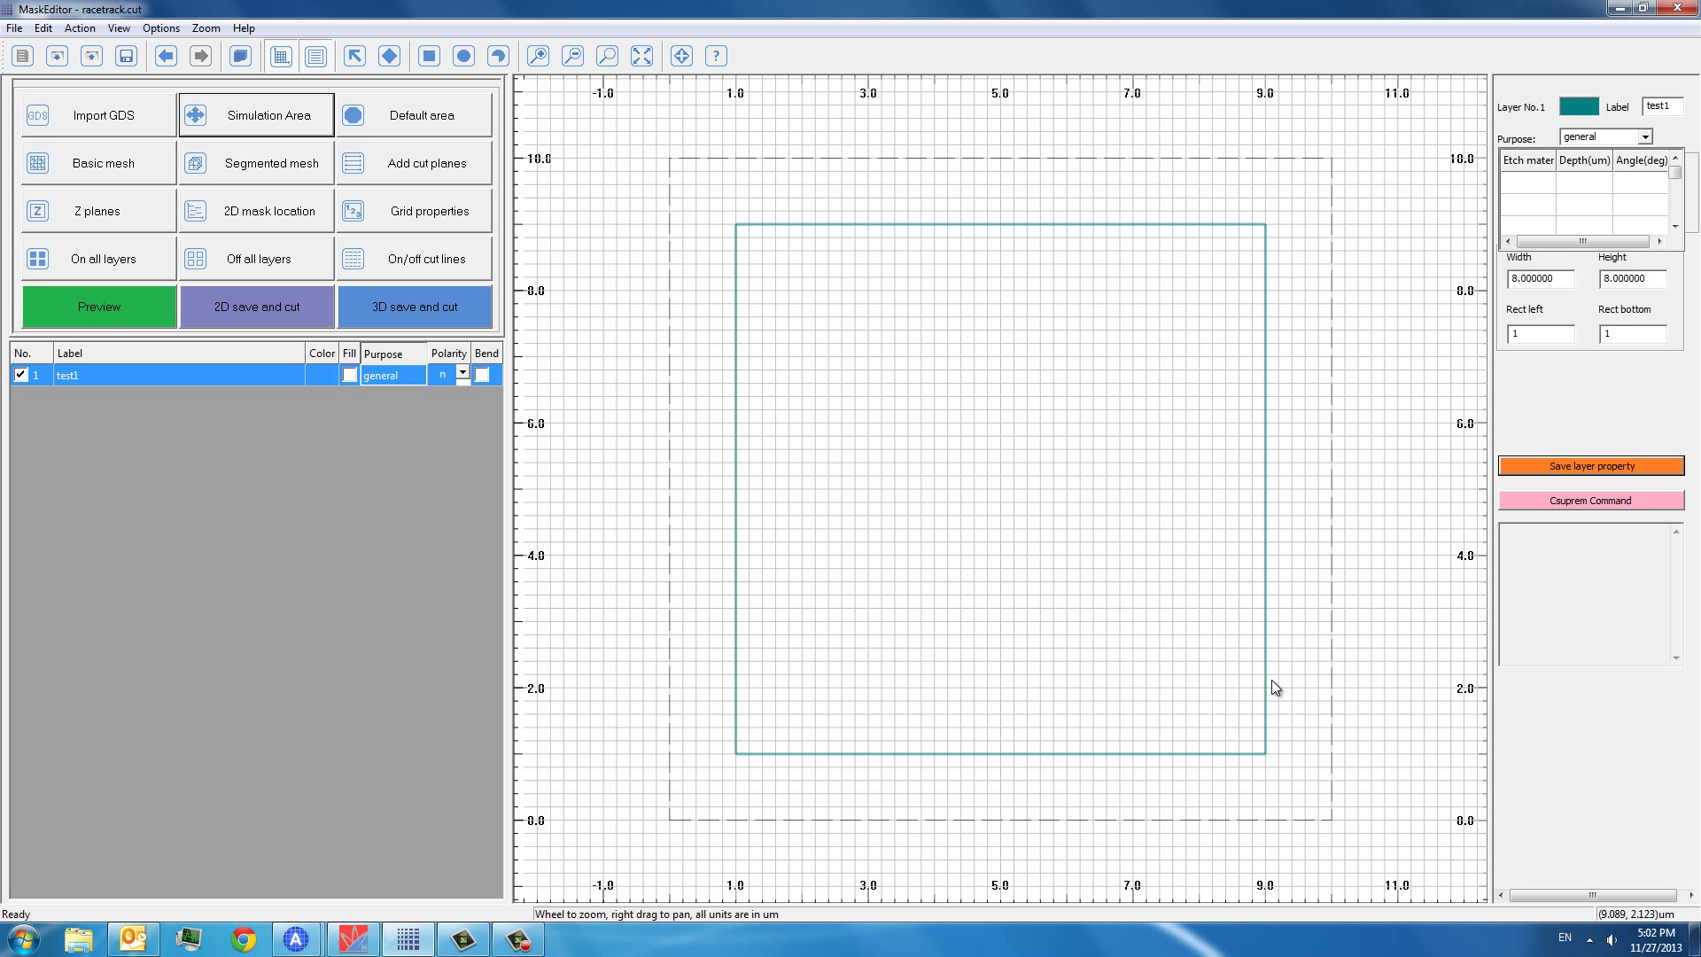
mouse_move(426, 267)
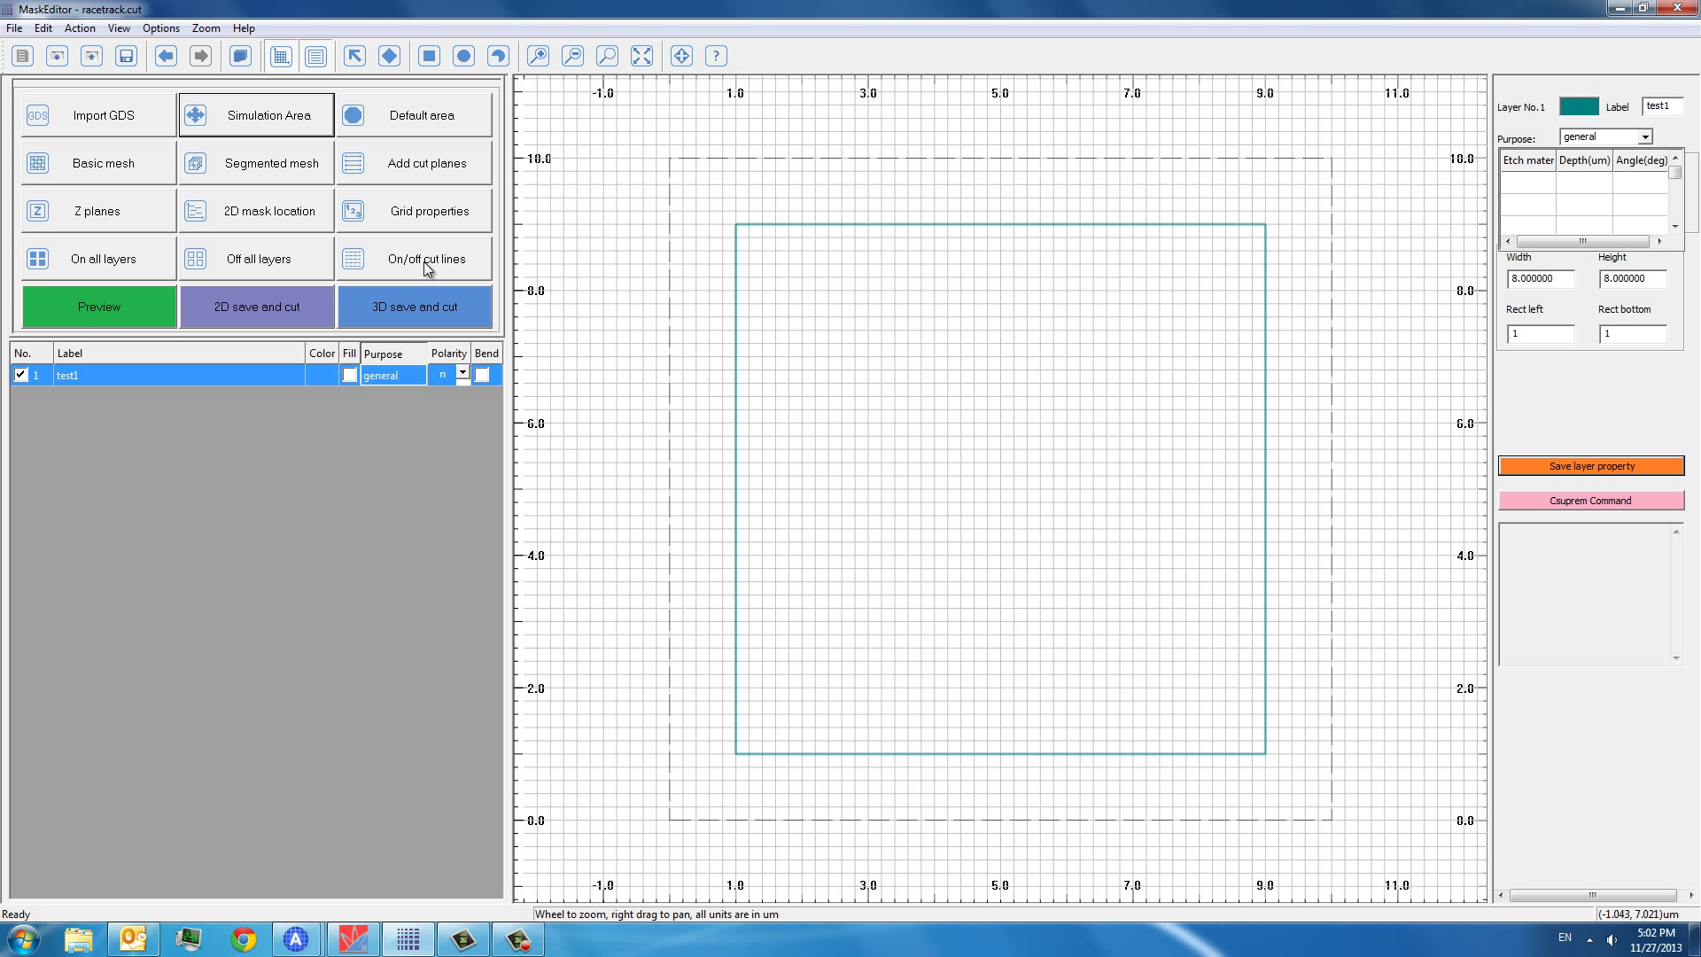
mouse_move(125, 55)
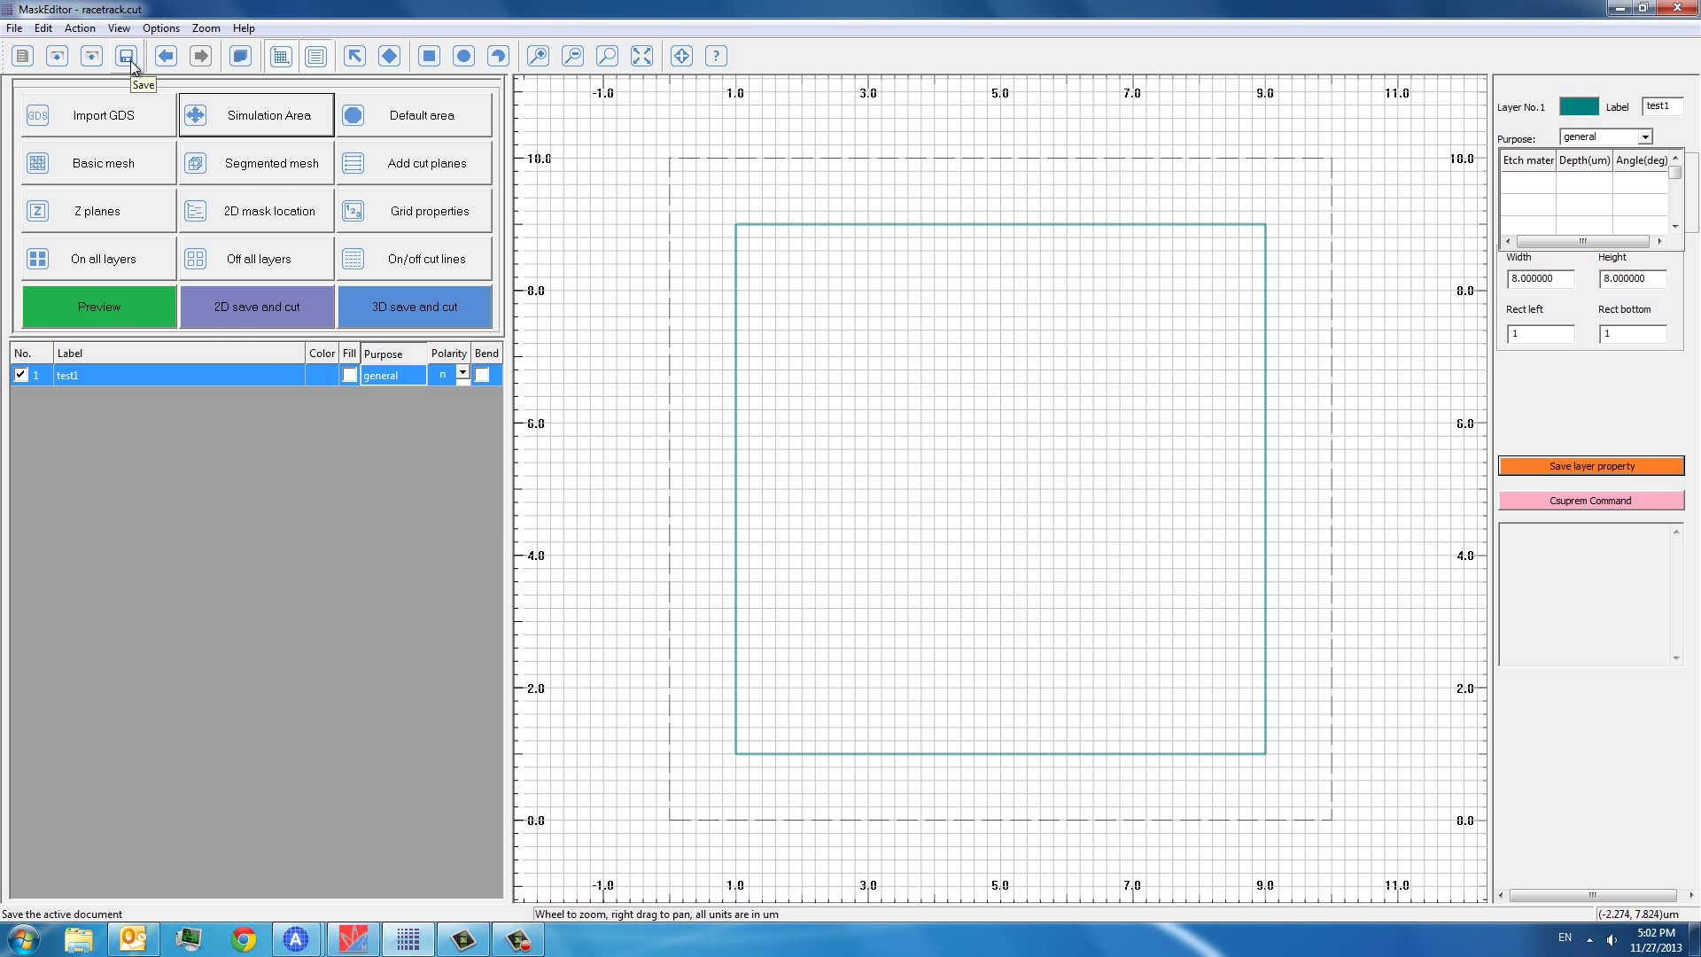
click(125, 55)
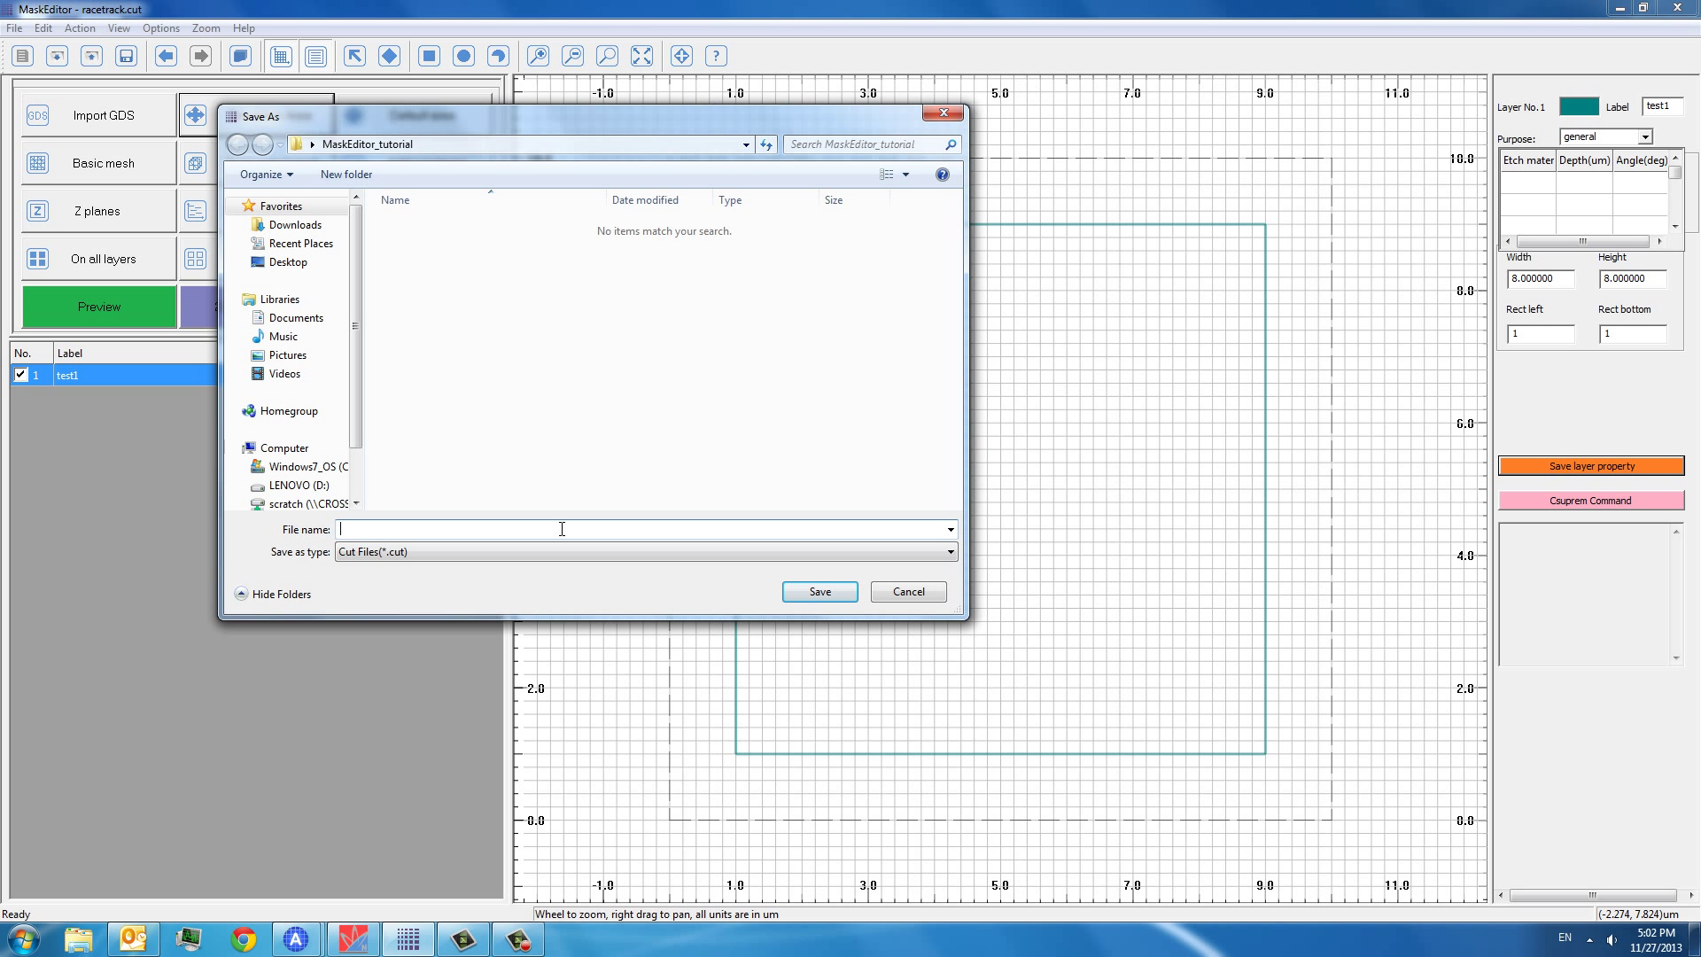
text(test)
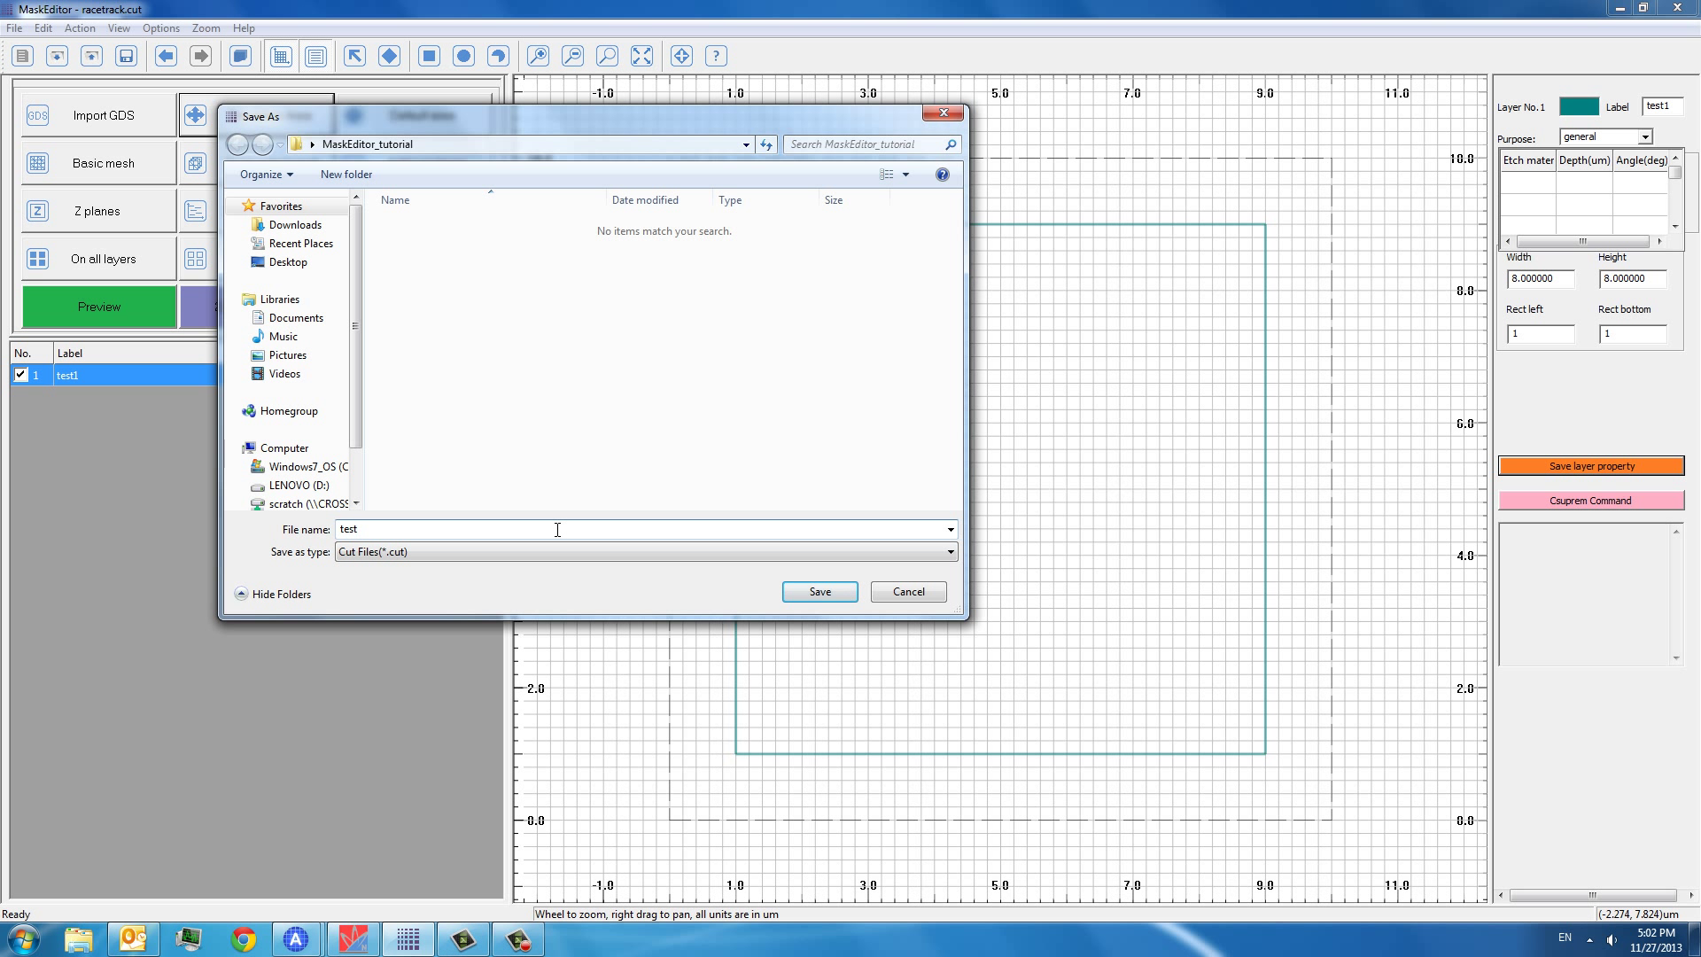
click(817, 591)
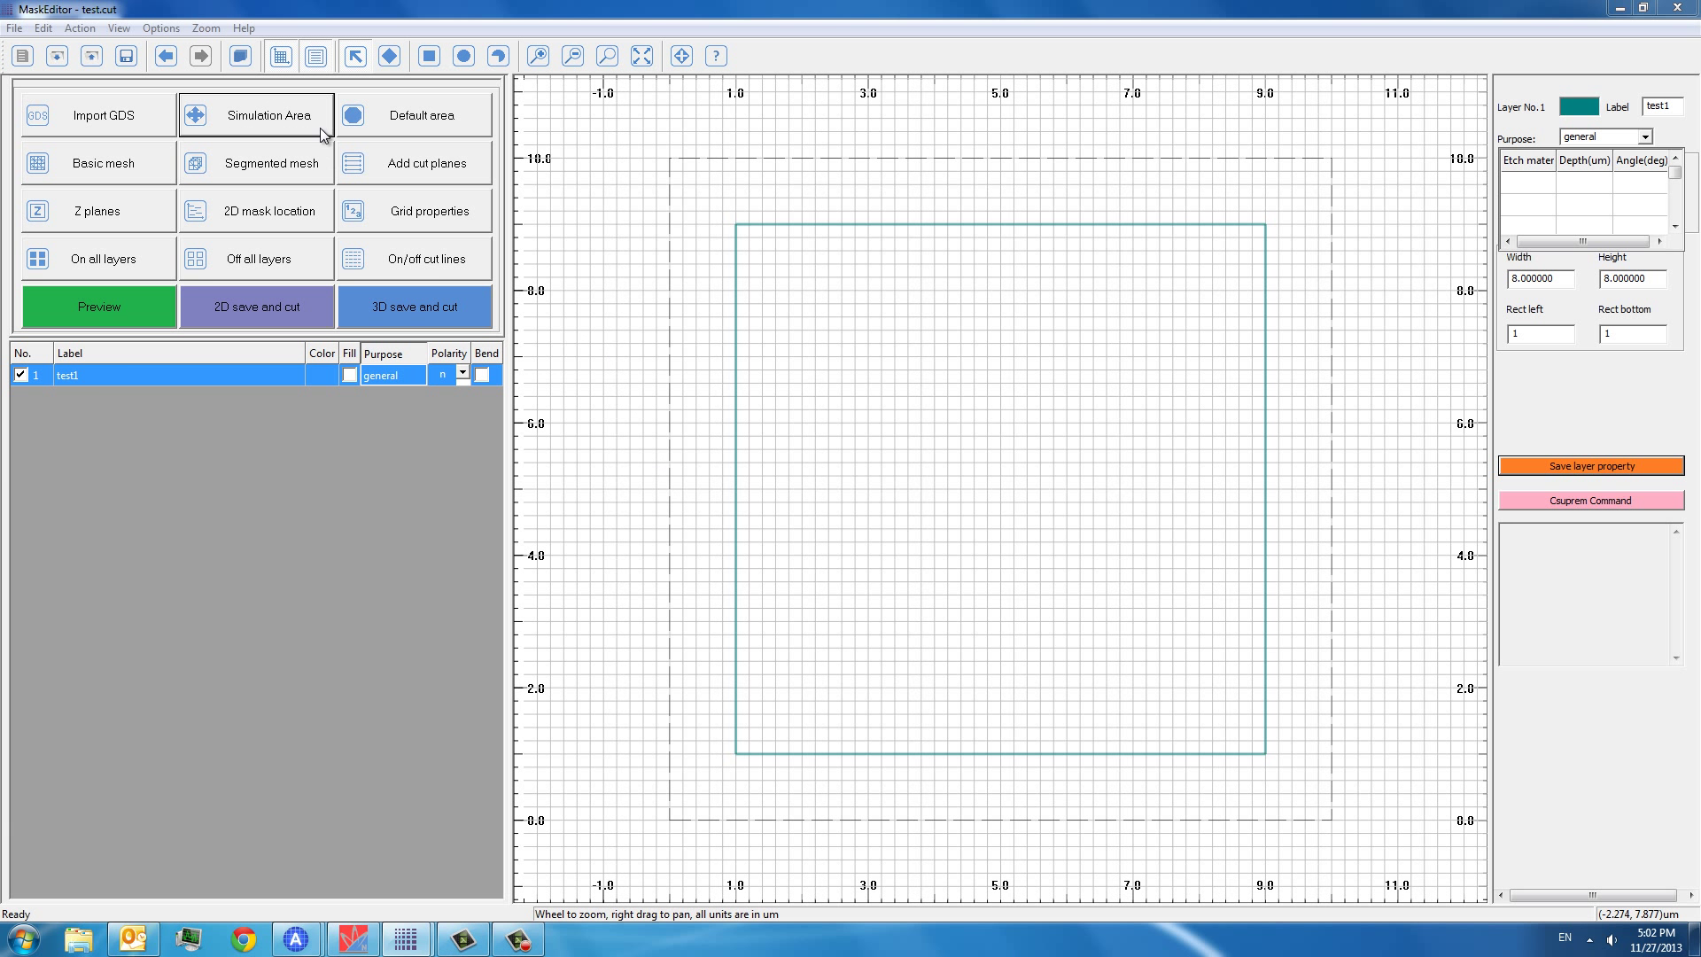
click(256, 114)
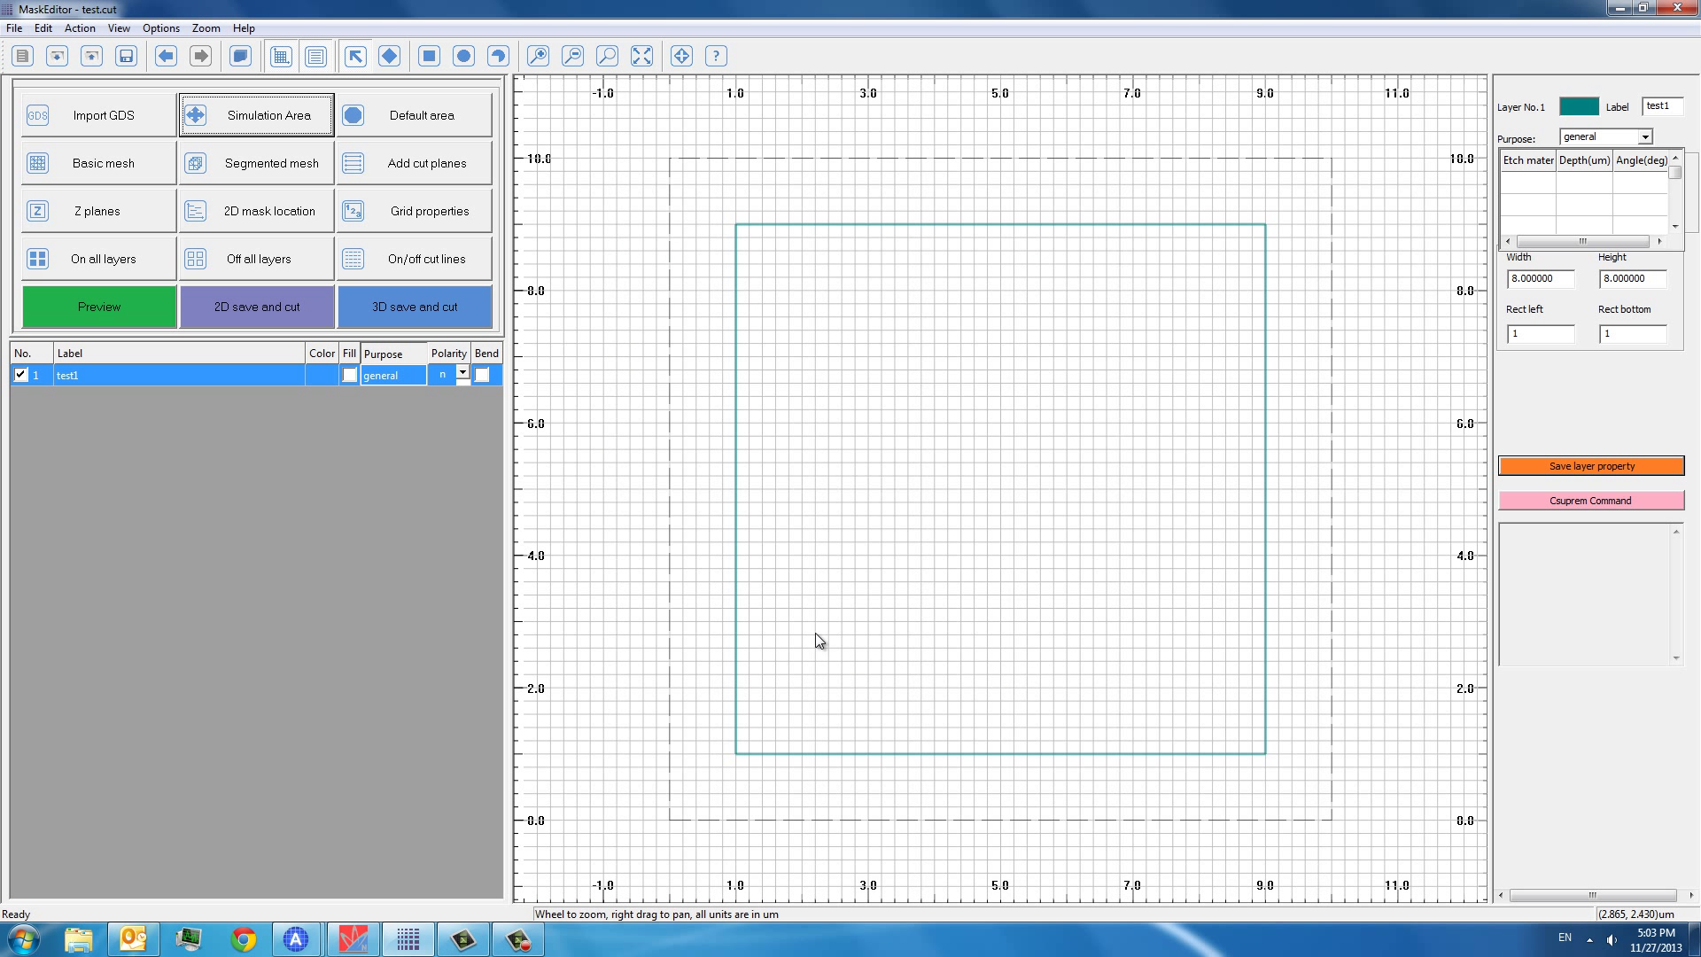
click(97, 161)
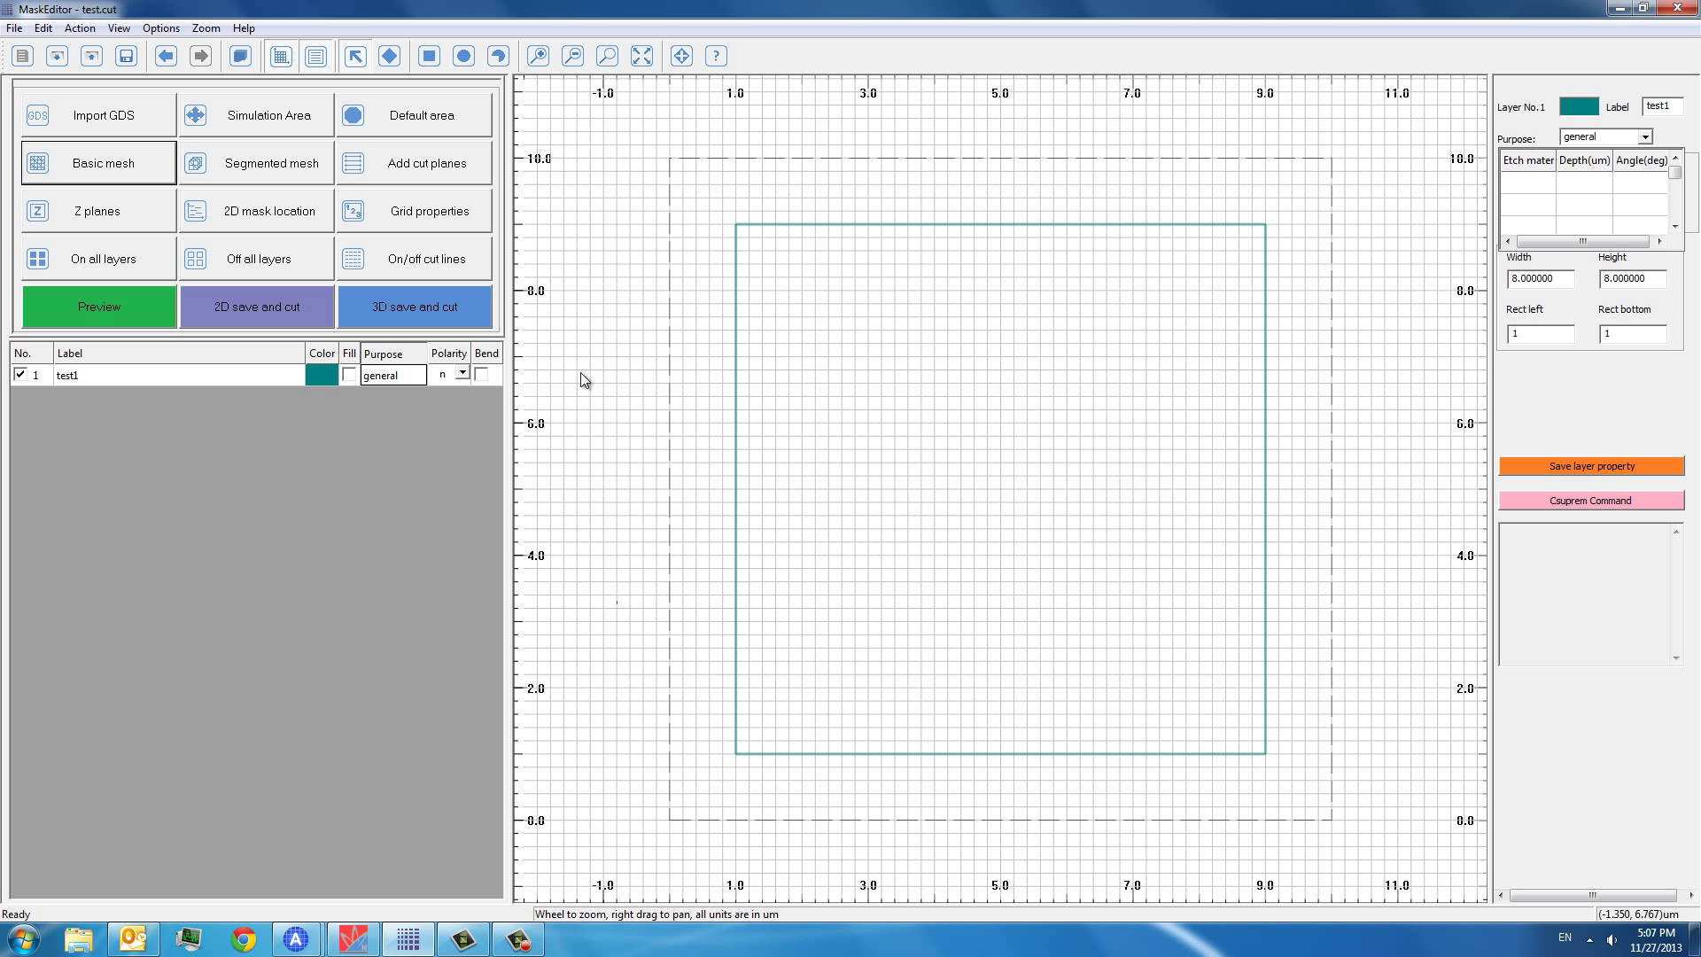
mouse_move(214, 202)
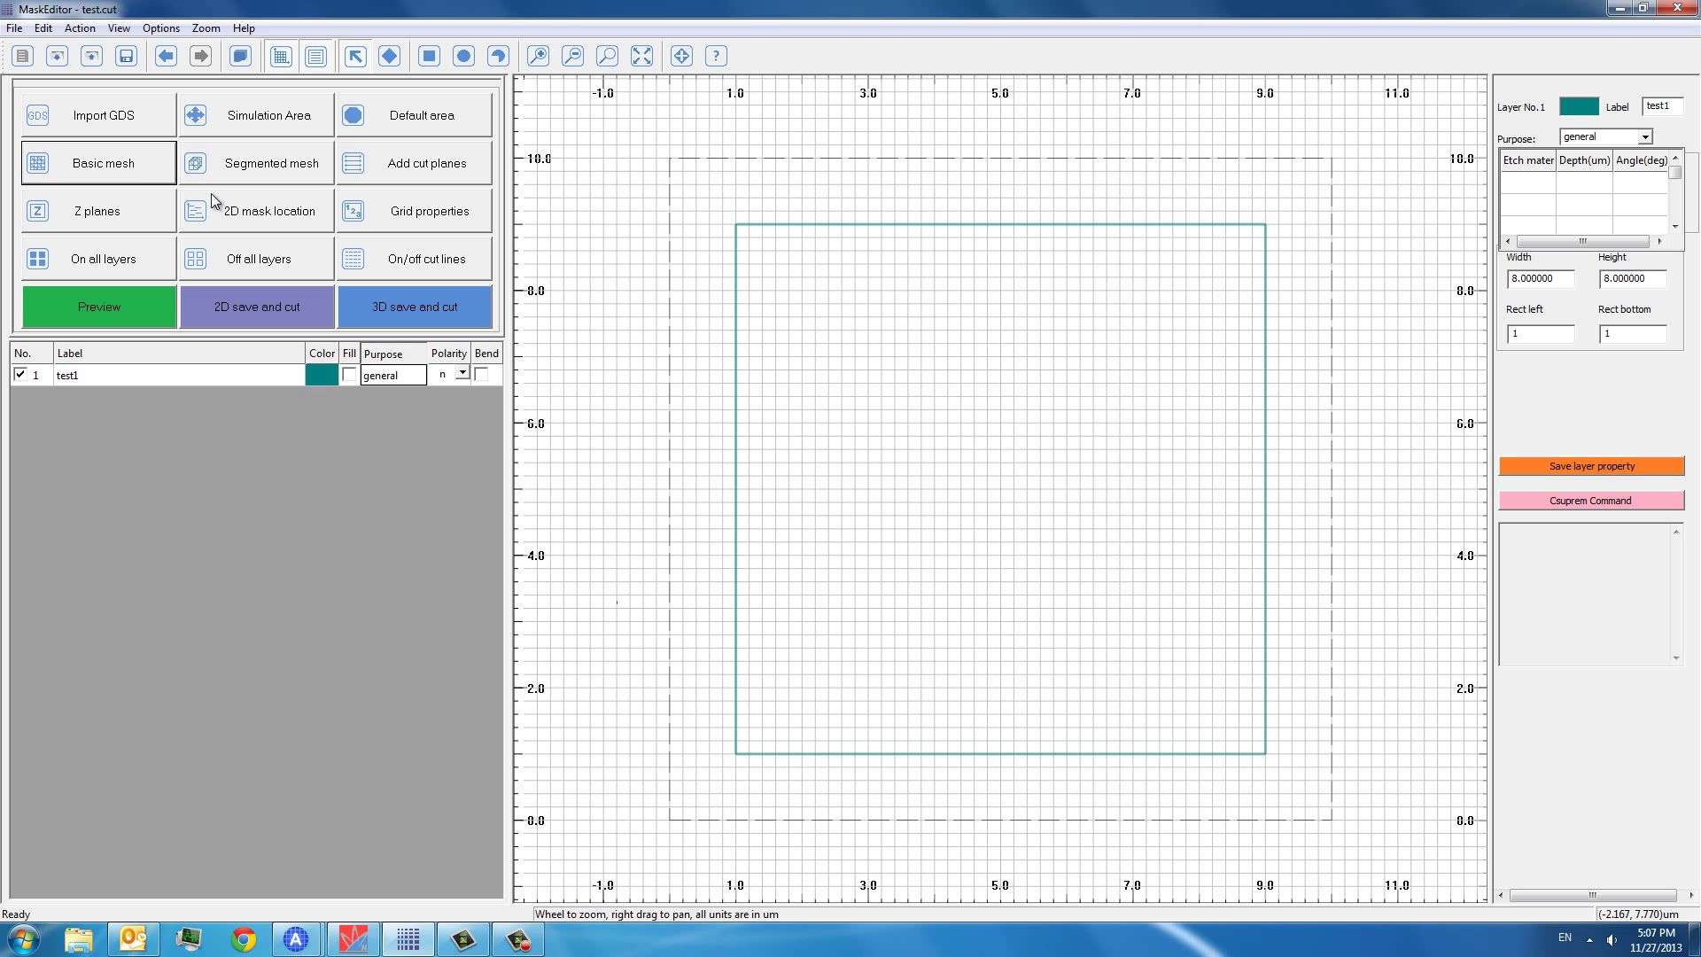
click(97, 163)
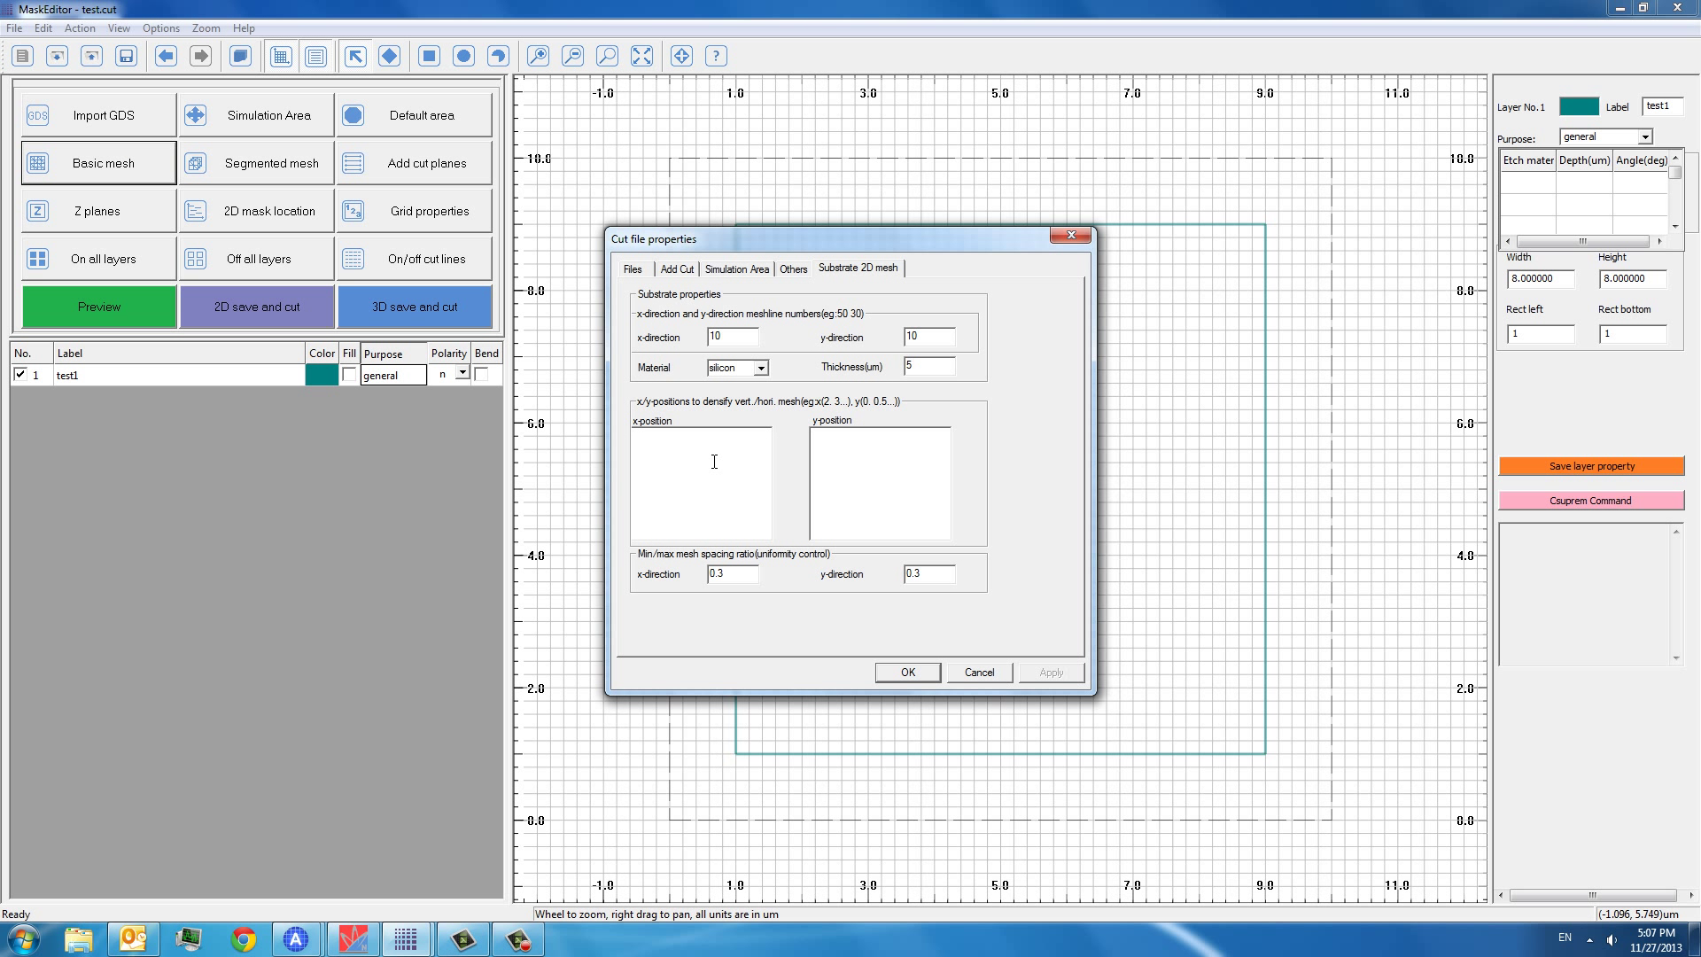
click(729, 336)
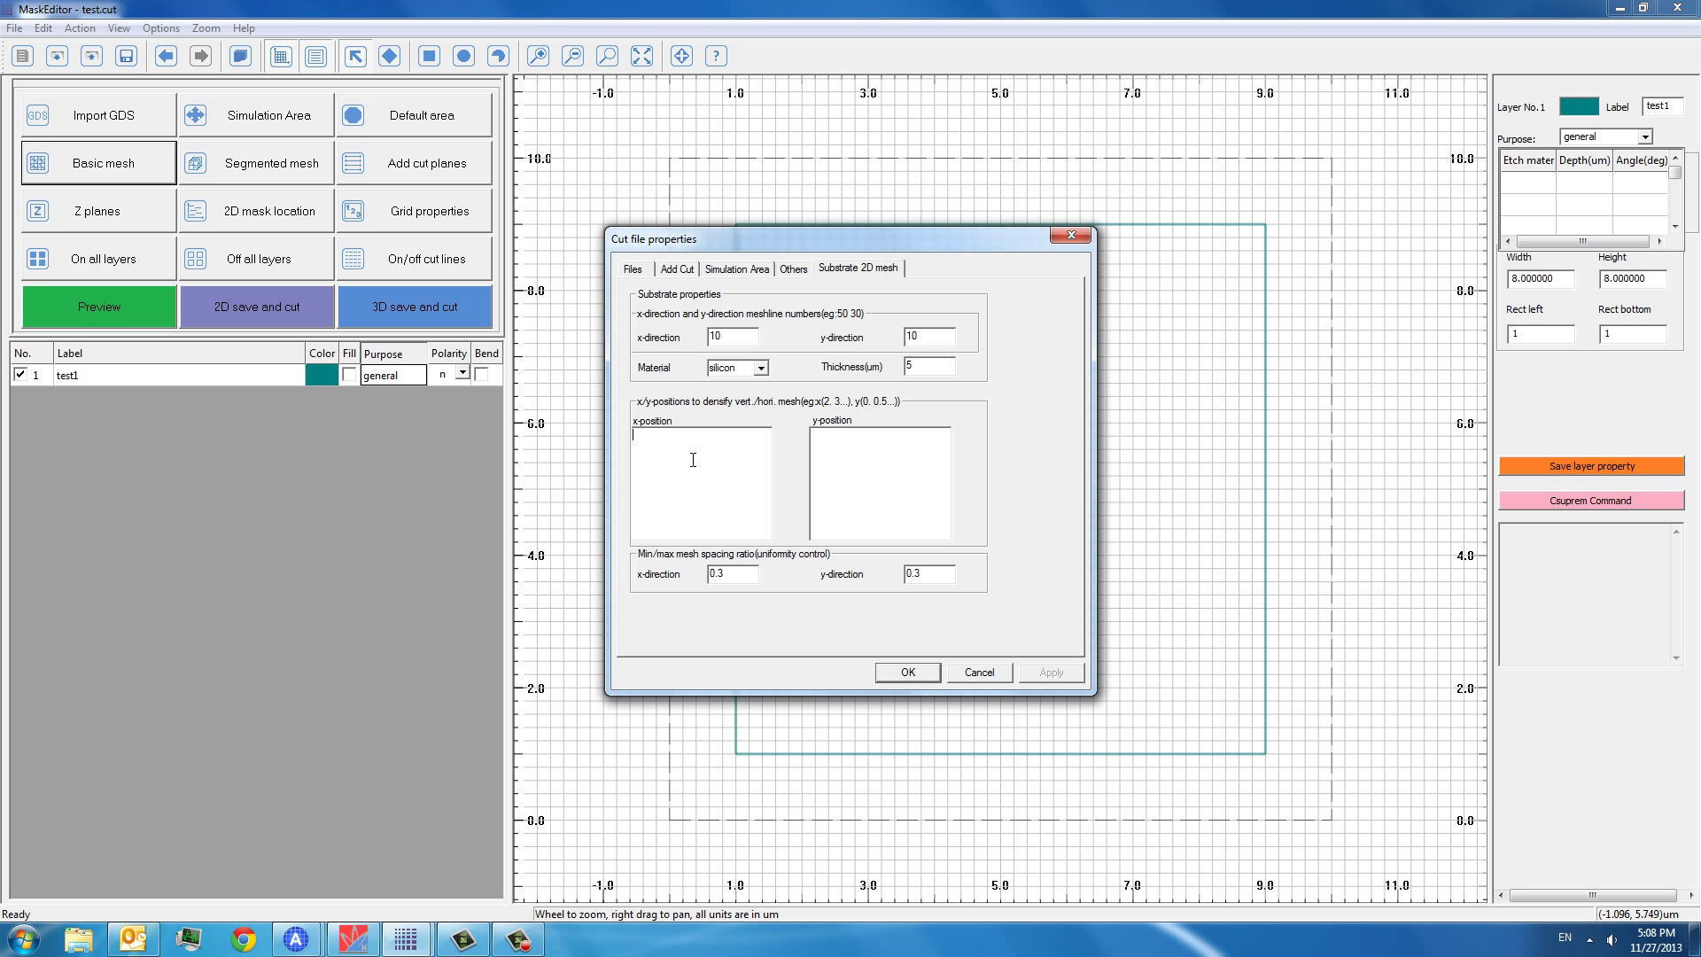
mouse_move(764, 374)
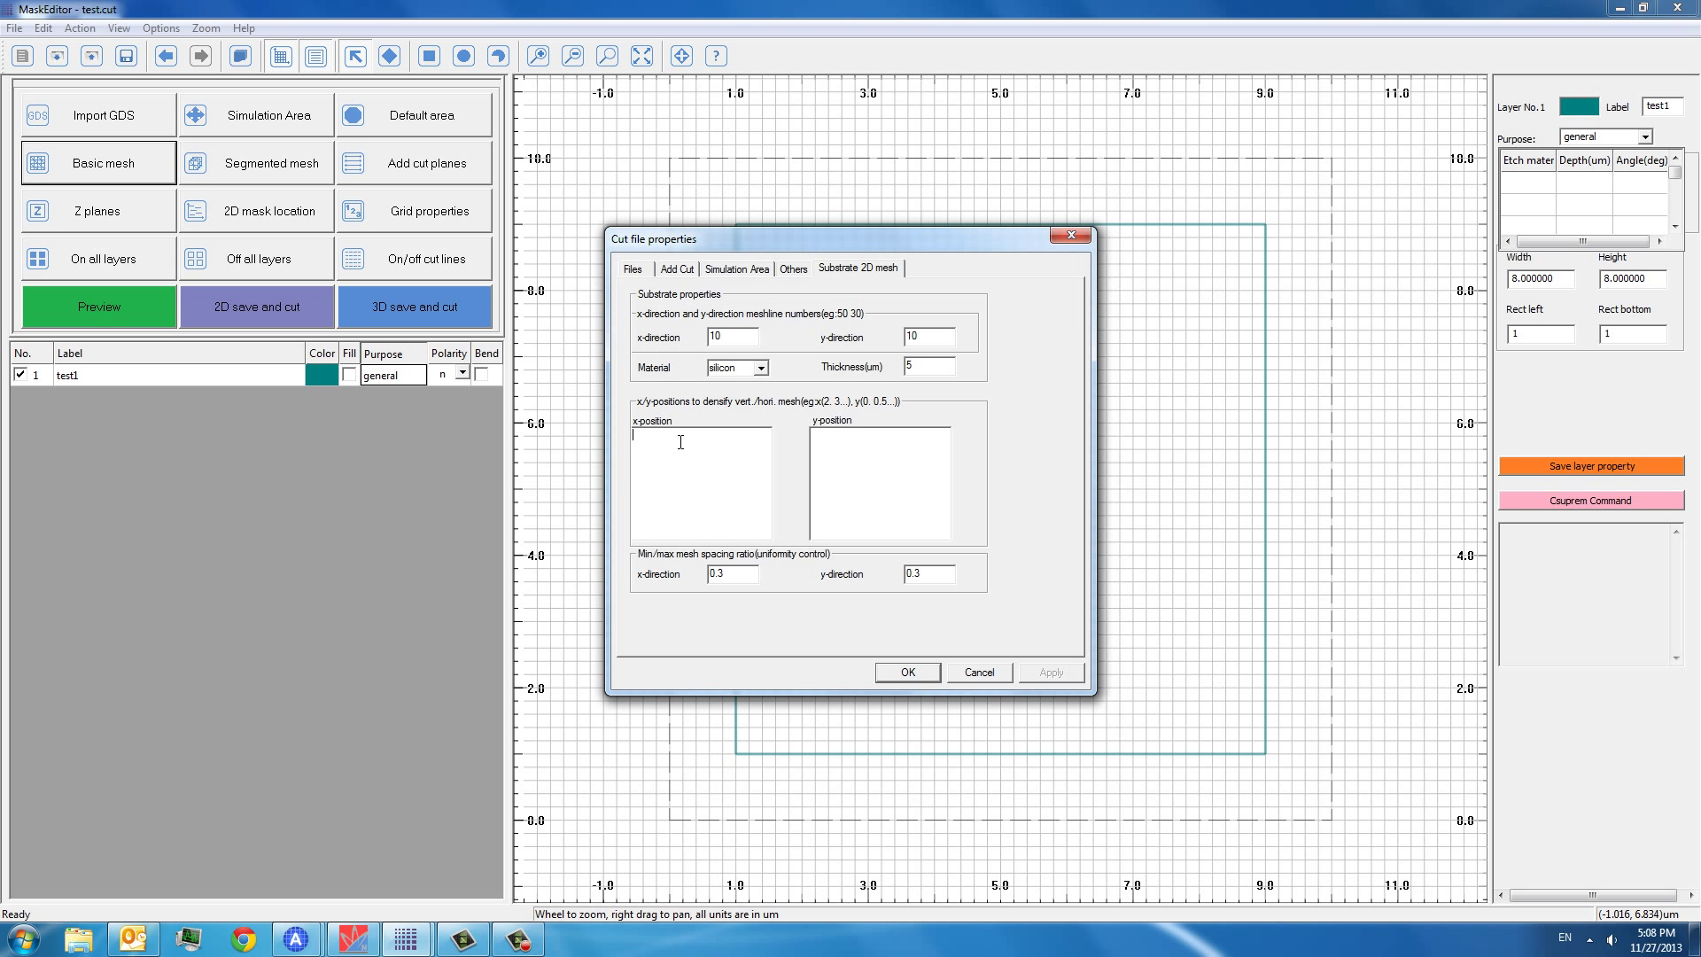
mouse_move(965, 521)
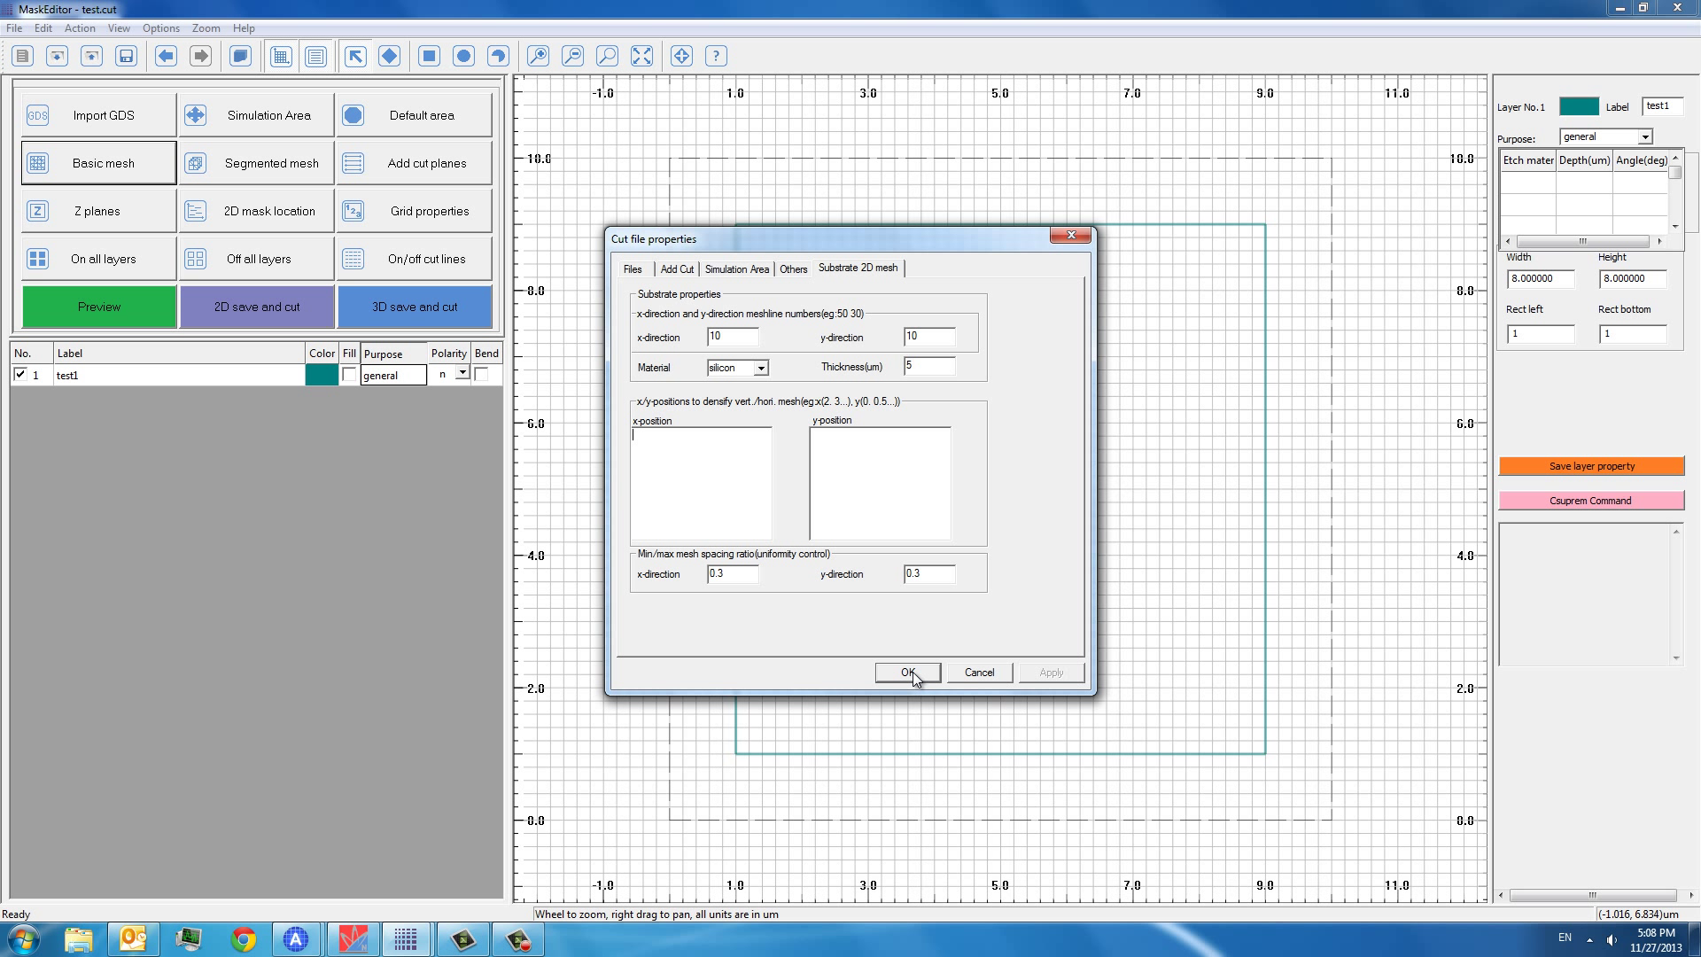
click(907, 672)
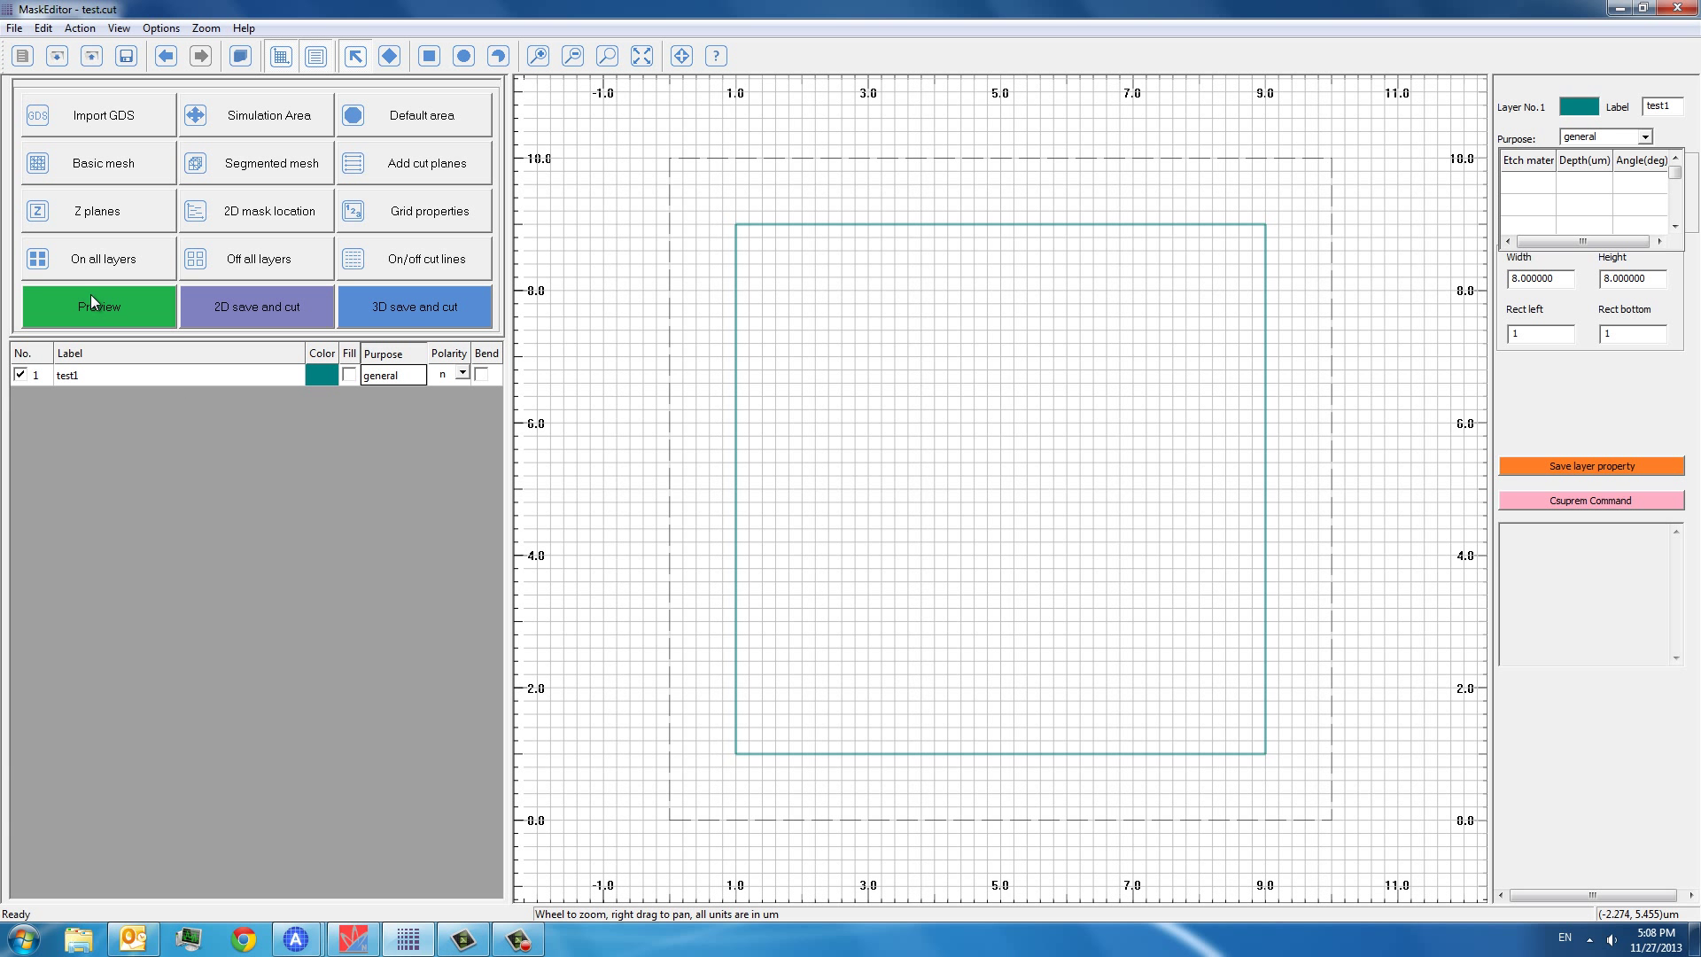
- Preview the cut planes and generate the 3D structure, viewing it in CrosslightView
click(96, 305)
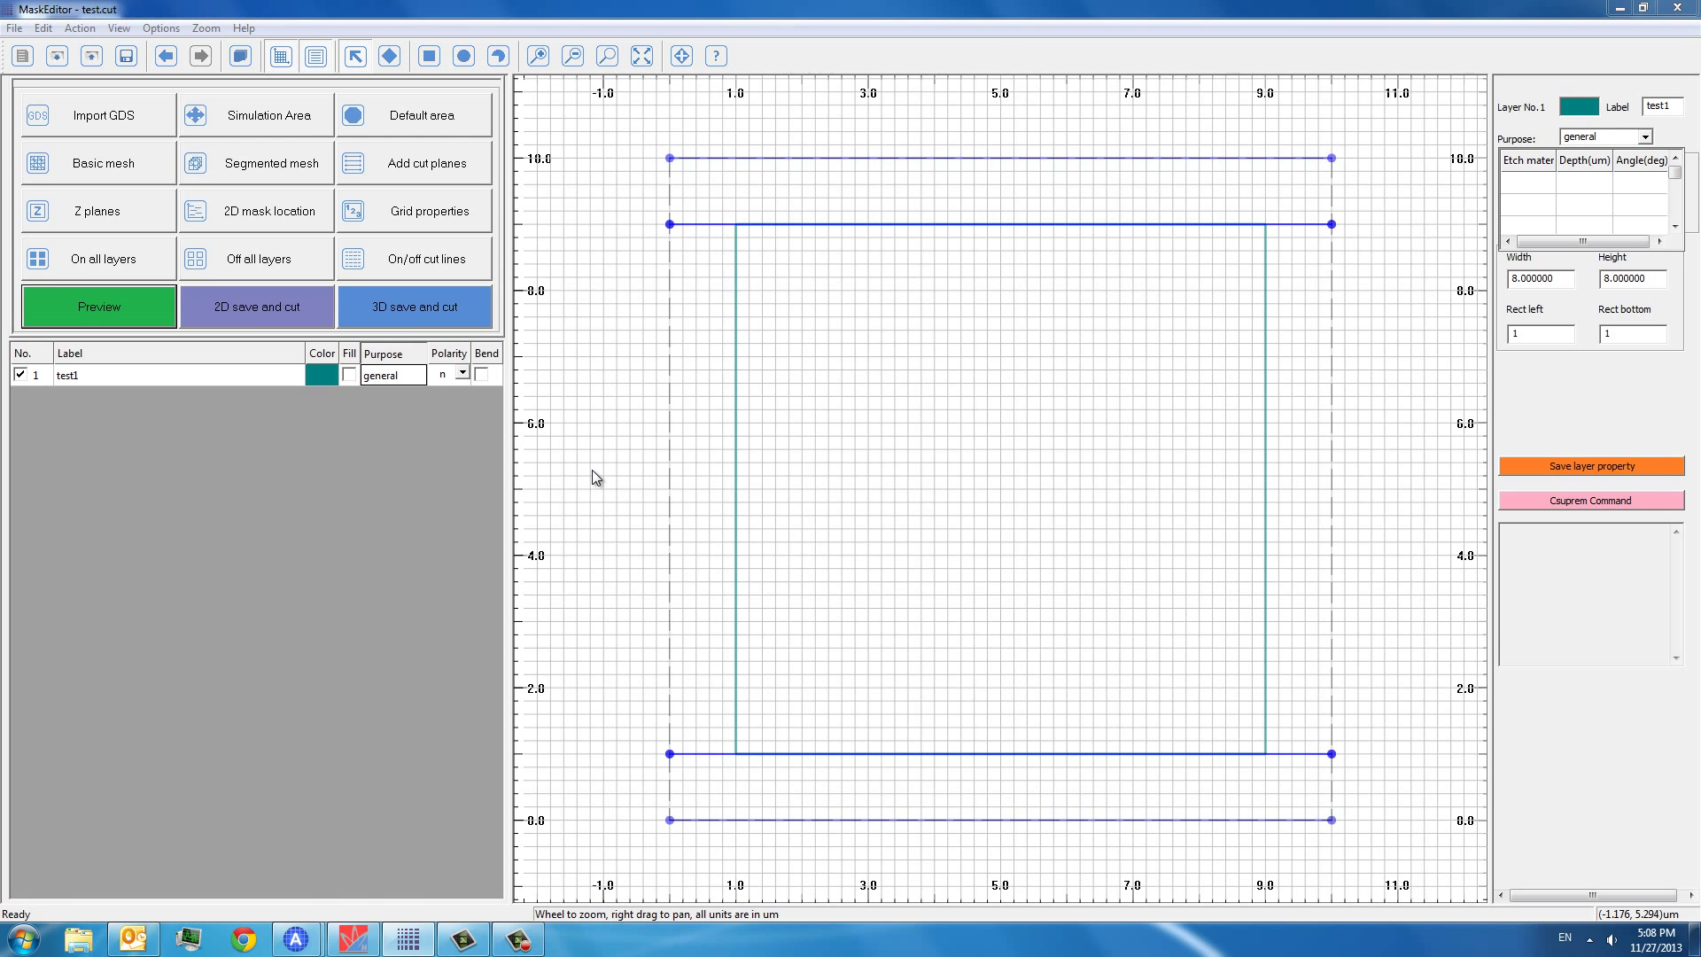
click(414, 305)
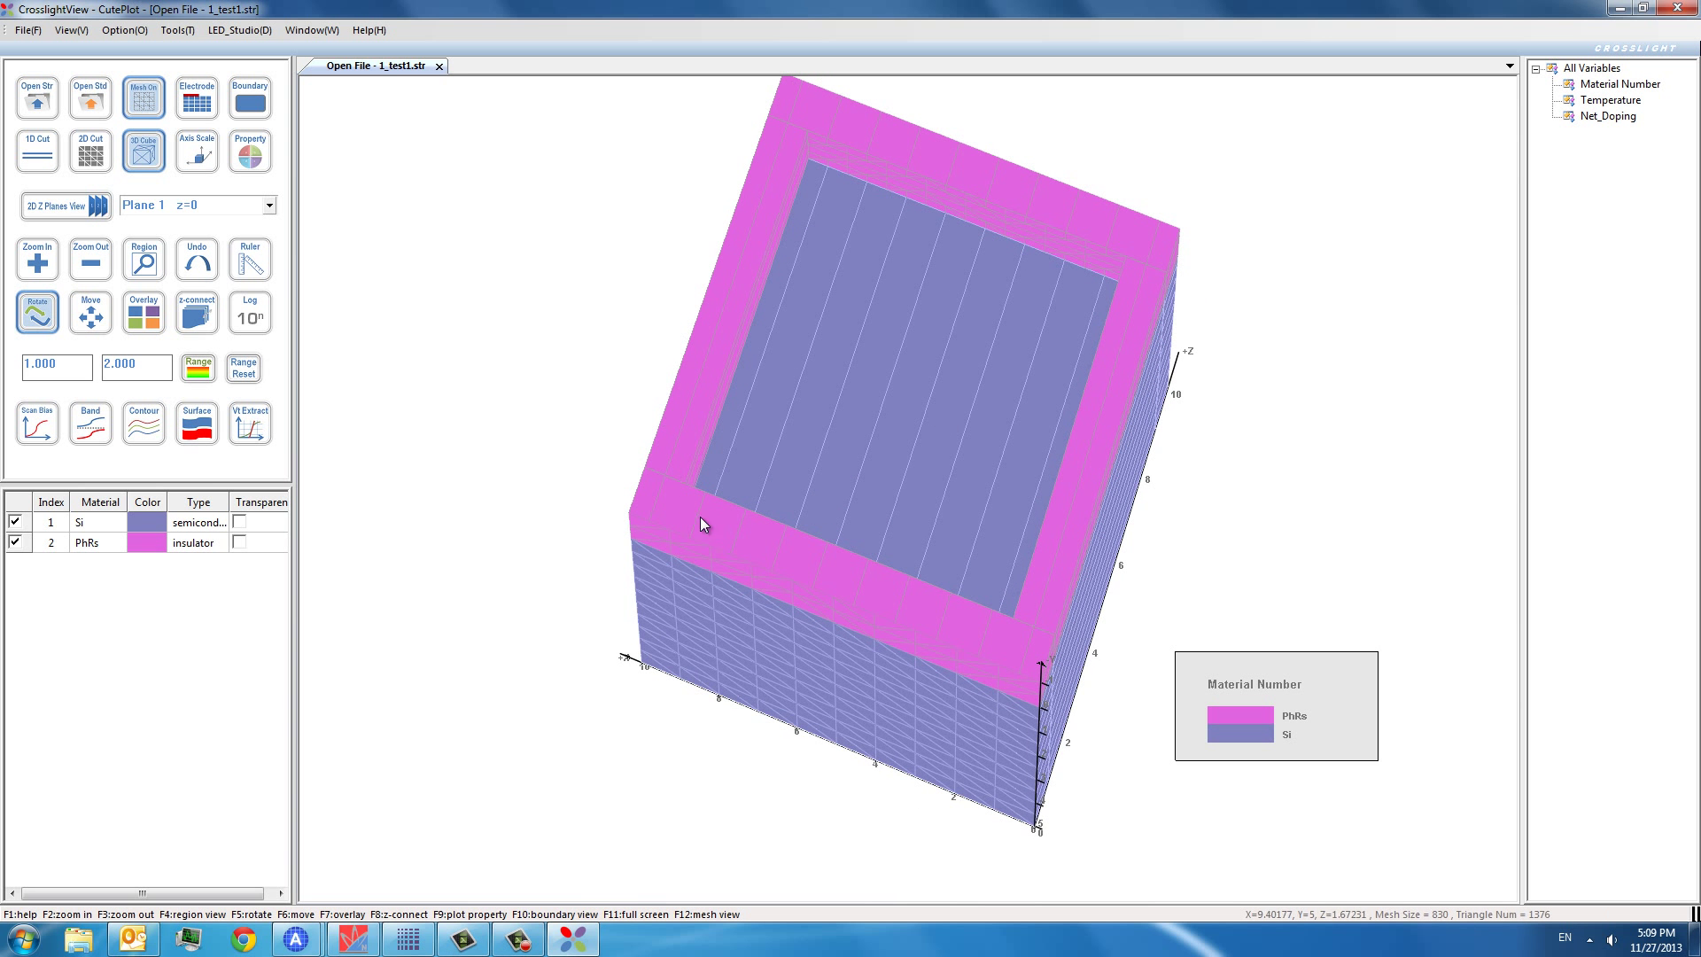
mouse_move(1085, 735)
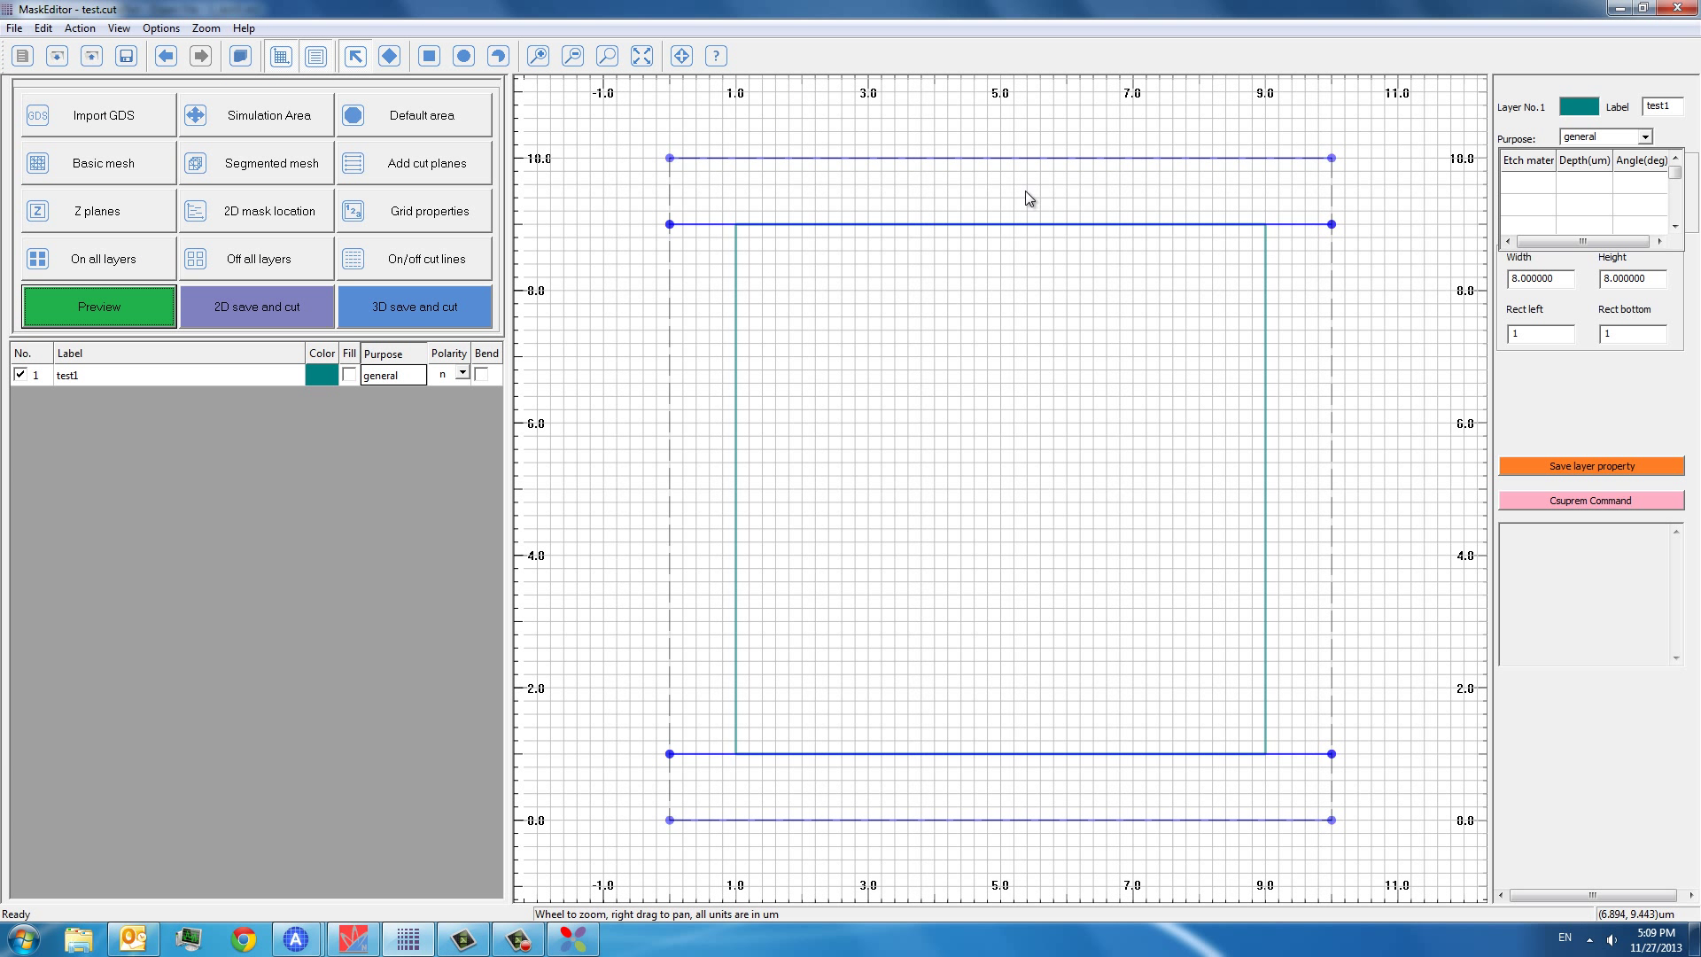
mouse_move(458, 384)
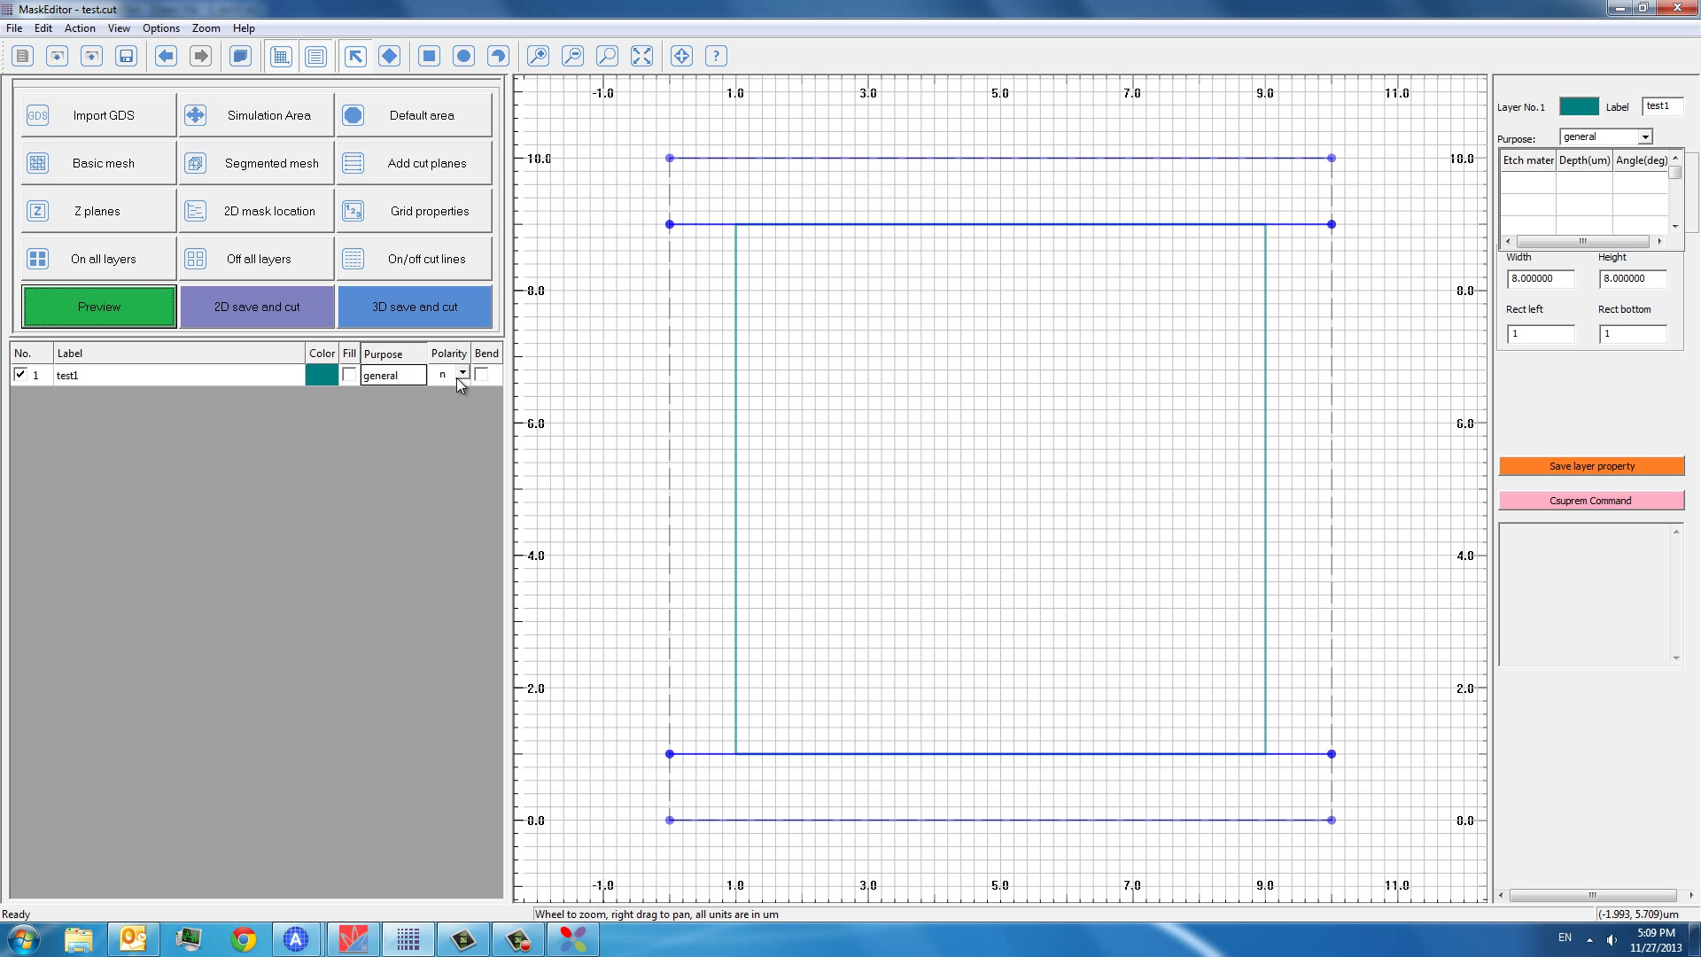
mouse_move(639, 453)
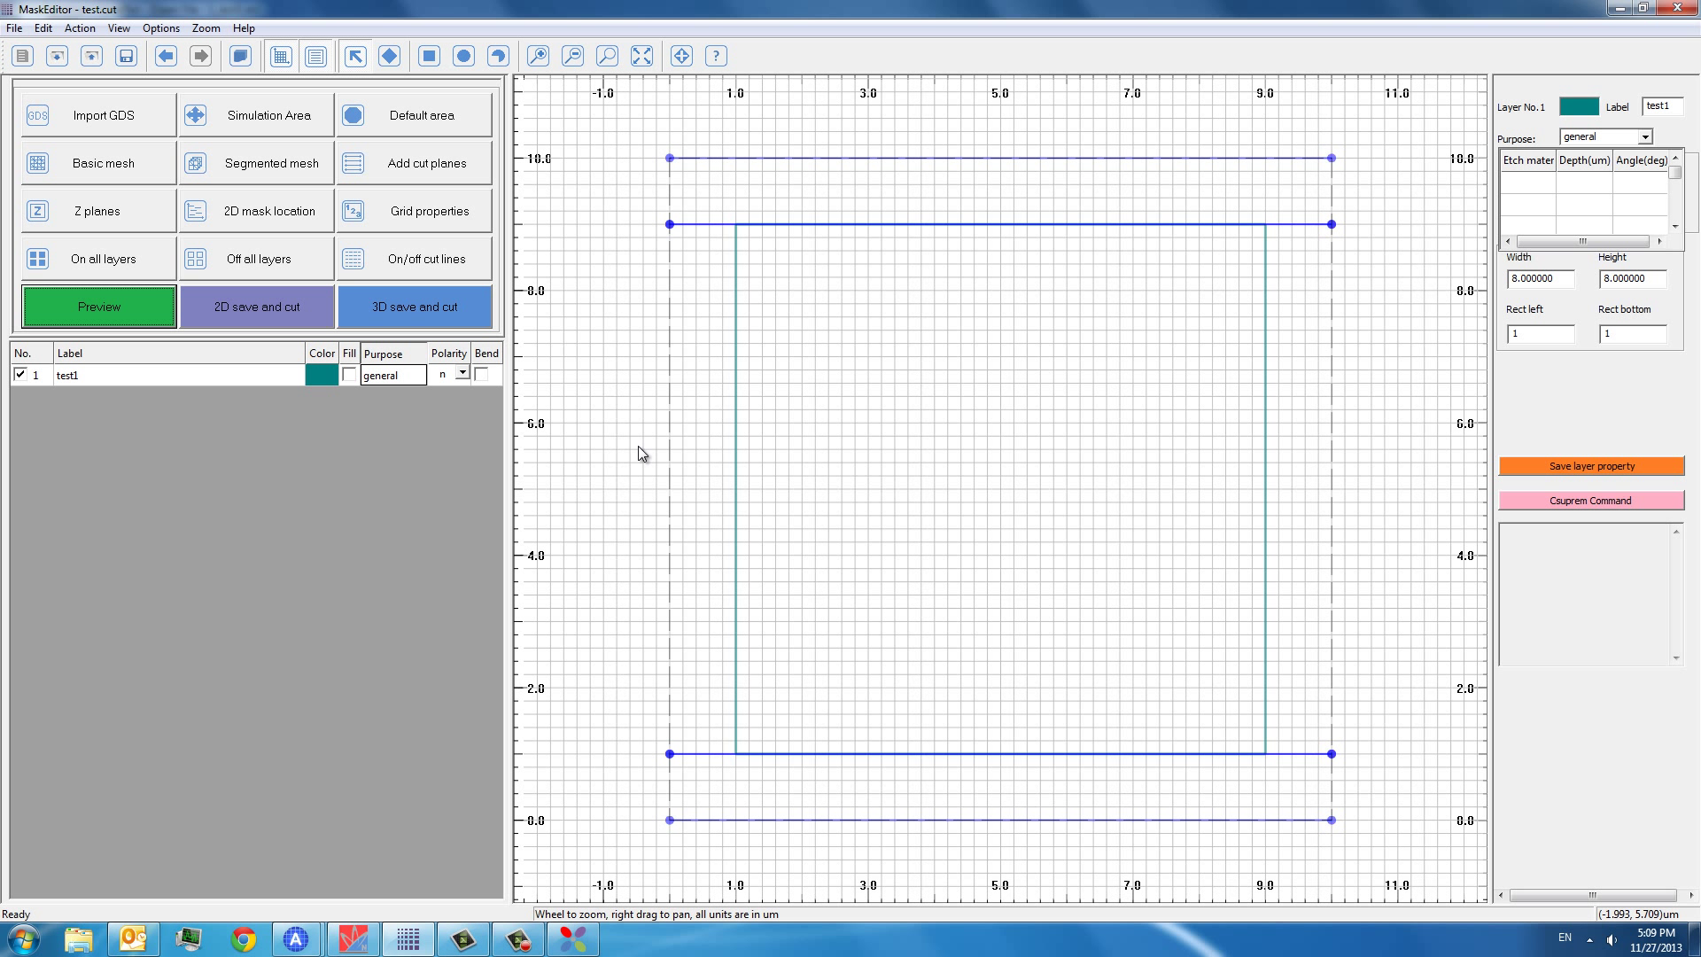
mouse_move(749, 392)
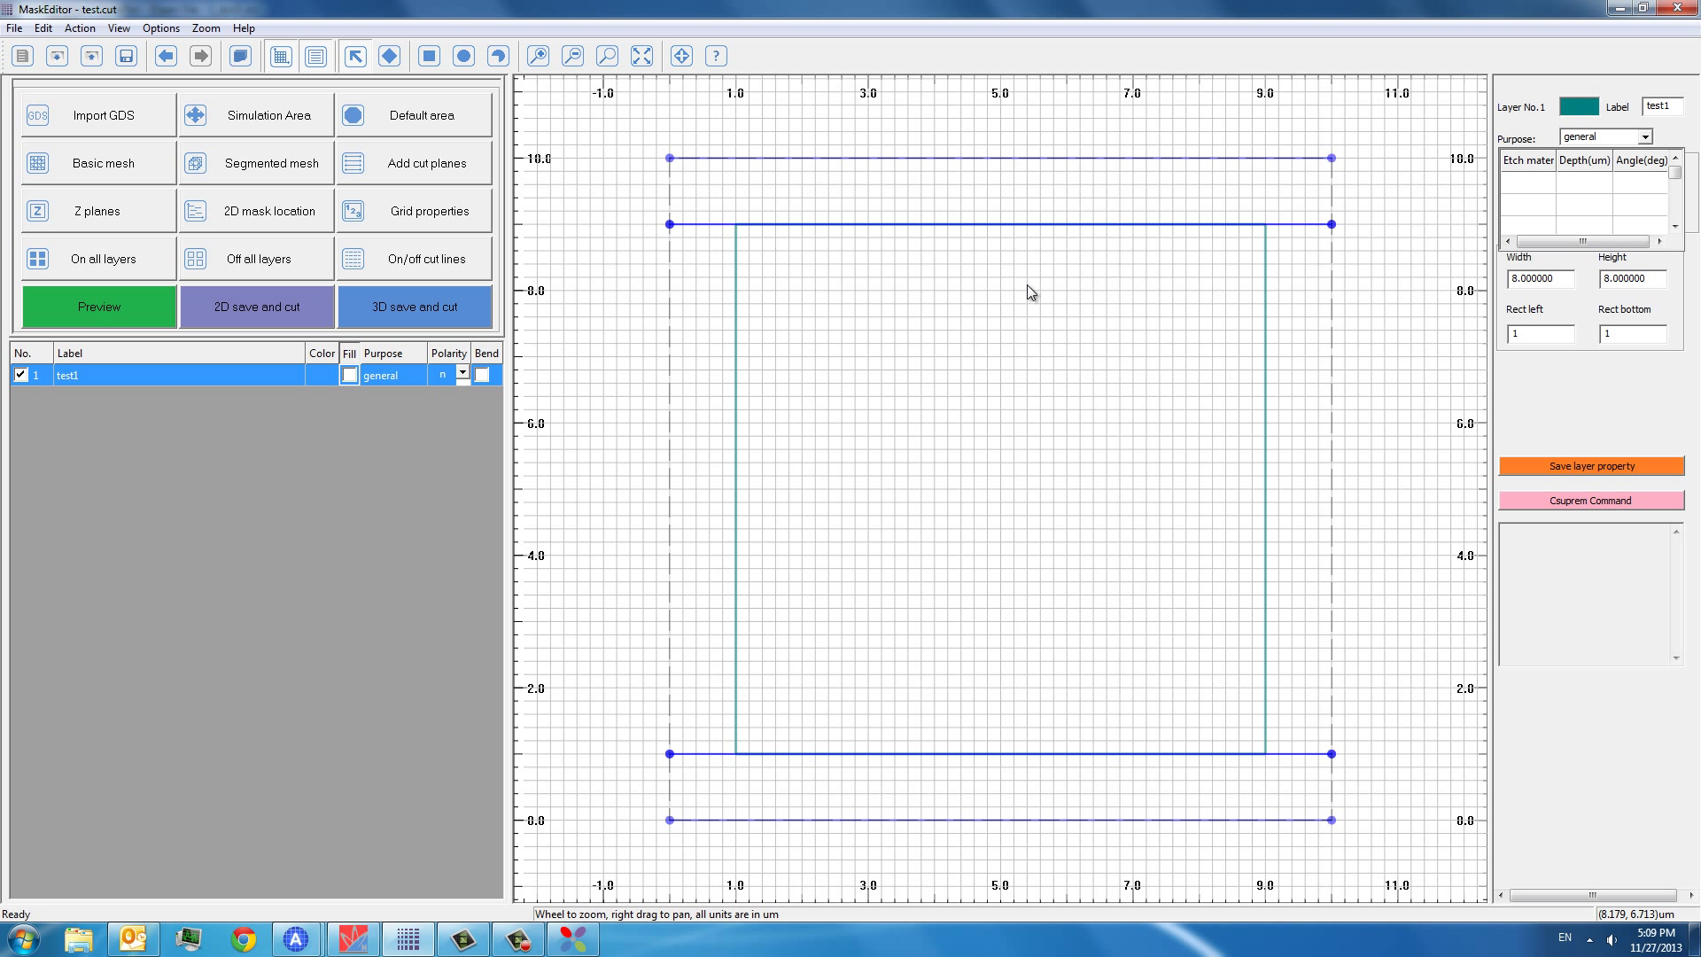
mouse_move(1048, 581)
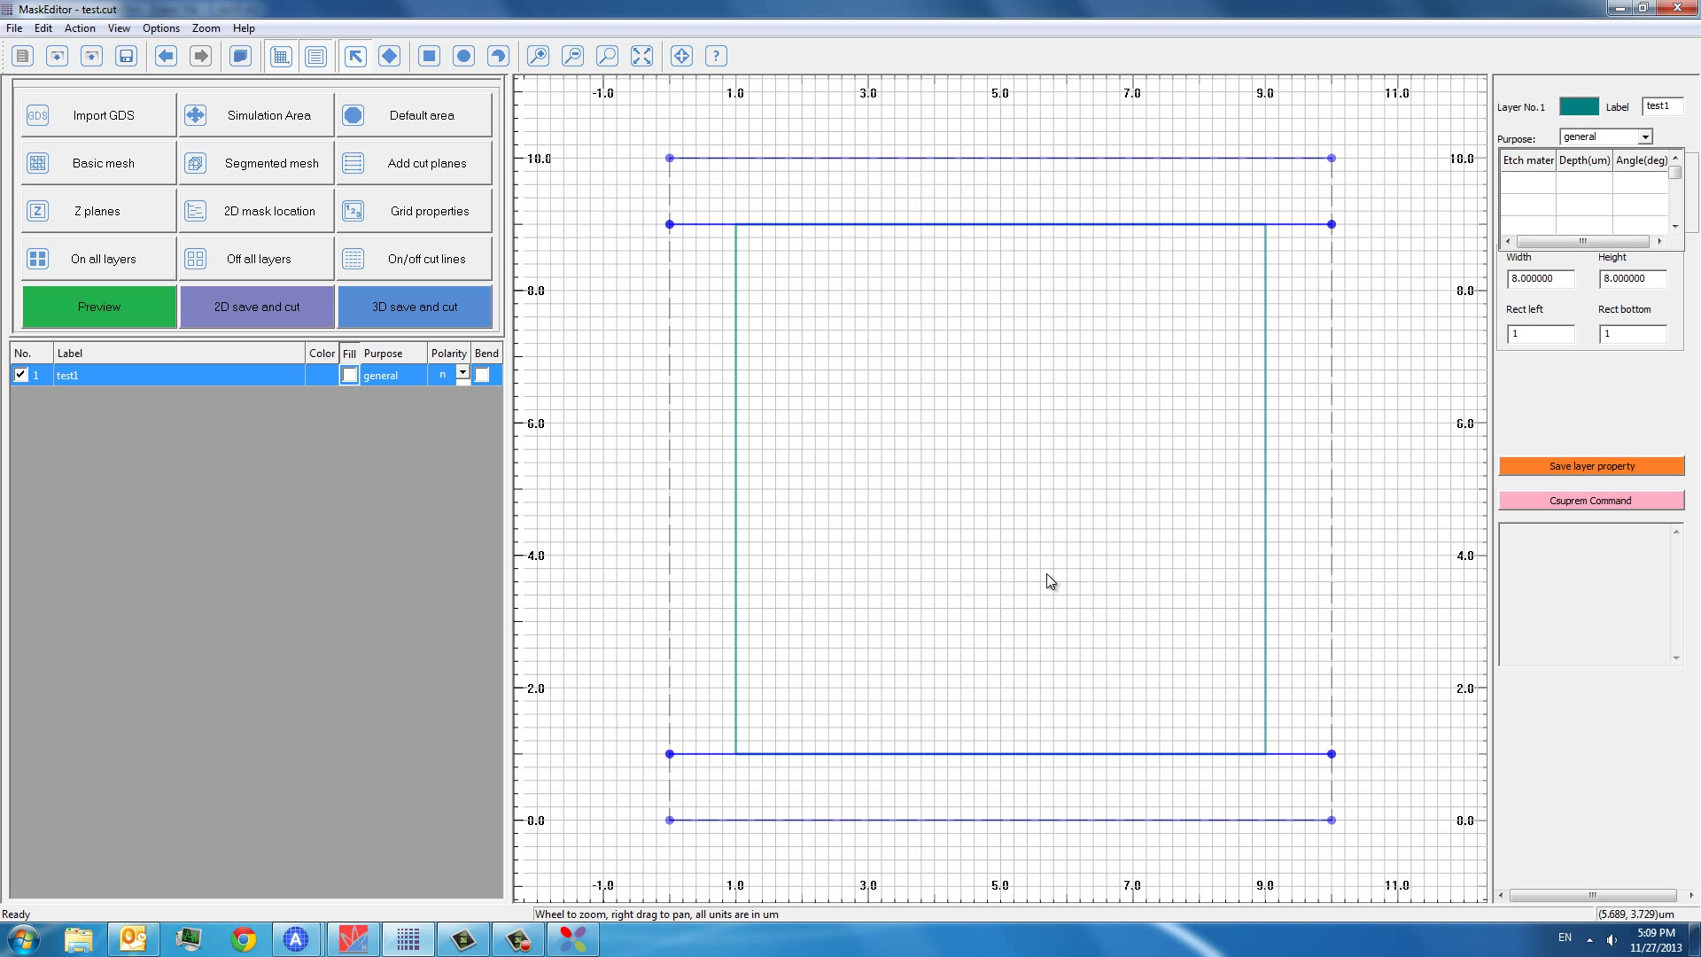
mouse_move(596, 929)
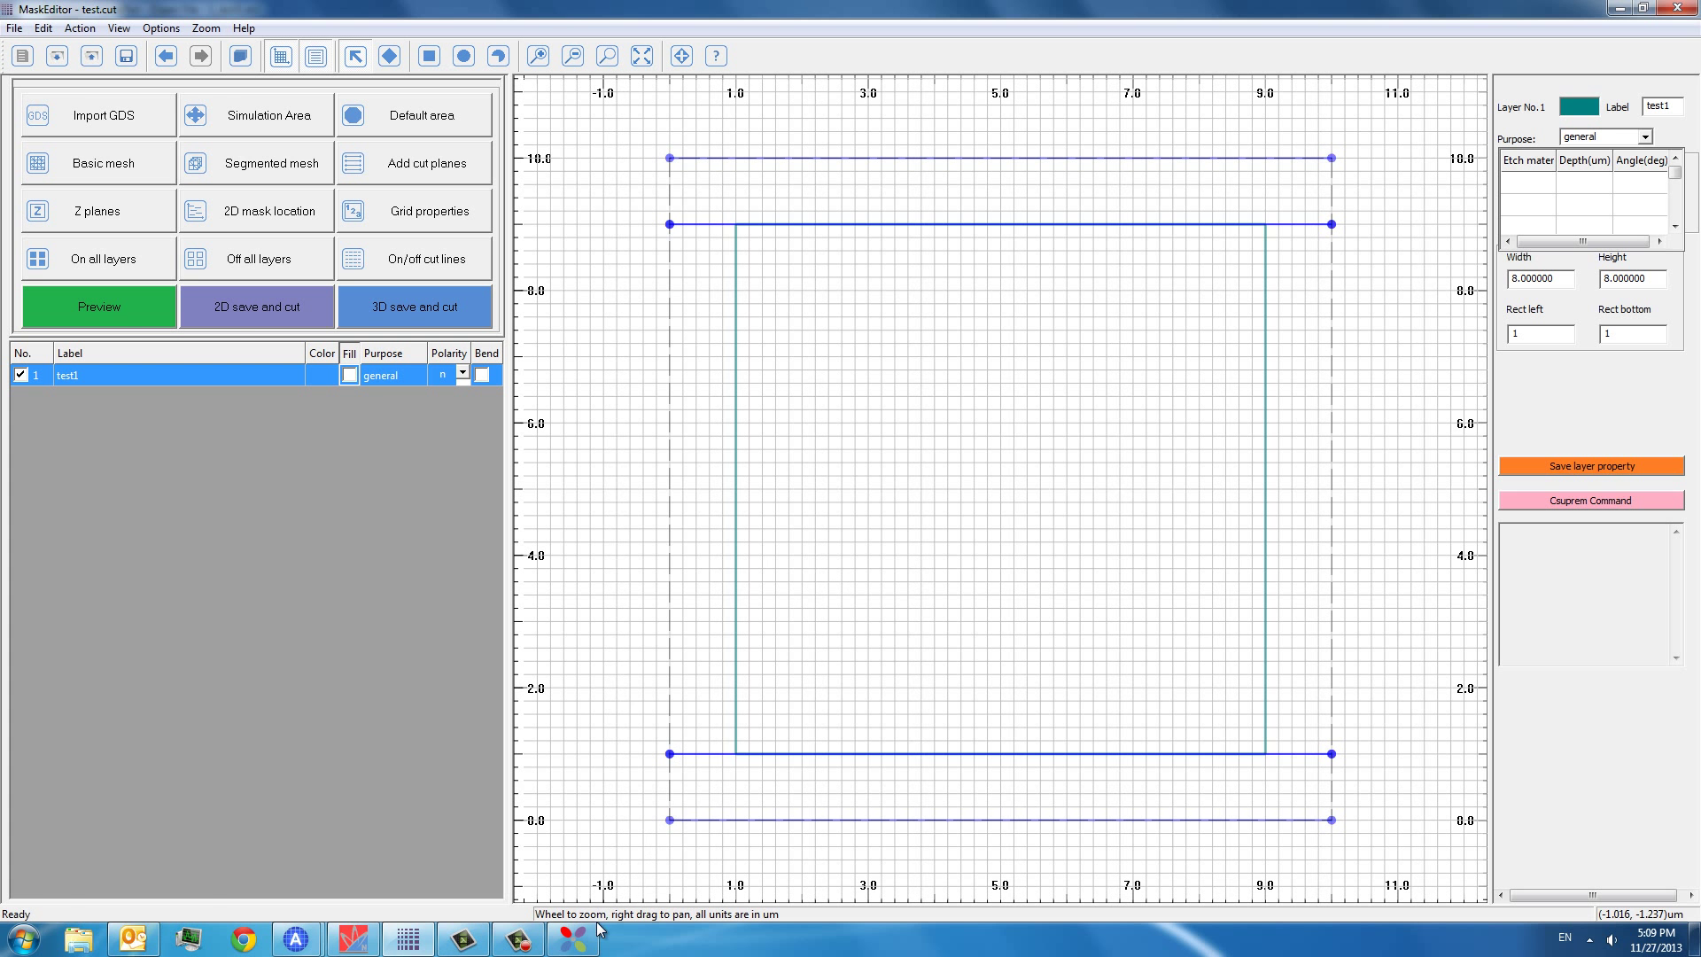
- Switch to CrosslightView to view the test1 PhRs frame over silicon
click(413, 306)
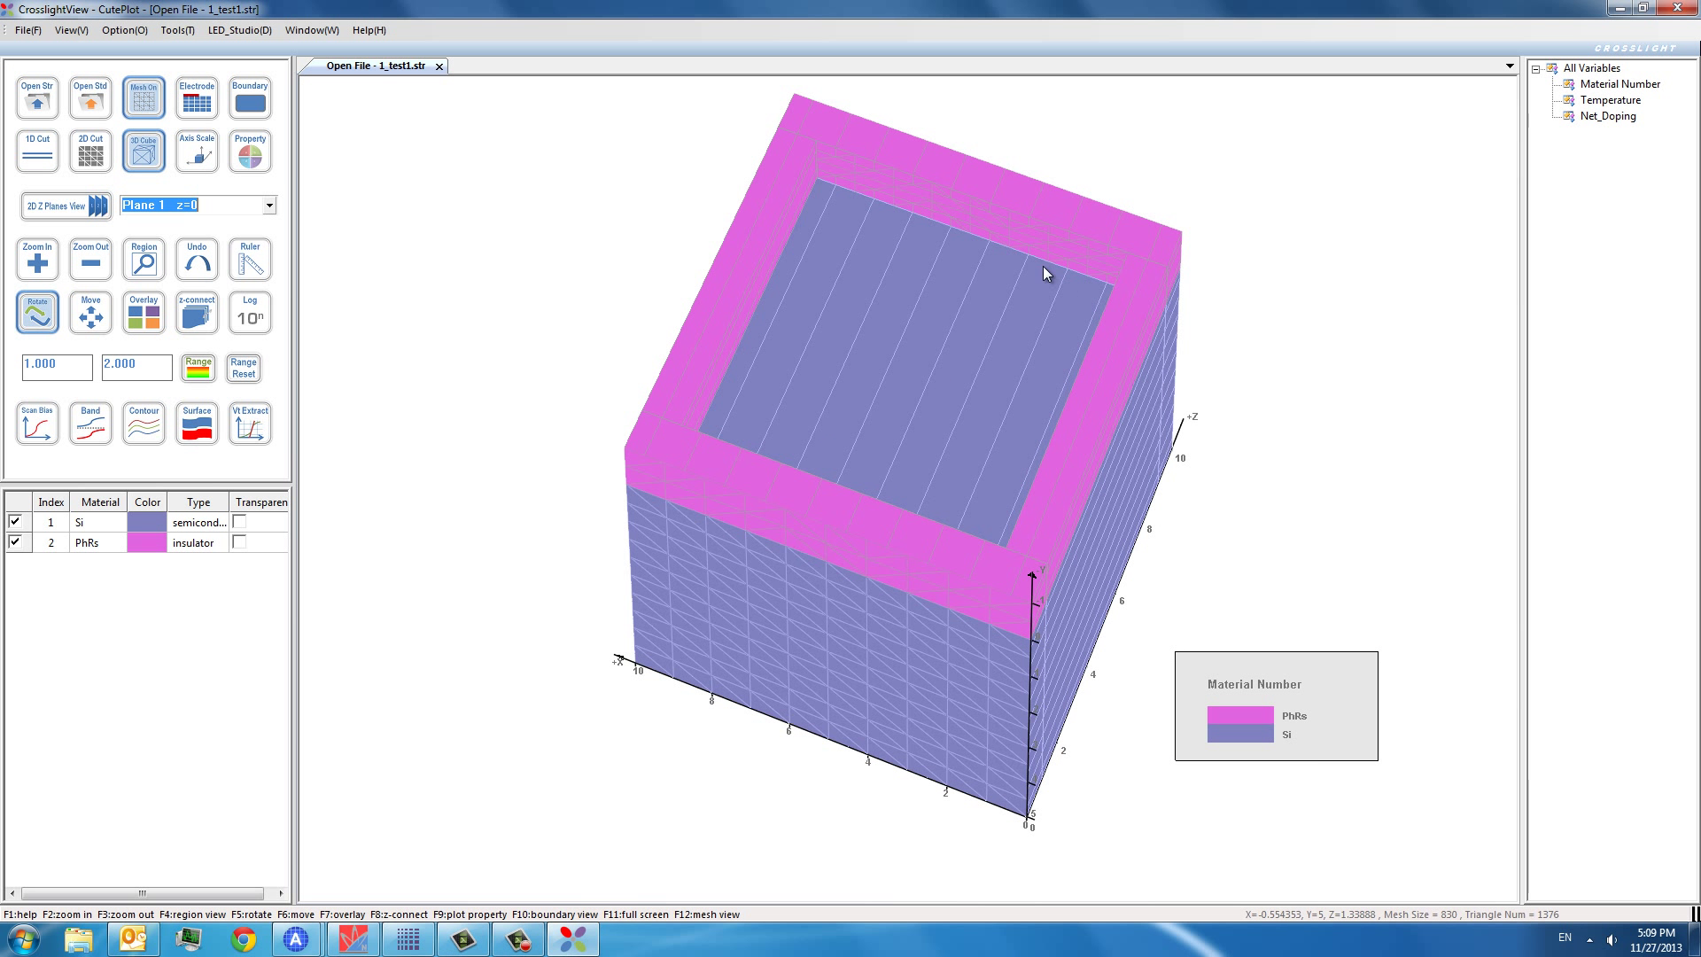
mouse_move(759, 271)
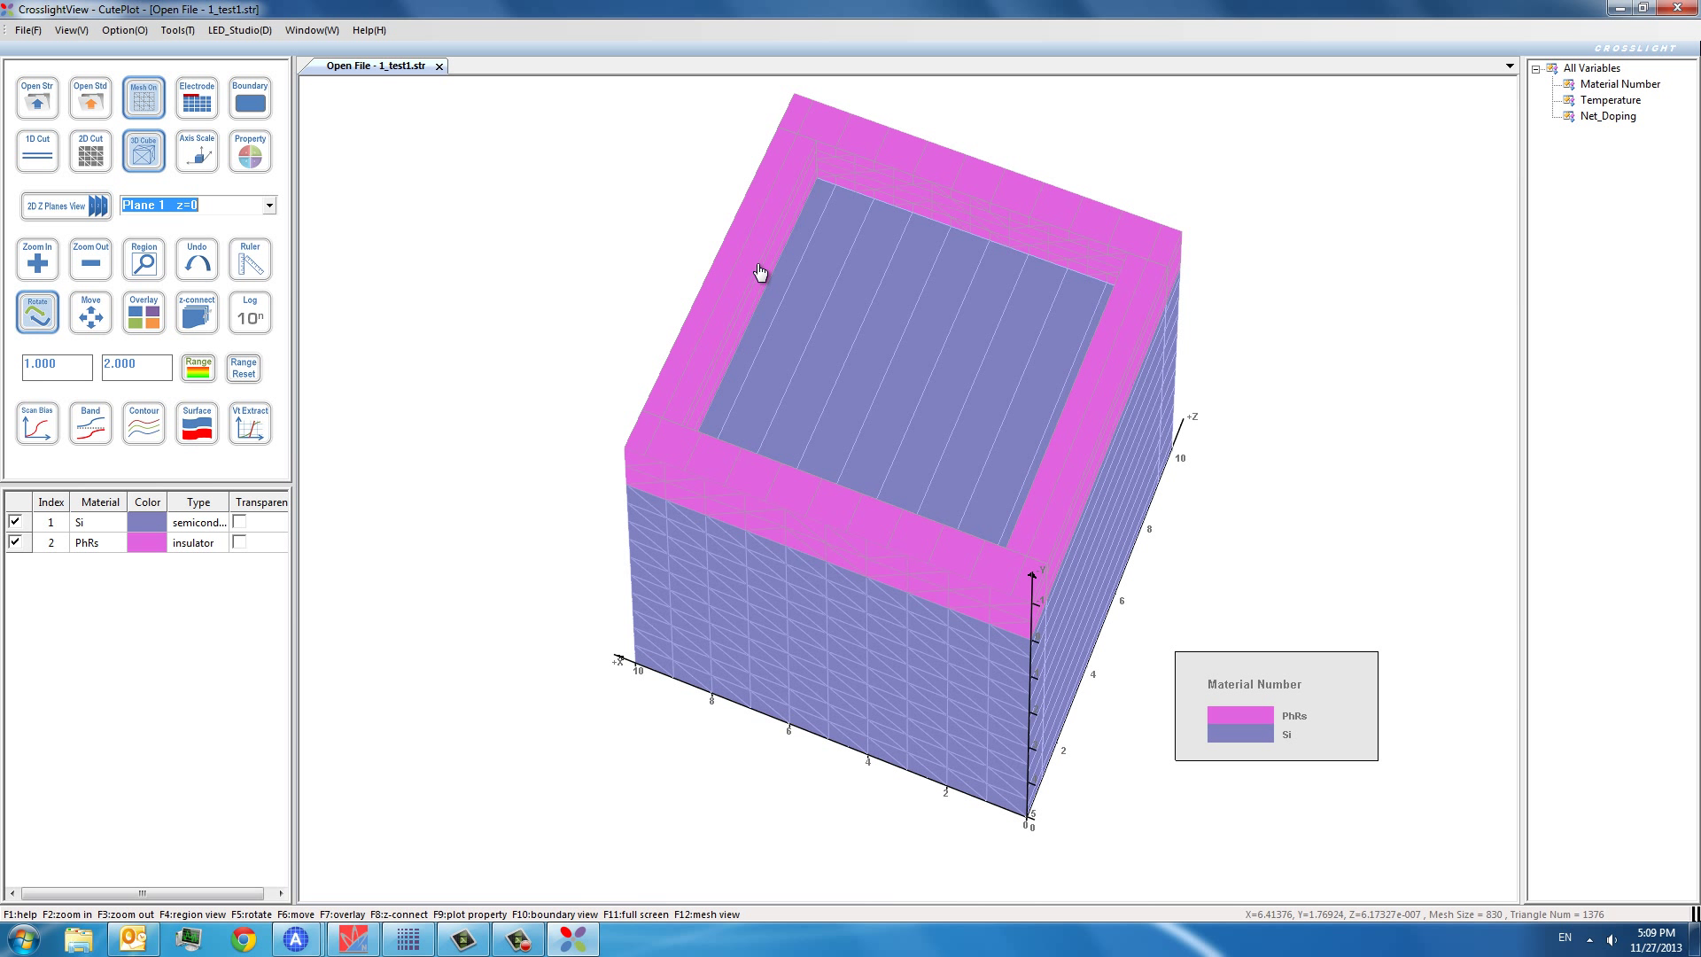
mouse_move(955, 242)
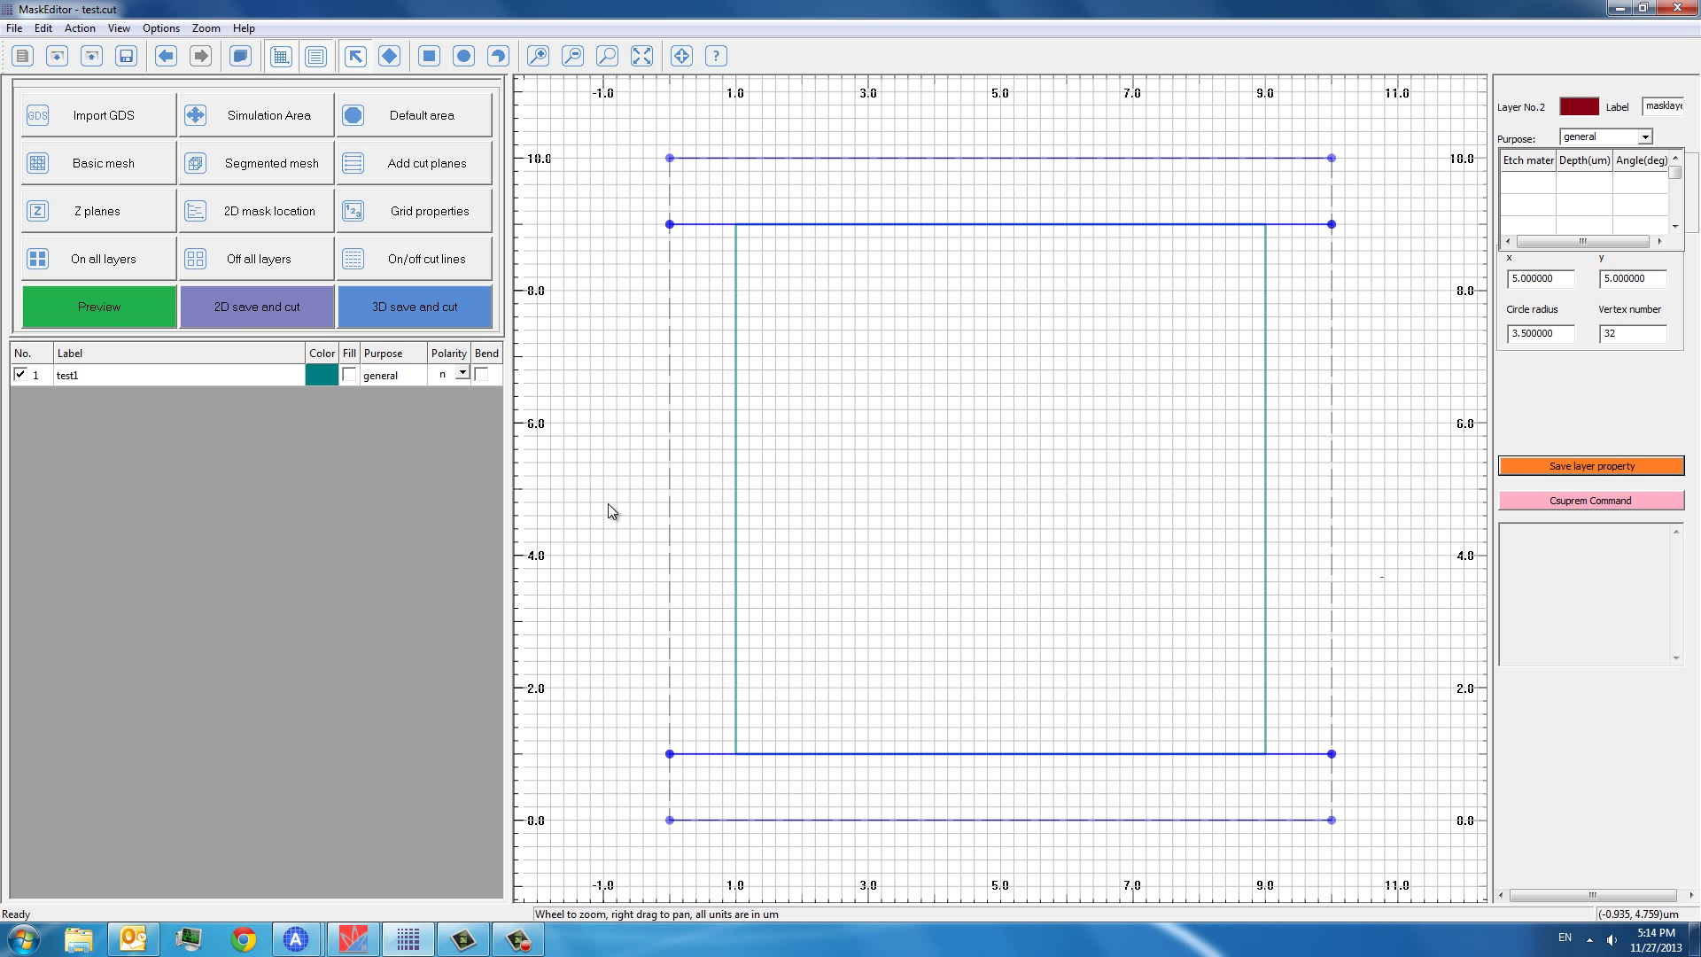
mouse_move(427, 55)
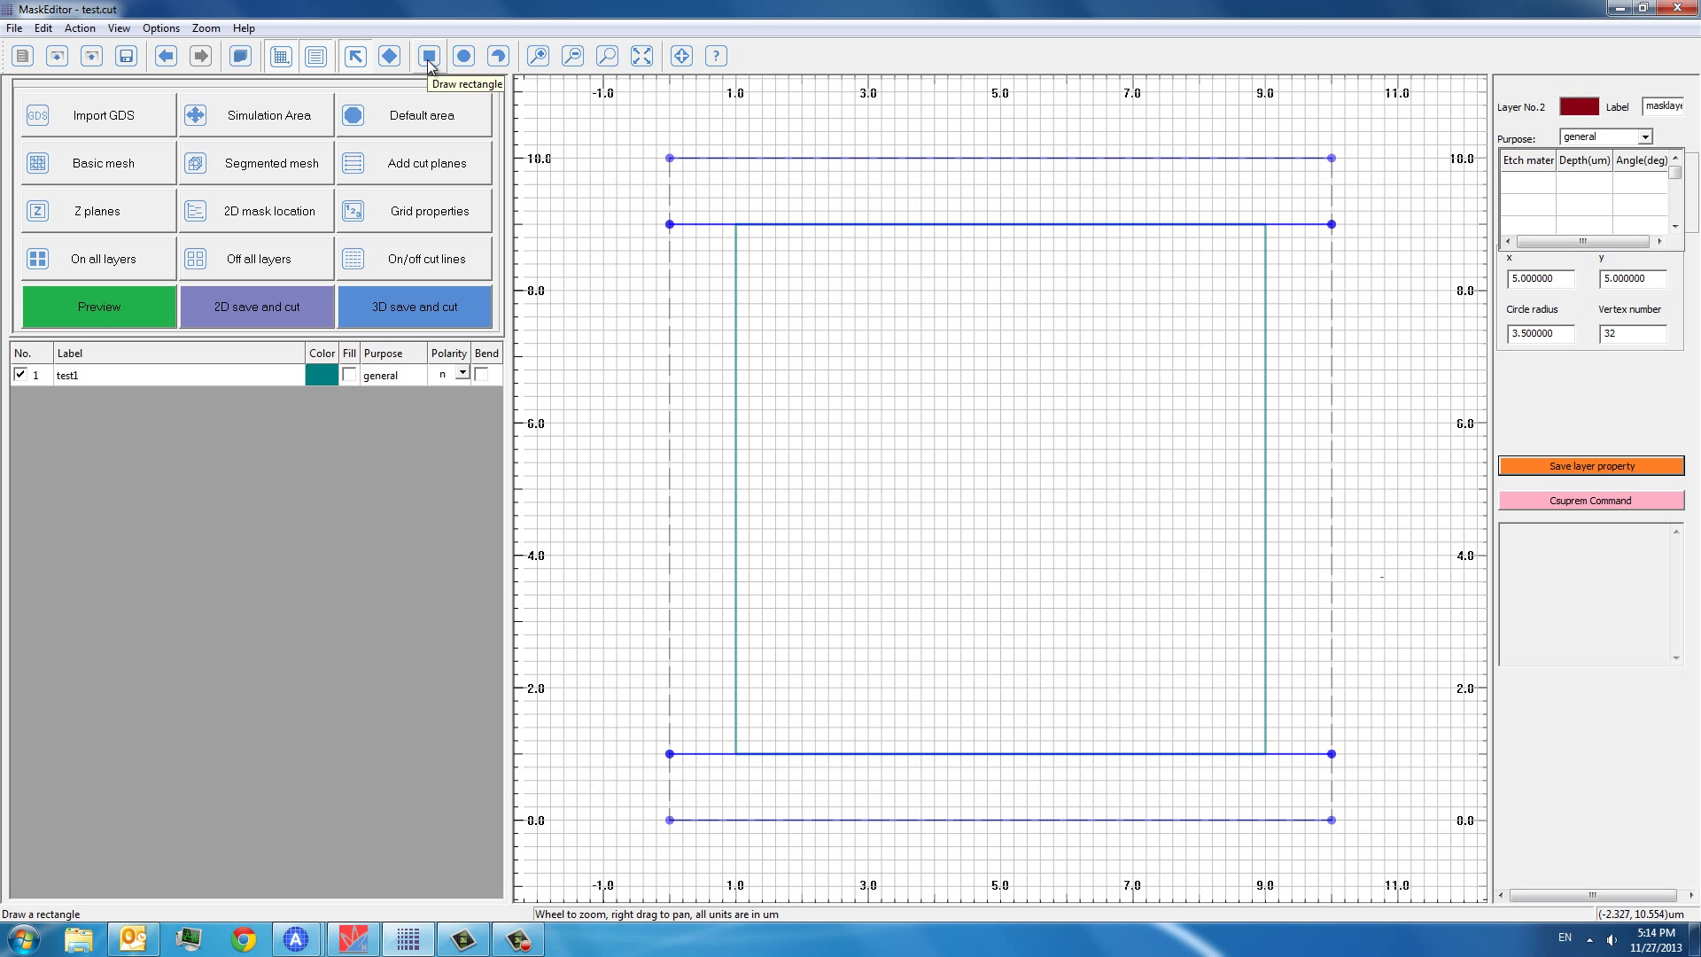
mouse_move(463, 55)
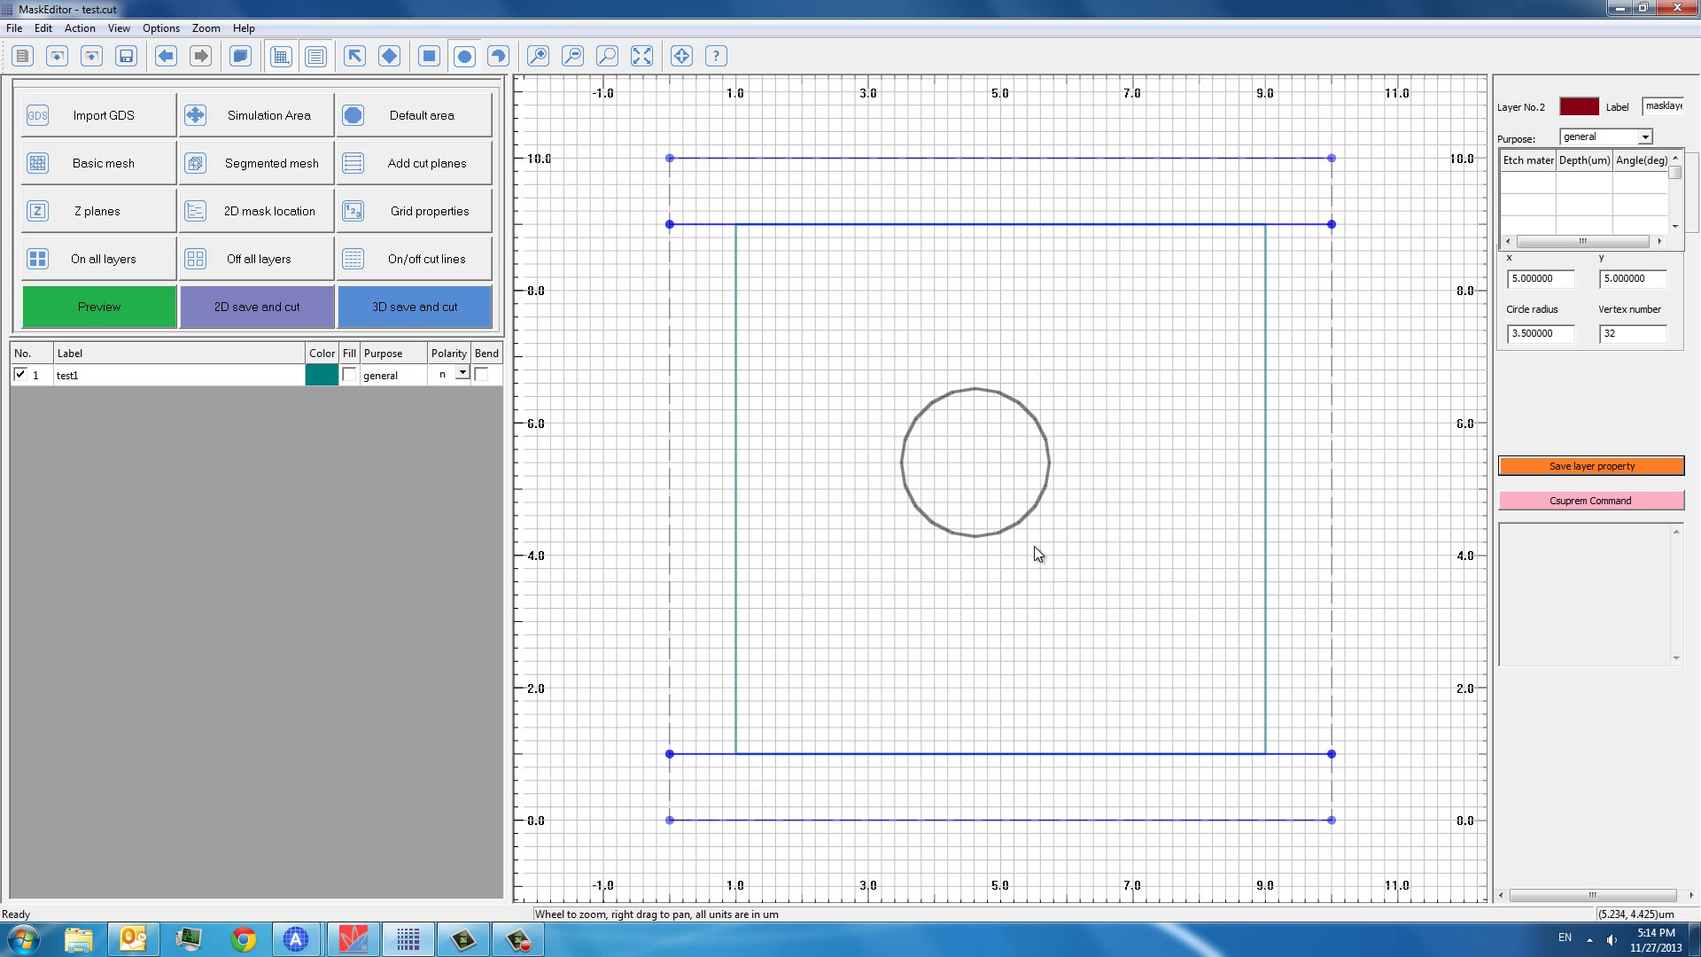
- Give the drawn circle a radius of 3.5
double_click(970, 461)
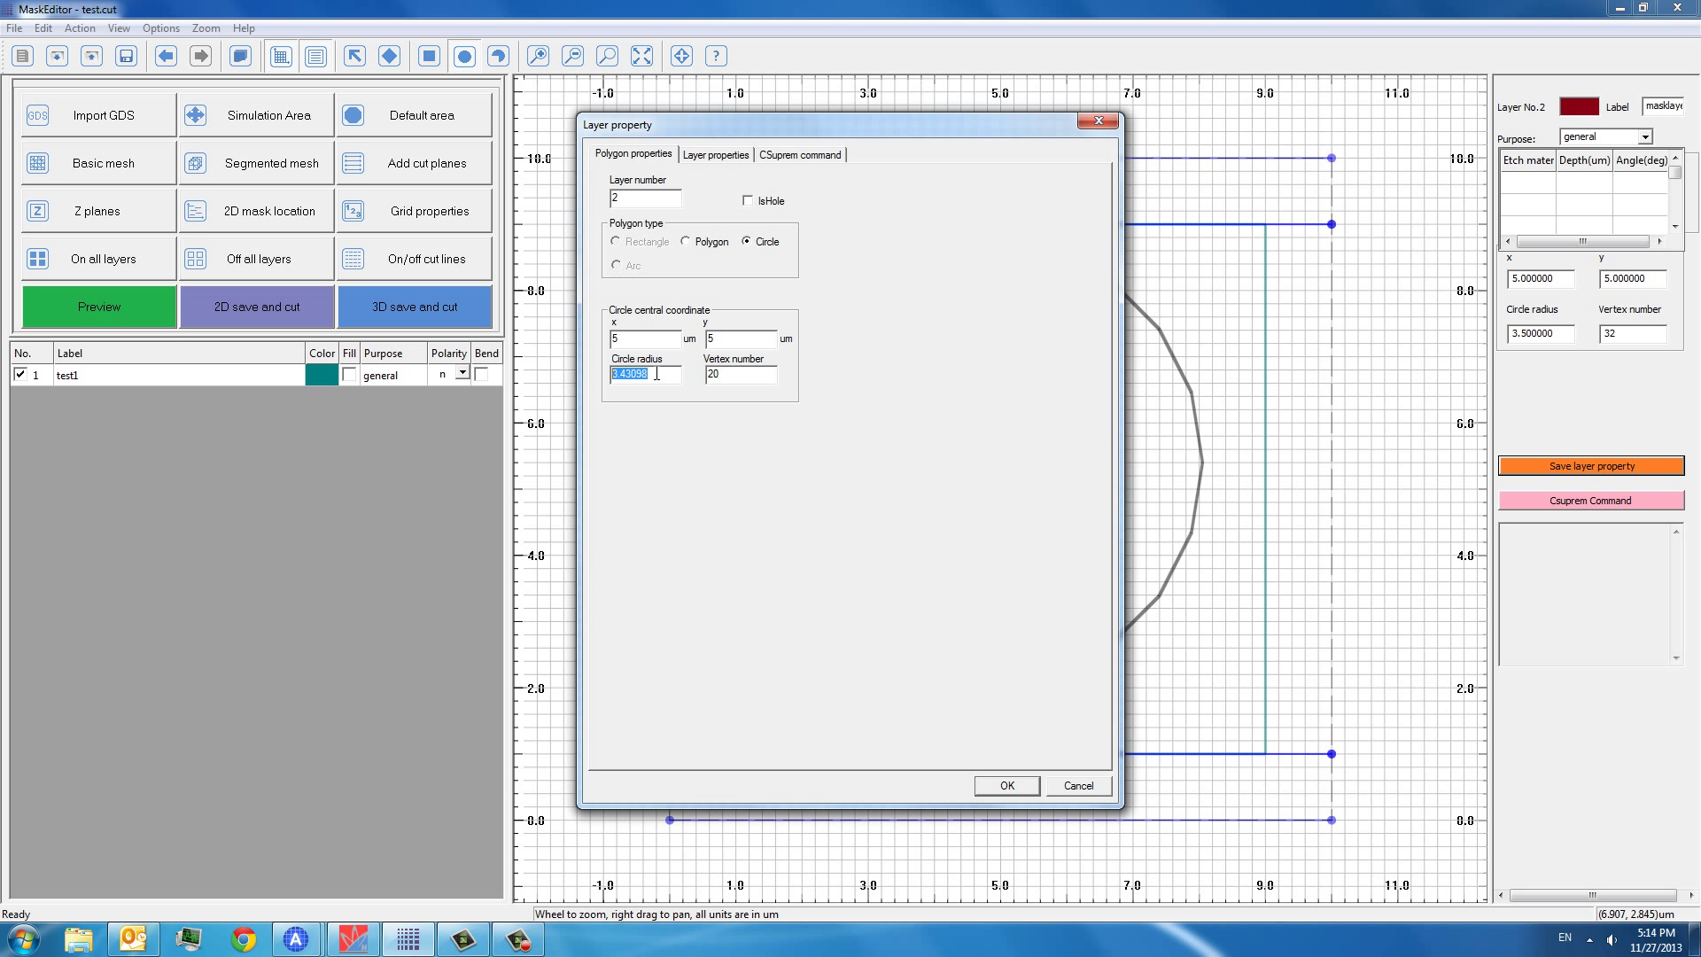
text(3)
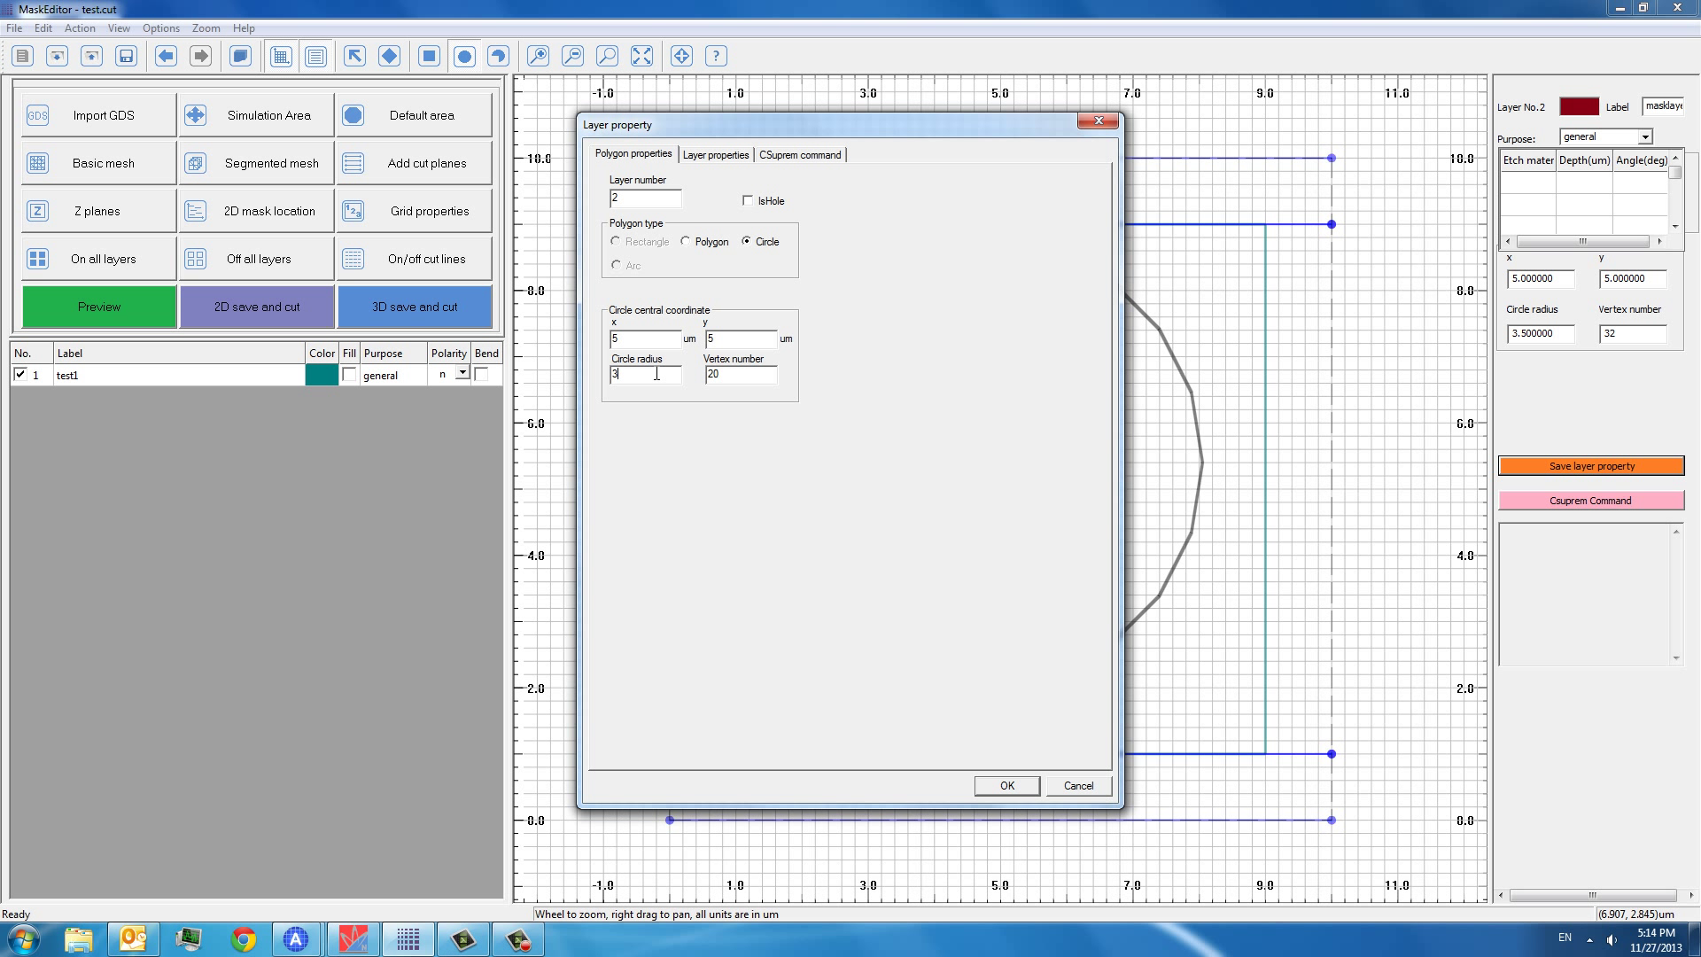
text(.5)
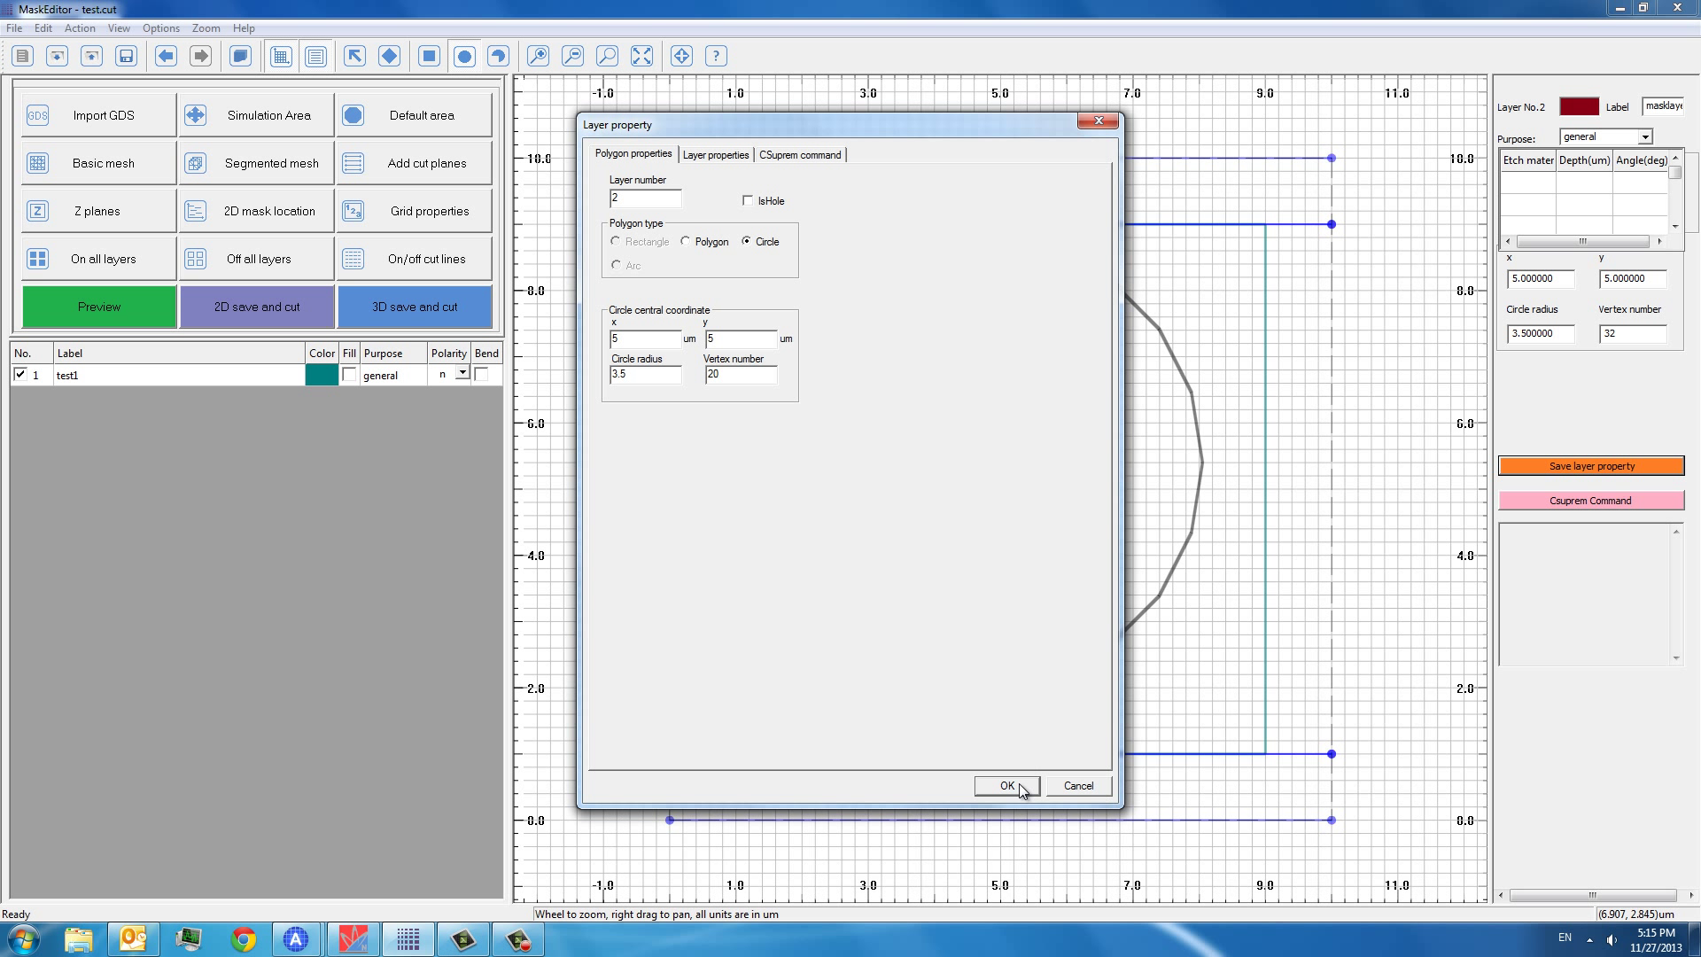
click(1002, 786)
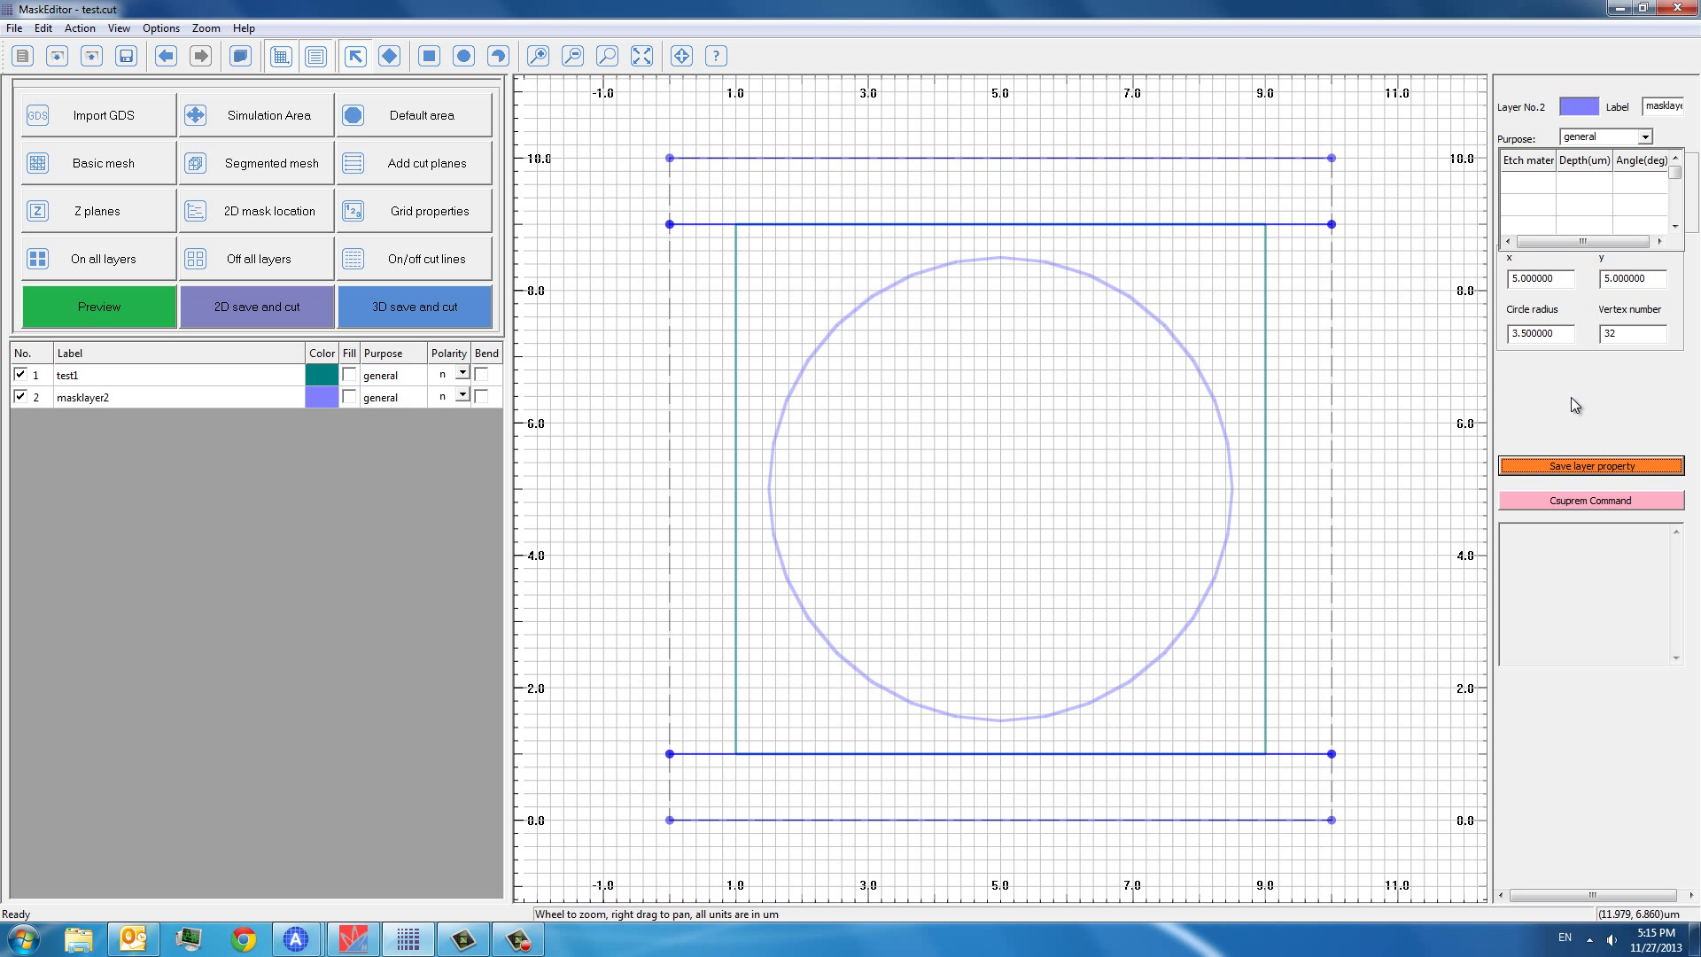
mouse_move(826, 330)
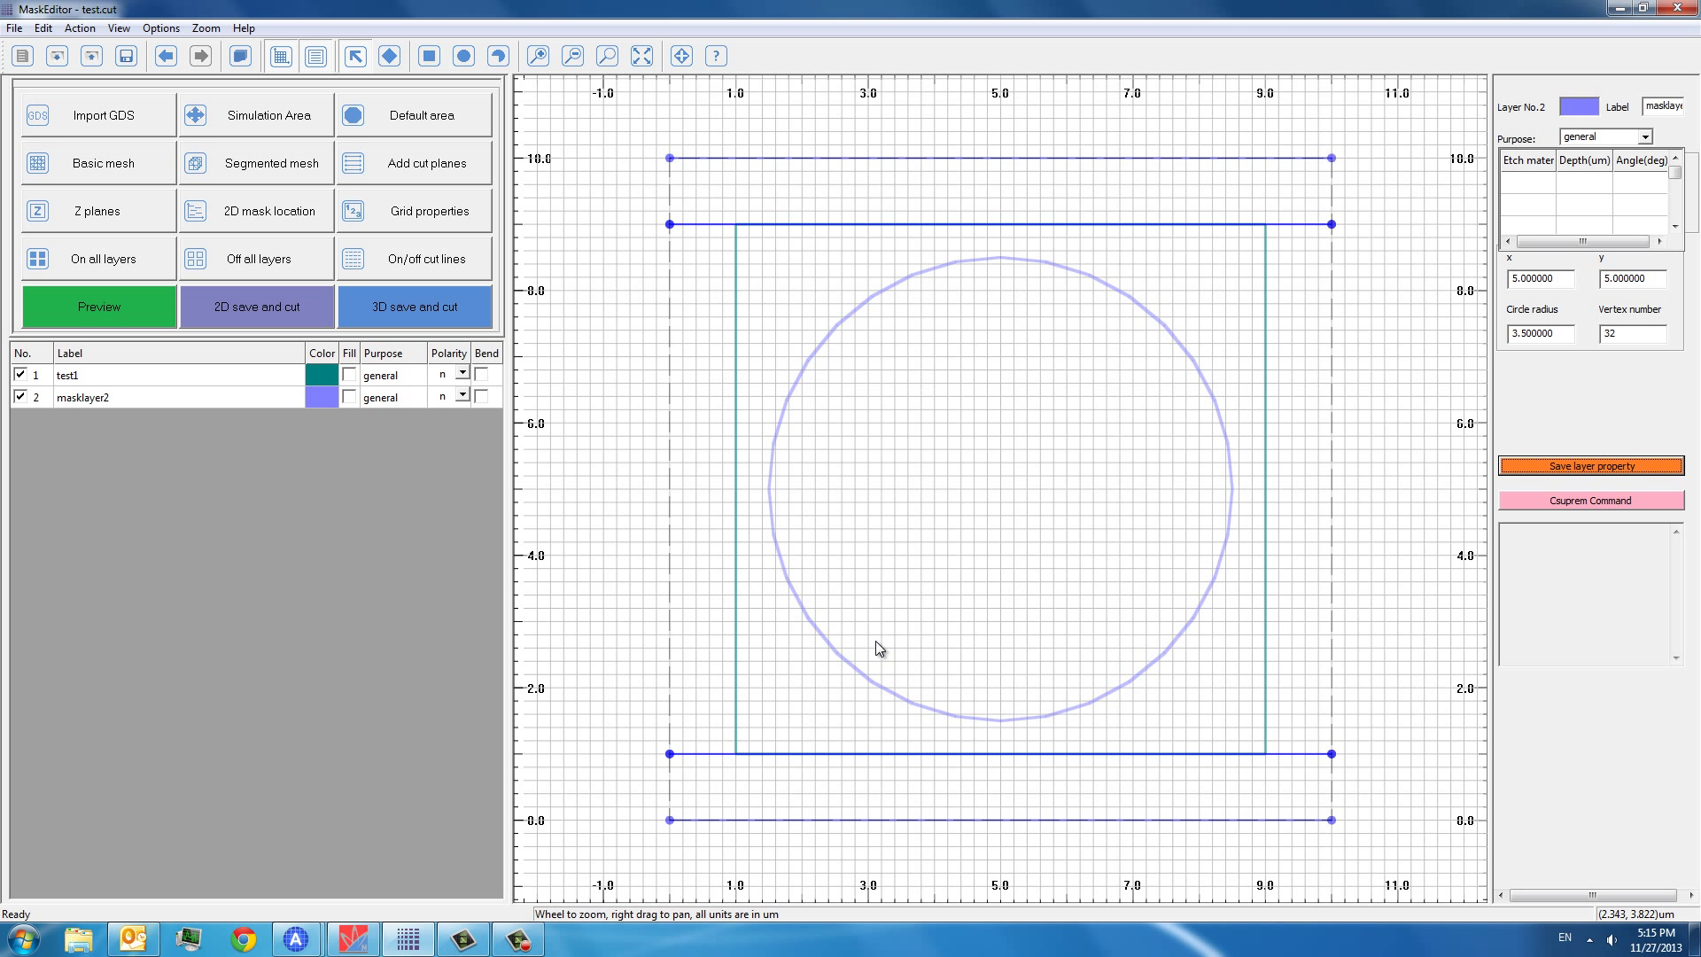
mouse_move(1201, 469)
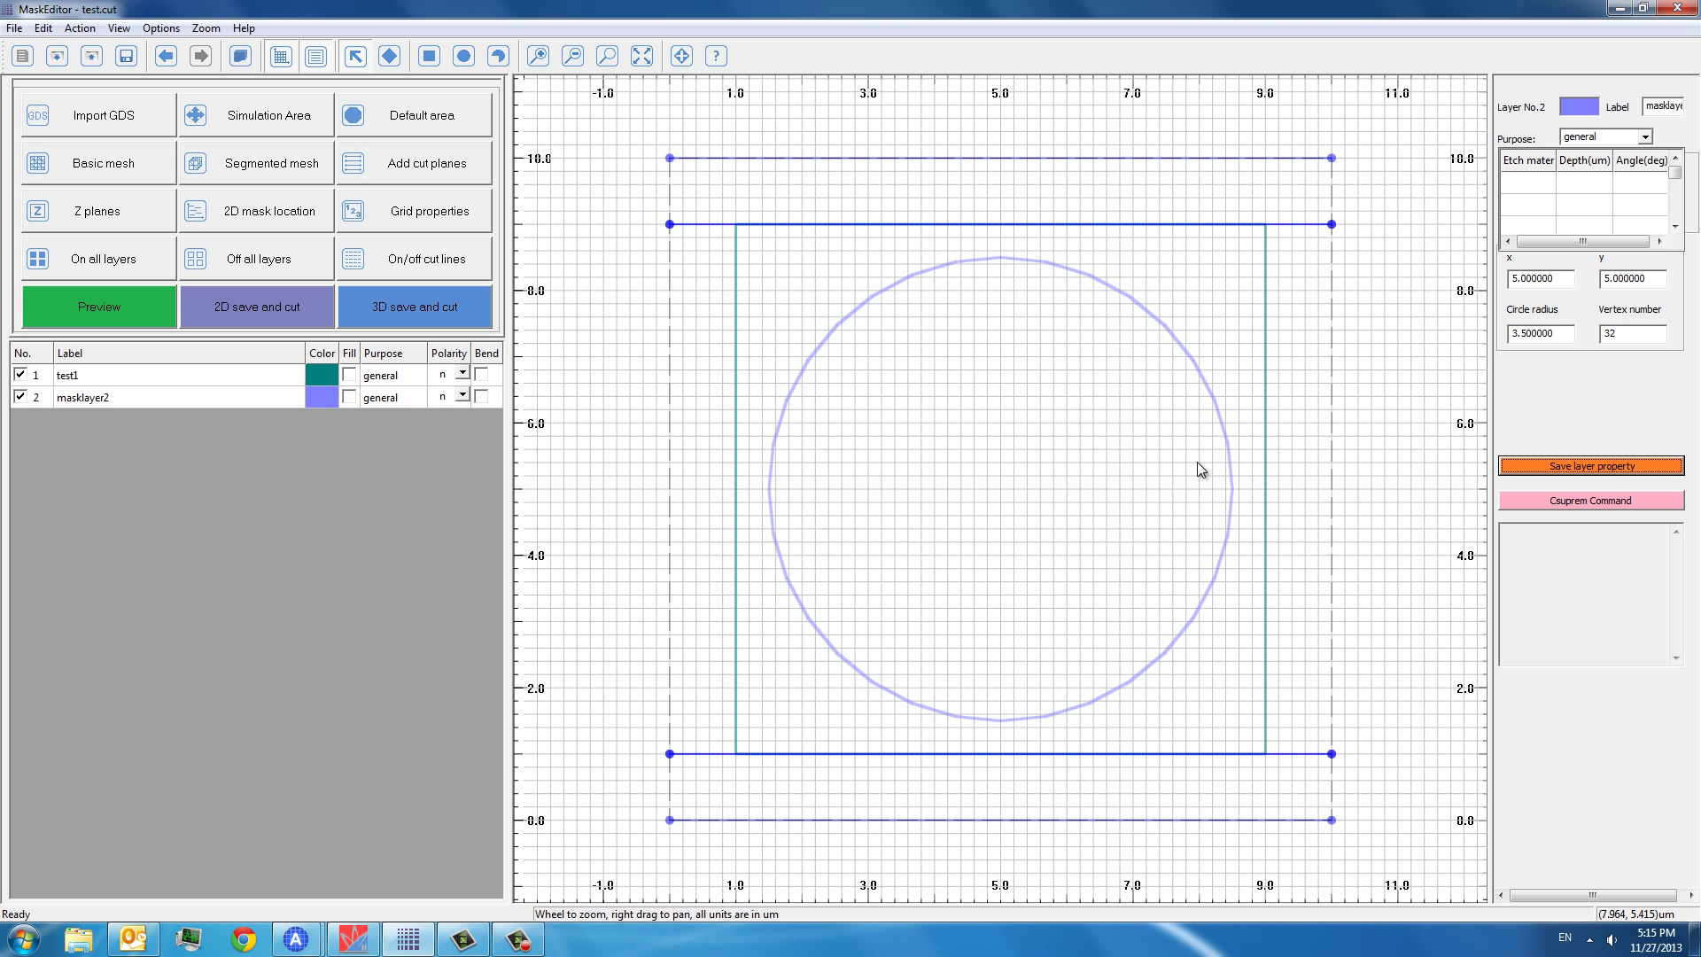
mouse_move(1197, 474)
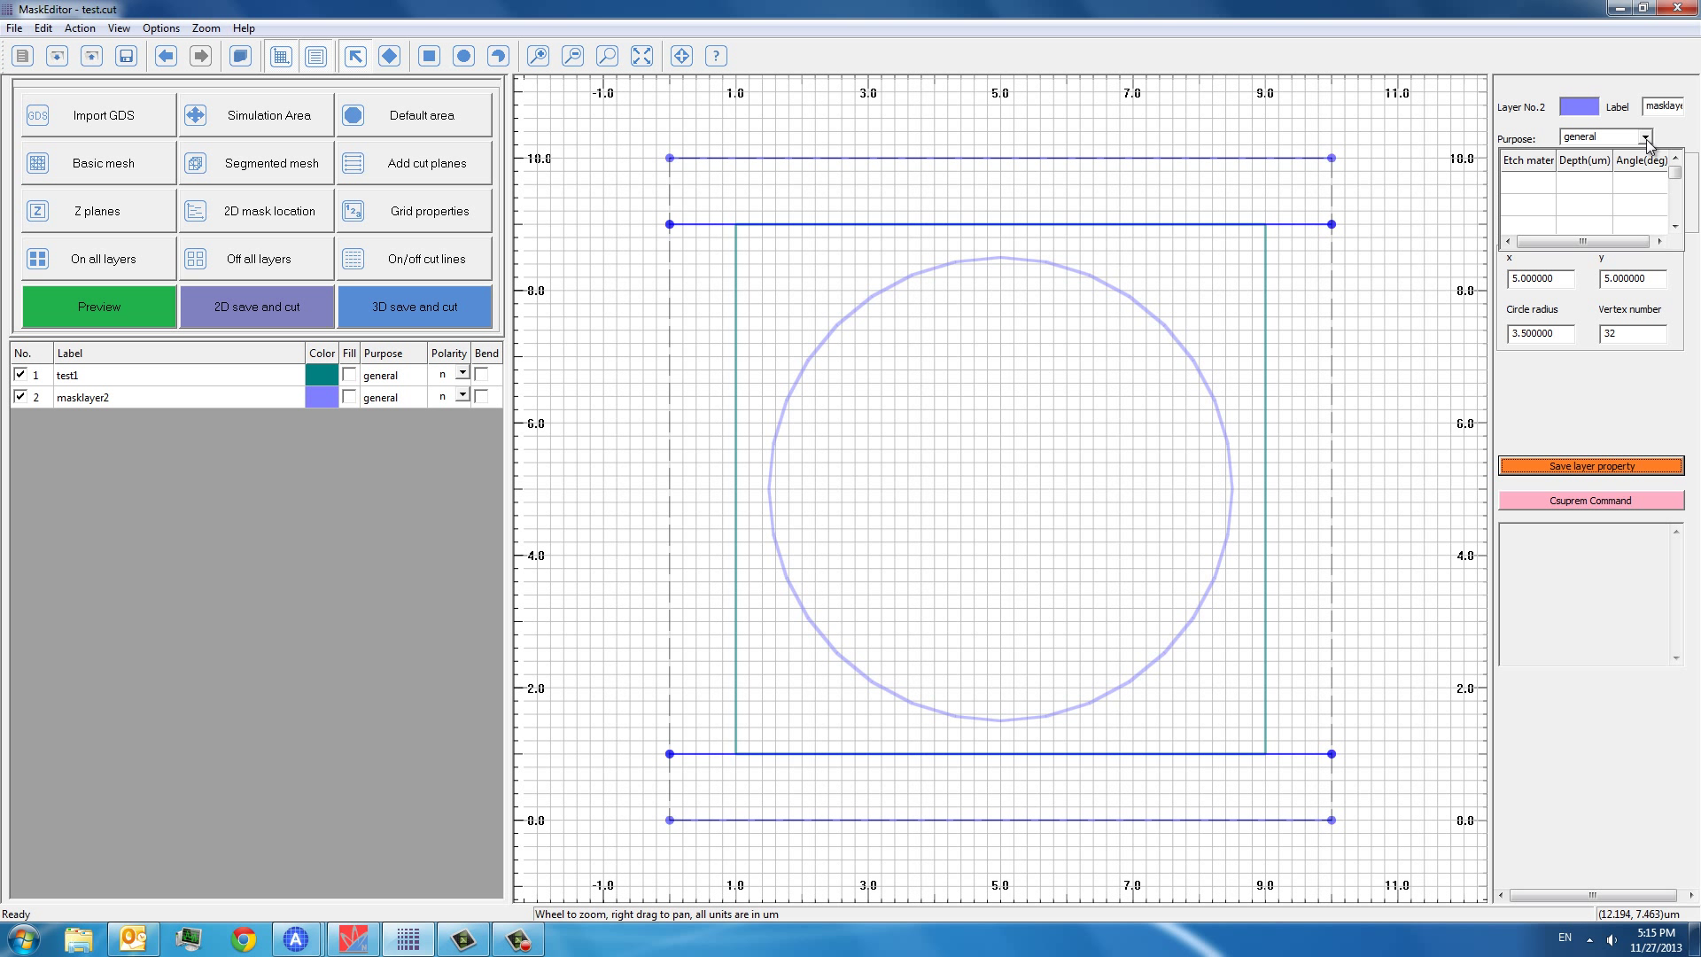
- Make the circle layer an etch layer removing silicon to a depth of 2
click(1643, 139)
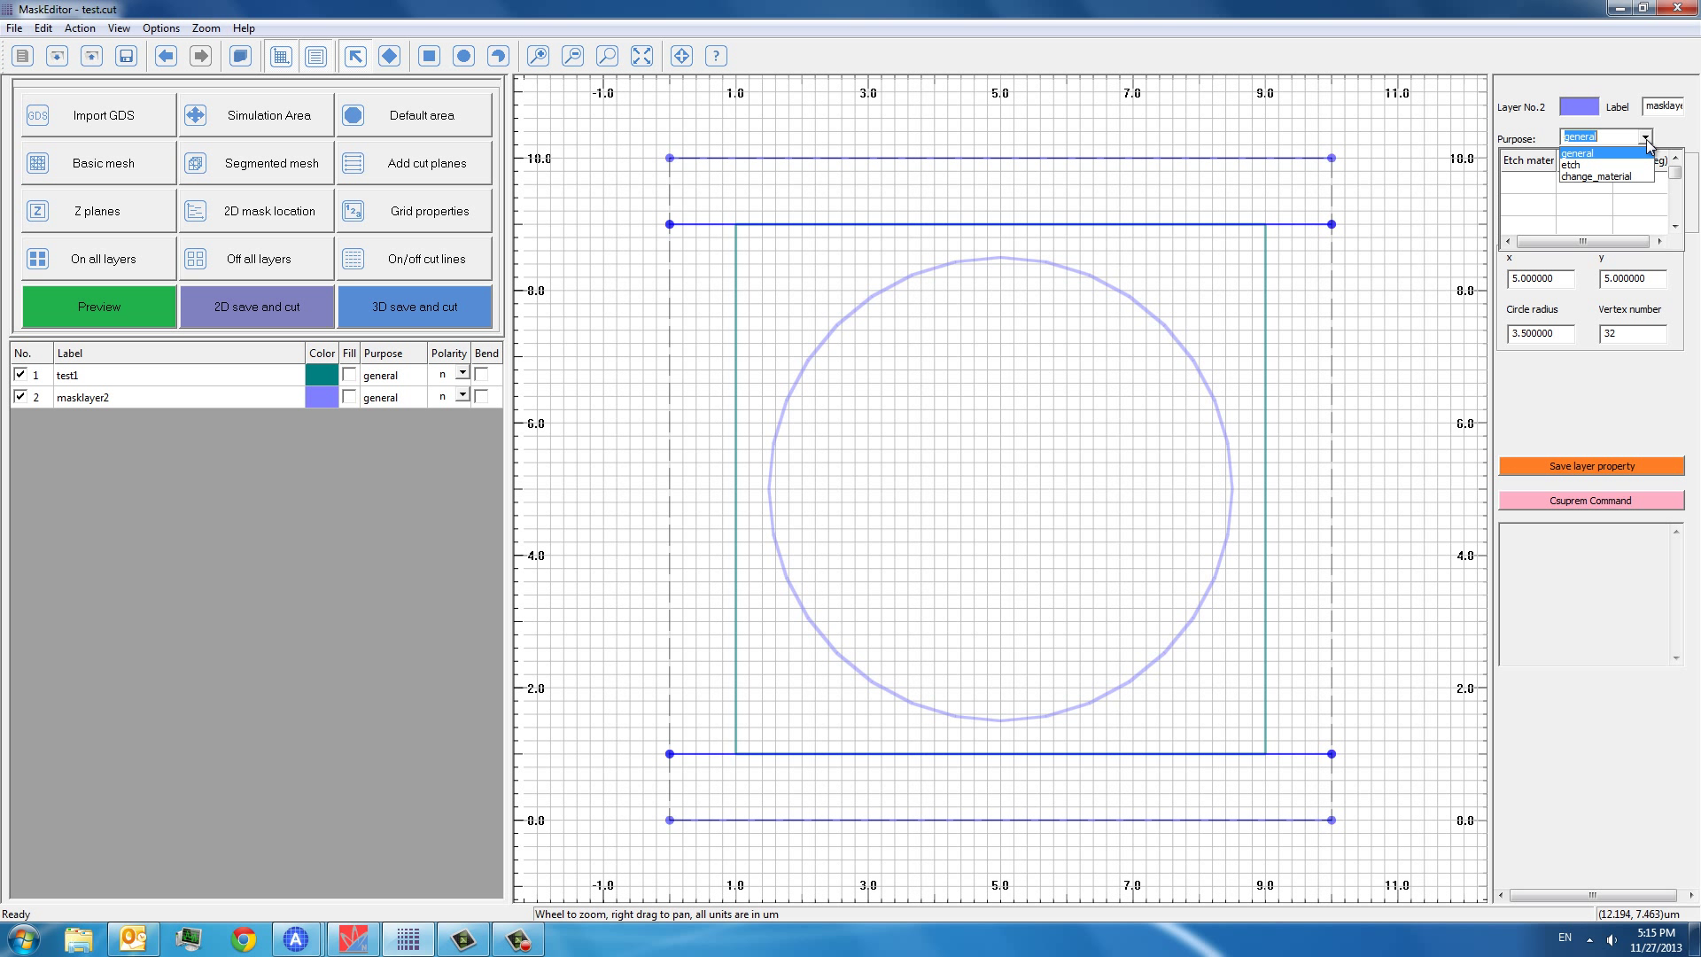
click(1569, 166)
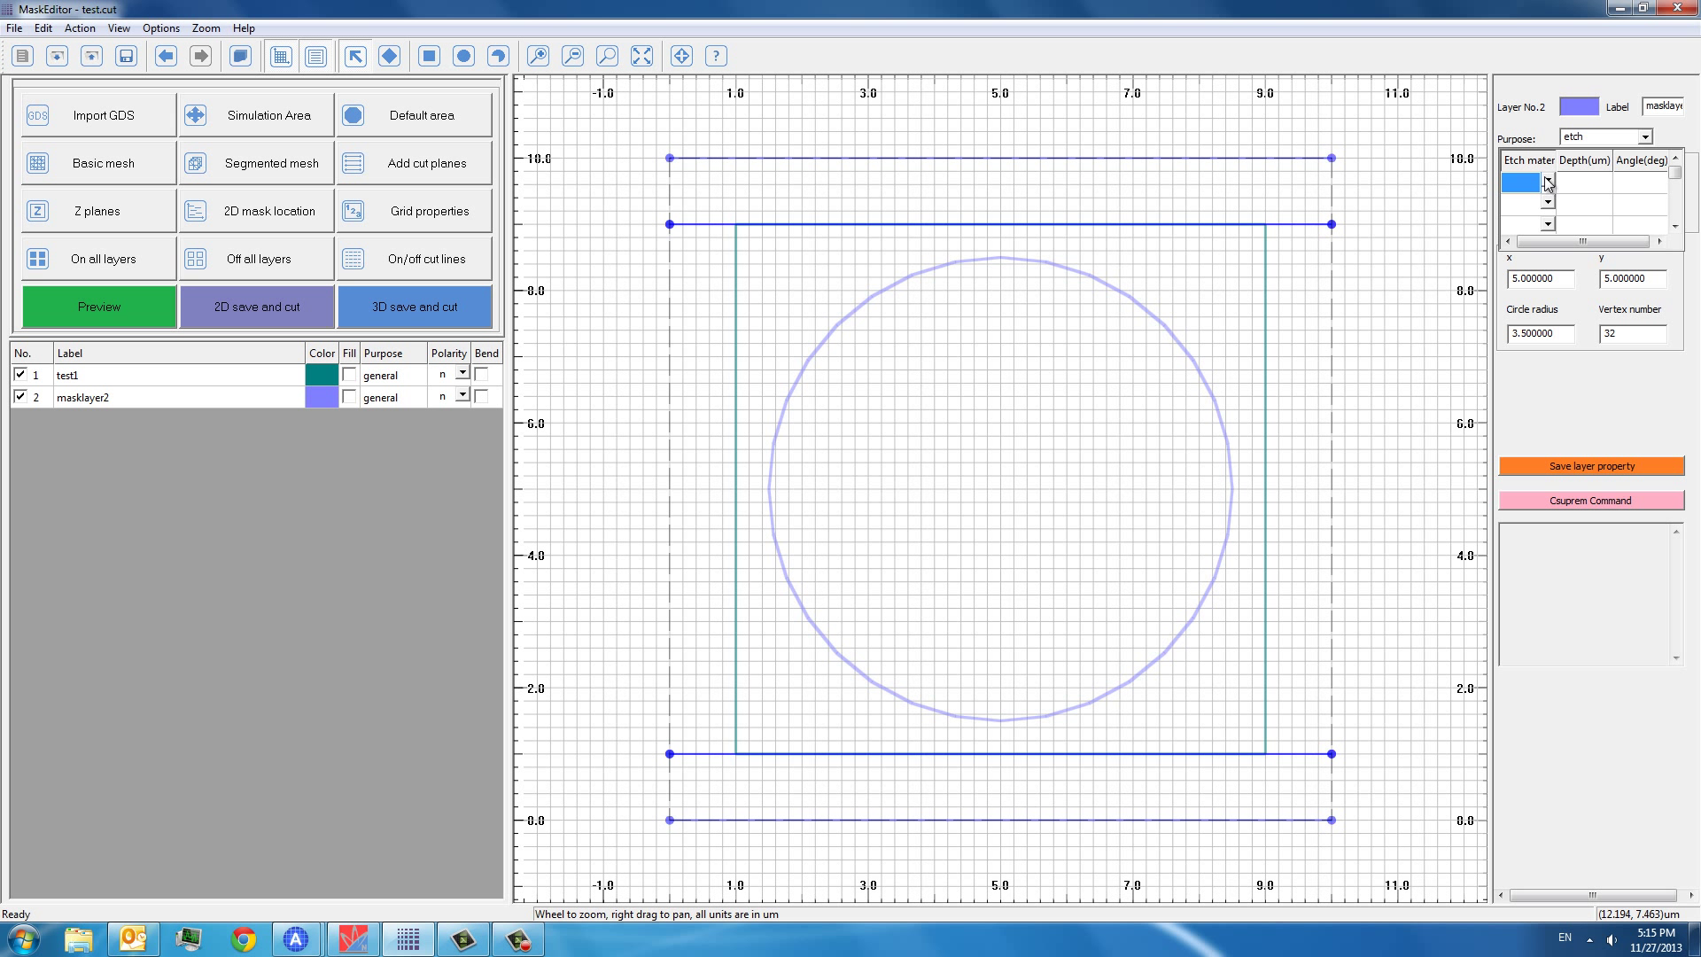
click(1547, 183)
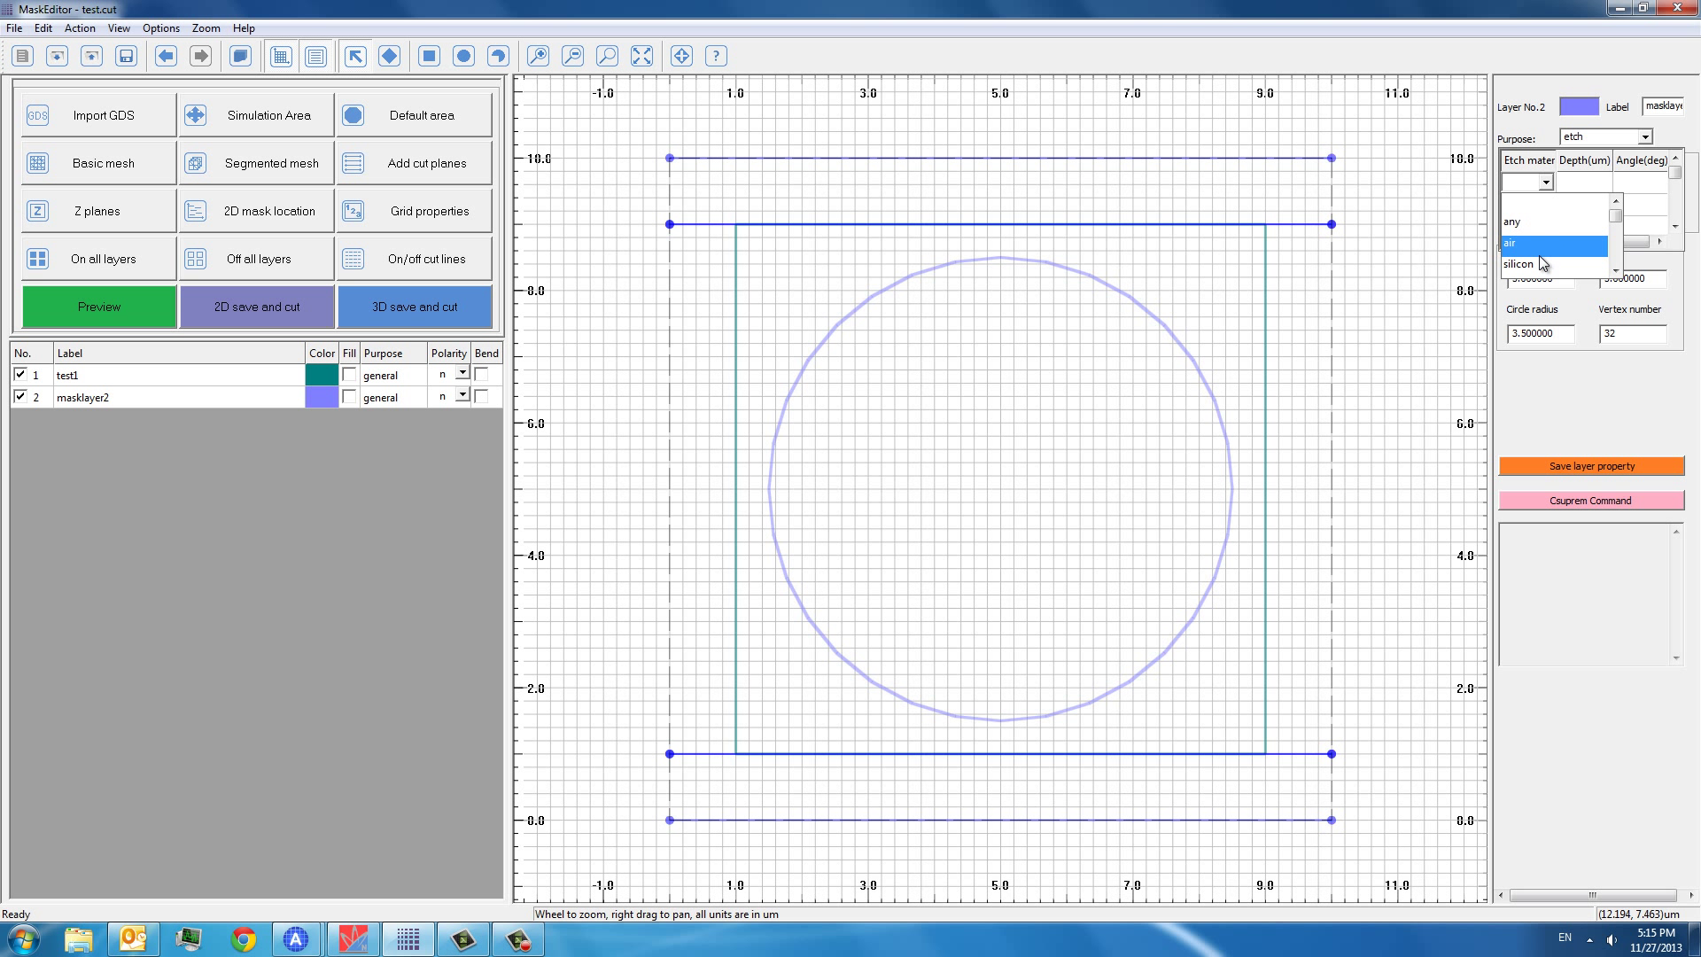
click(1518, 264)
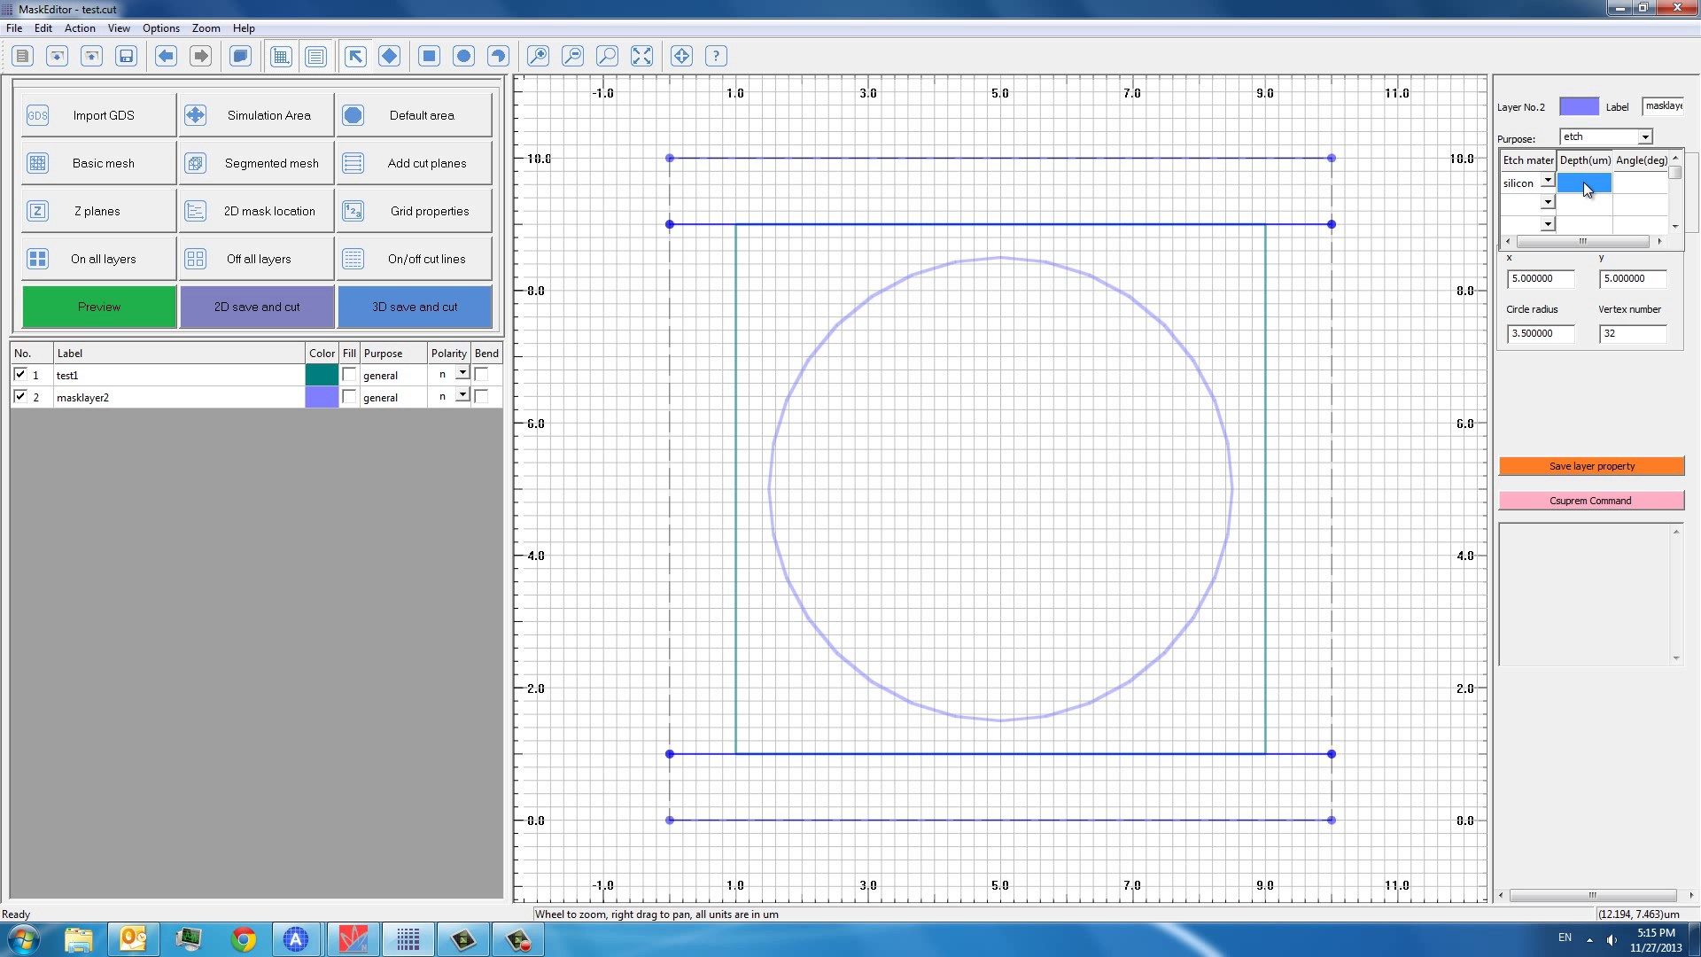
text(2)
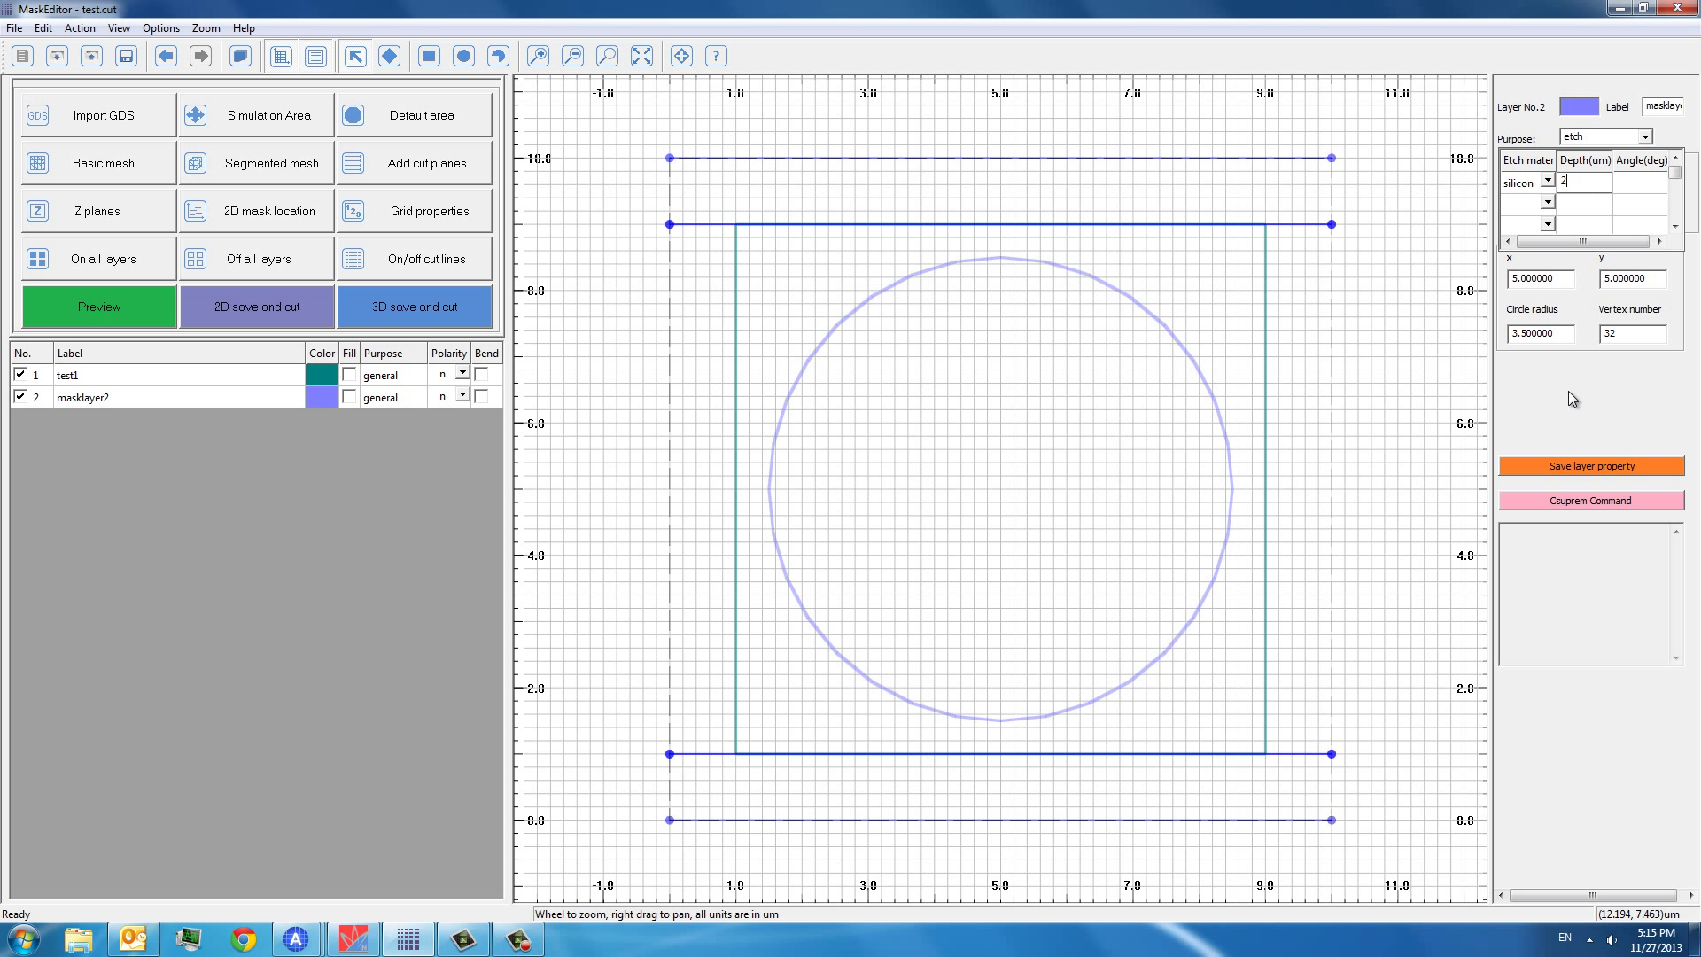
mouse_move(1567, 409)
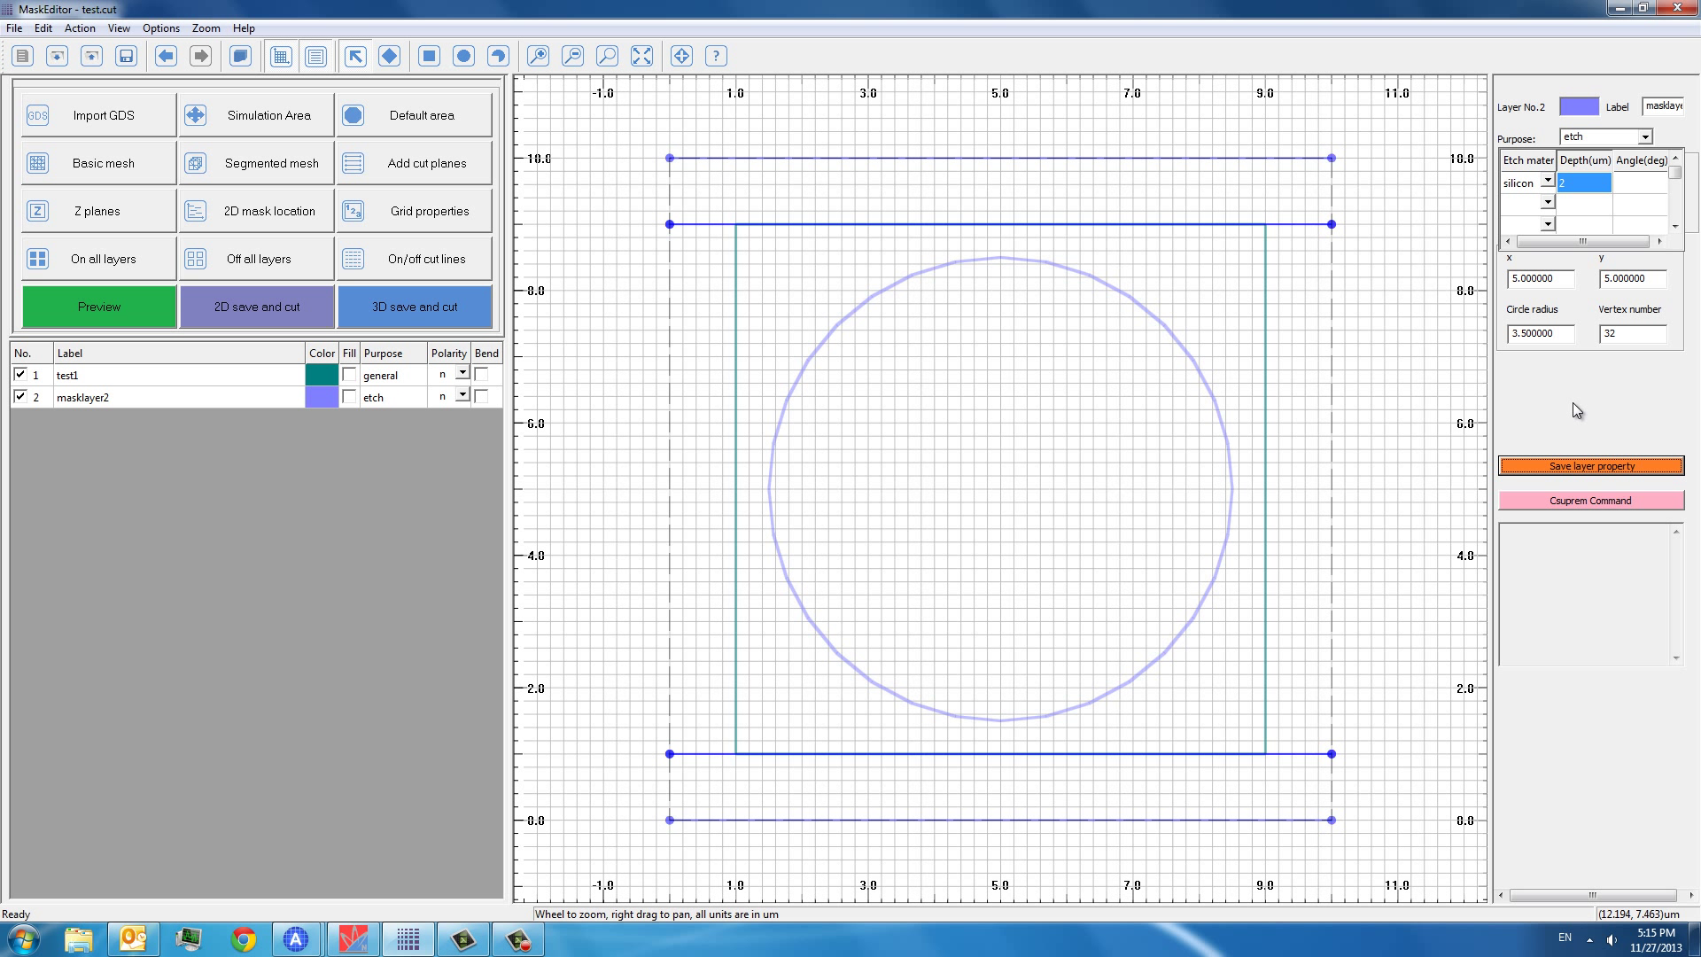
mouse_move(412, 406)
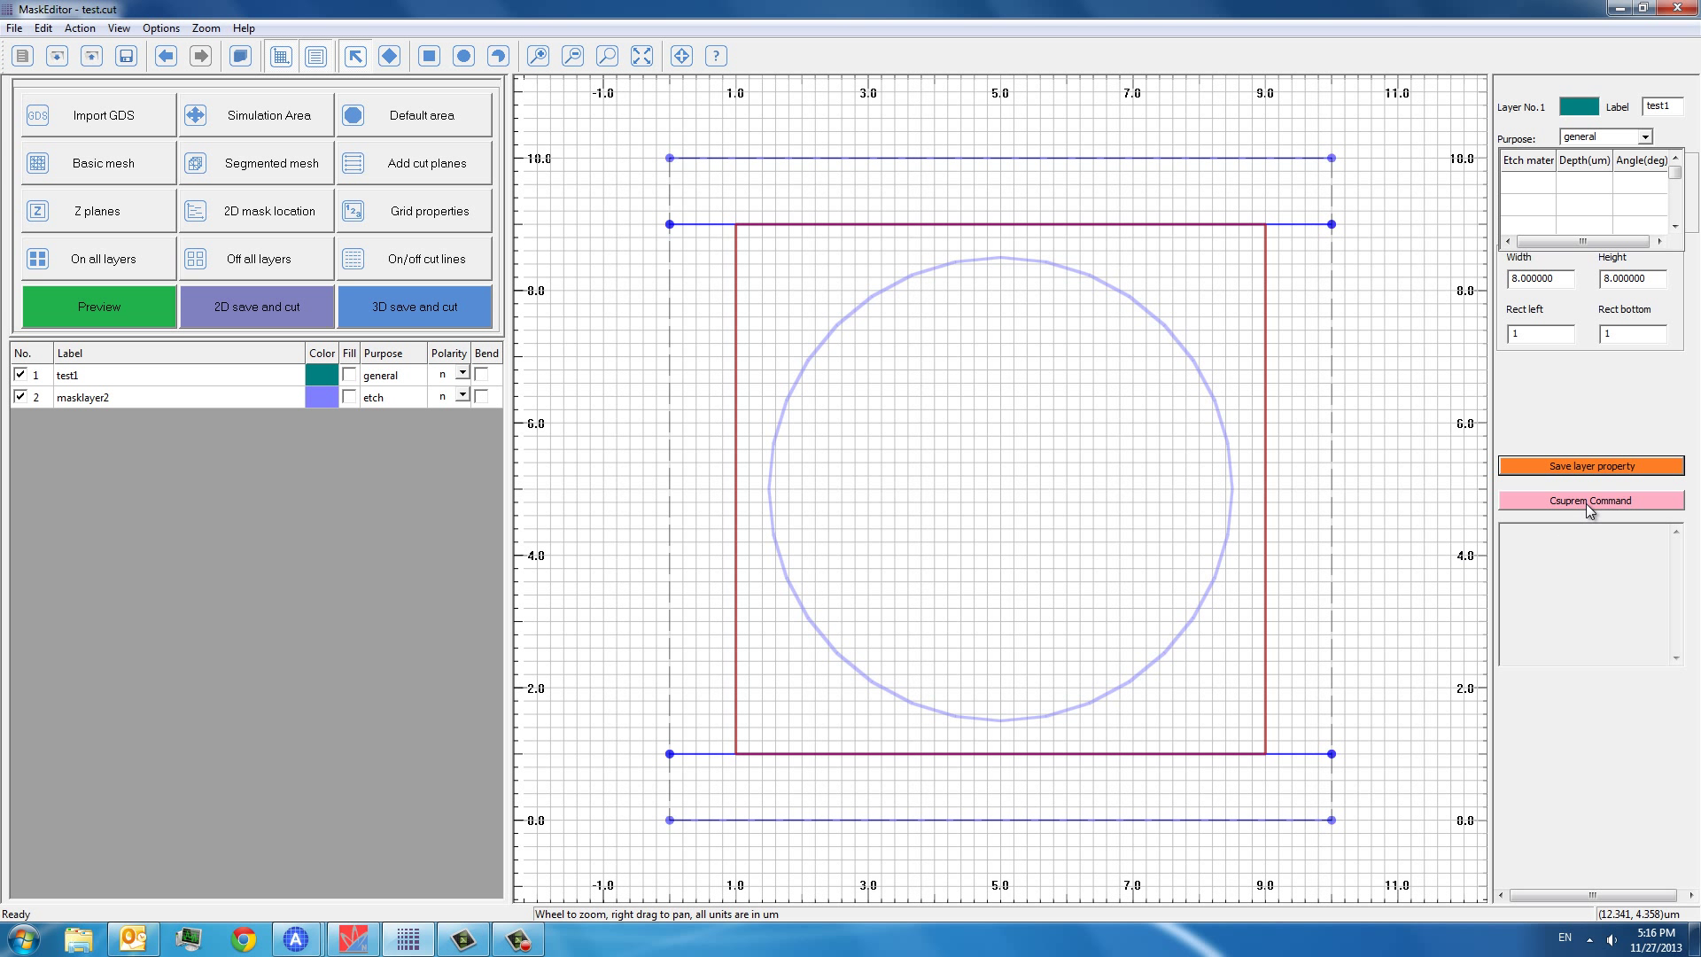
- Add an 'etch photoresist all' Csuprem command to the test1 layer
click(1588, 499)
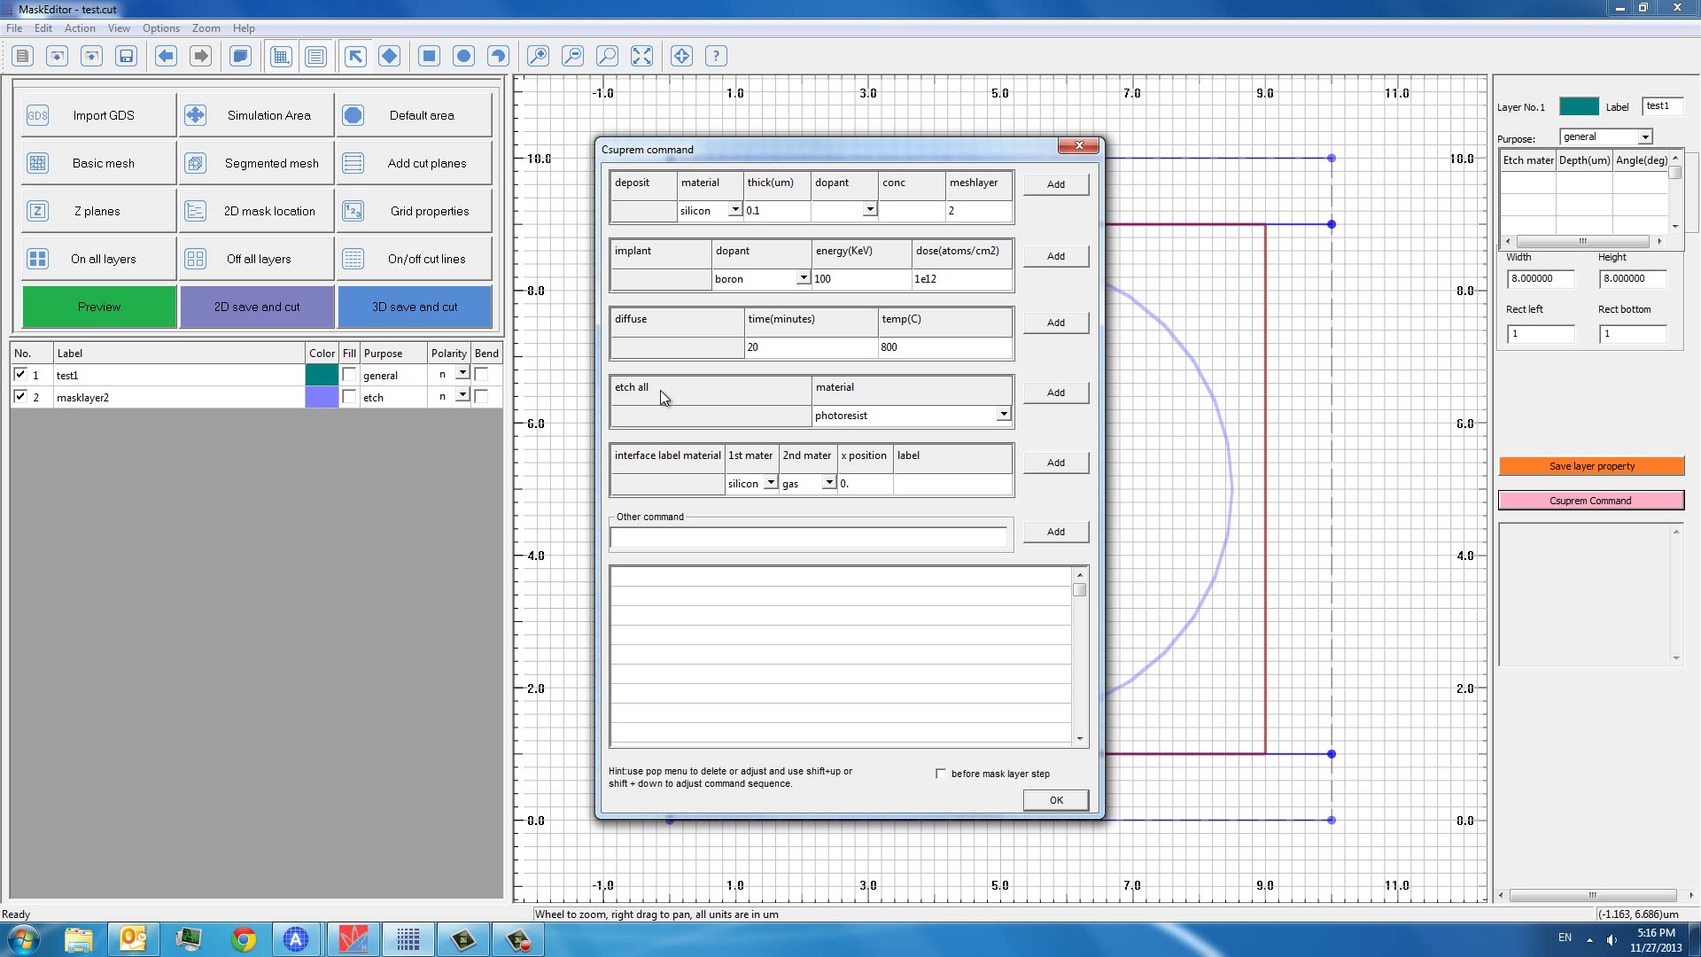
click(1053, 392)
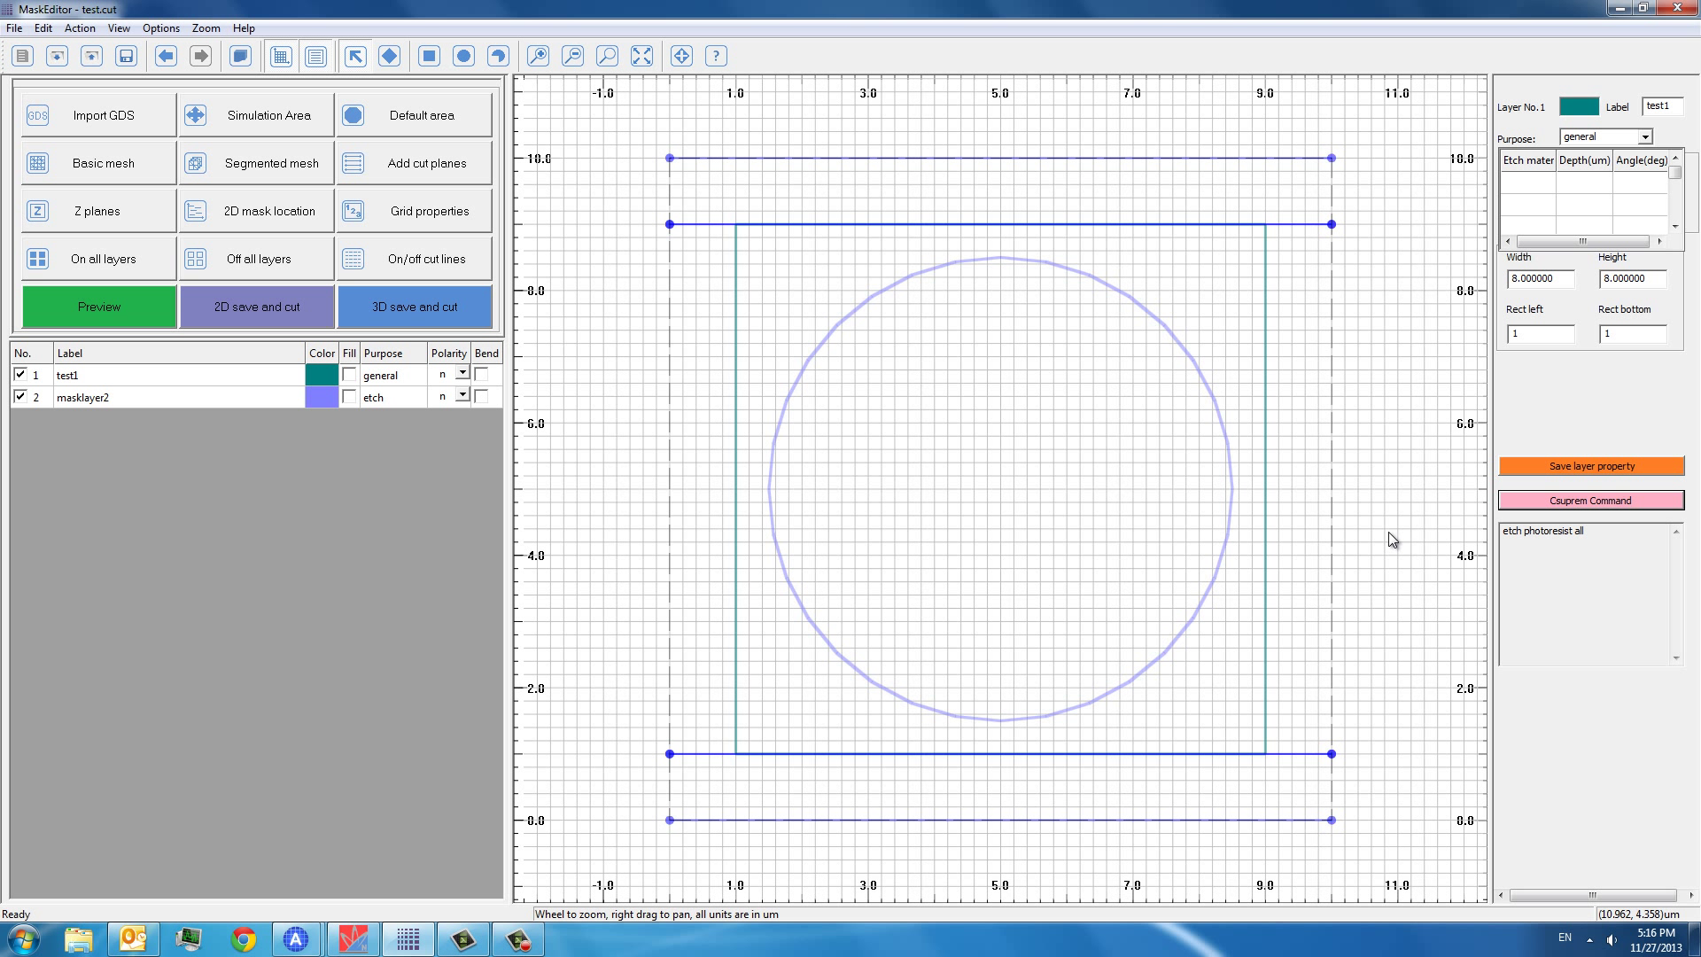
mouse_move(1338, 663)
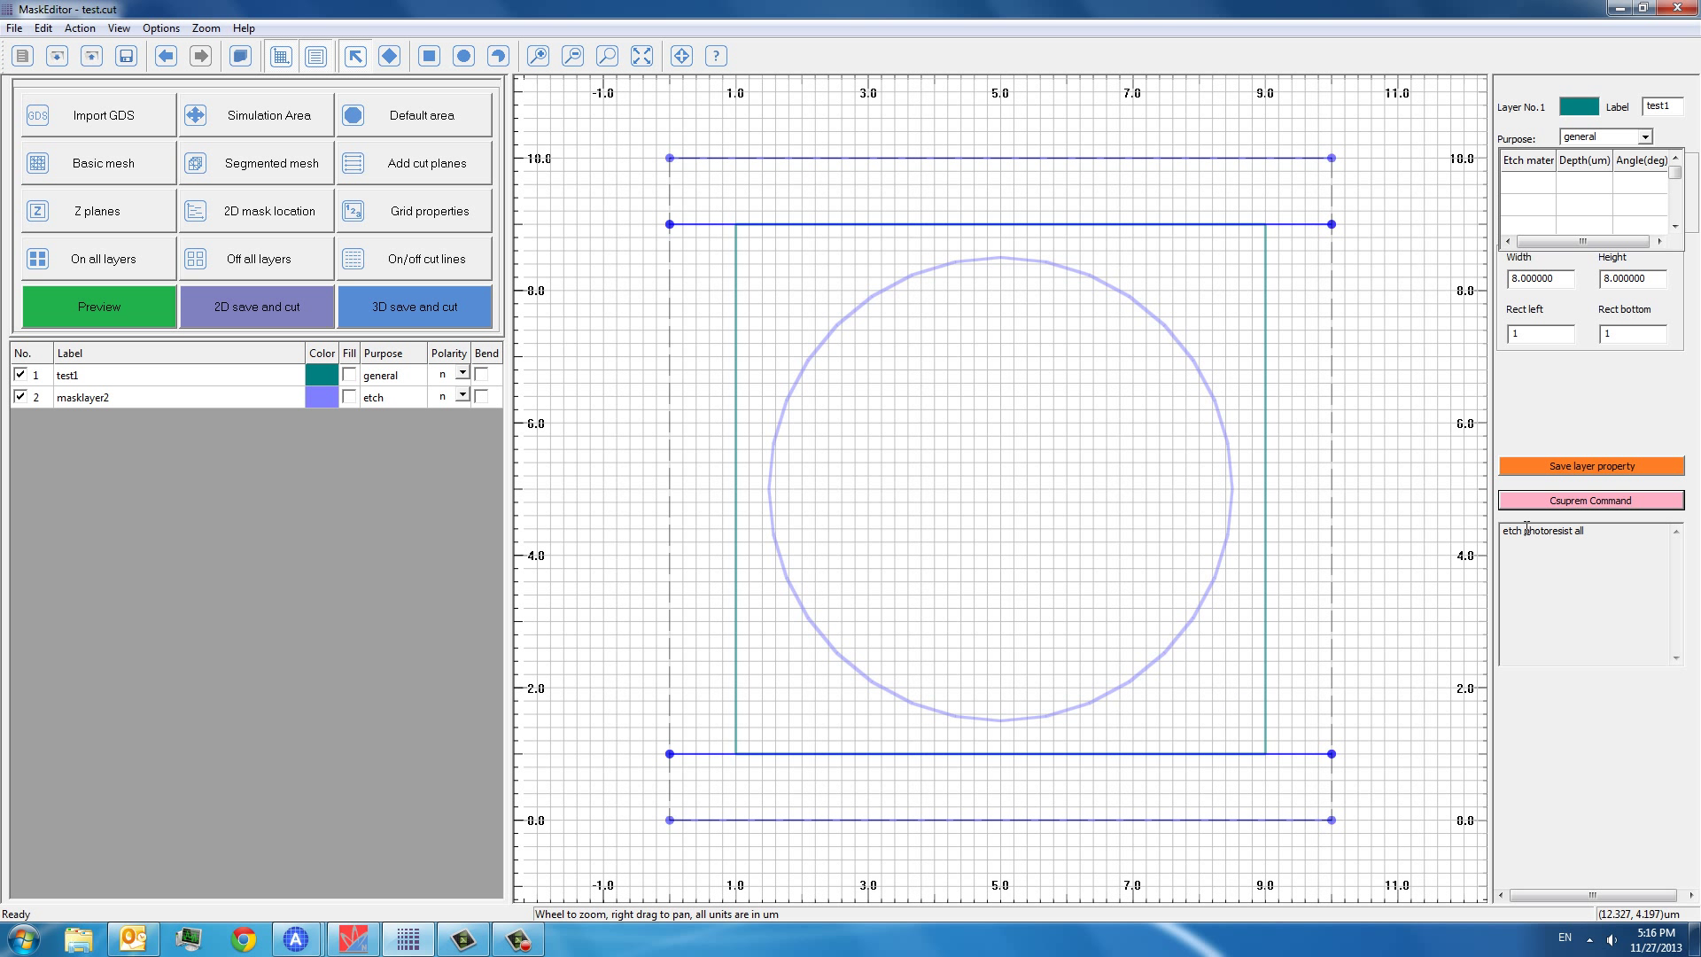
mouse_move(825, 426)
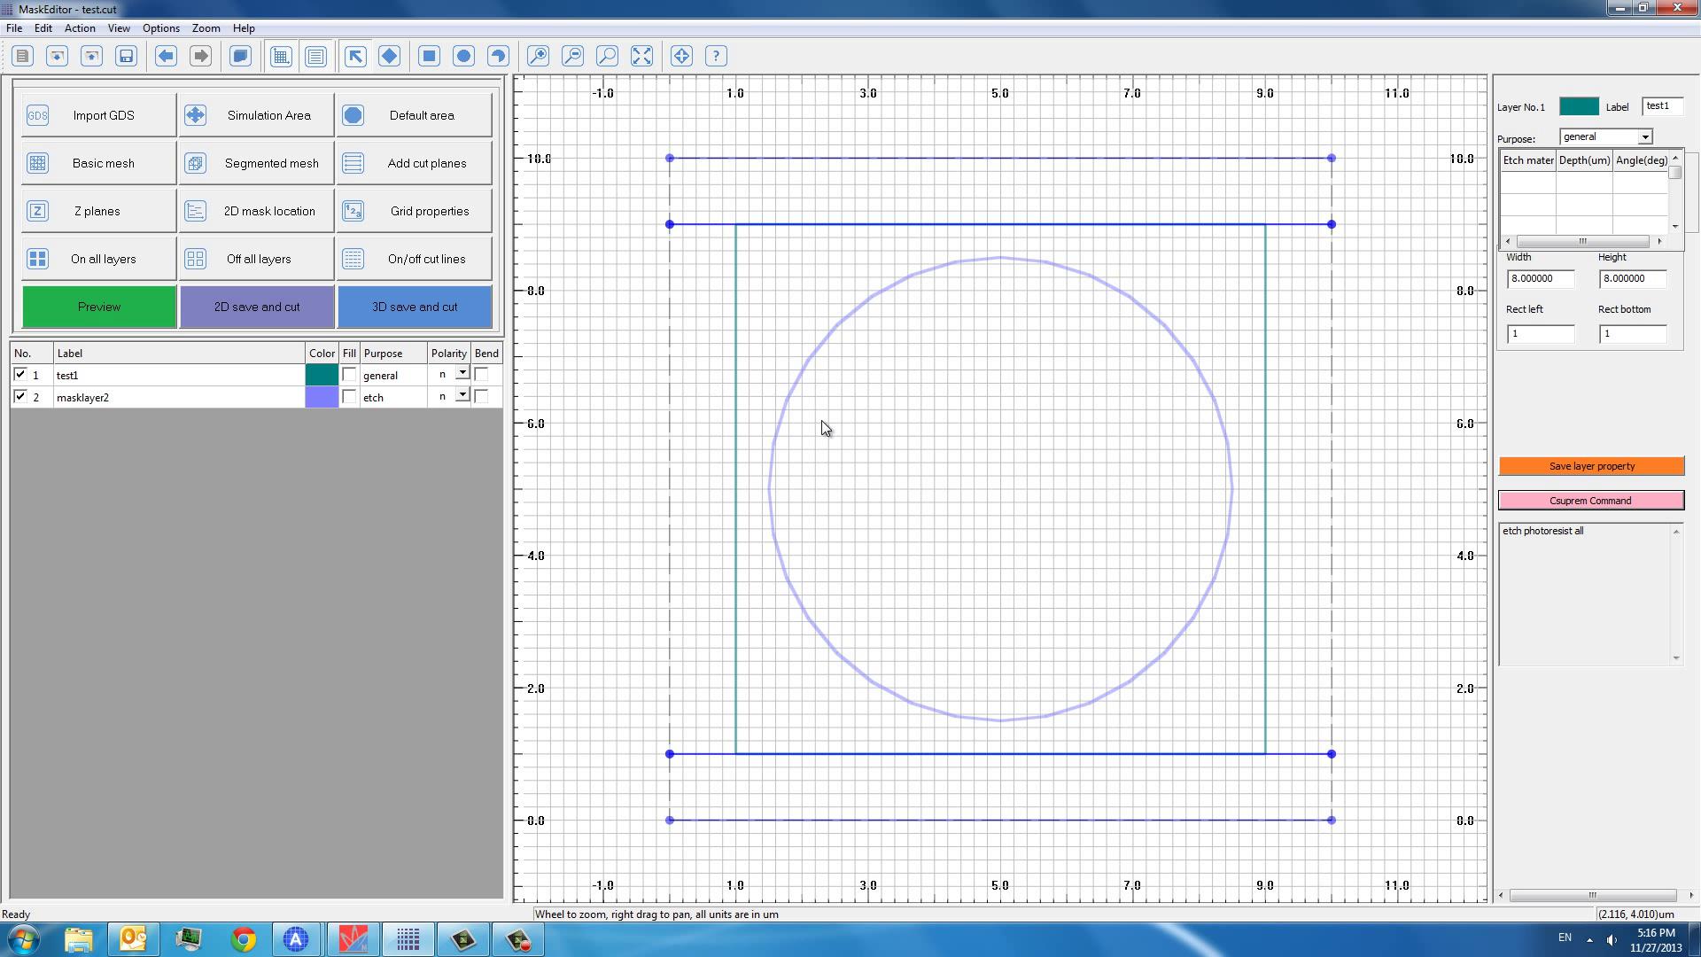
mouse_move(1203, 521)
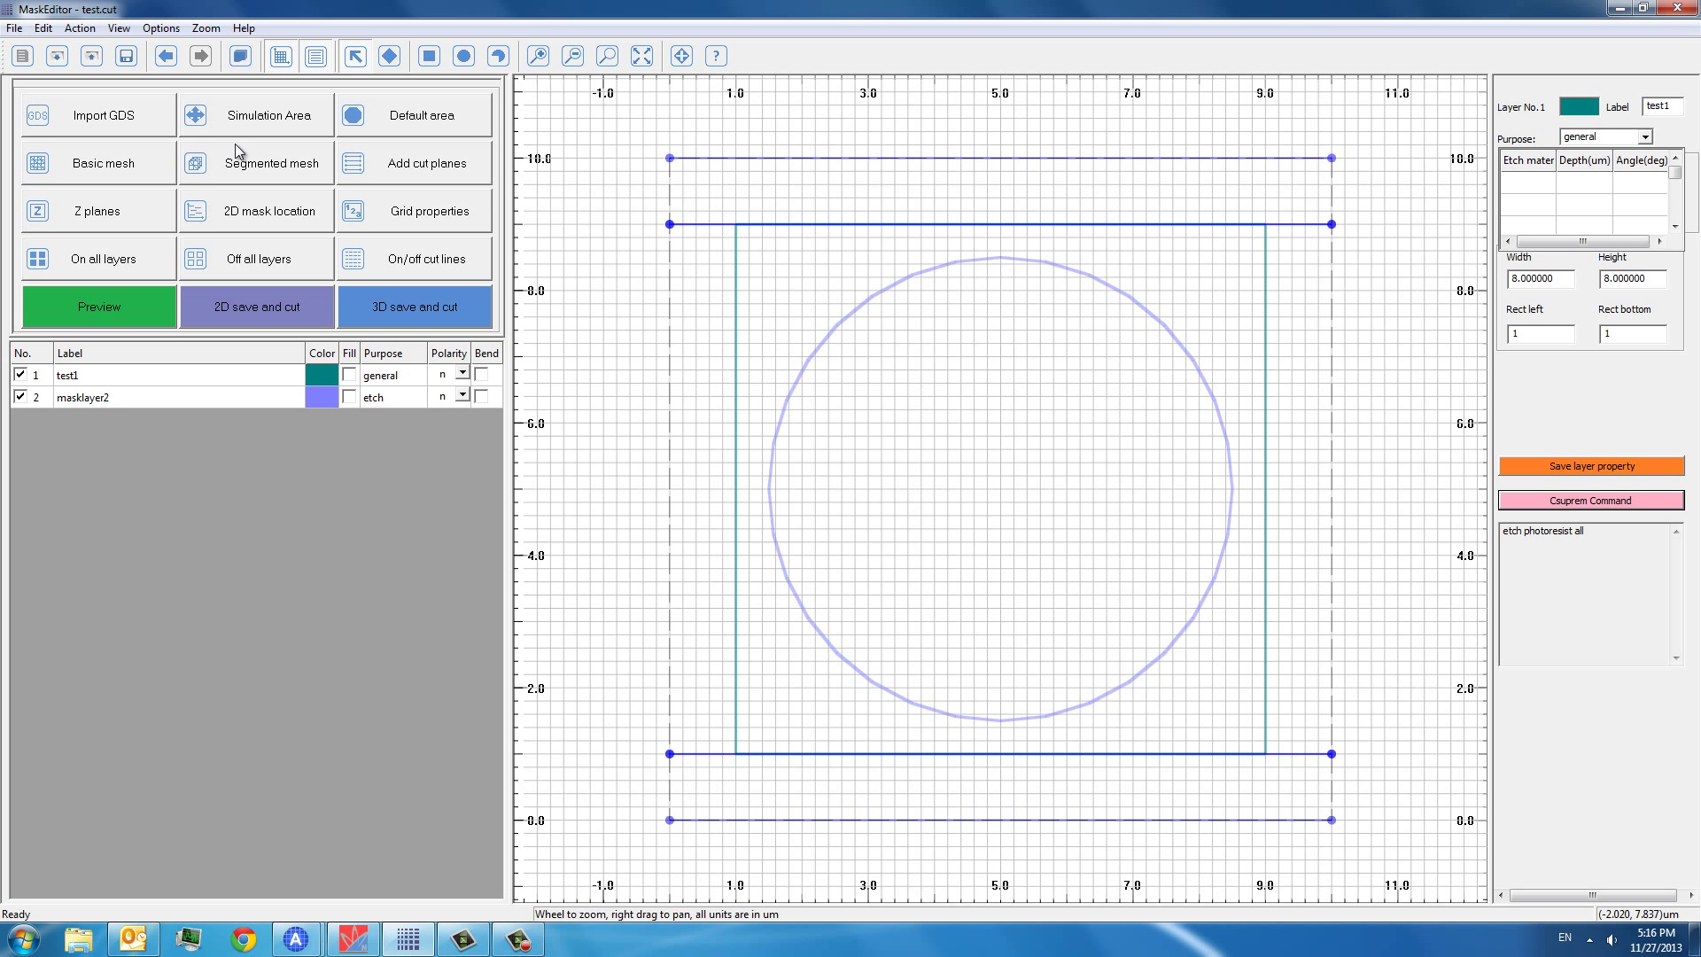
mouse_move(193, 533)
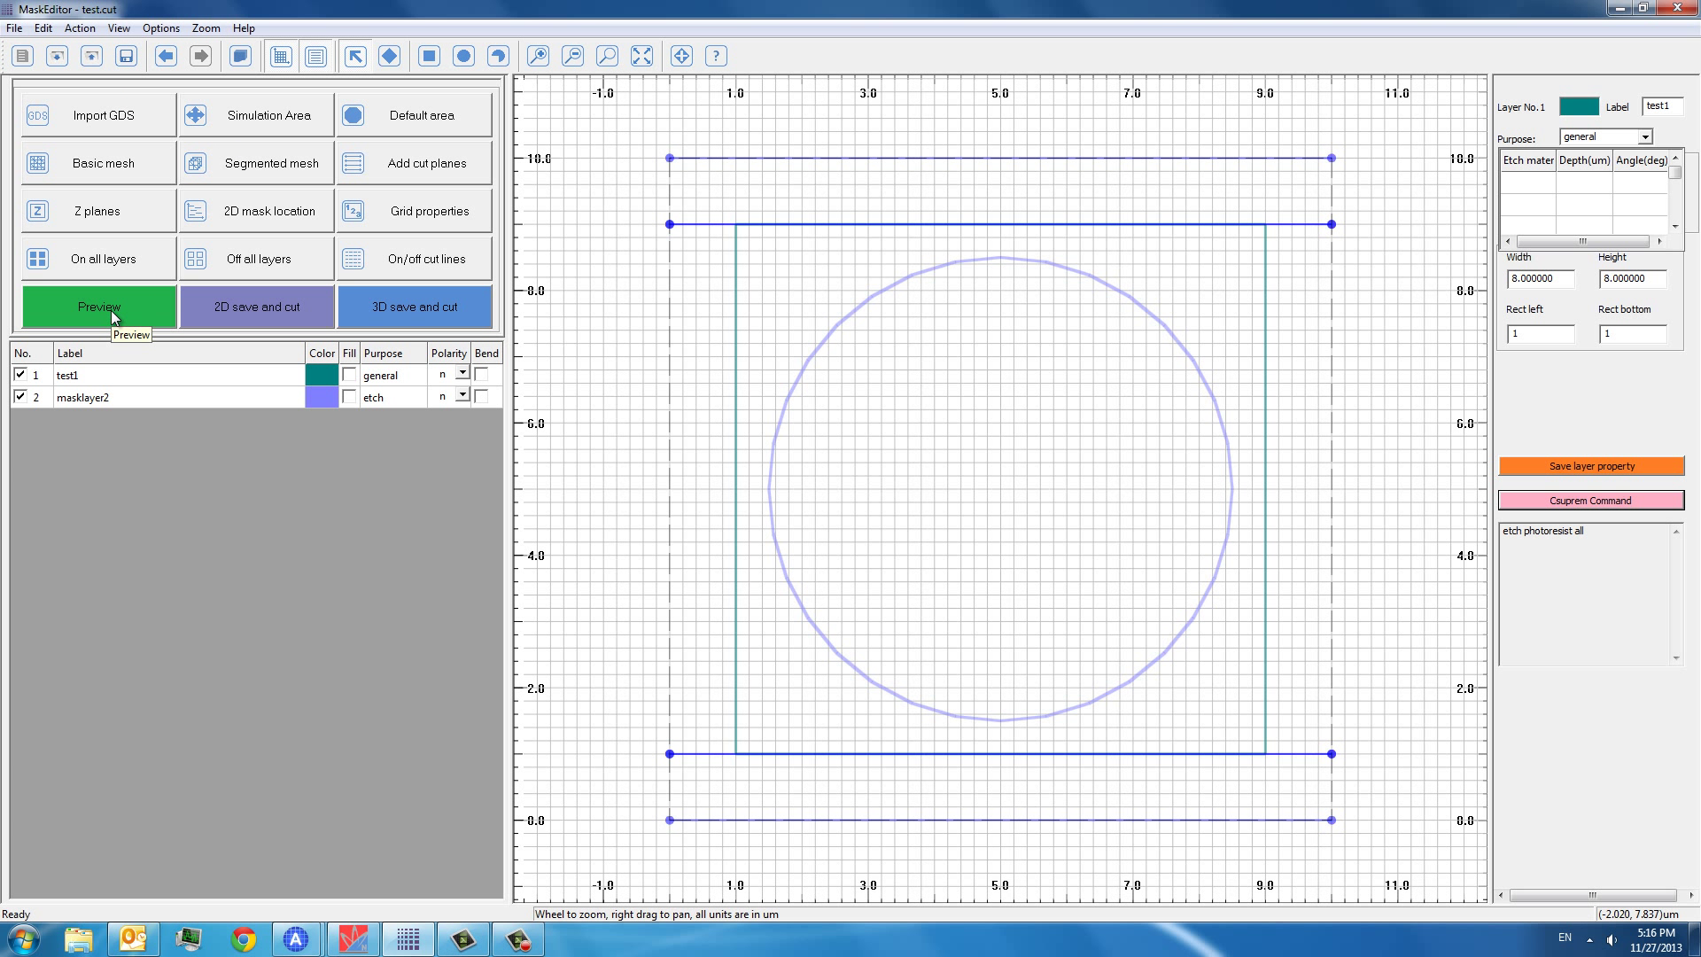
- Run the 3D Preview of the circular etch layout
click(97, 306)
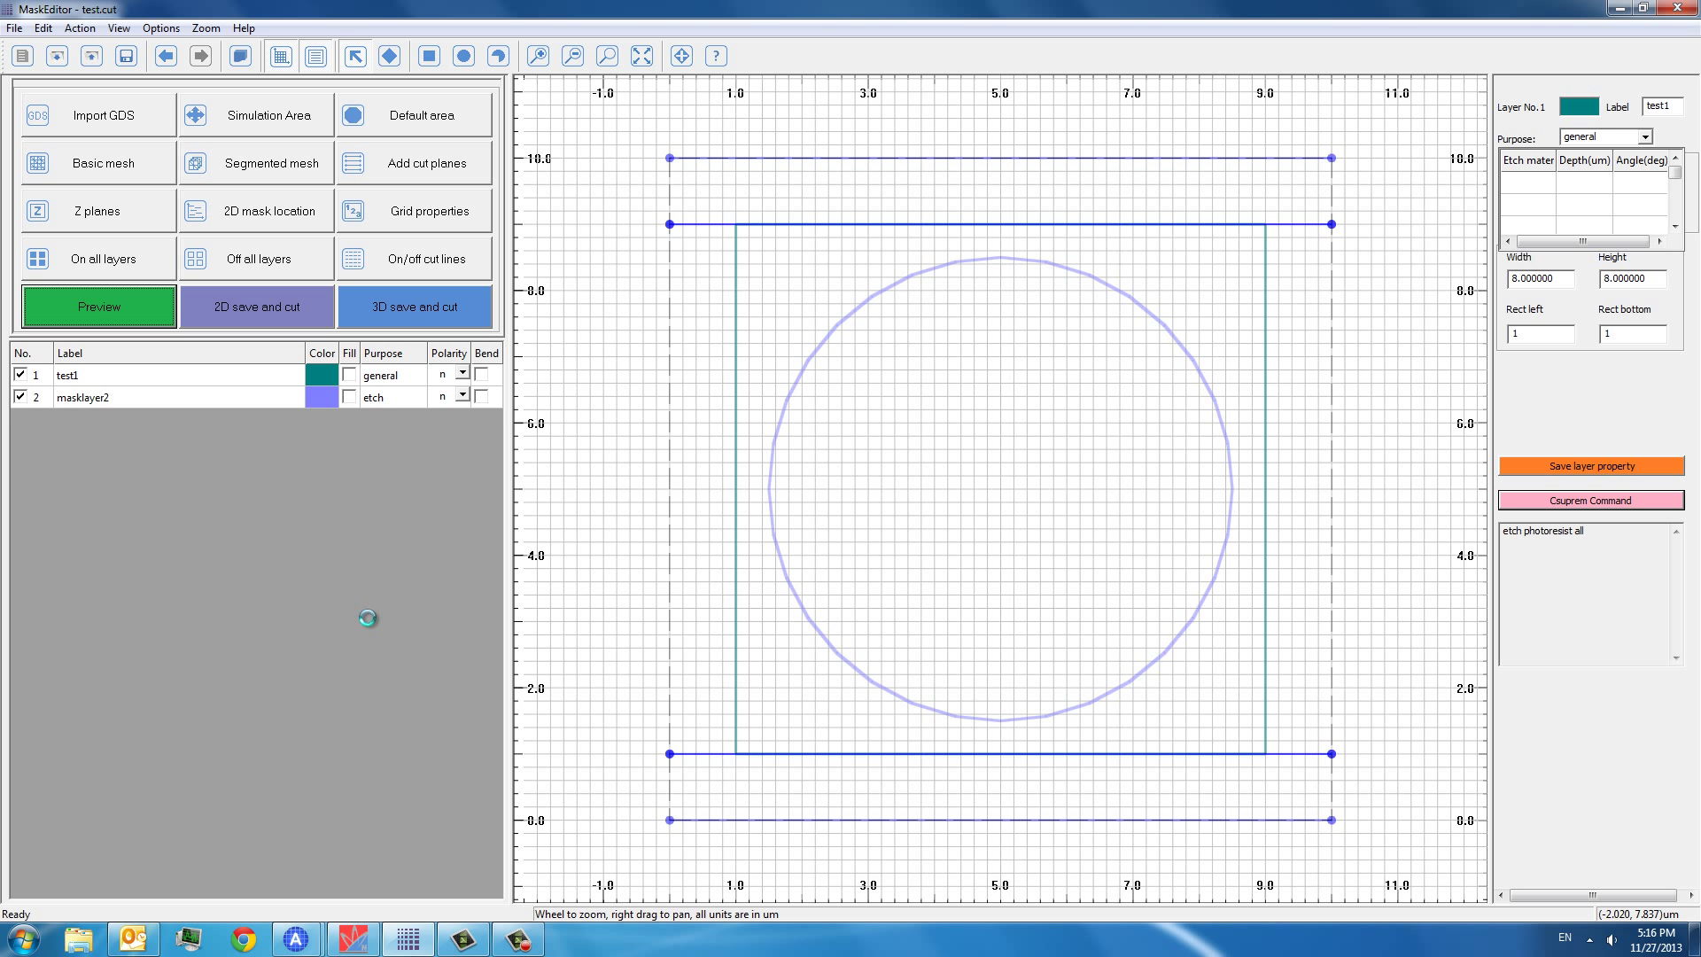
click(97, 306)
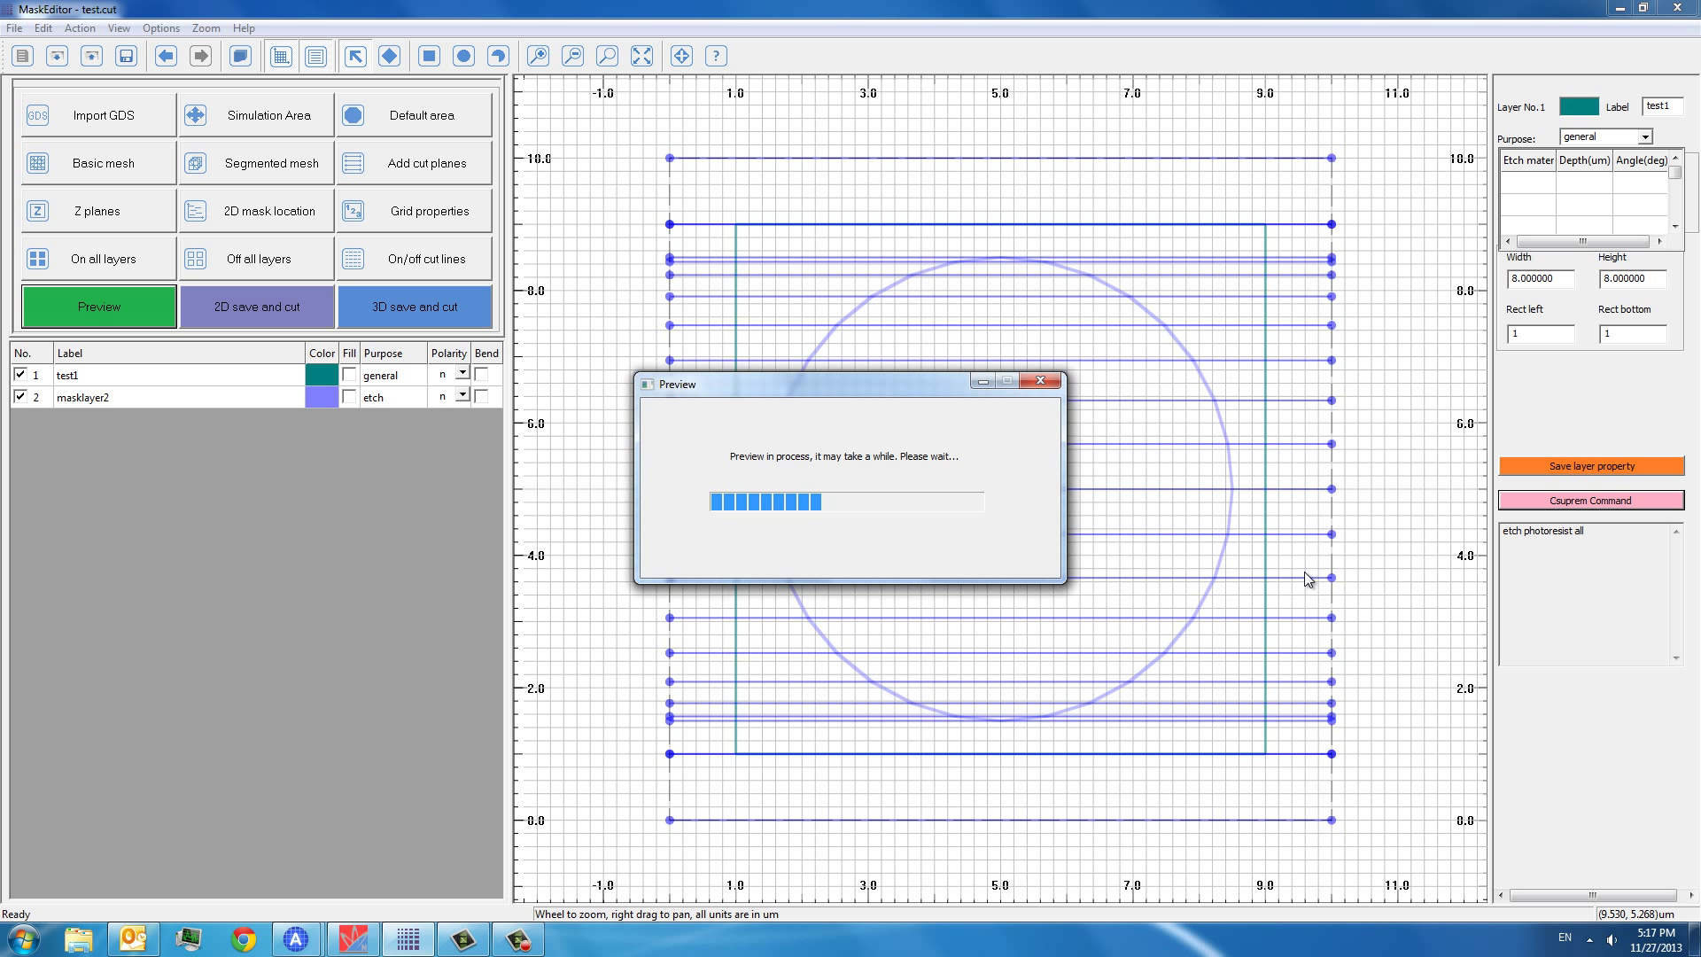
mouse_move(1285, 755)
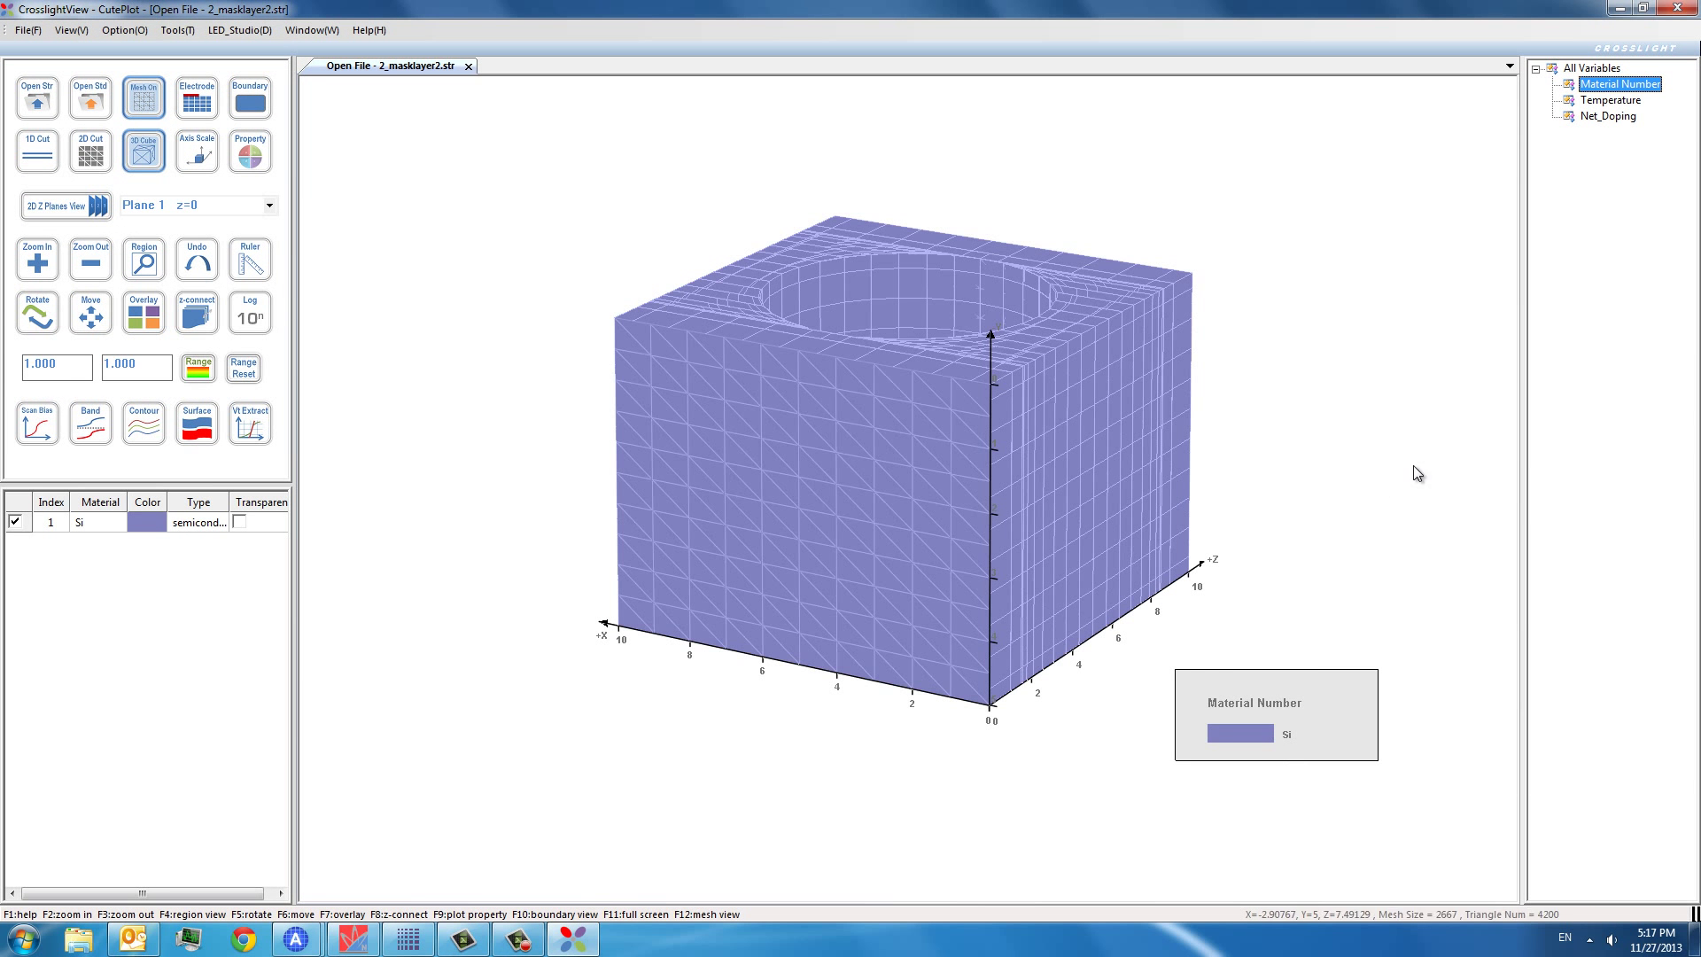
- Rotate the 3D silicon block to look into the circular etched pit
click(35, 311)
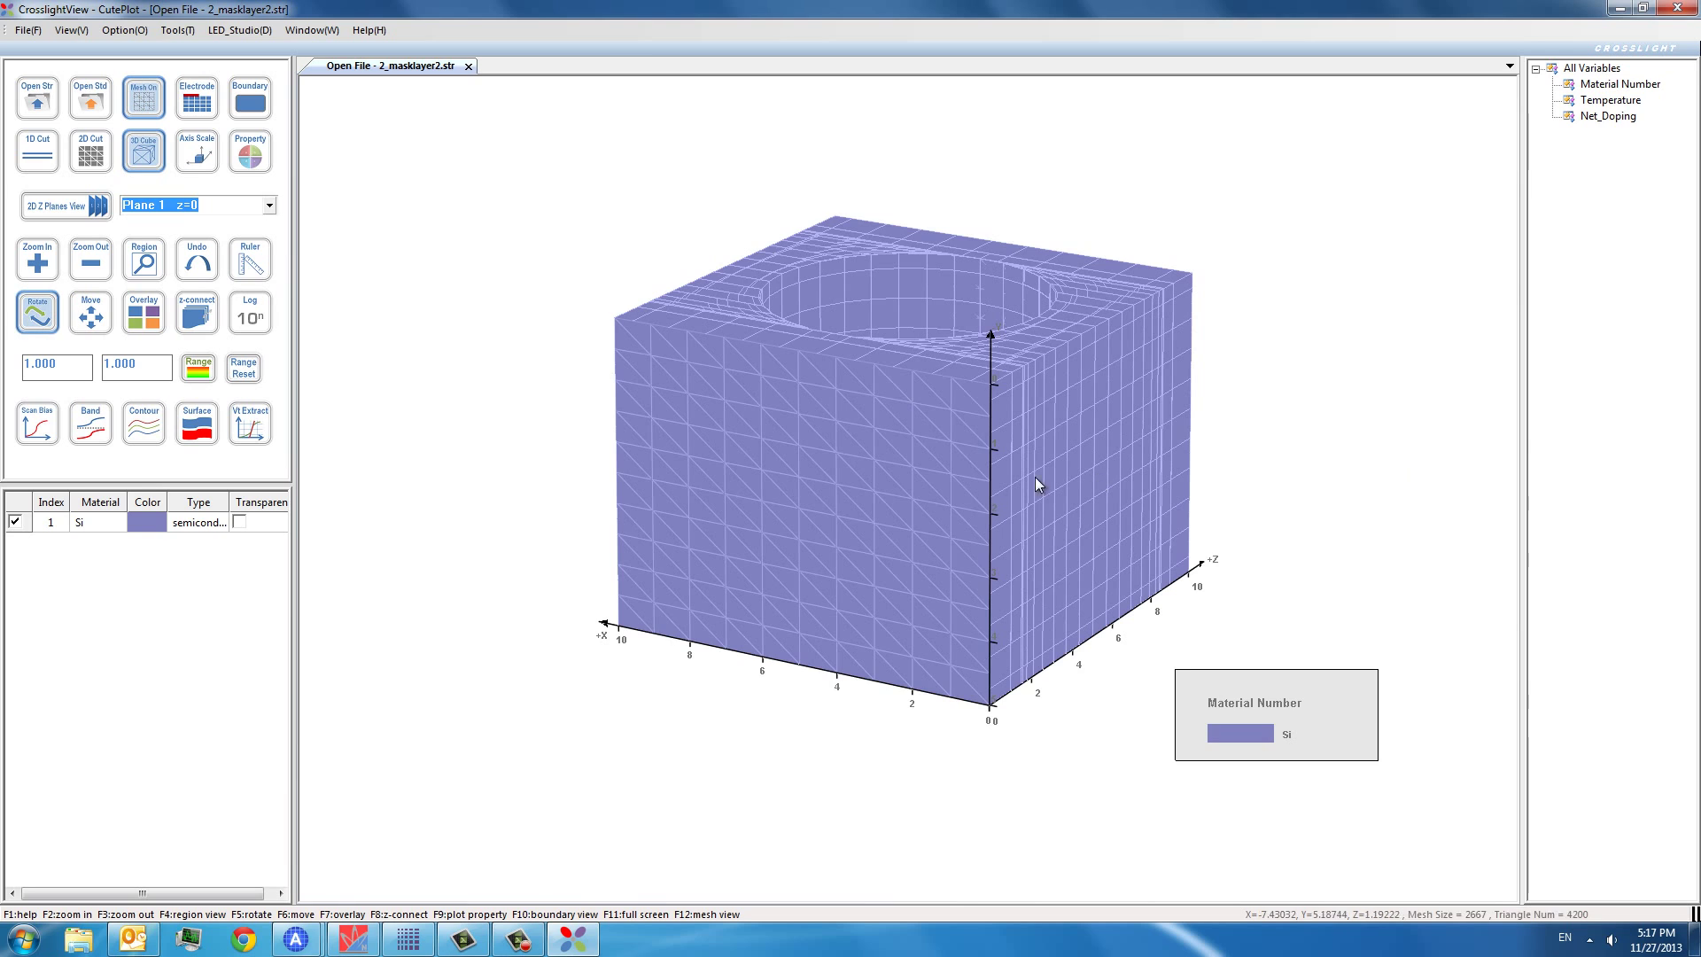
drag(1035, 485, 986, 708)
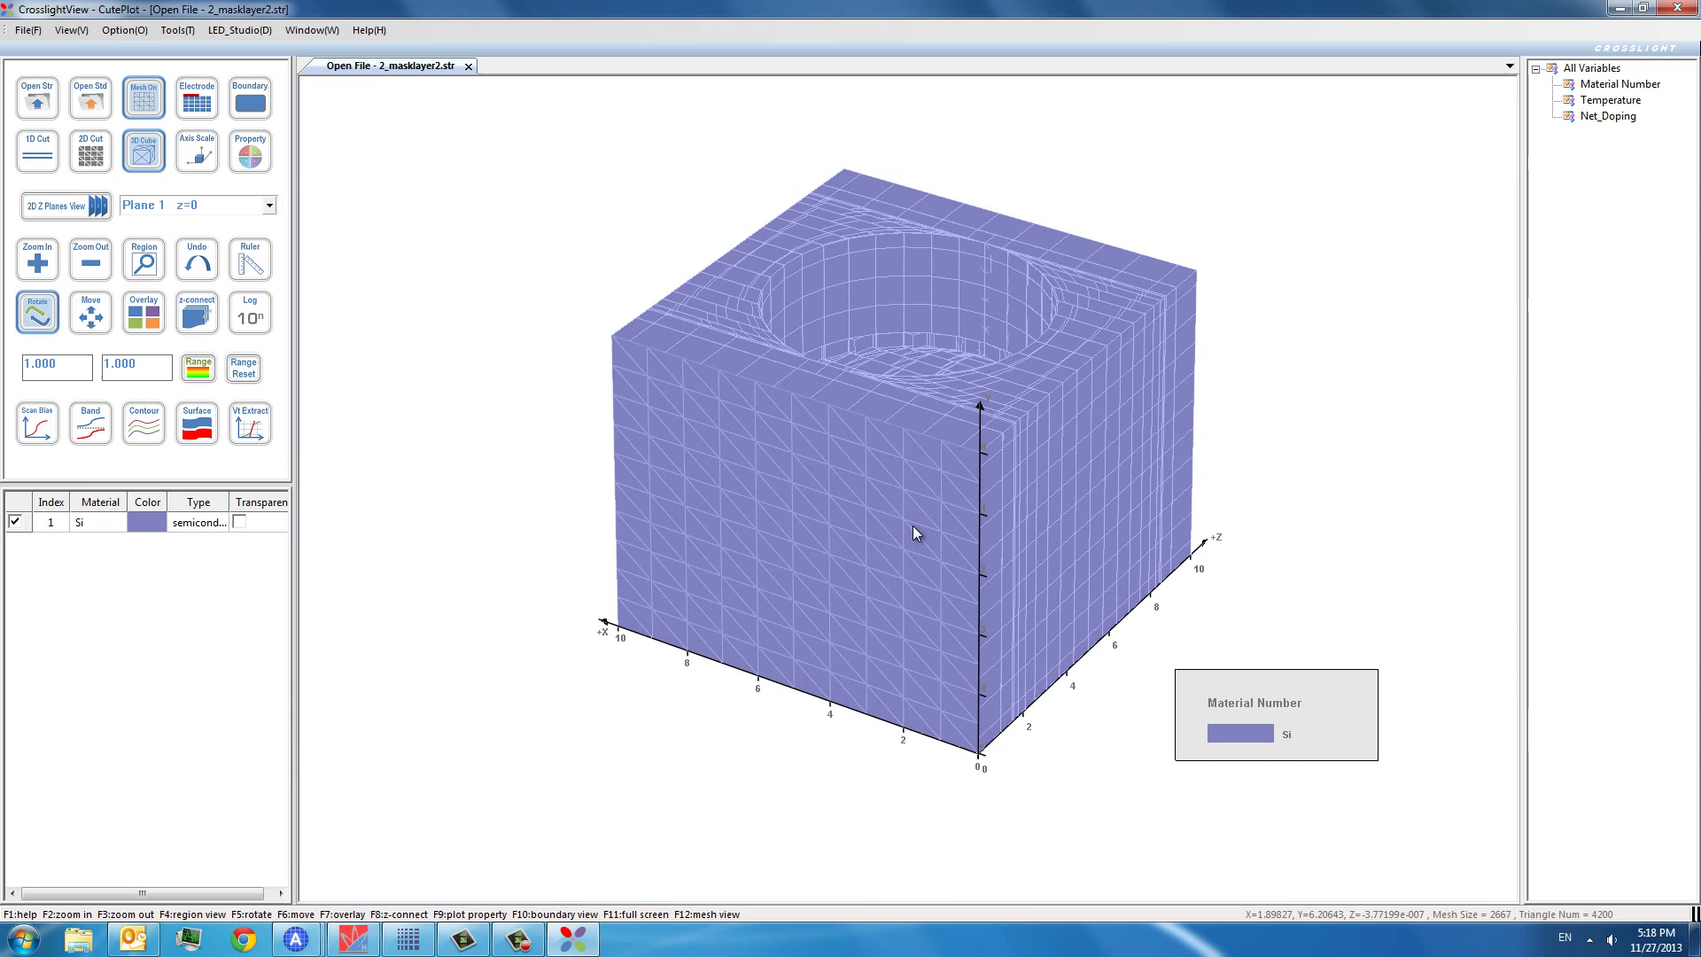
drag(914, 532, 878, 271)
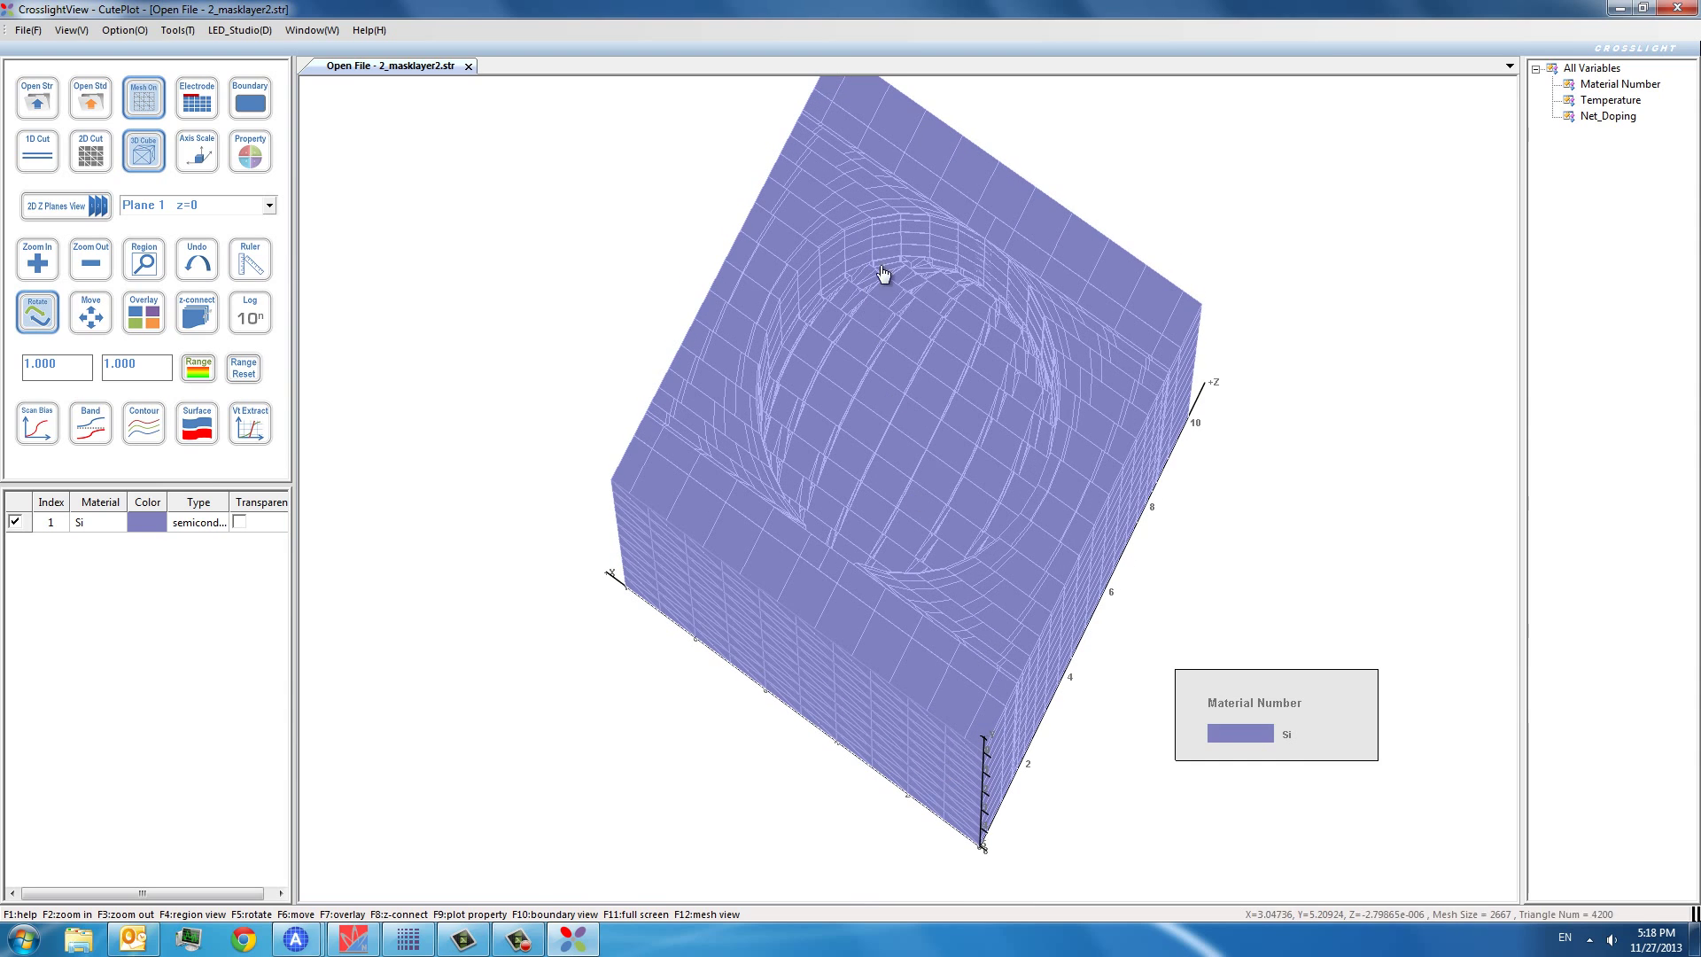
drag(883, 271, 905, 600)
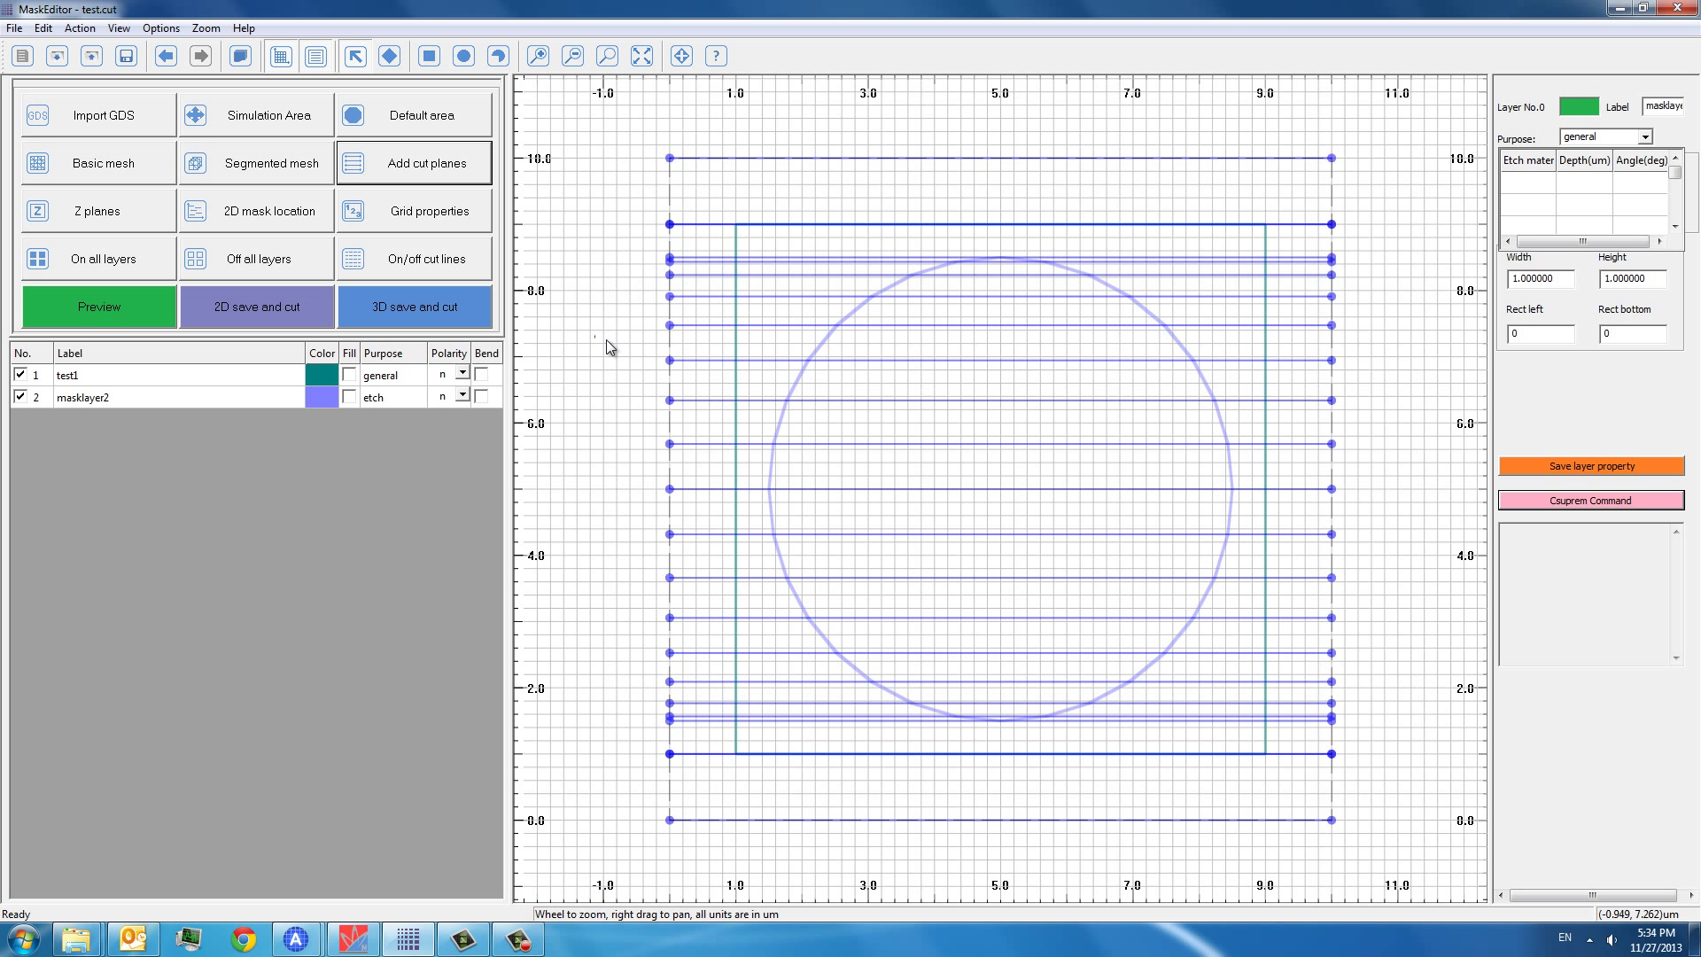
mouse_move(483, 320)
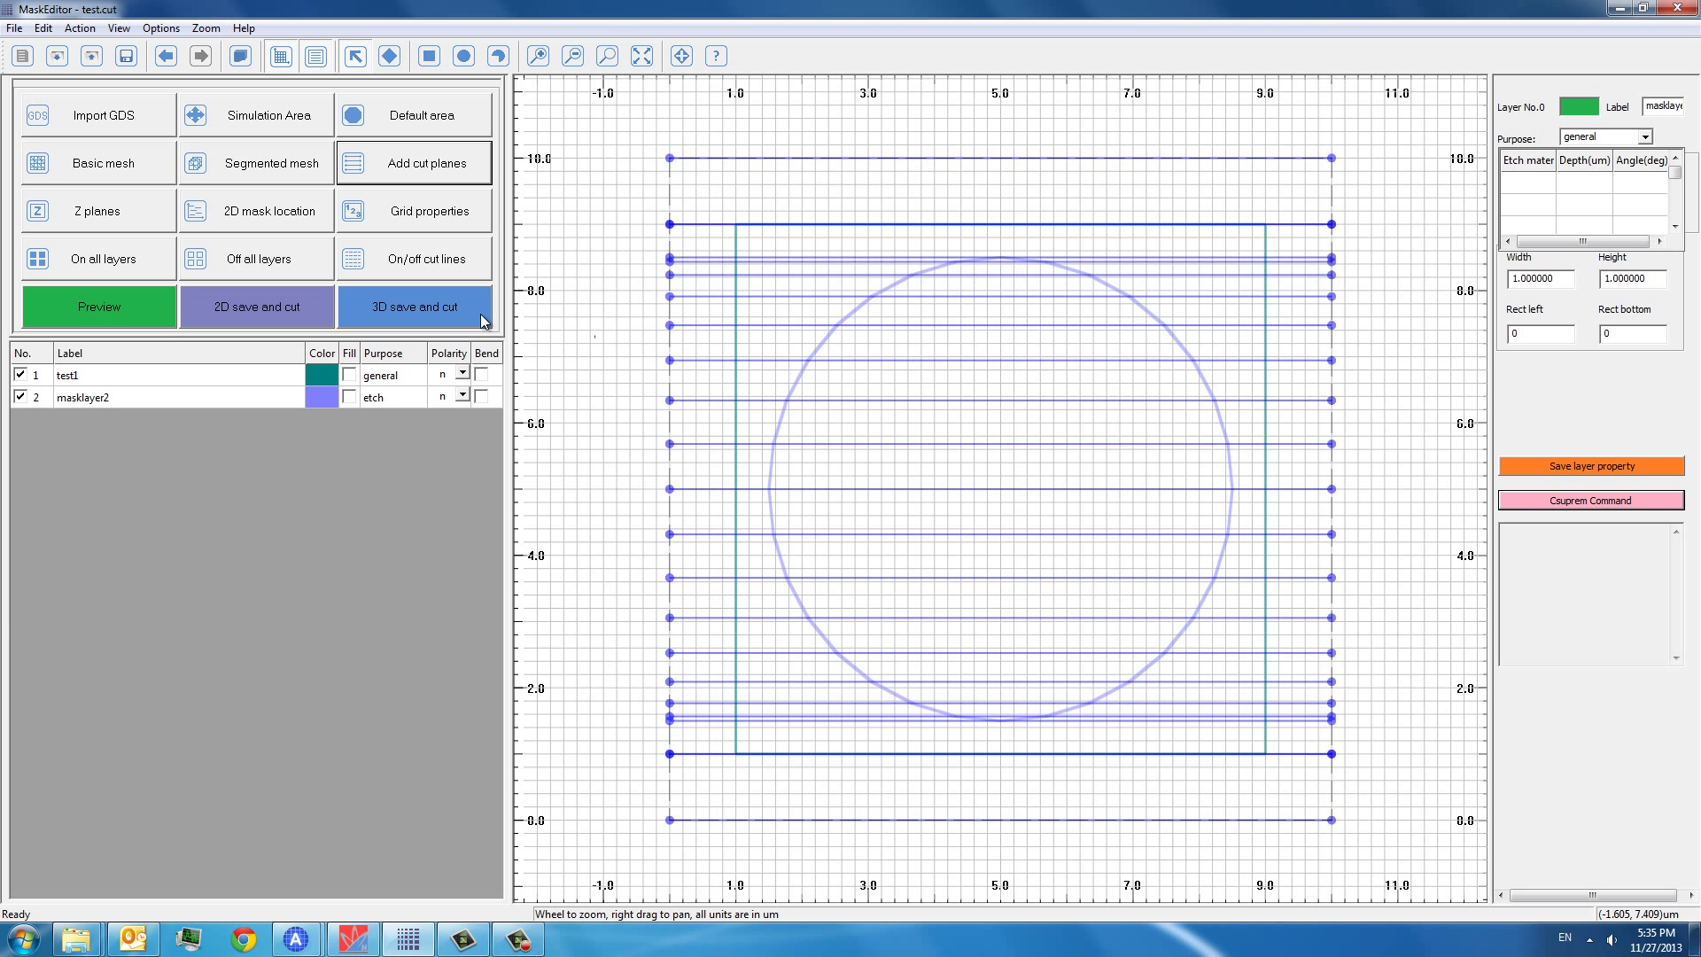
mouse_move(547, 324)
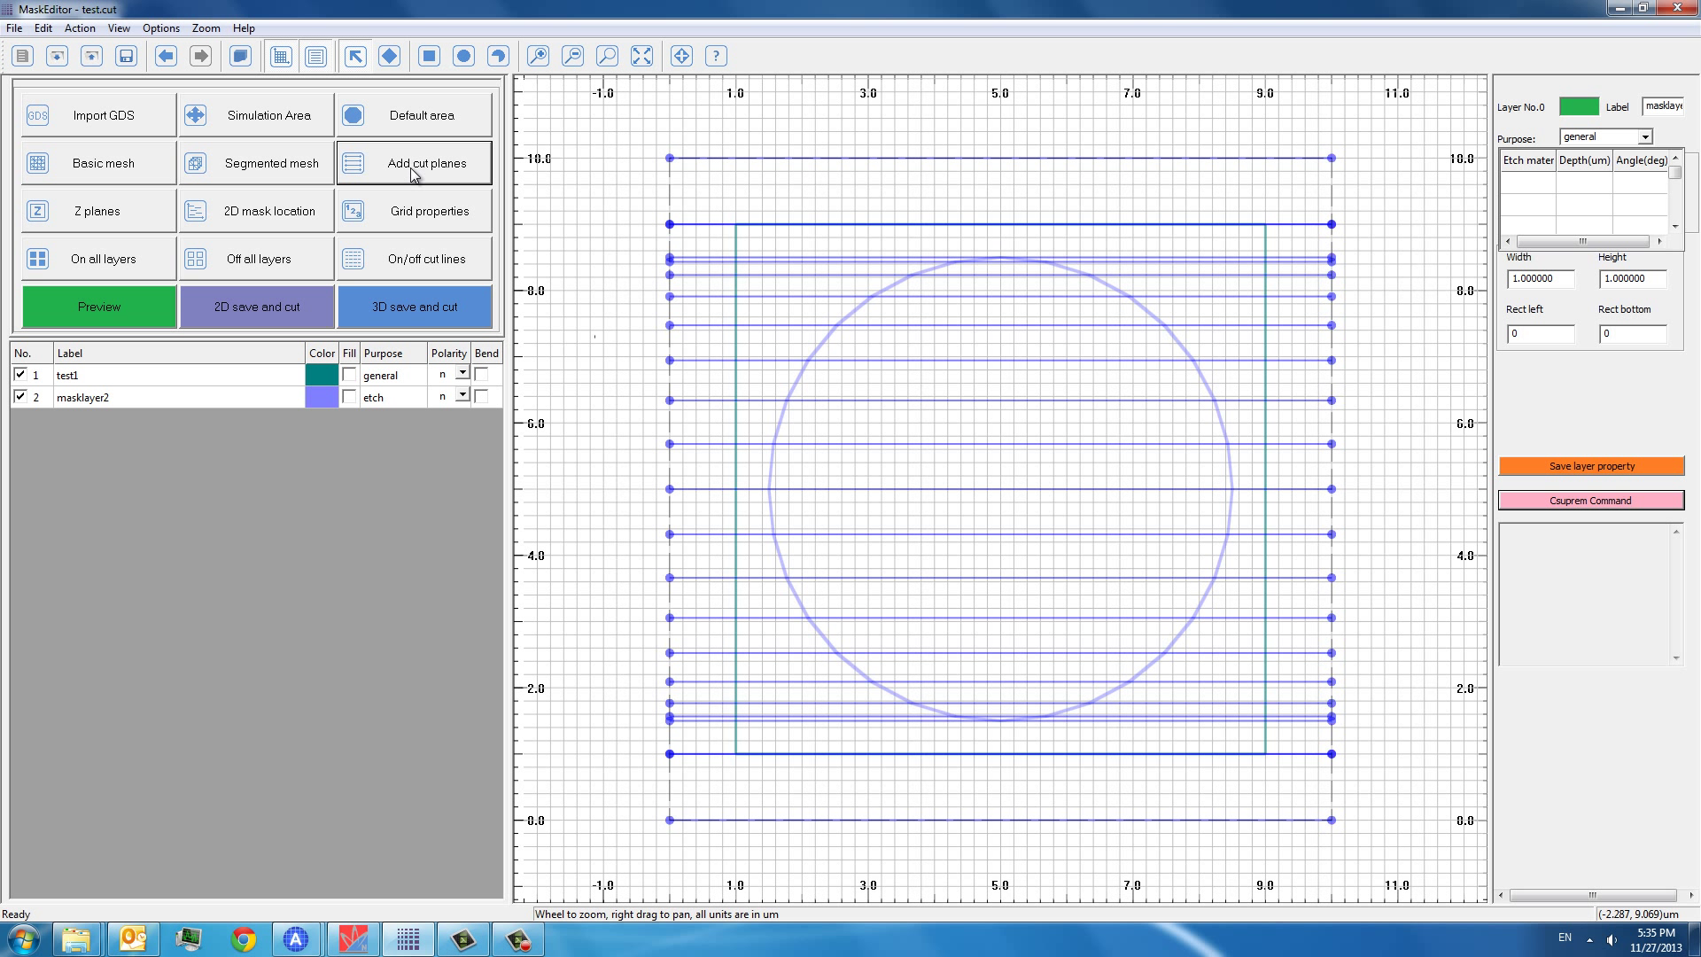
mouse_move(712, 174)
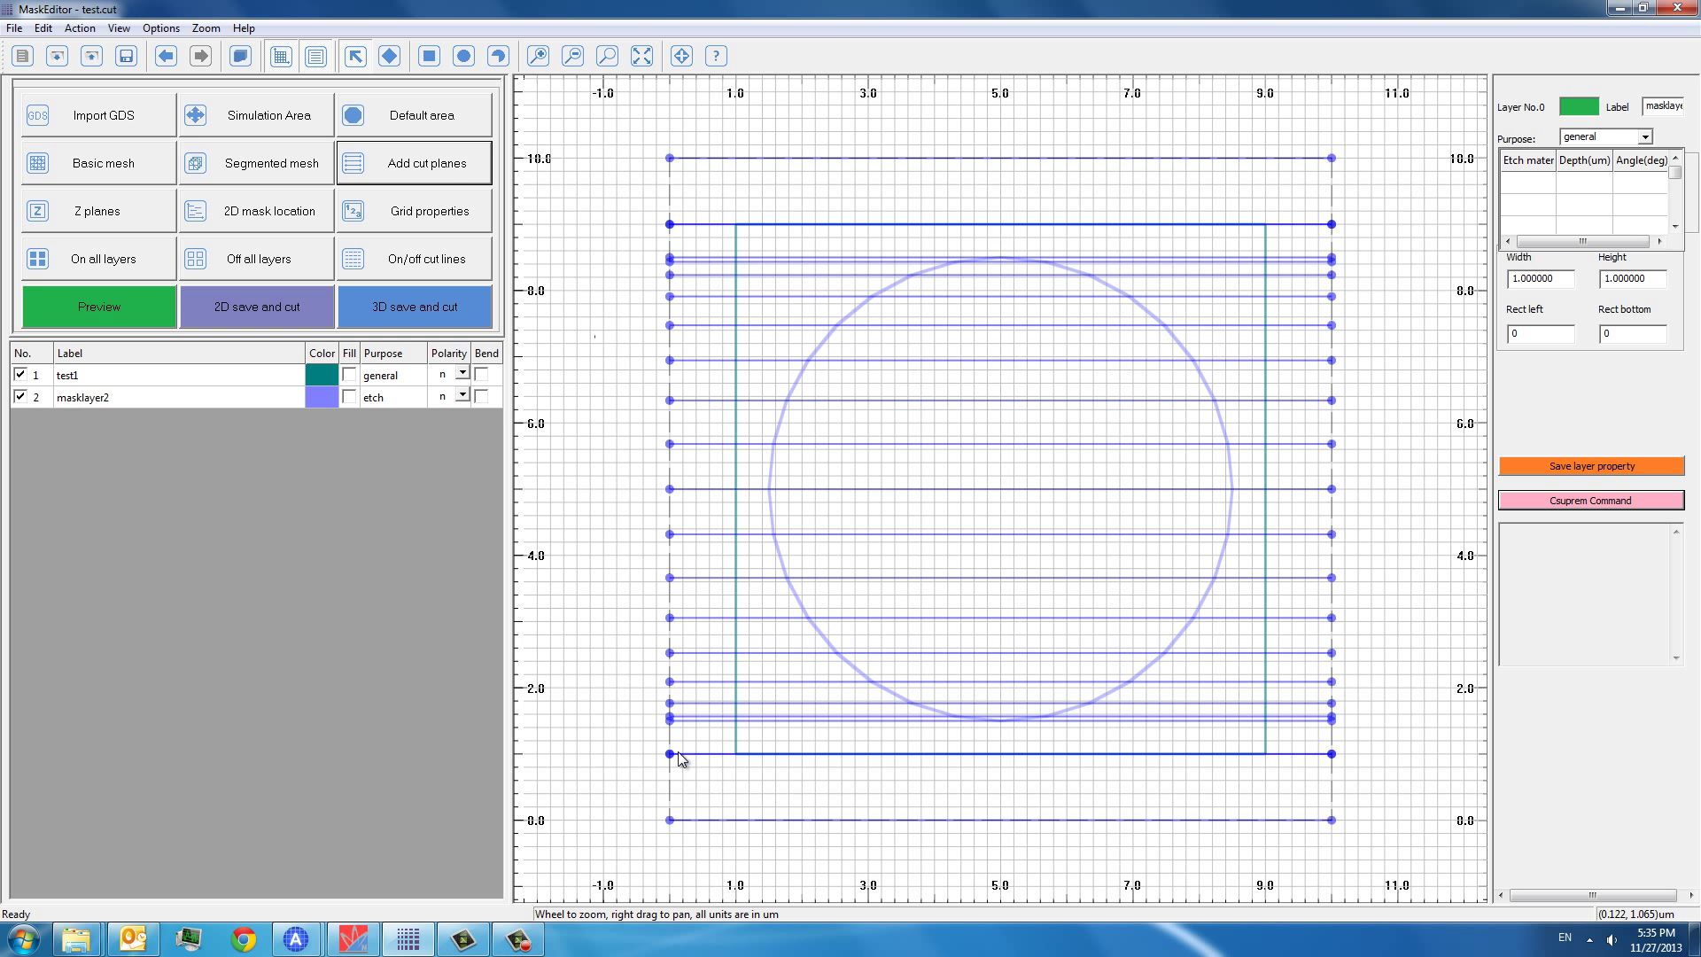
- Add manual cut planes at 4.5 and 5.5 µm, then reopen the settings to verify
click(411, 161)
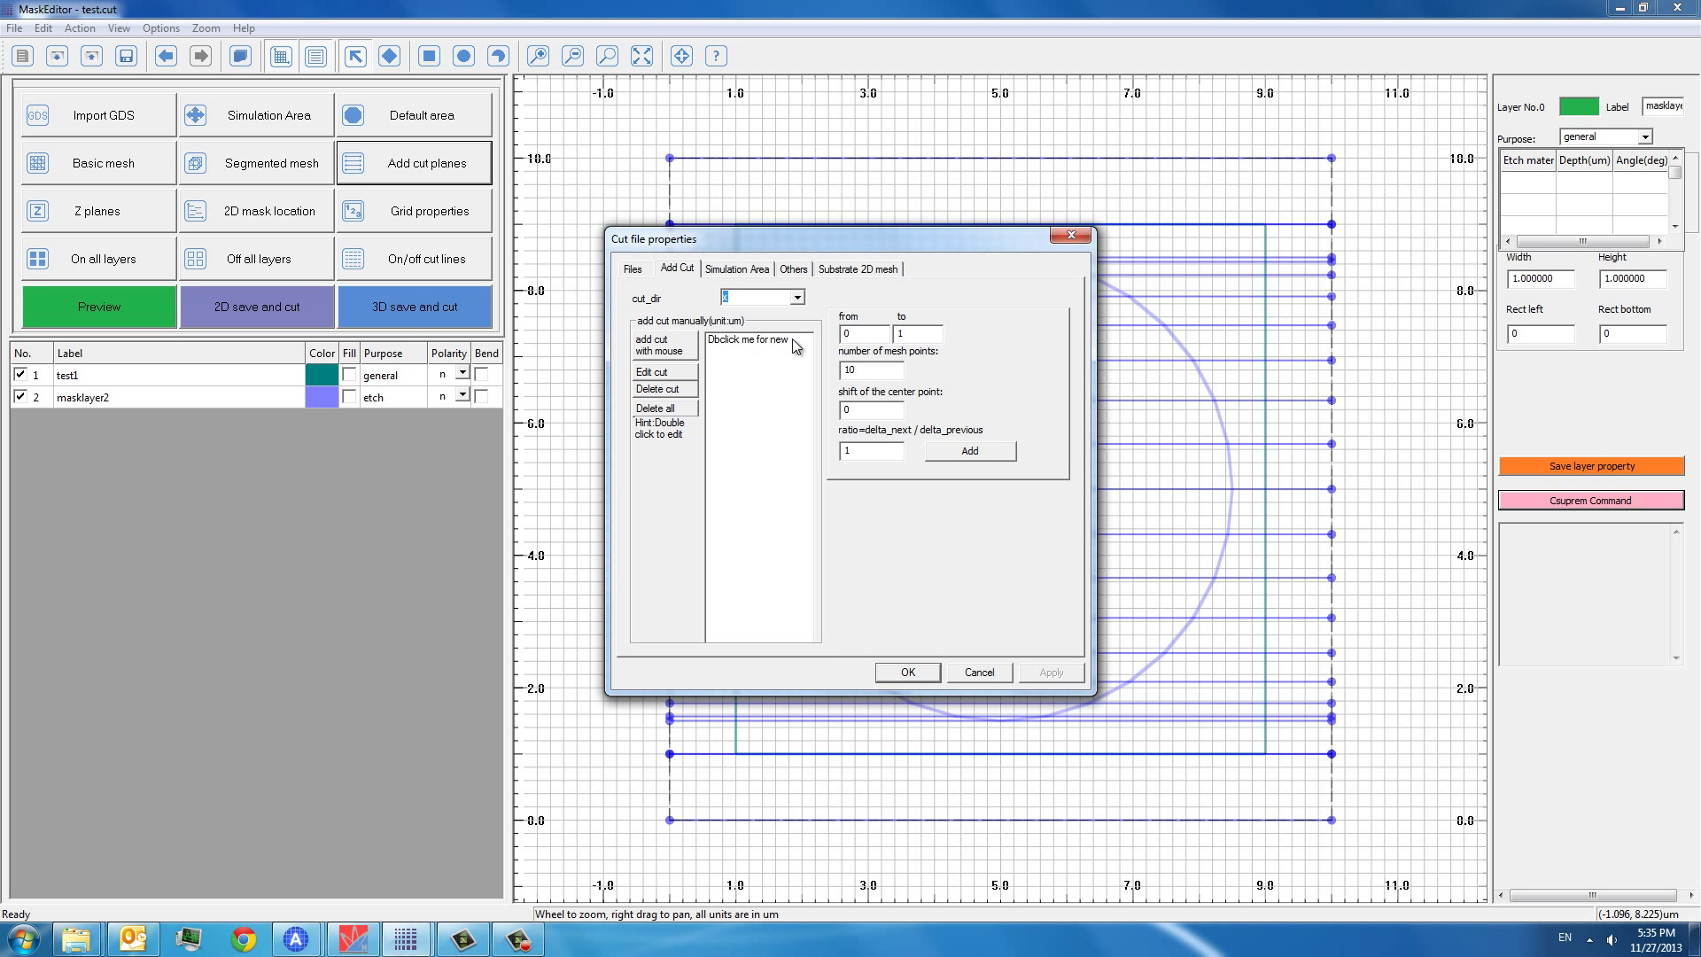
drag(846, 238, 531, 261)
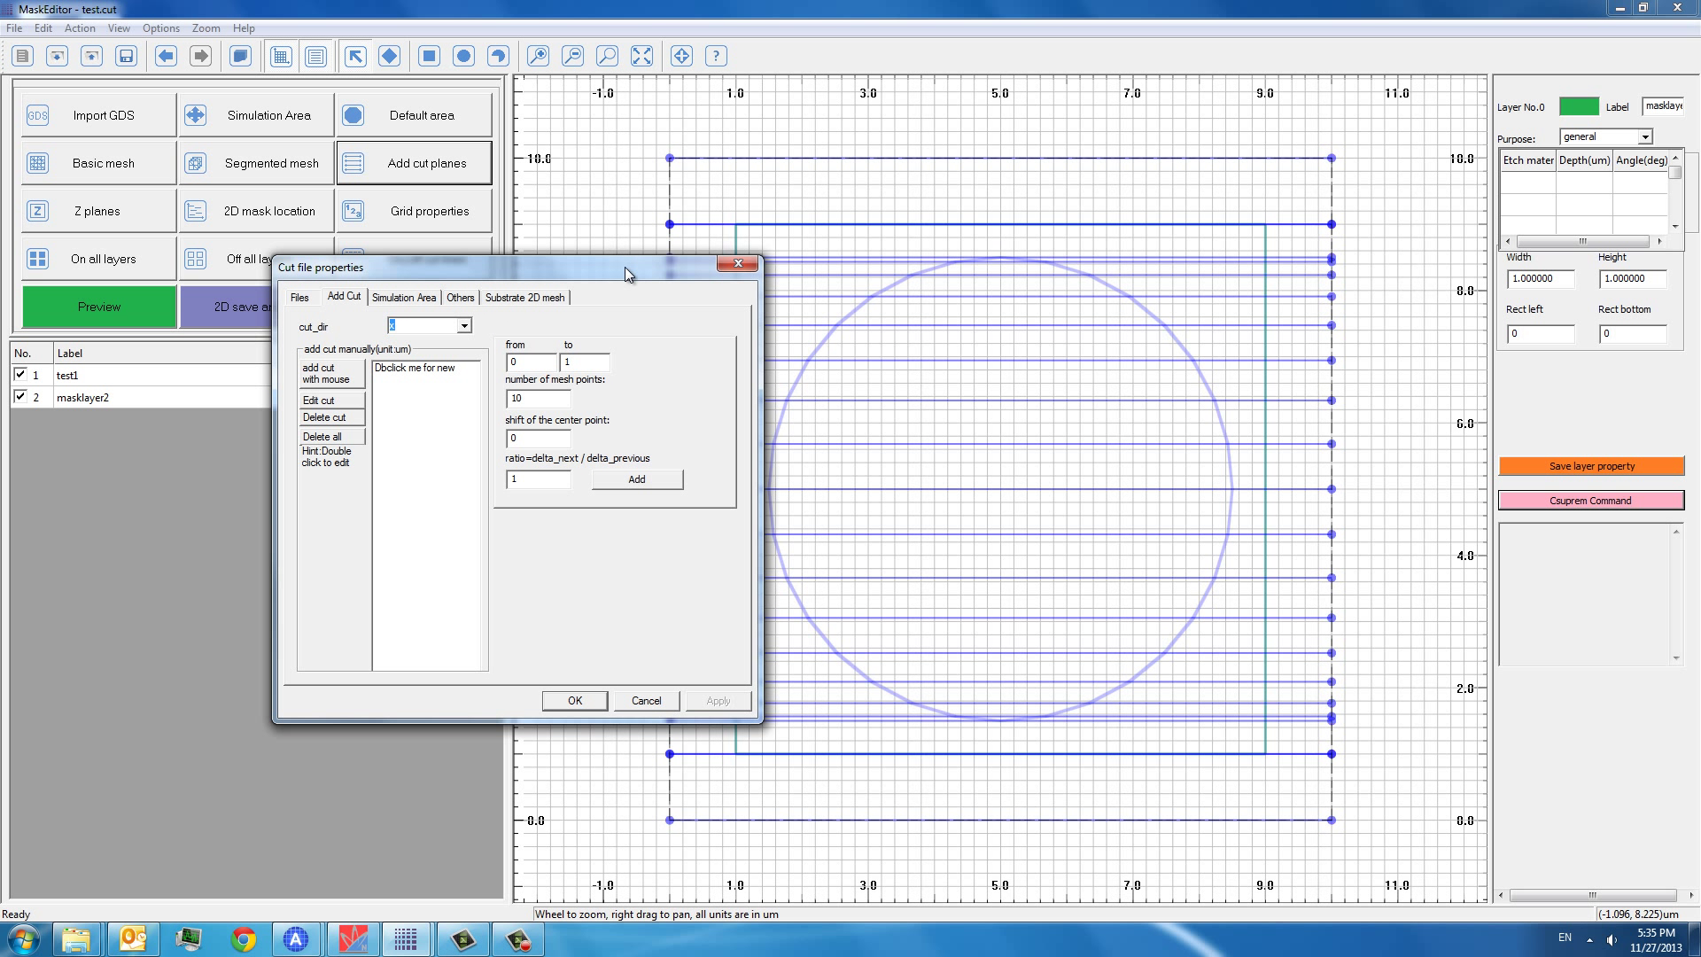
double_click(425, 367)
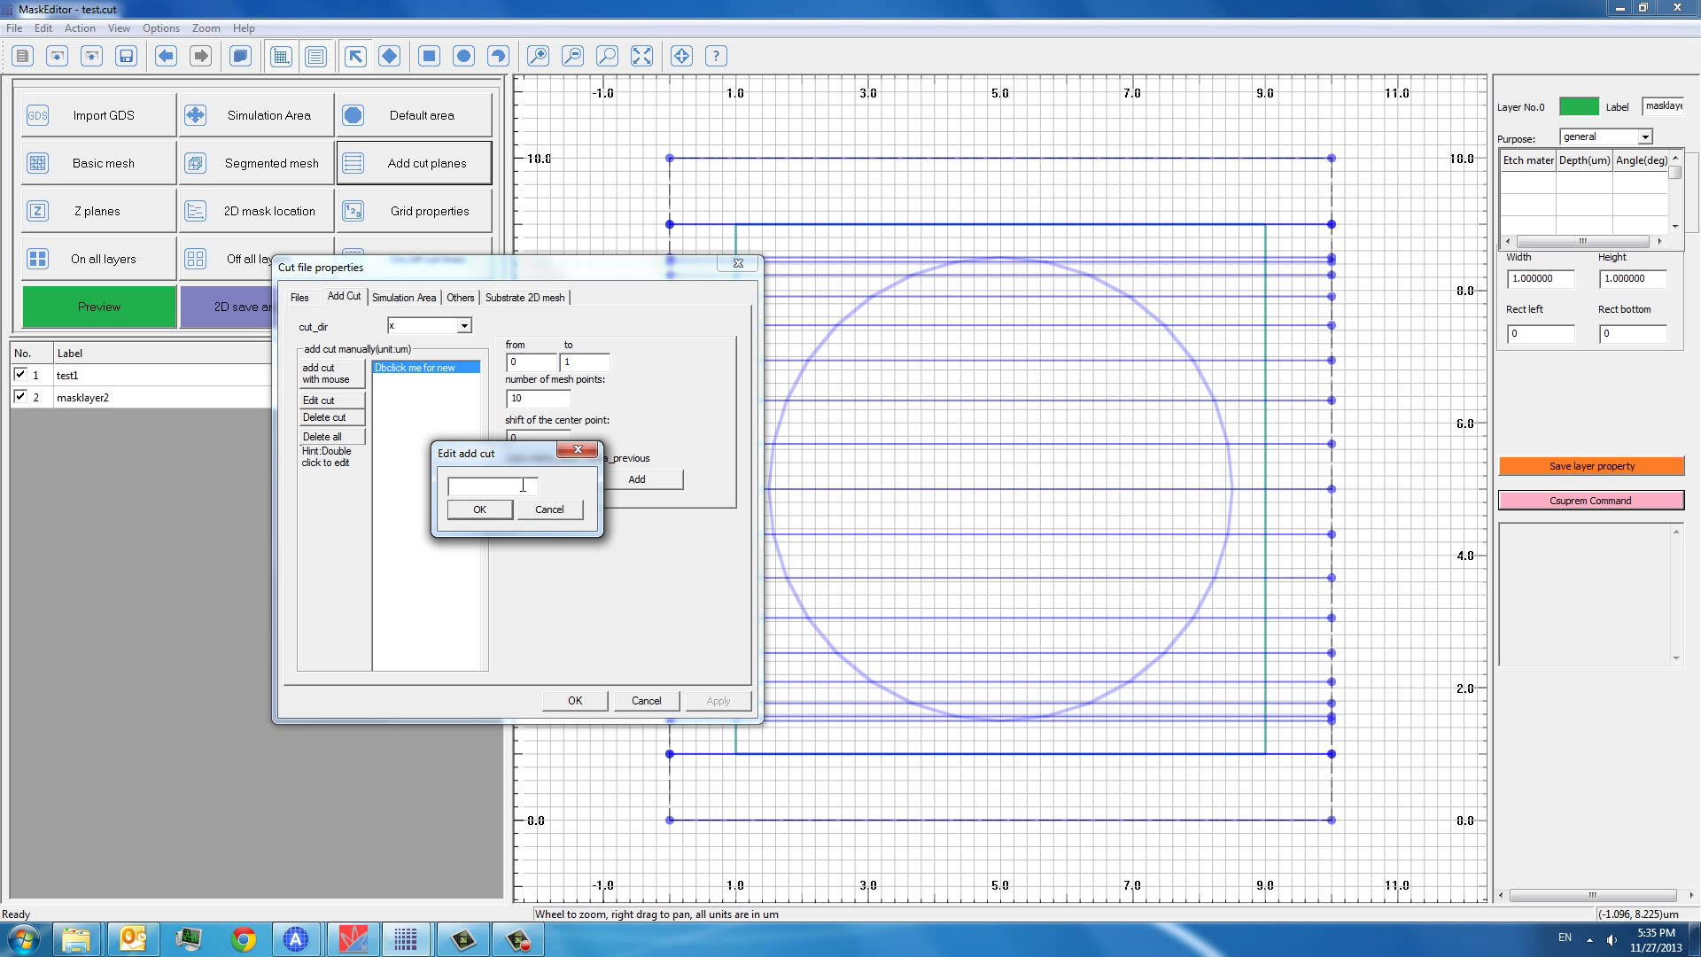
text(4,)
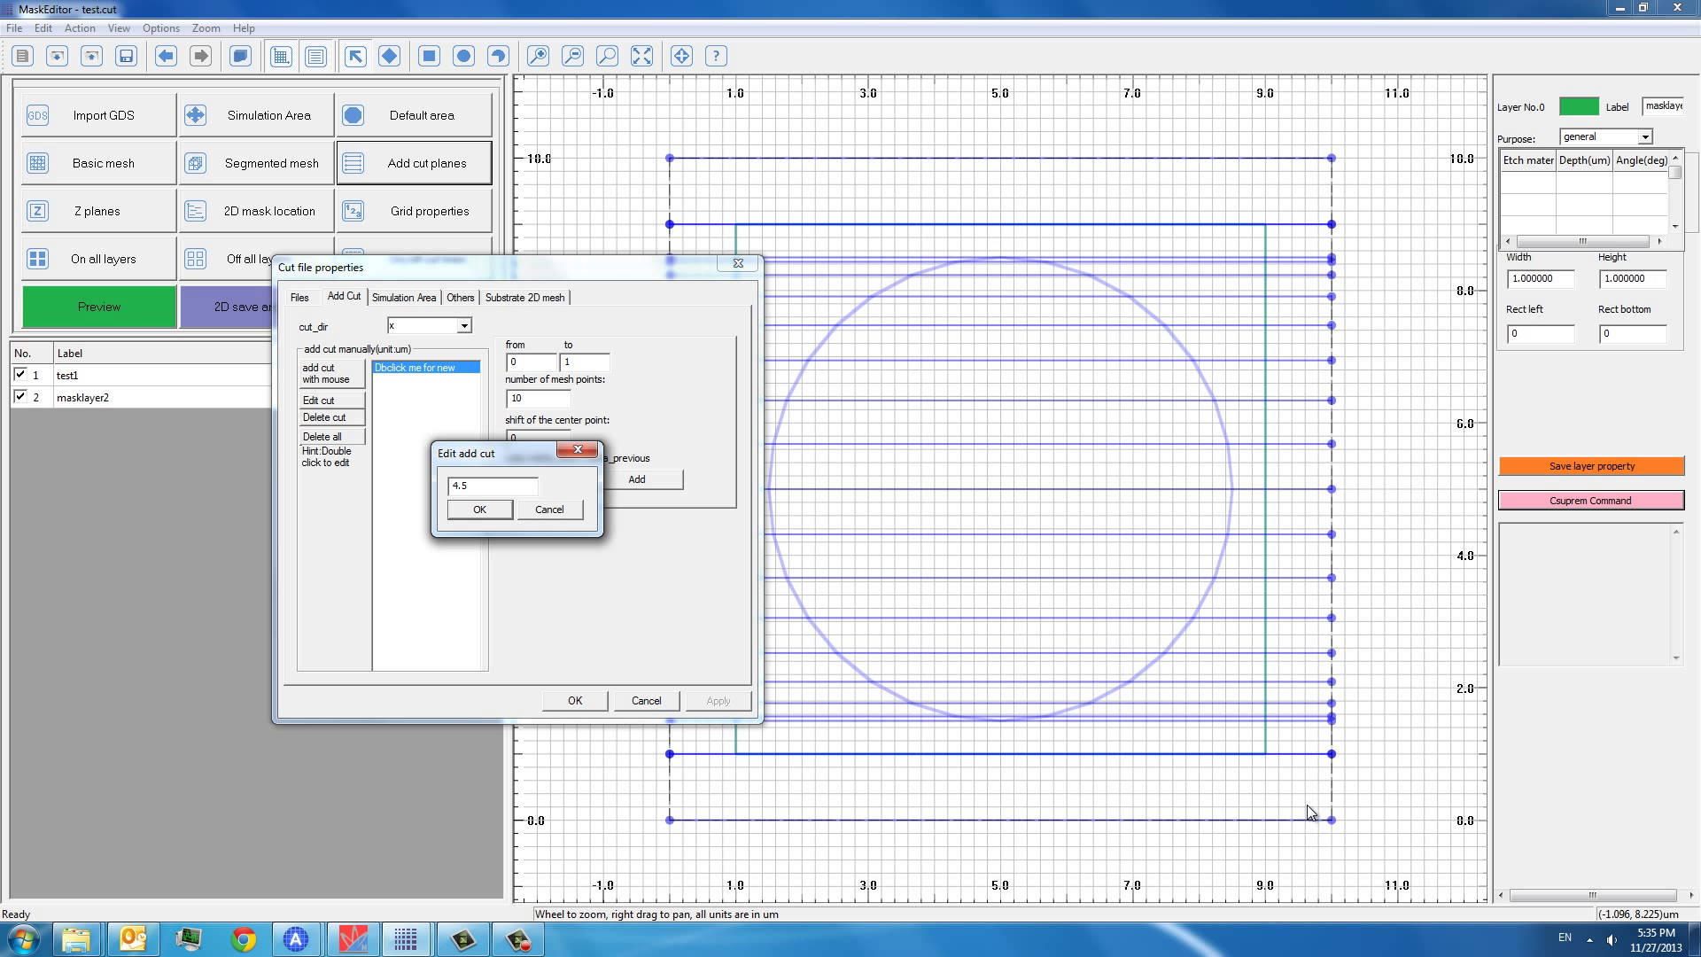
click(478, 508)
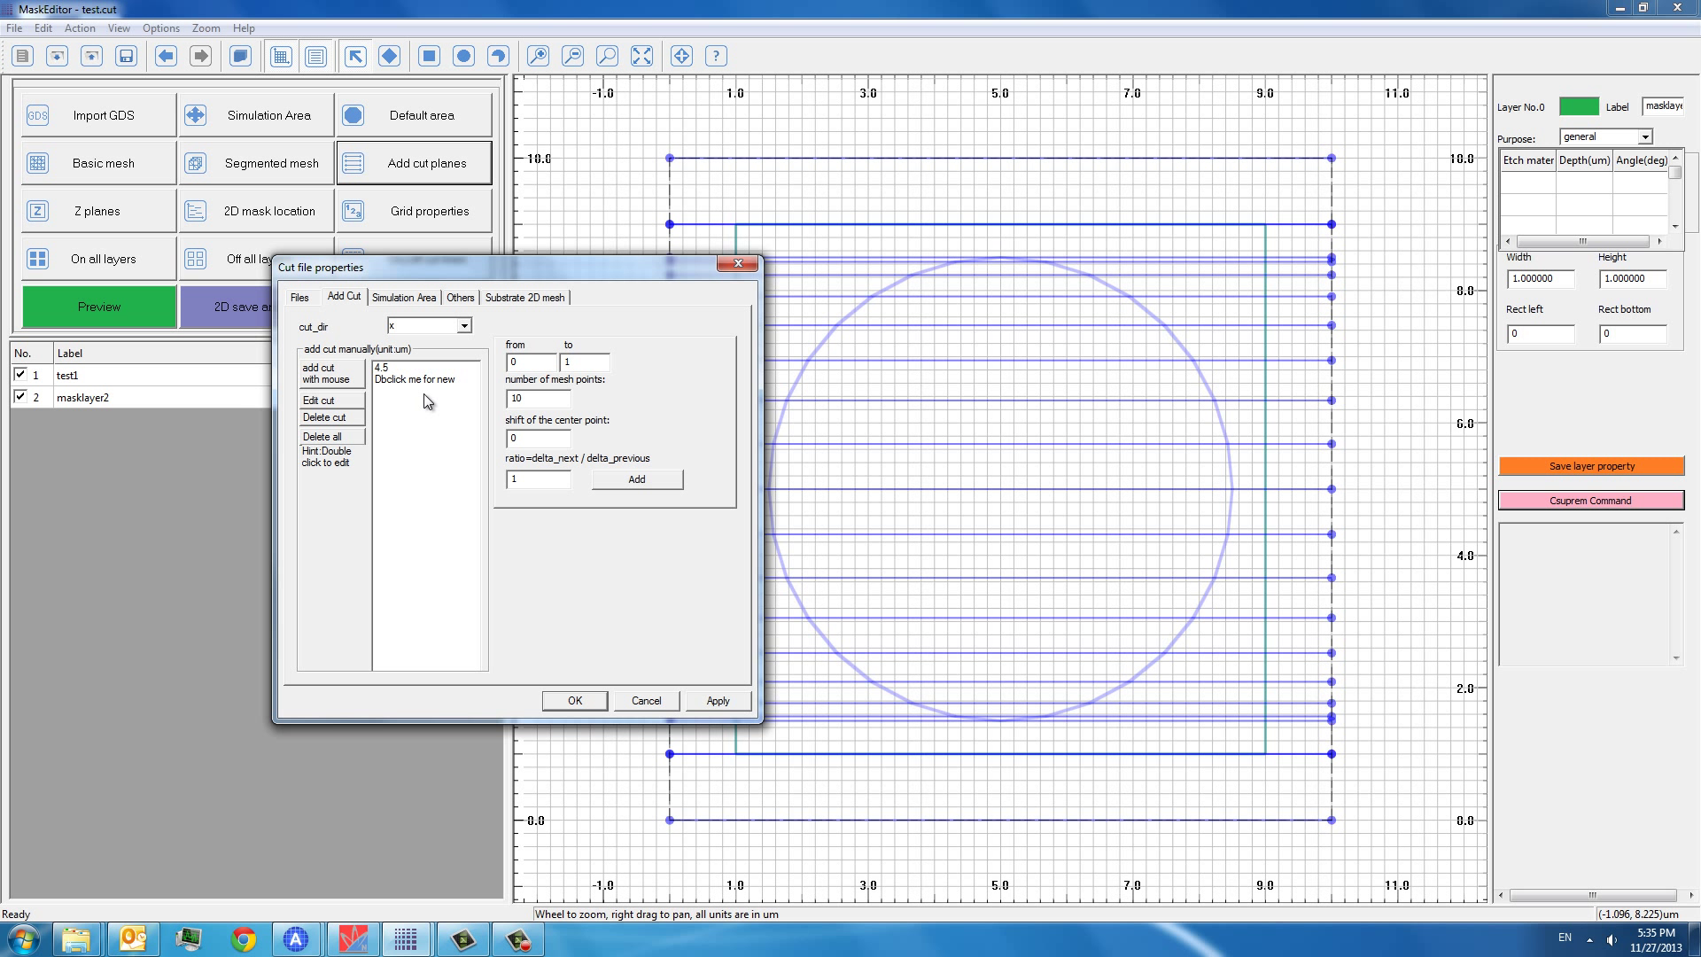
double_click(422, 379)
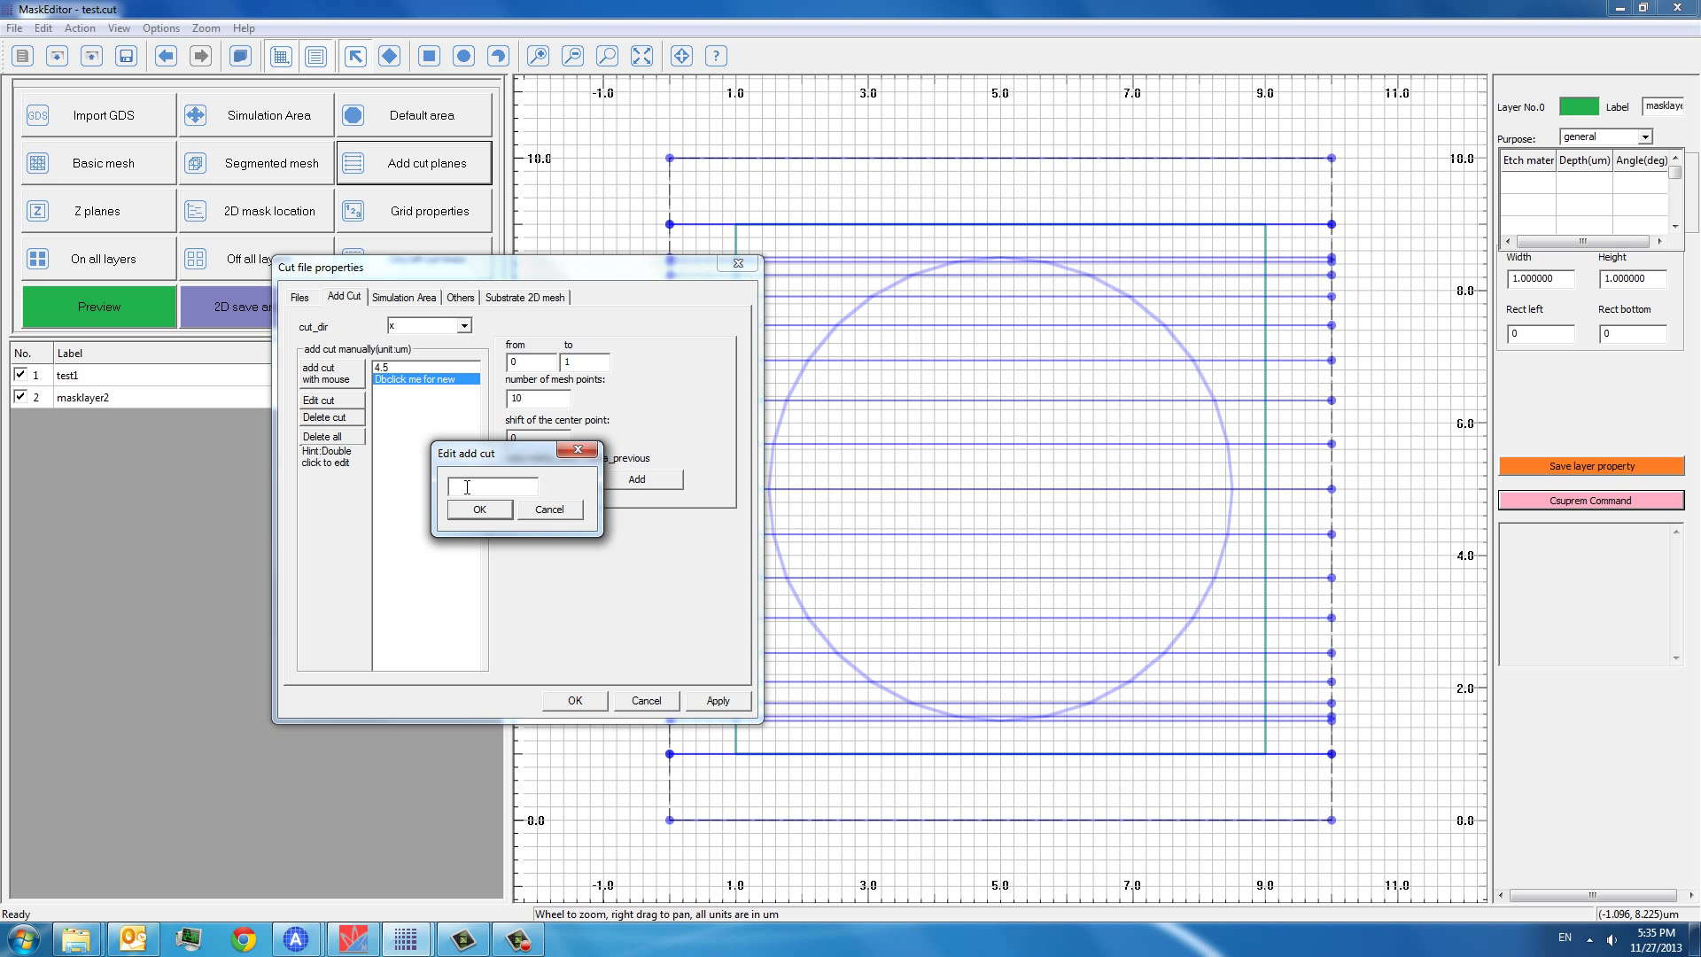
text(5.5)
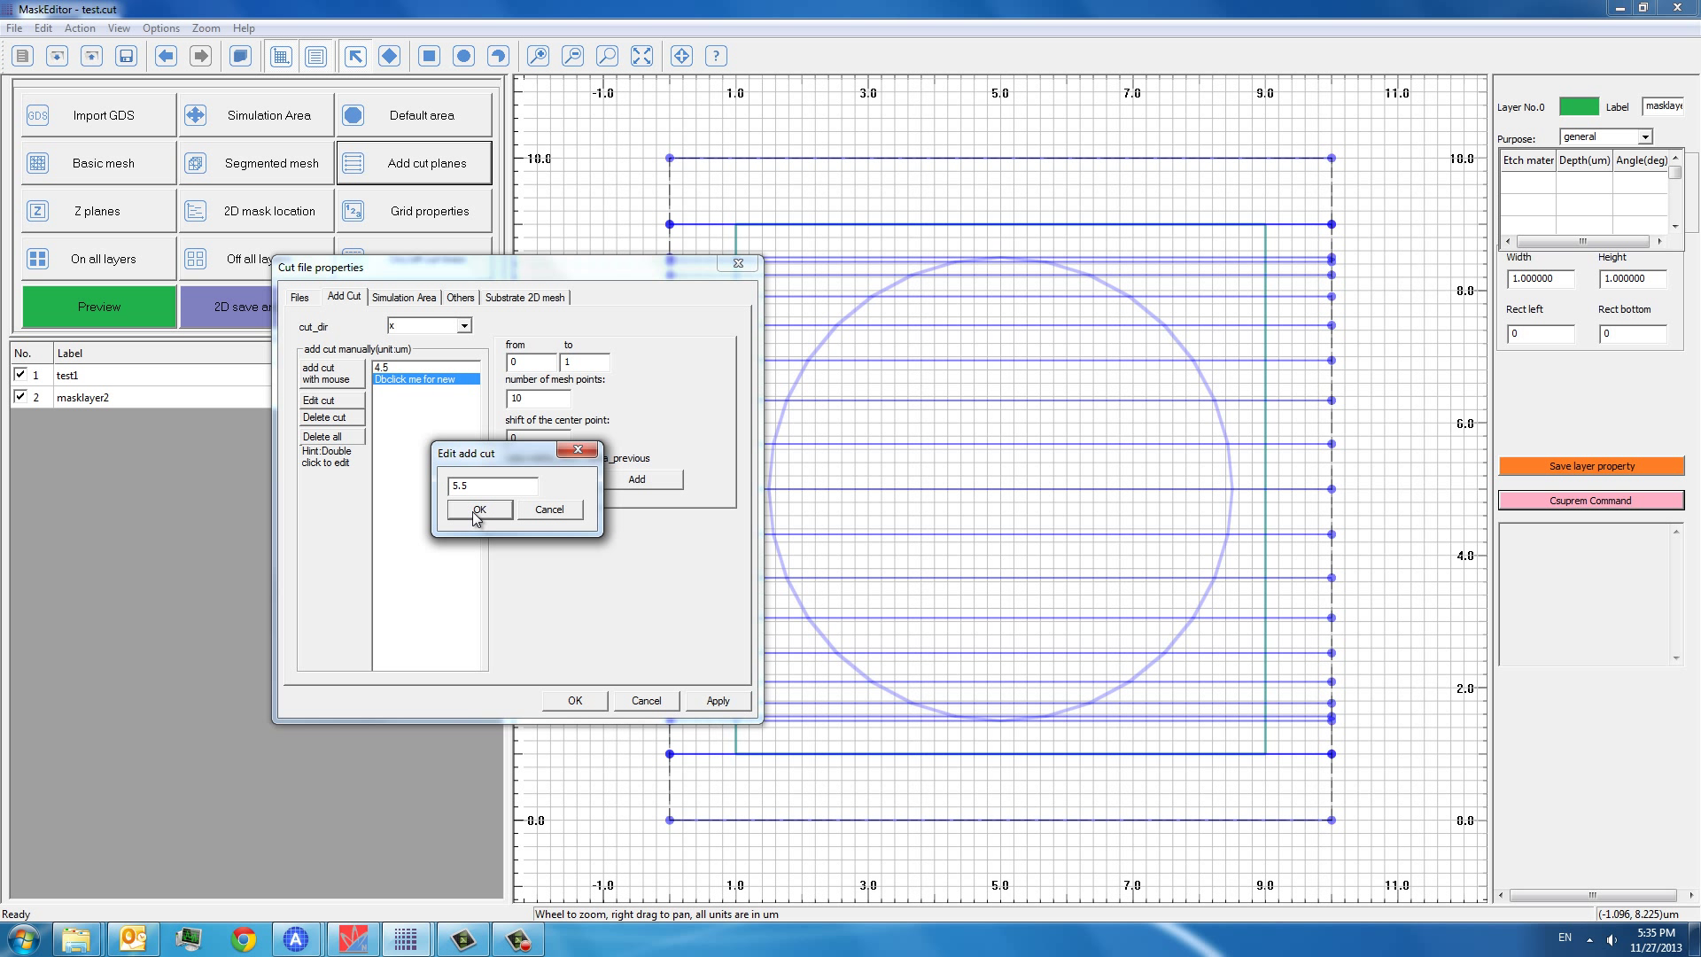
click(478, 510)
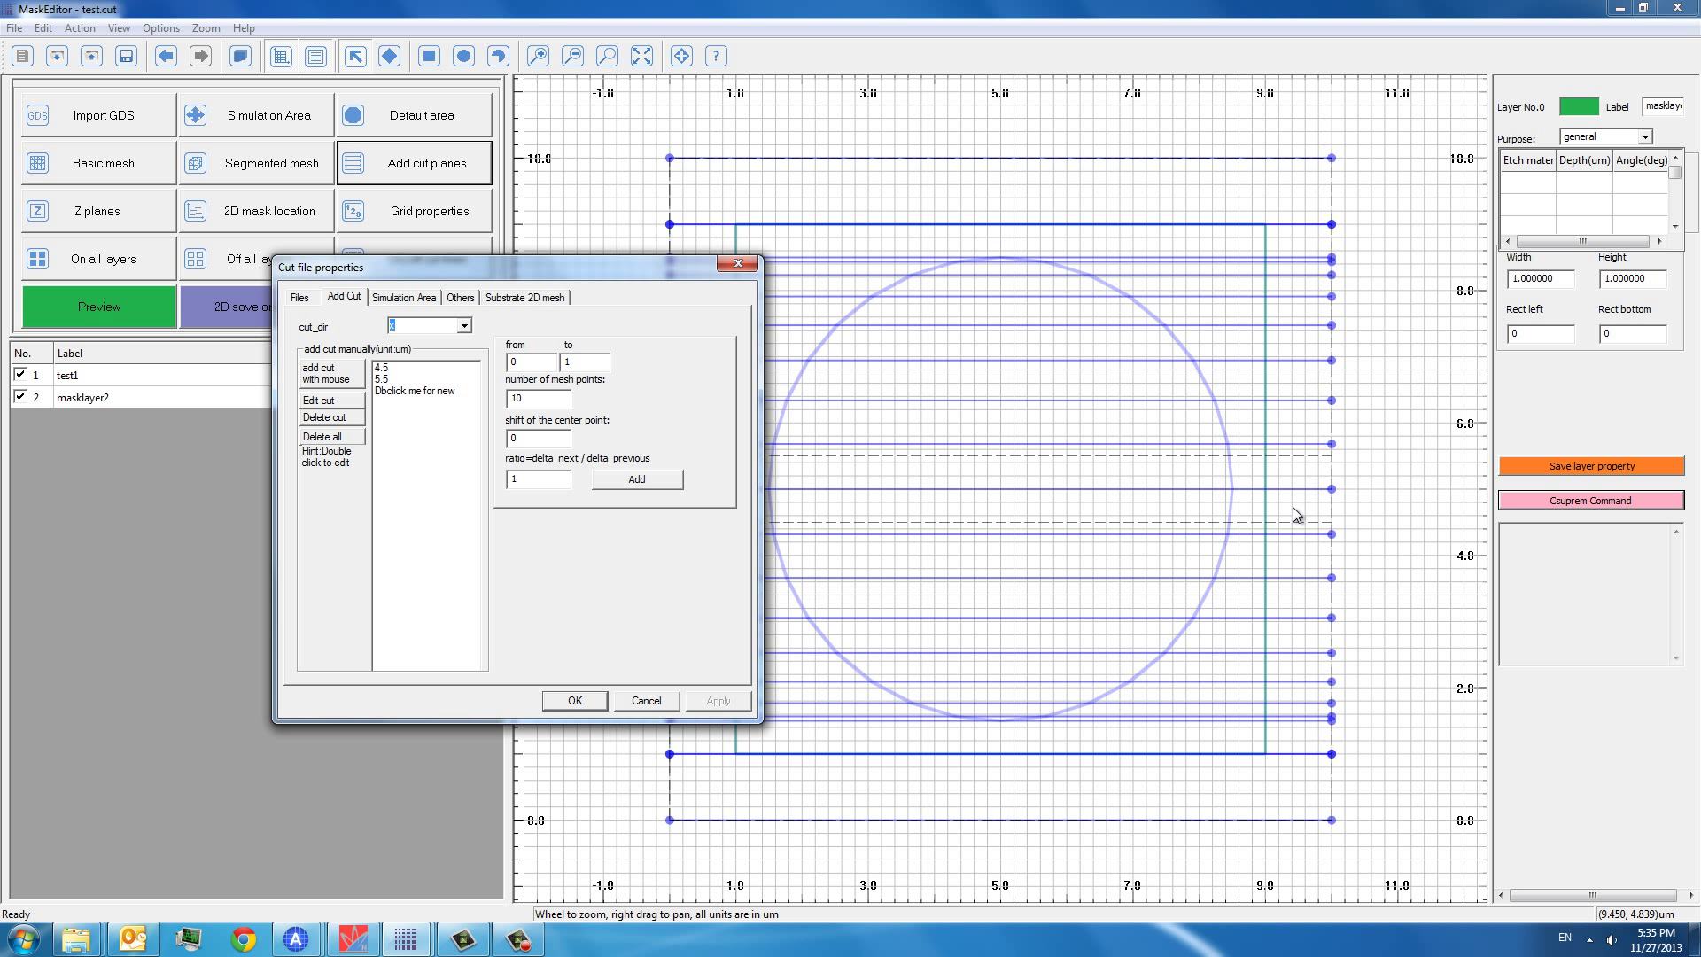
click(573, 699)
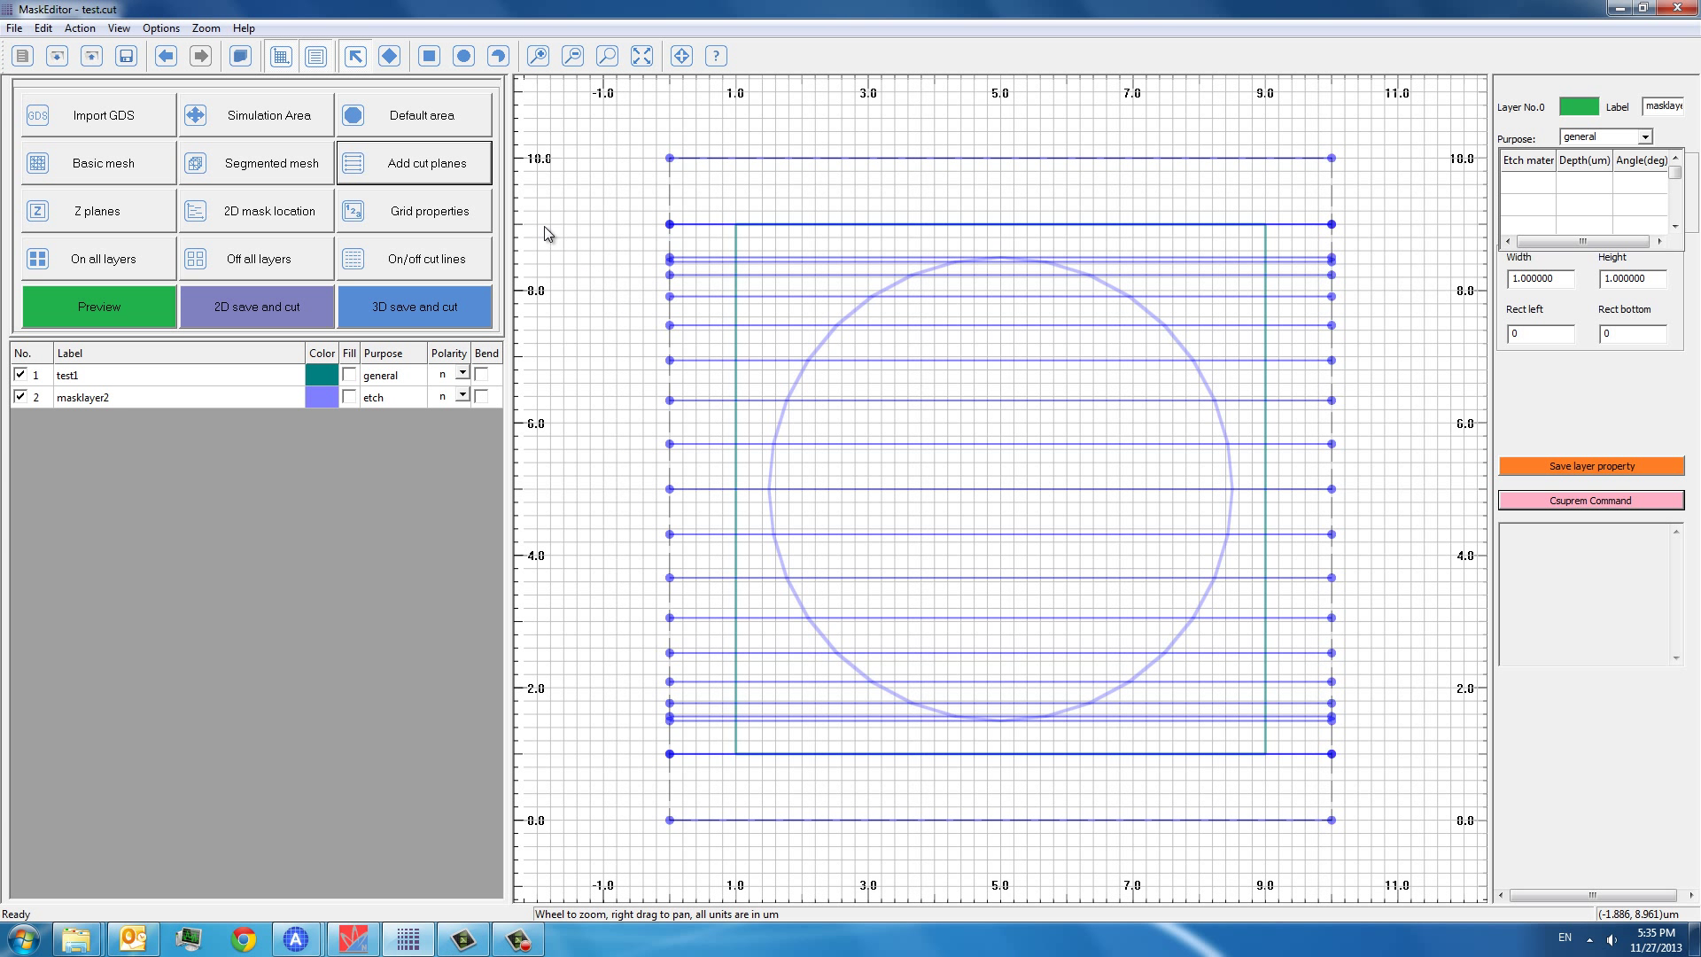
click(414, 161)
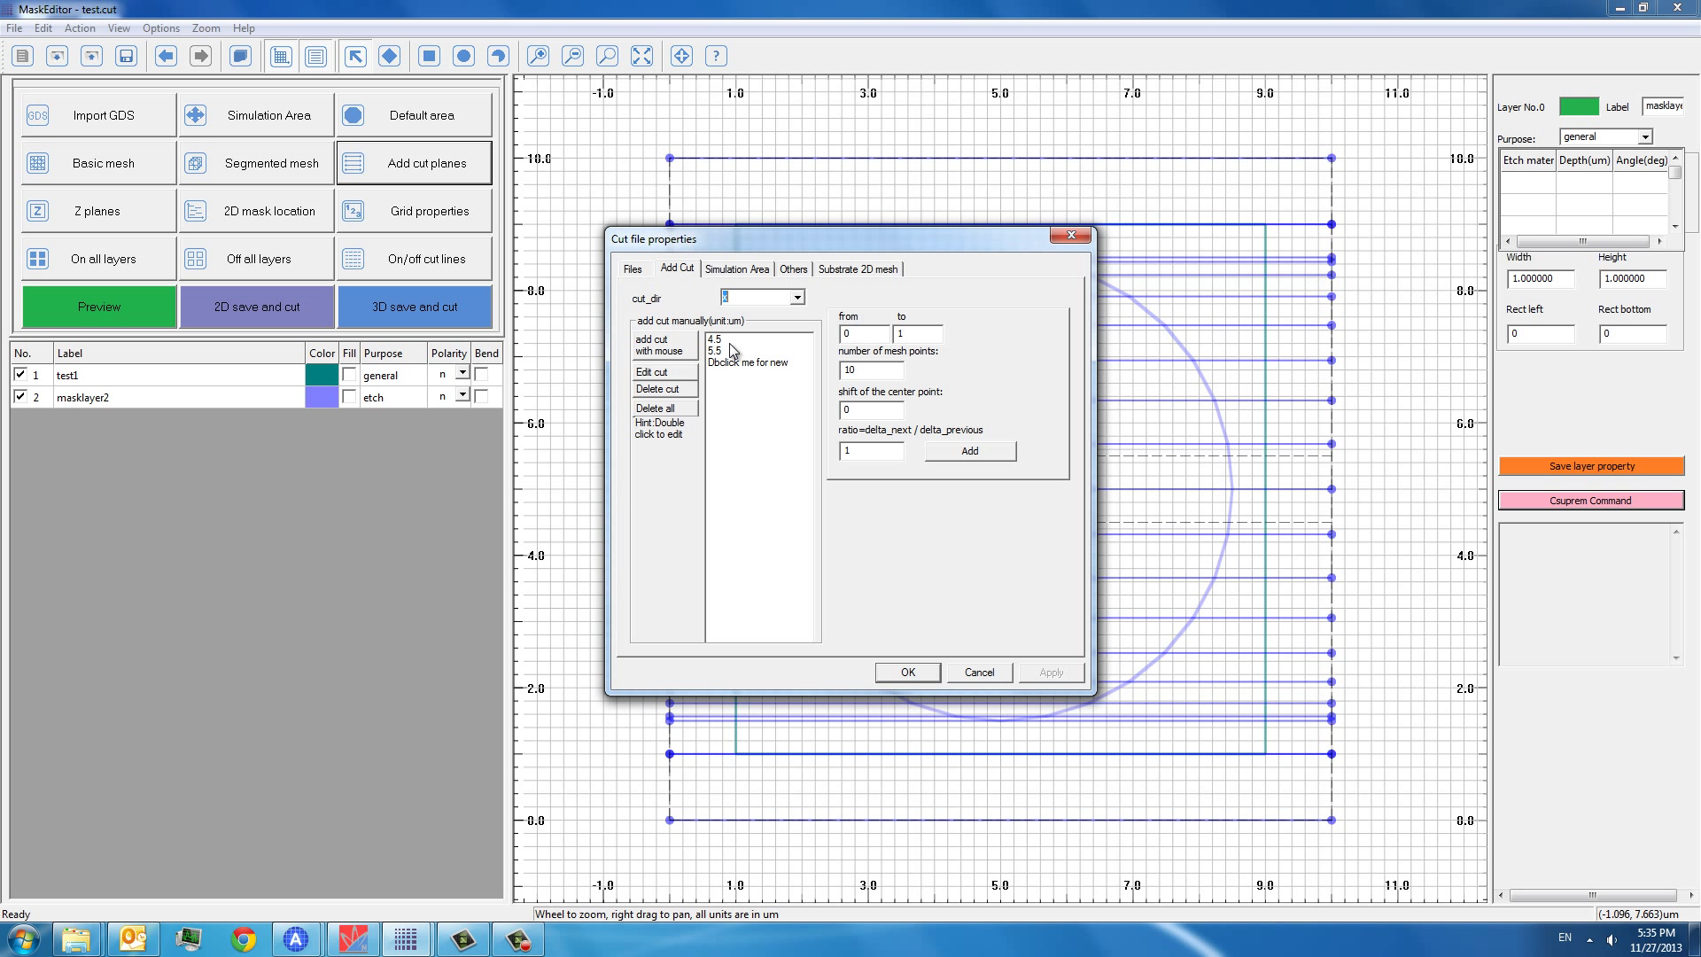
mouse_move(822, 590)
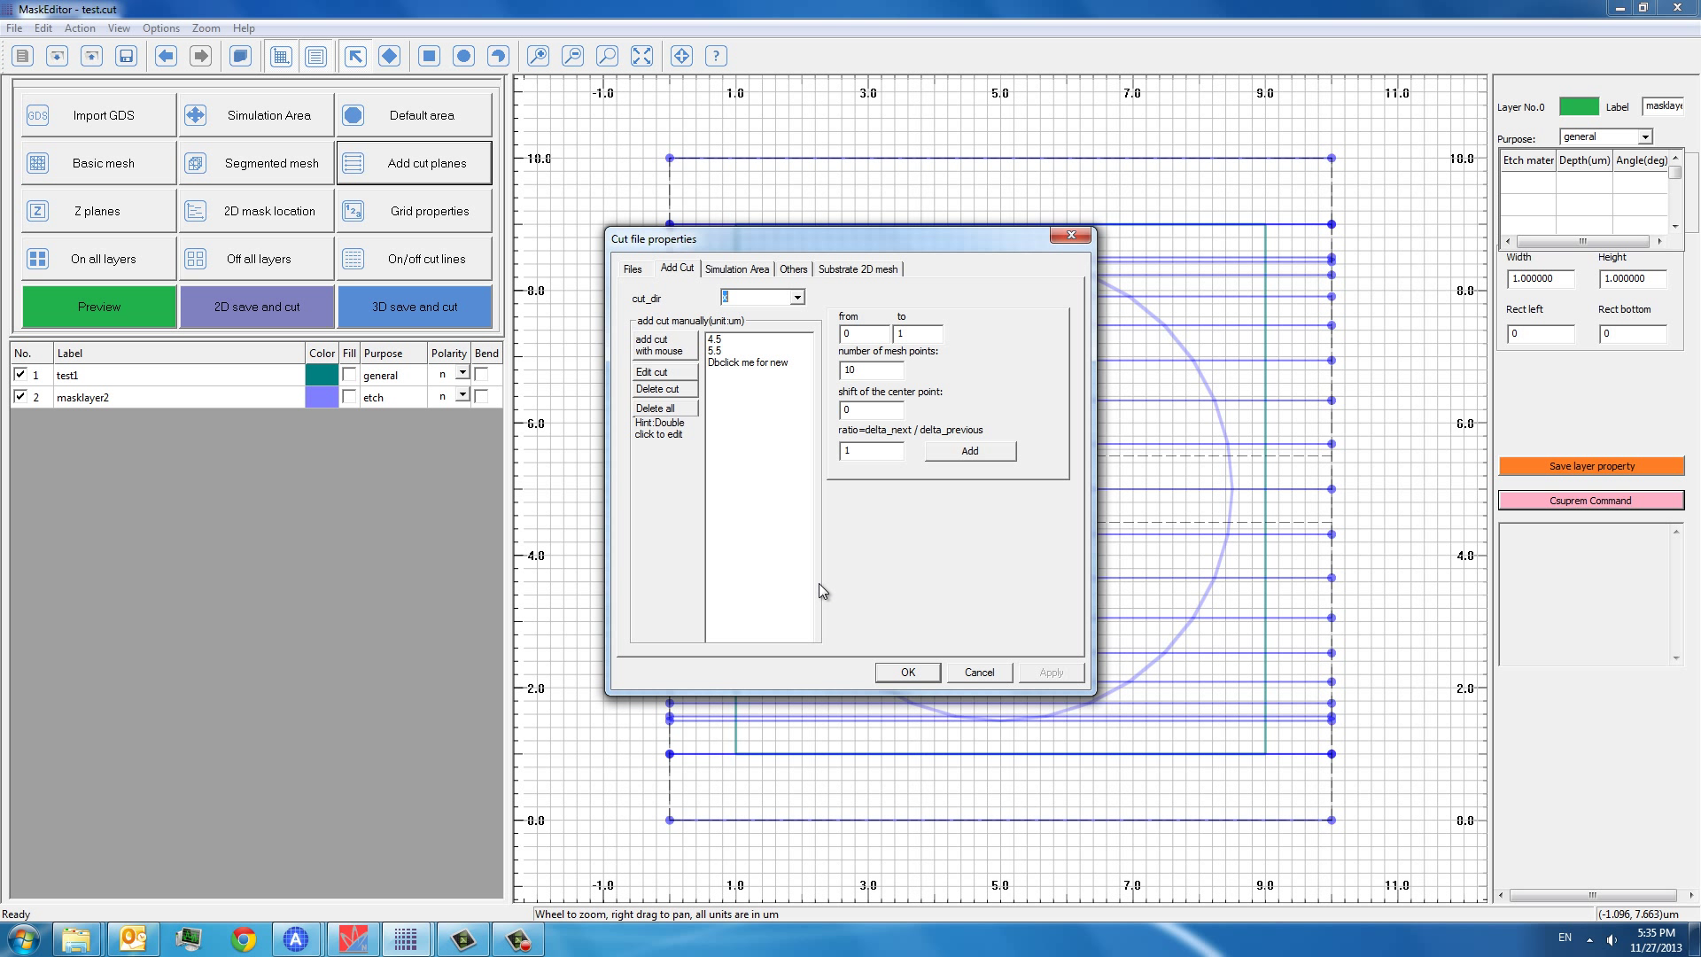
mouse_move(887, 593)
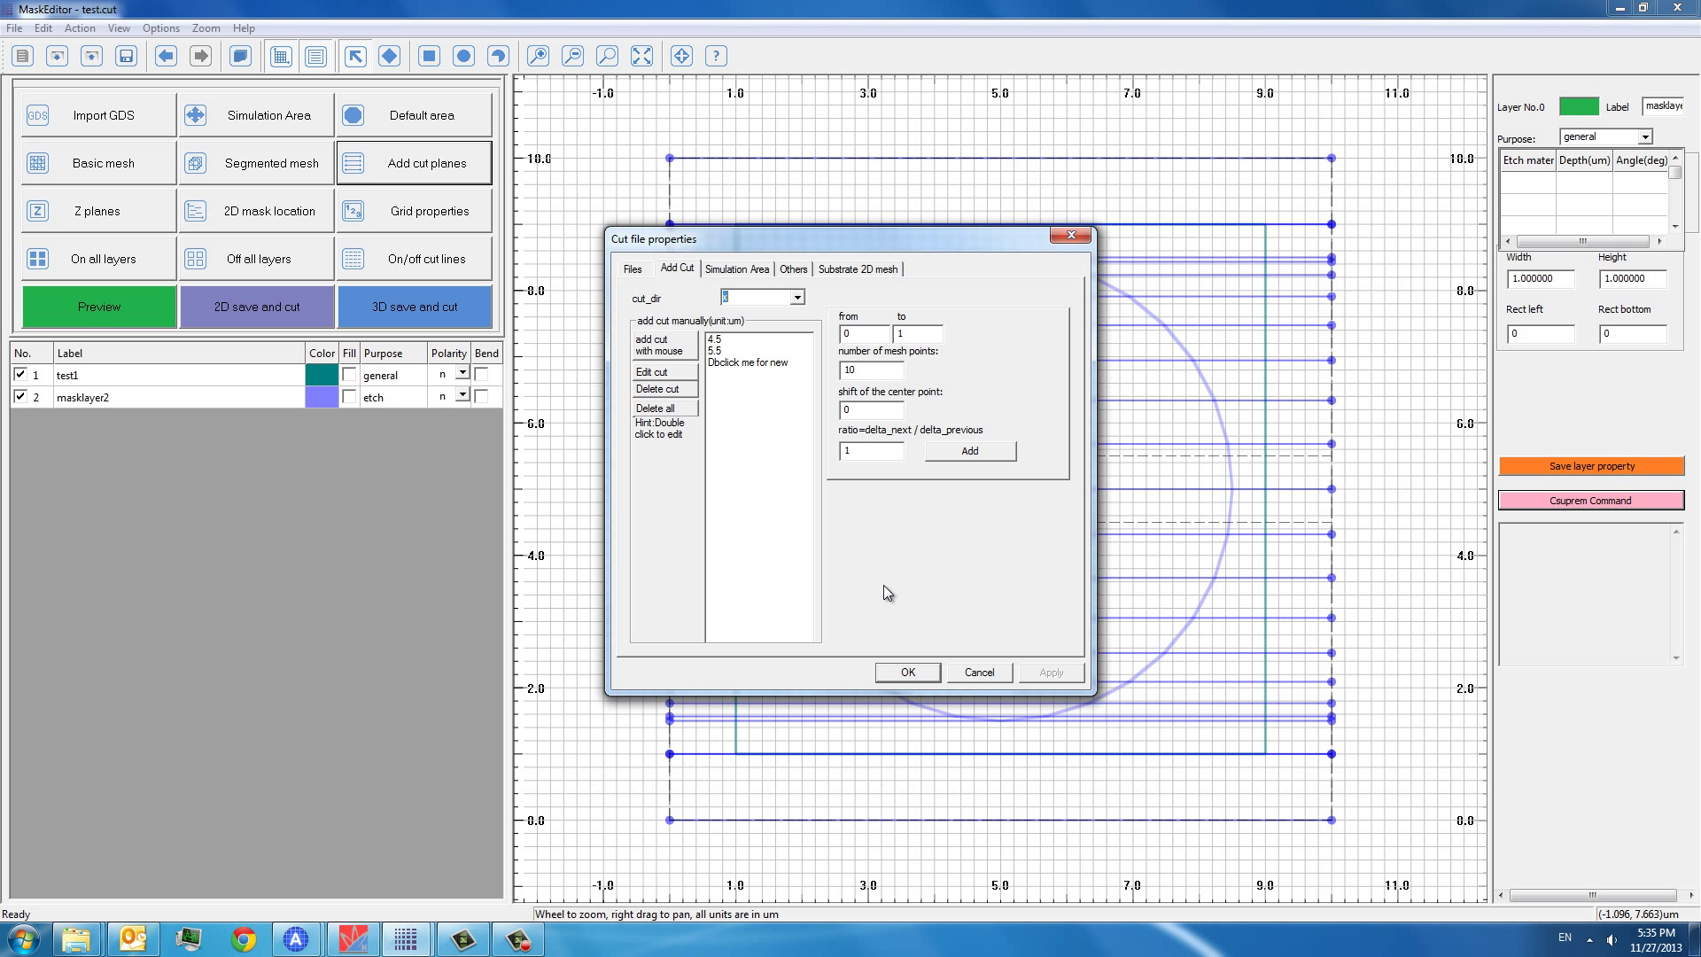
mouse_move(881, 594)
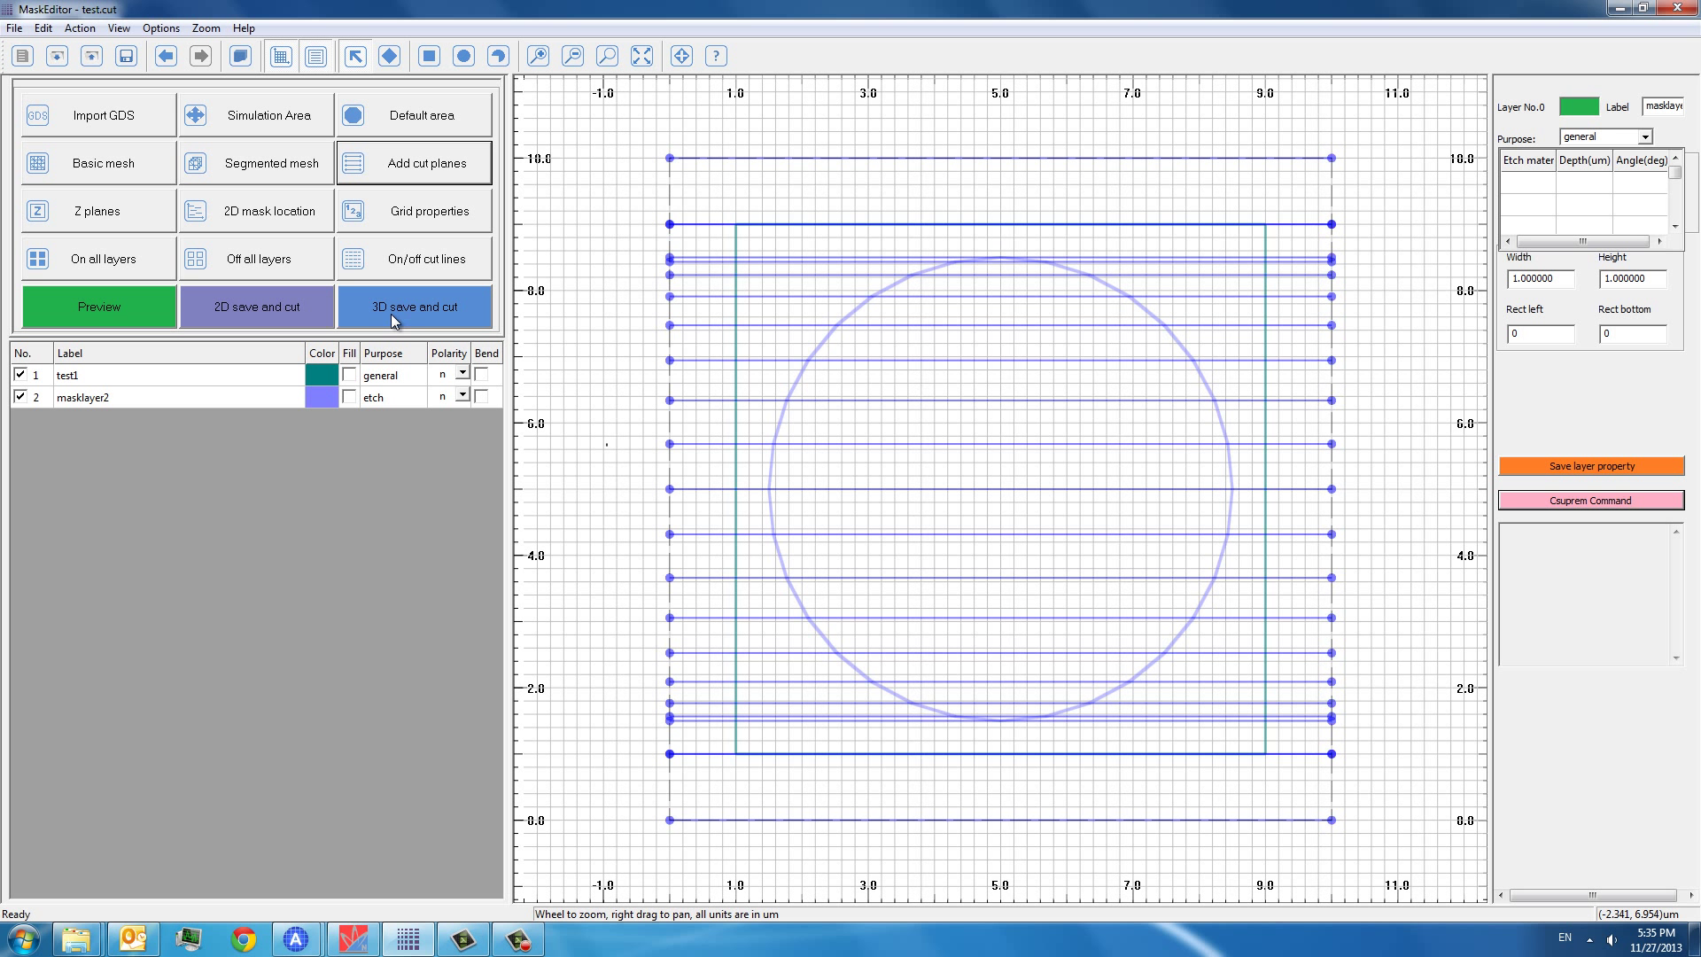
- Run 3D save and cut to regenerate the layout with the new cuts
click(415, 306)
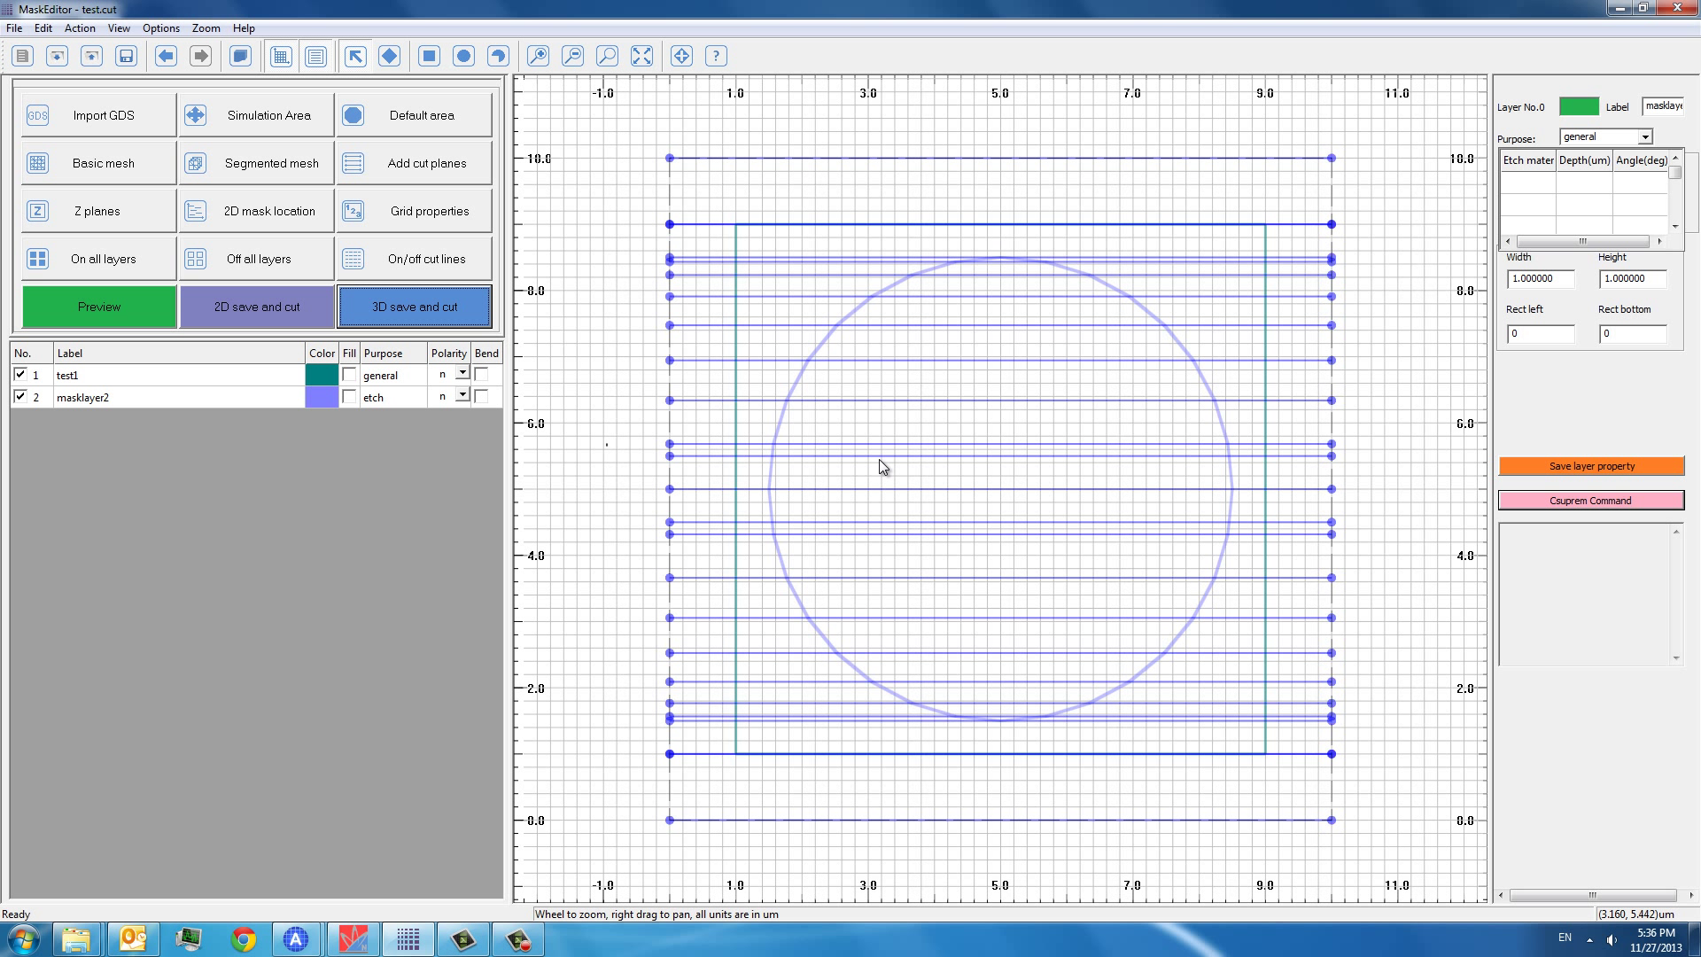
mouse_move(879, 530)
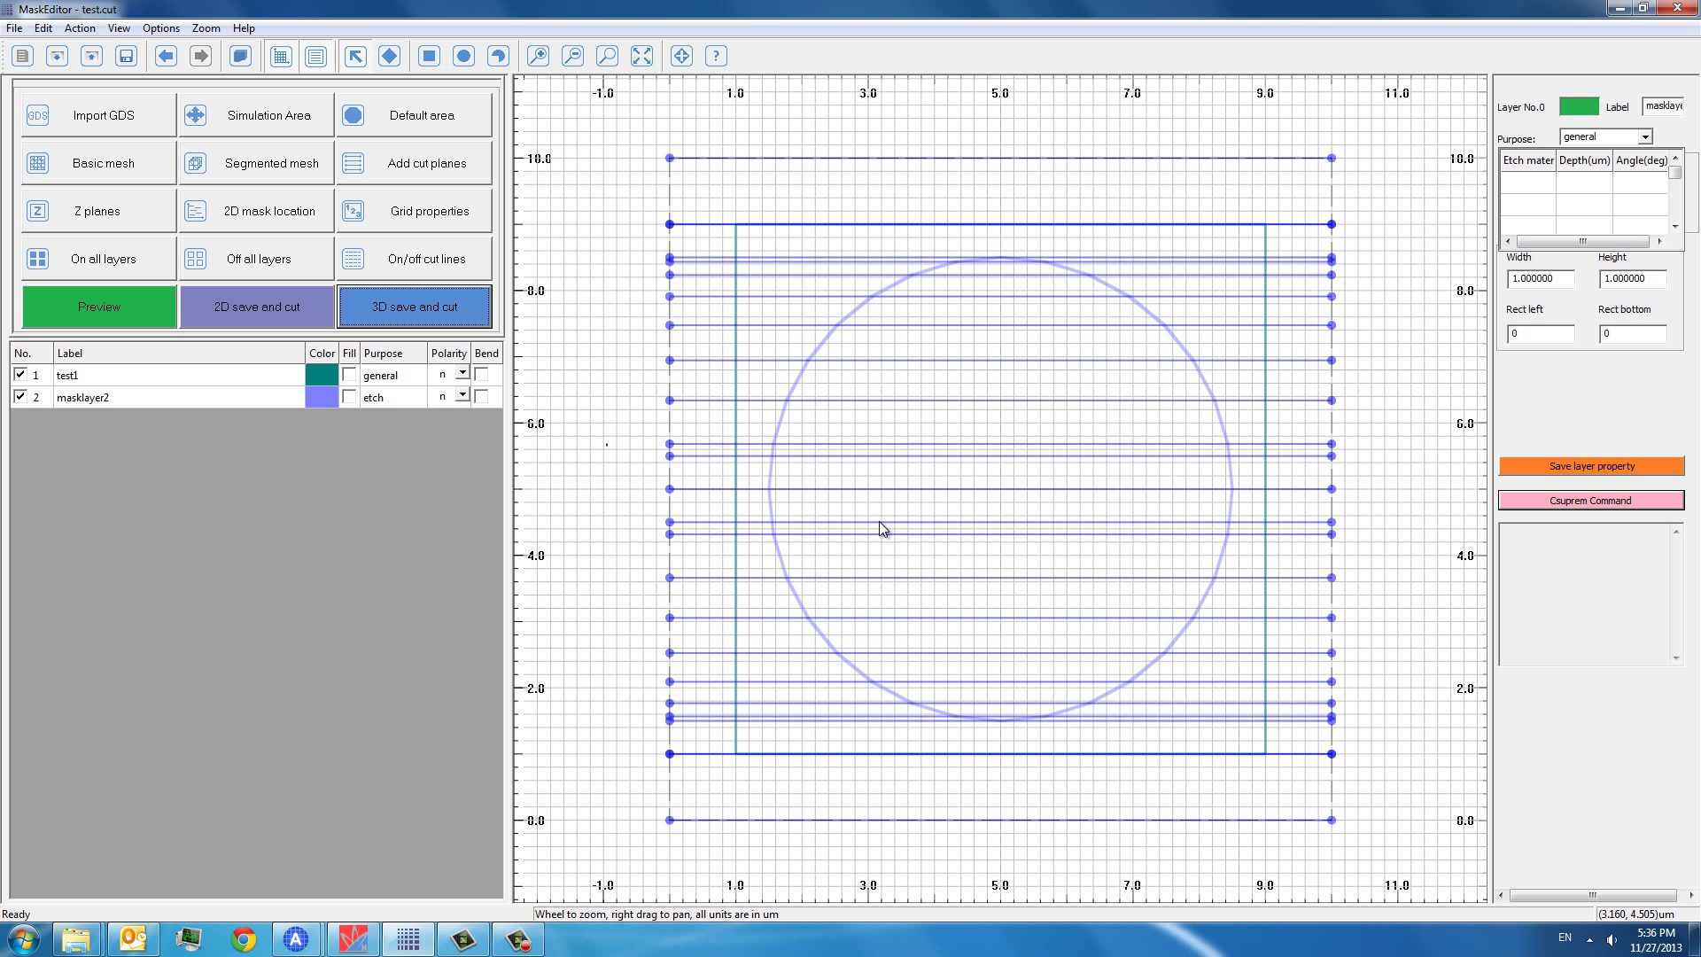
mouse_move(882, 464)
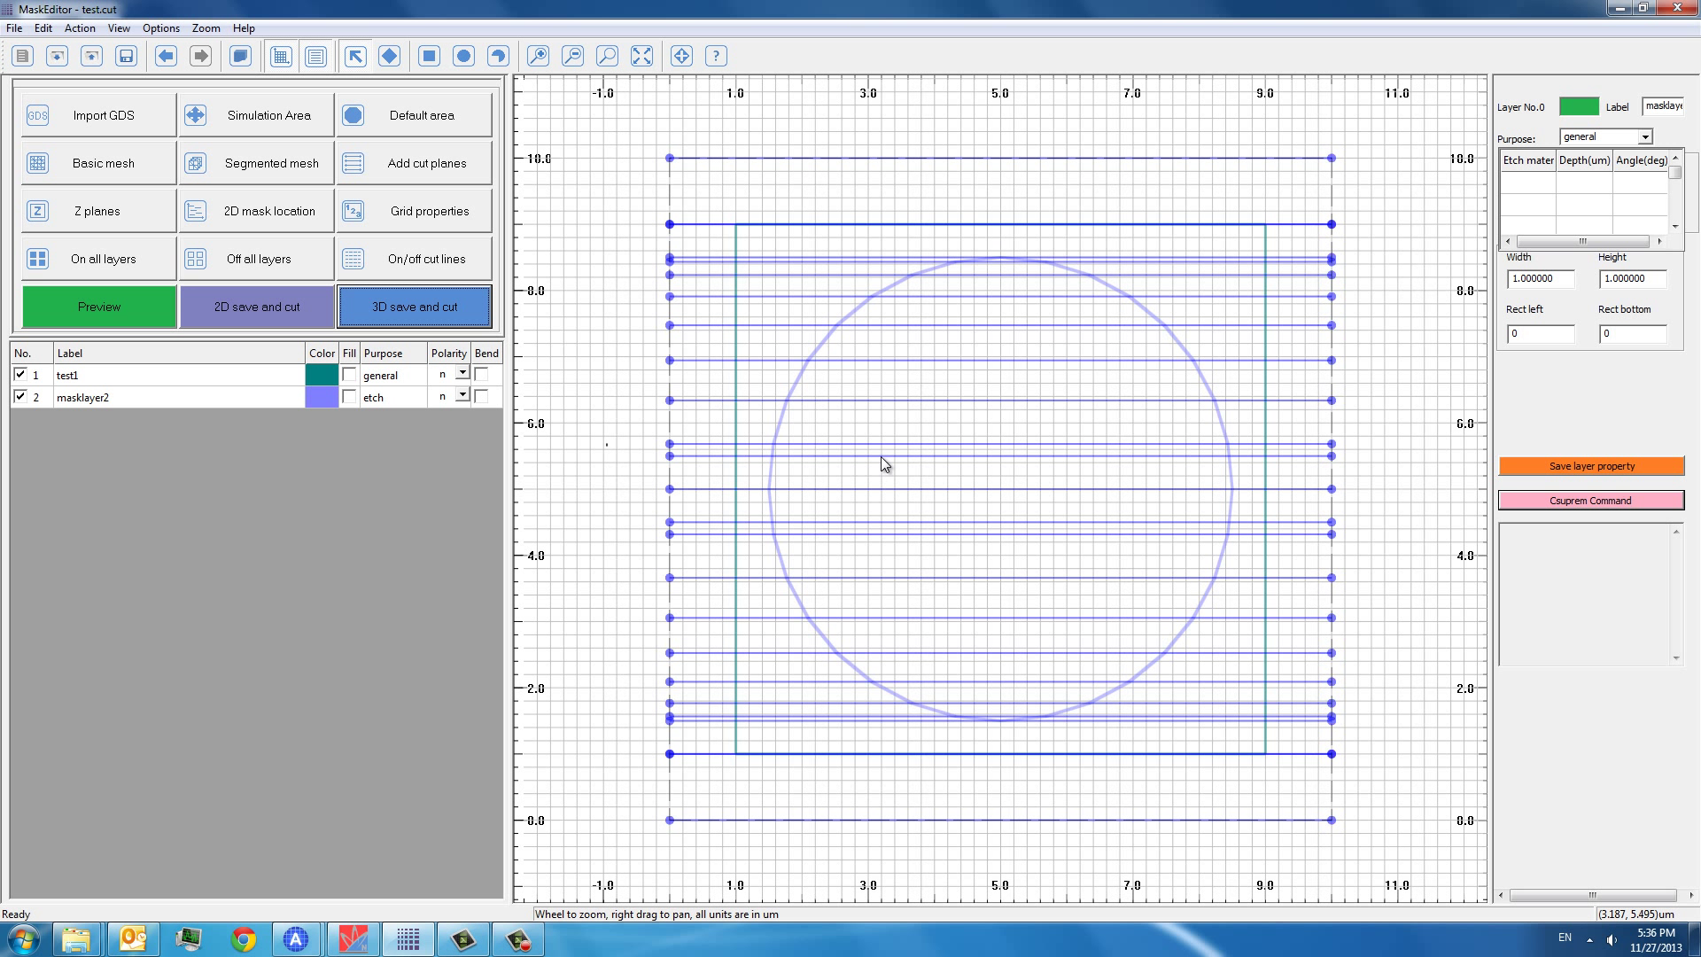
mouse_move(611, 529)
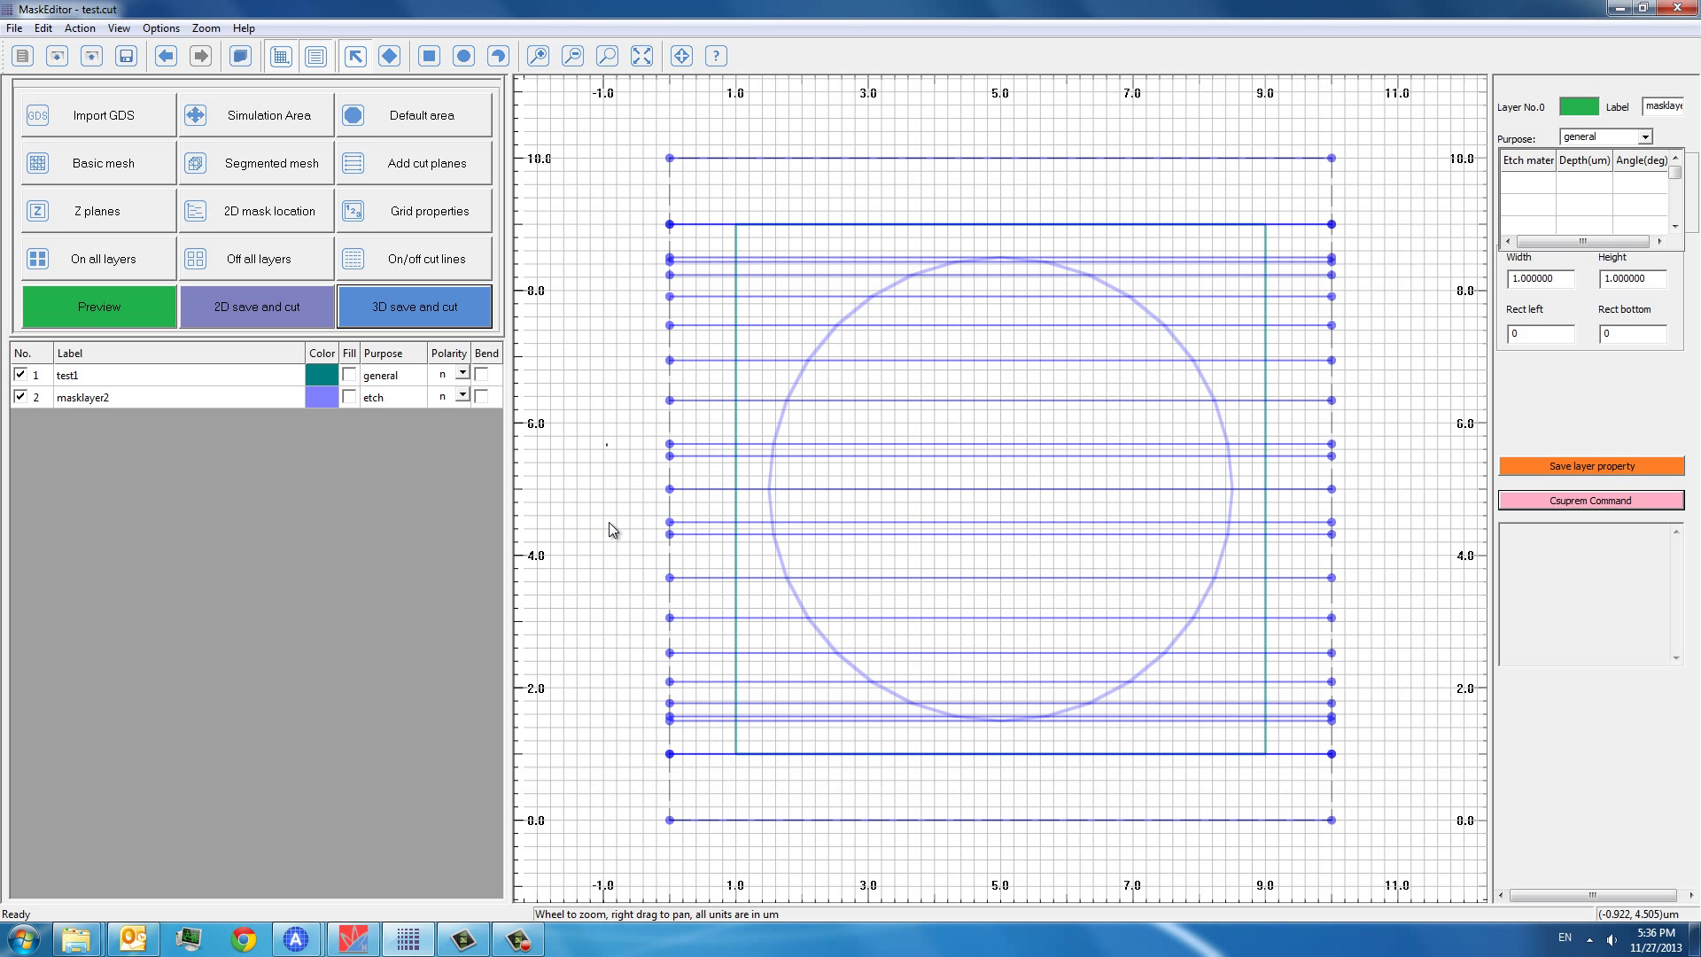
mouse_move(605, 549)
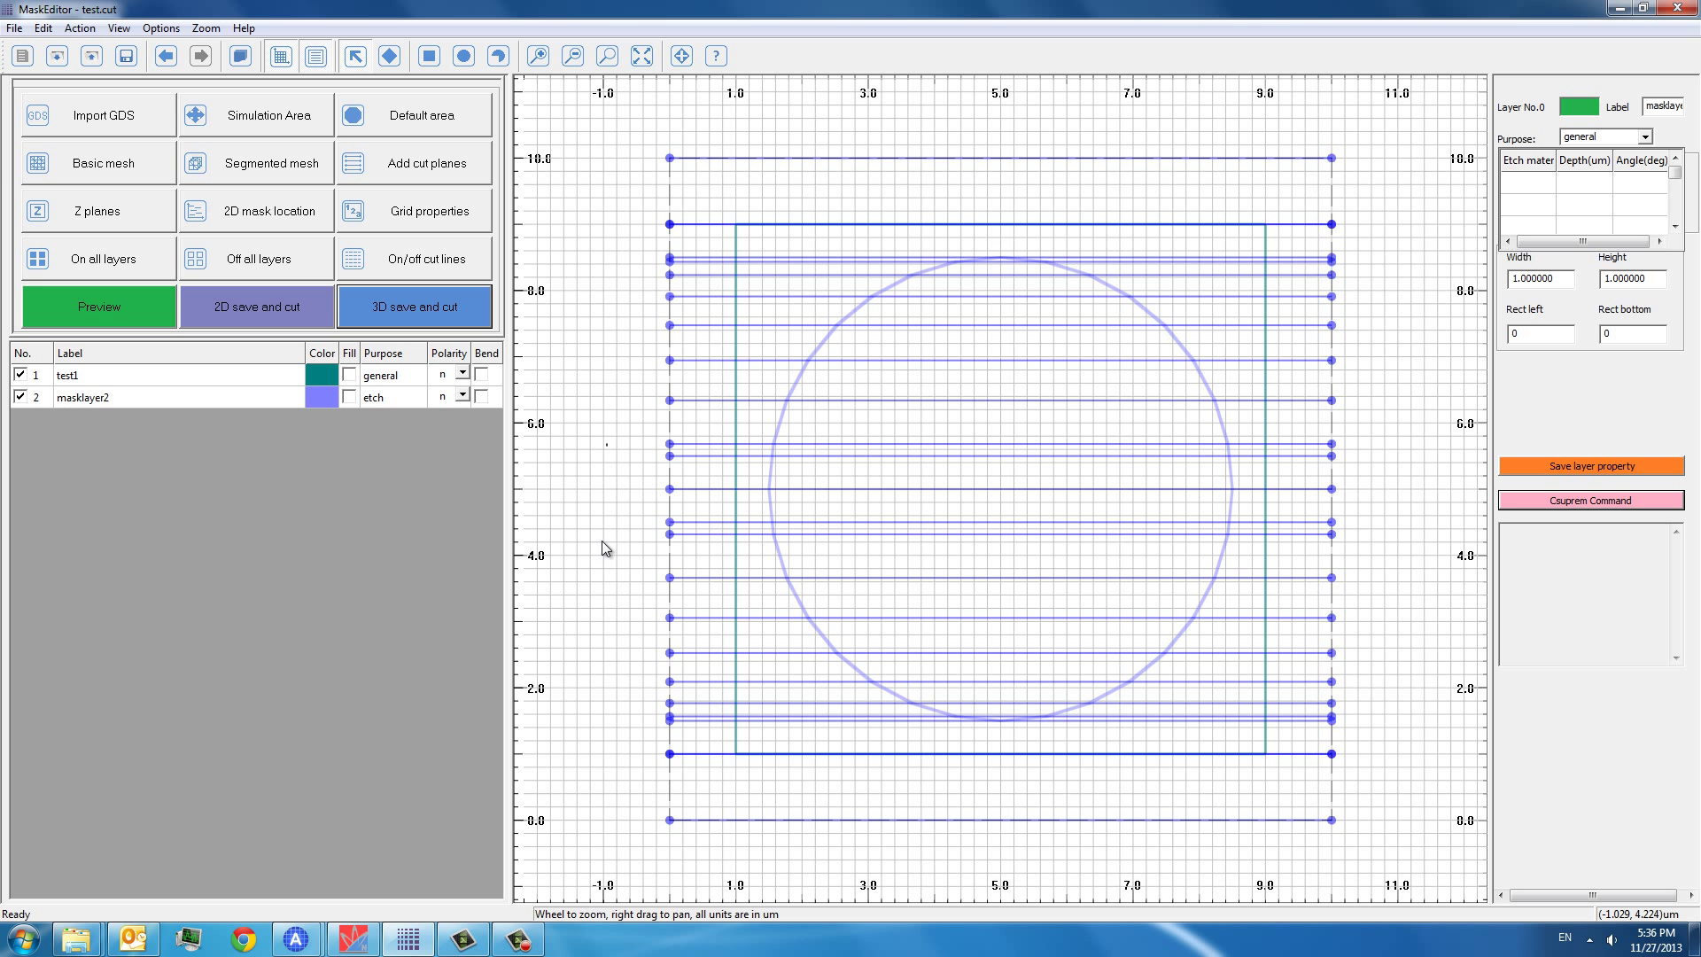
mouse_move(374, 874)
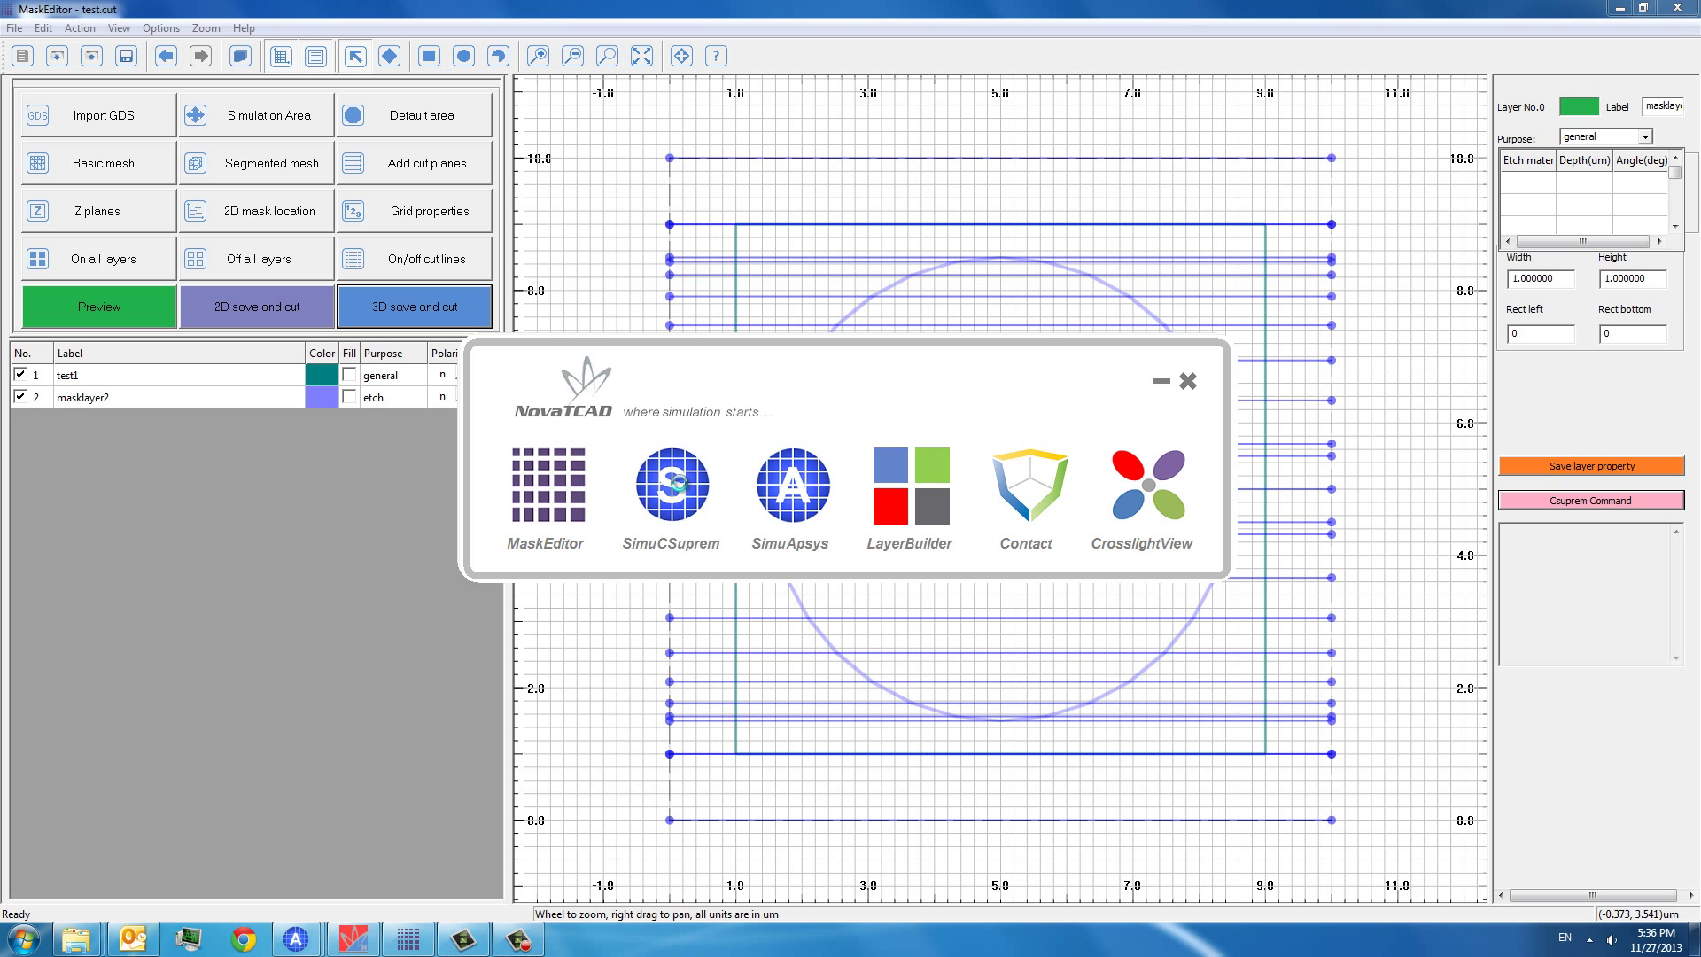
- Launch SimuCSuprem and open temp.in from the MaskEditor_tutorial folder
click(670, 483)
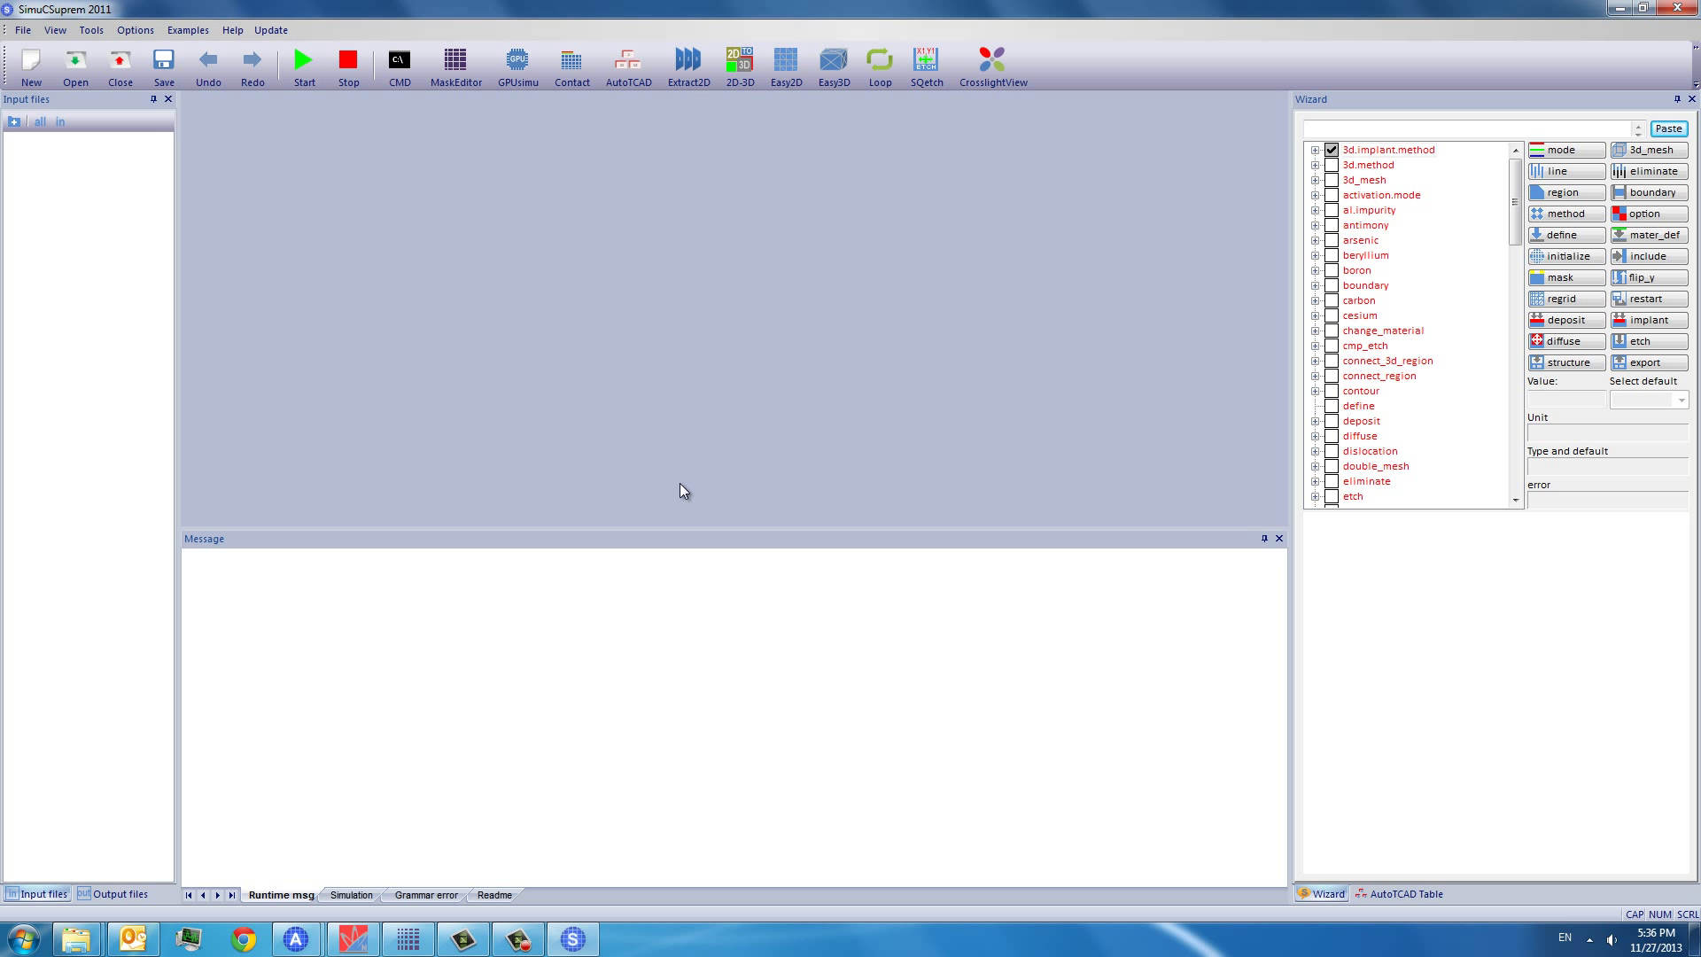
click(75, 62)
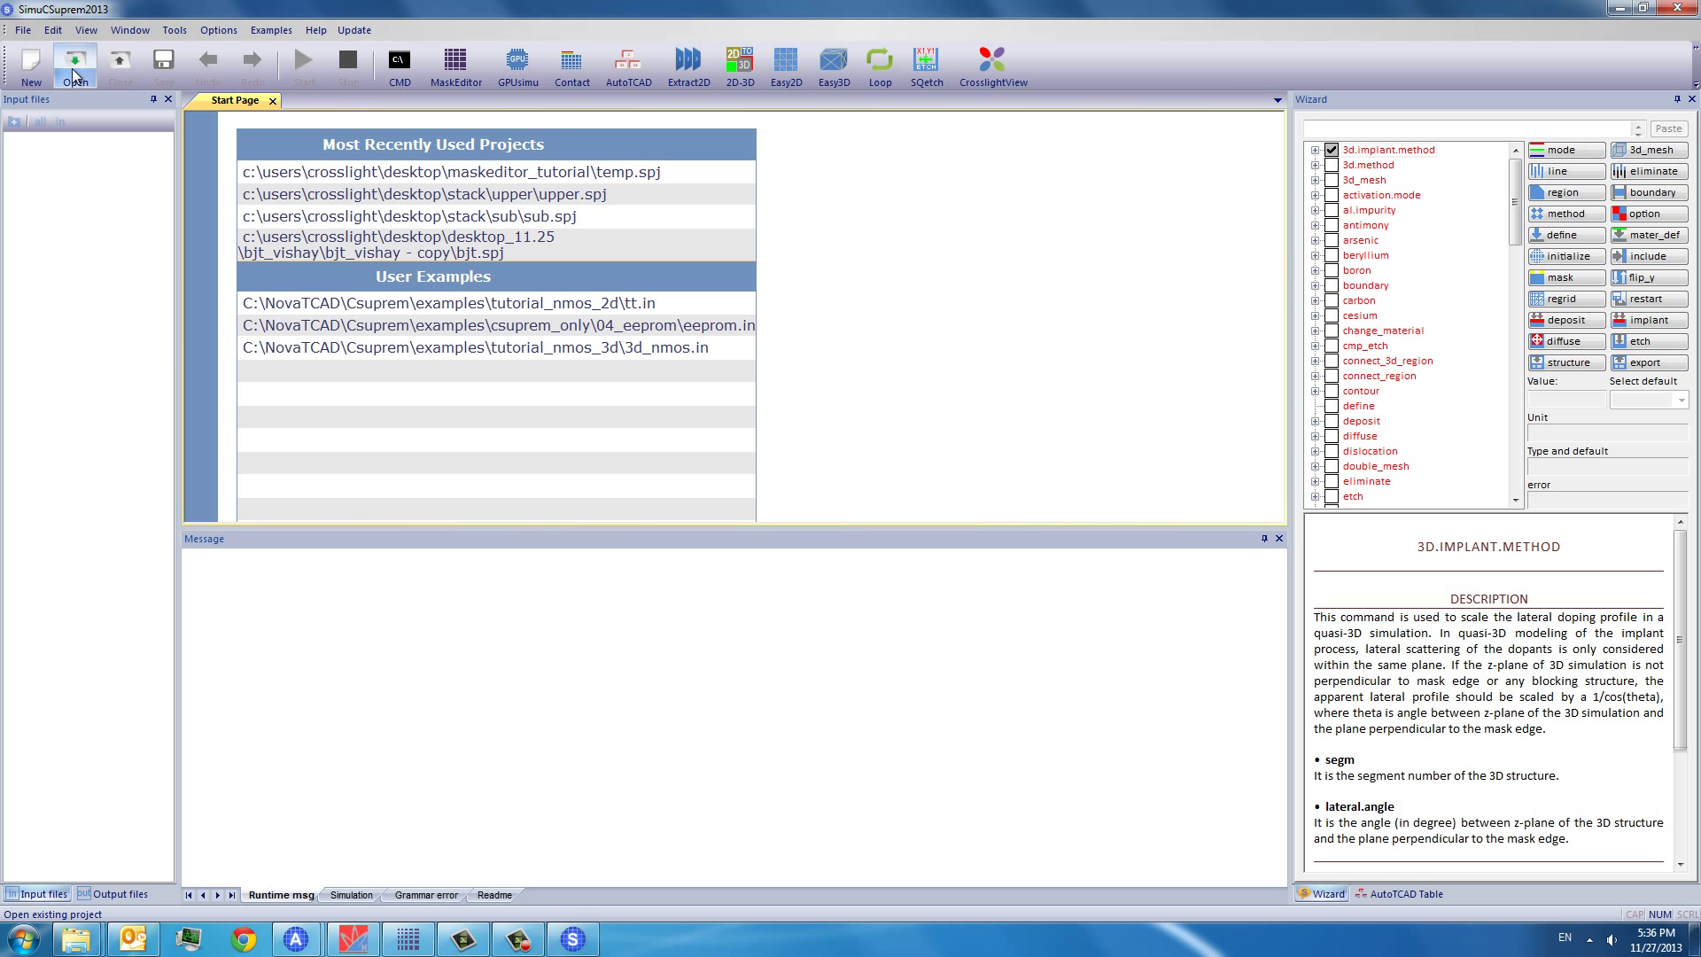
click(74, 62)
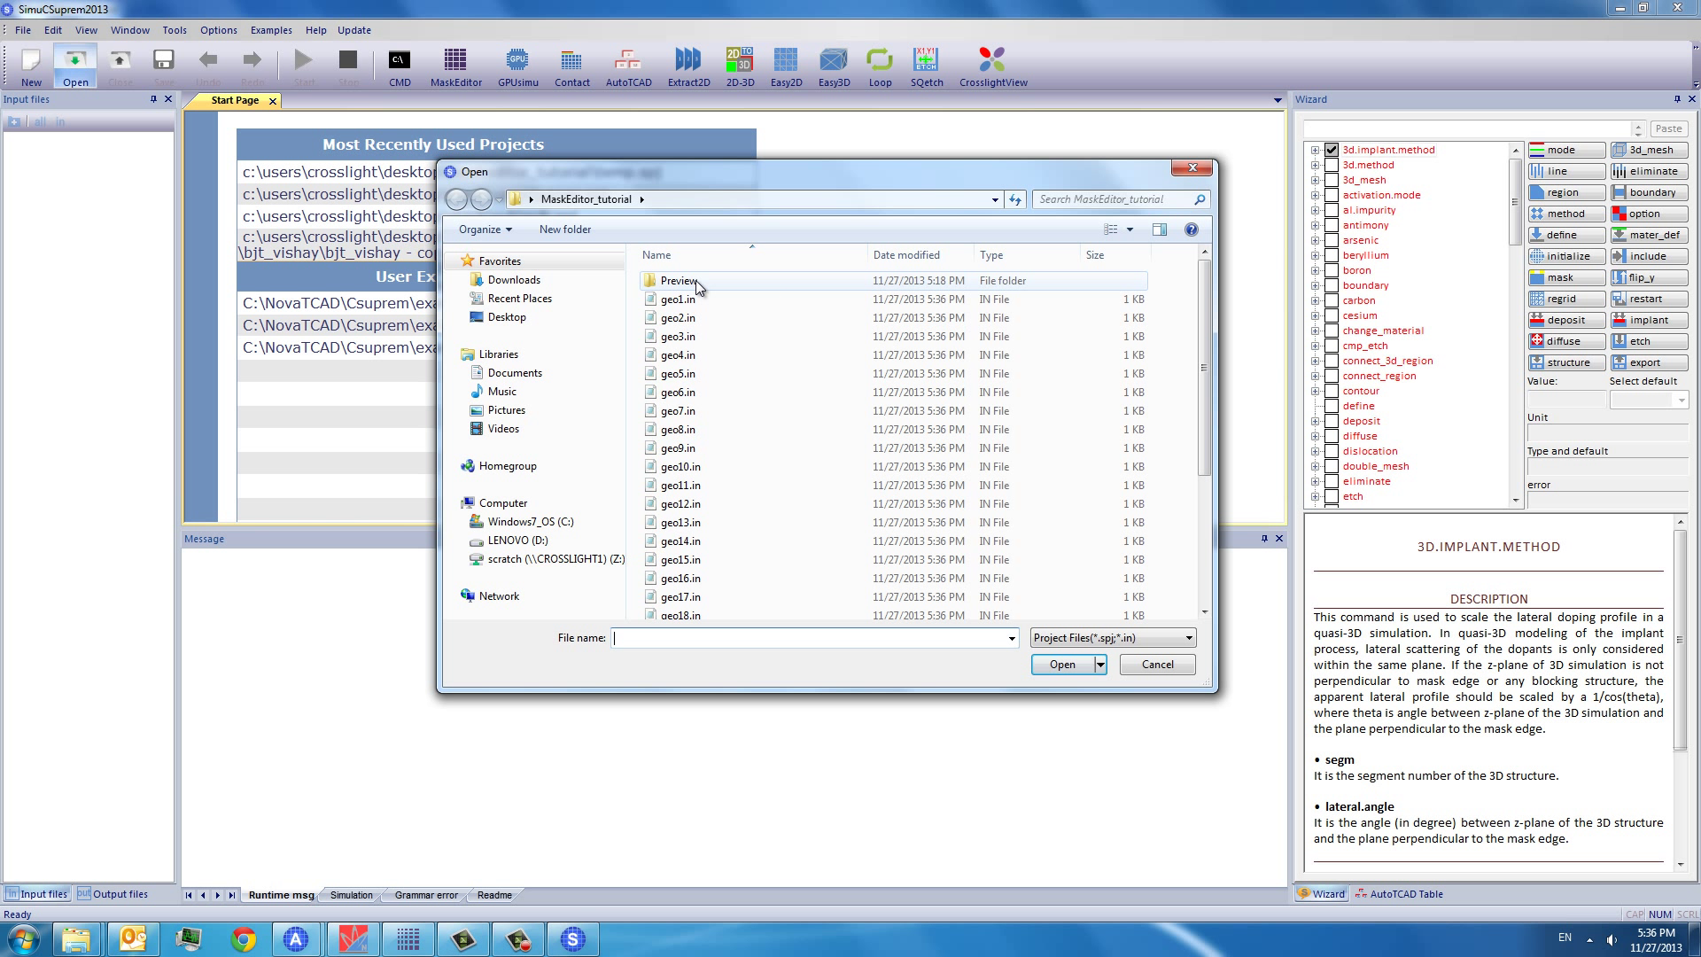
mouse_move(677, 279)
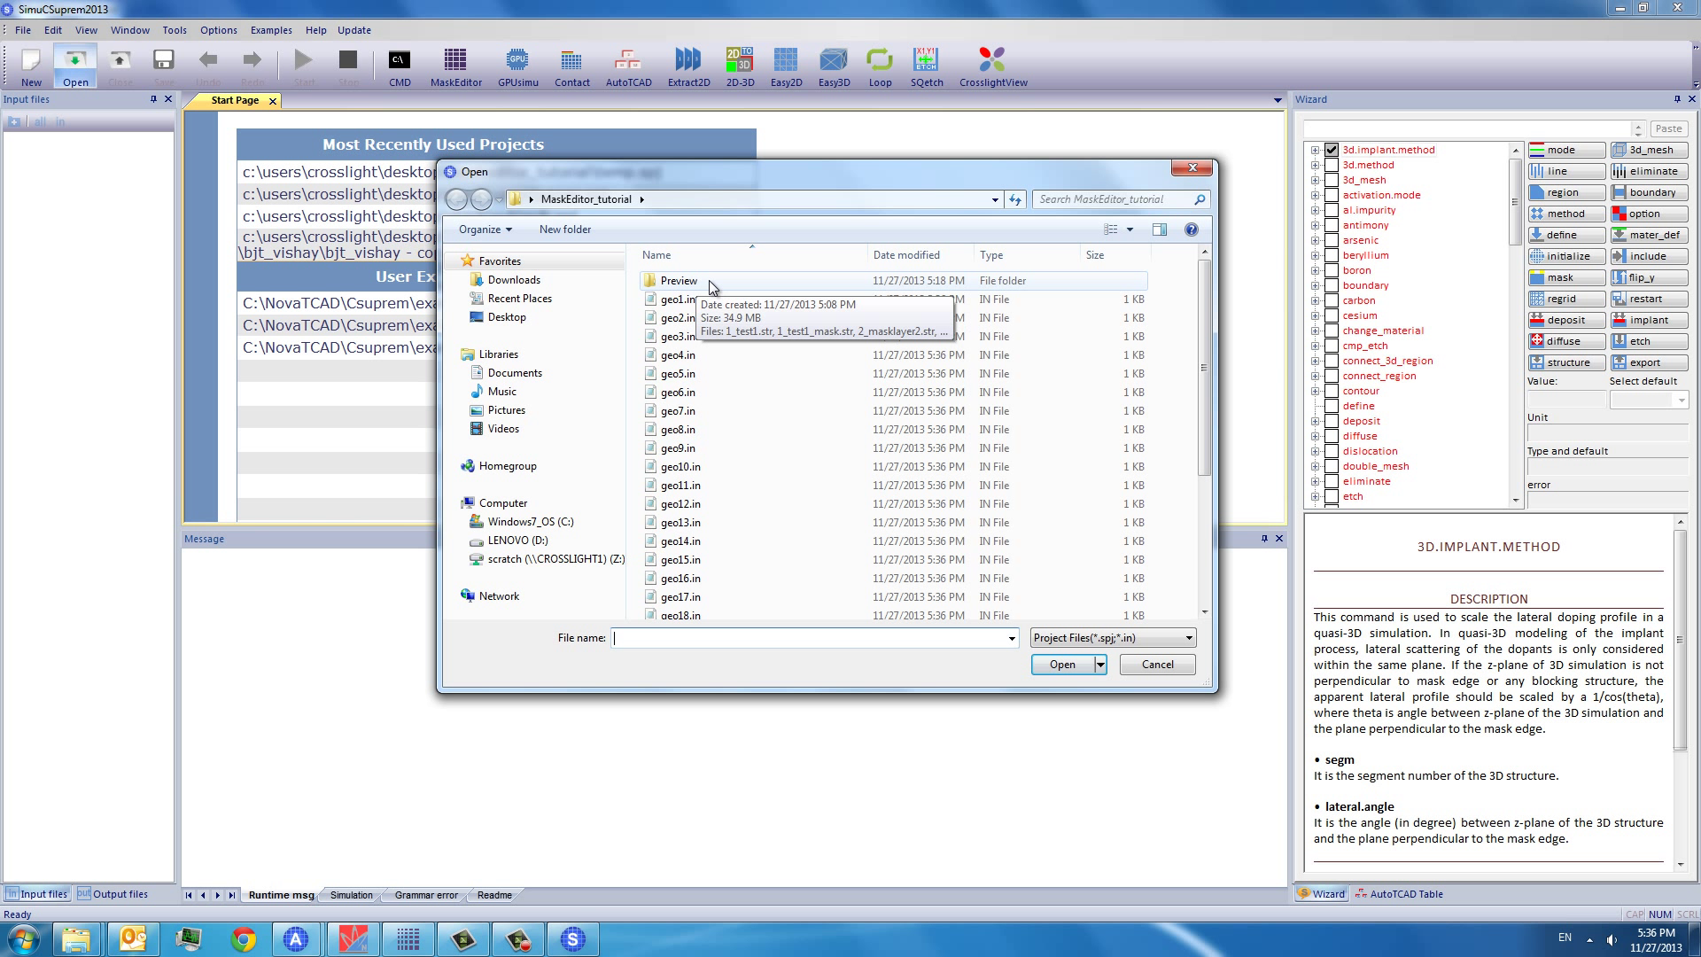
mouse_move(757, 287)
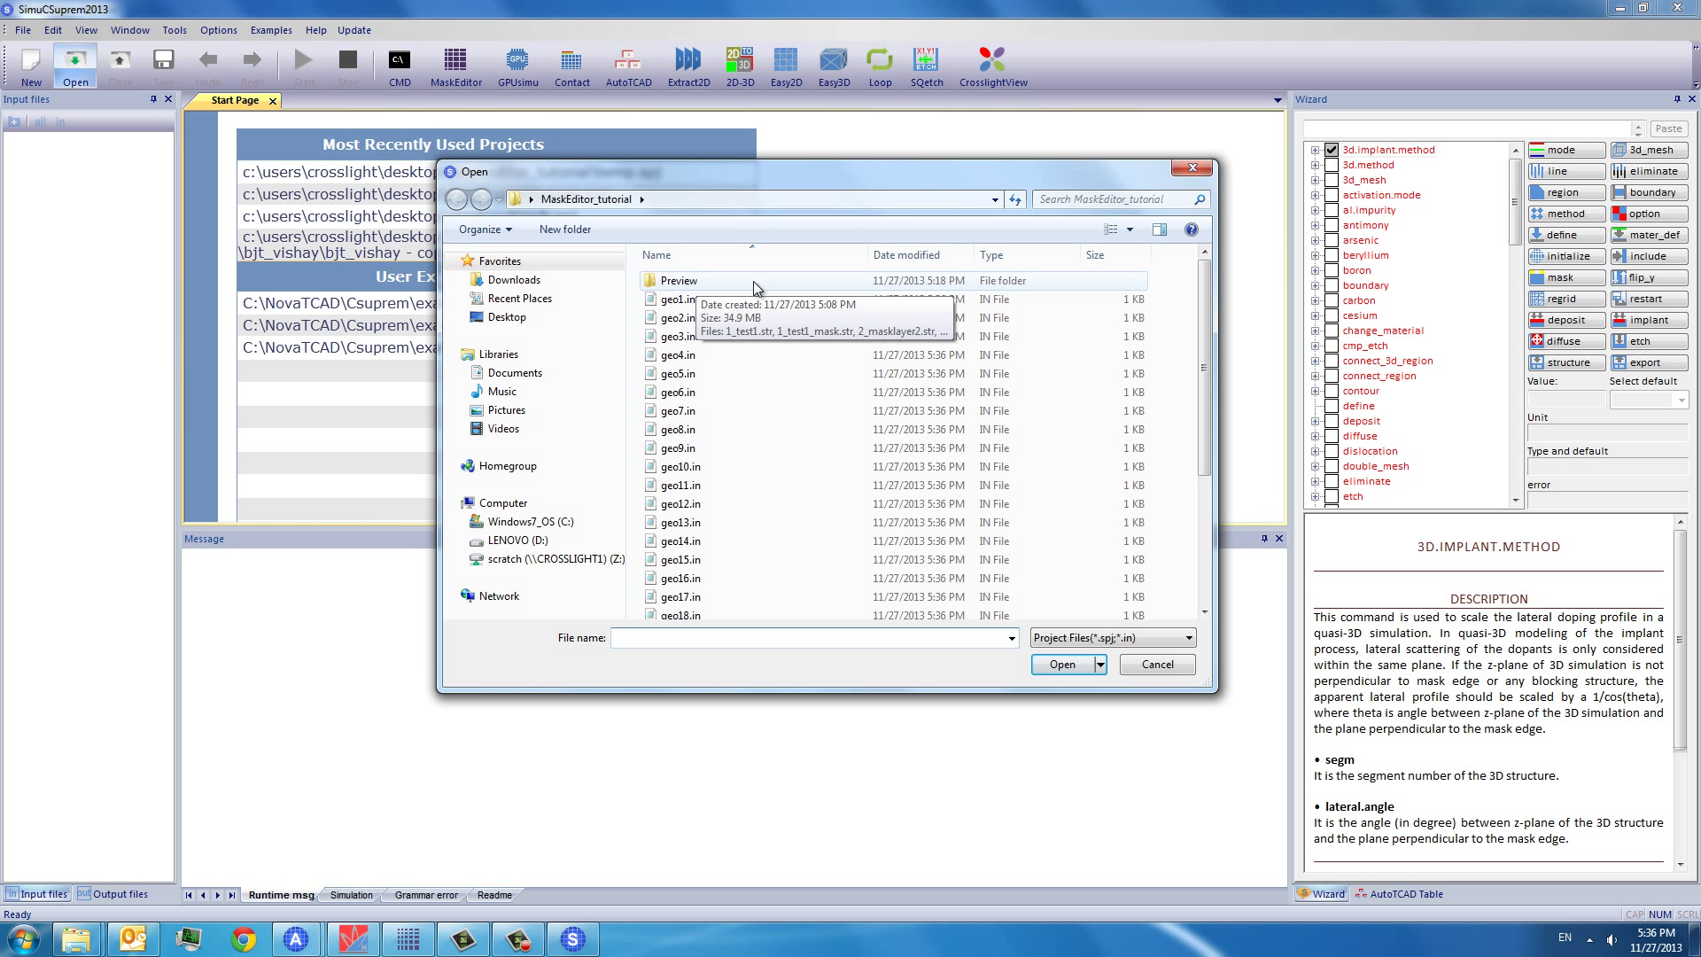
mouse_move(736, 443)
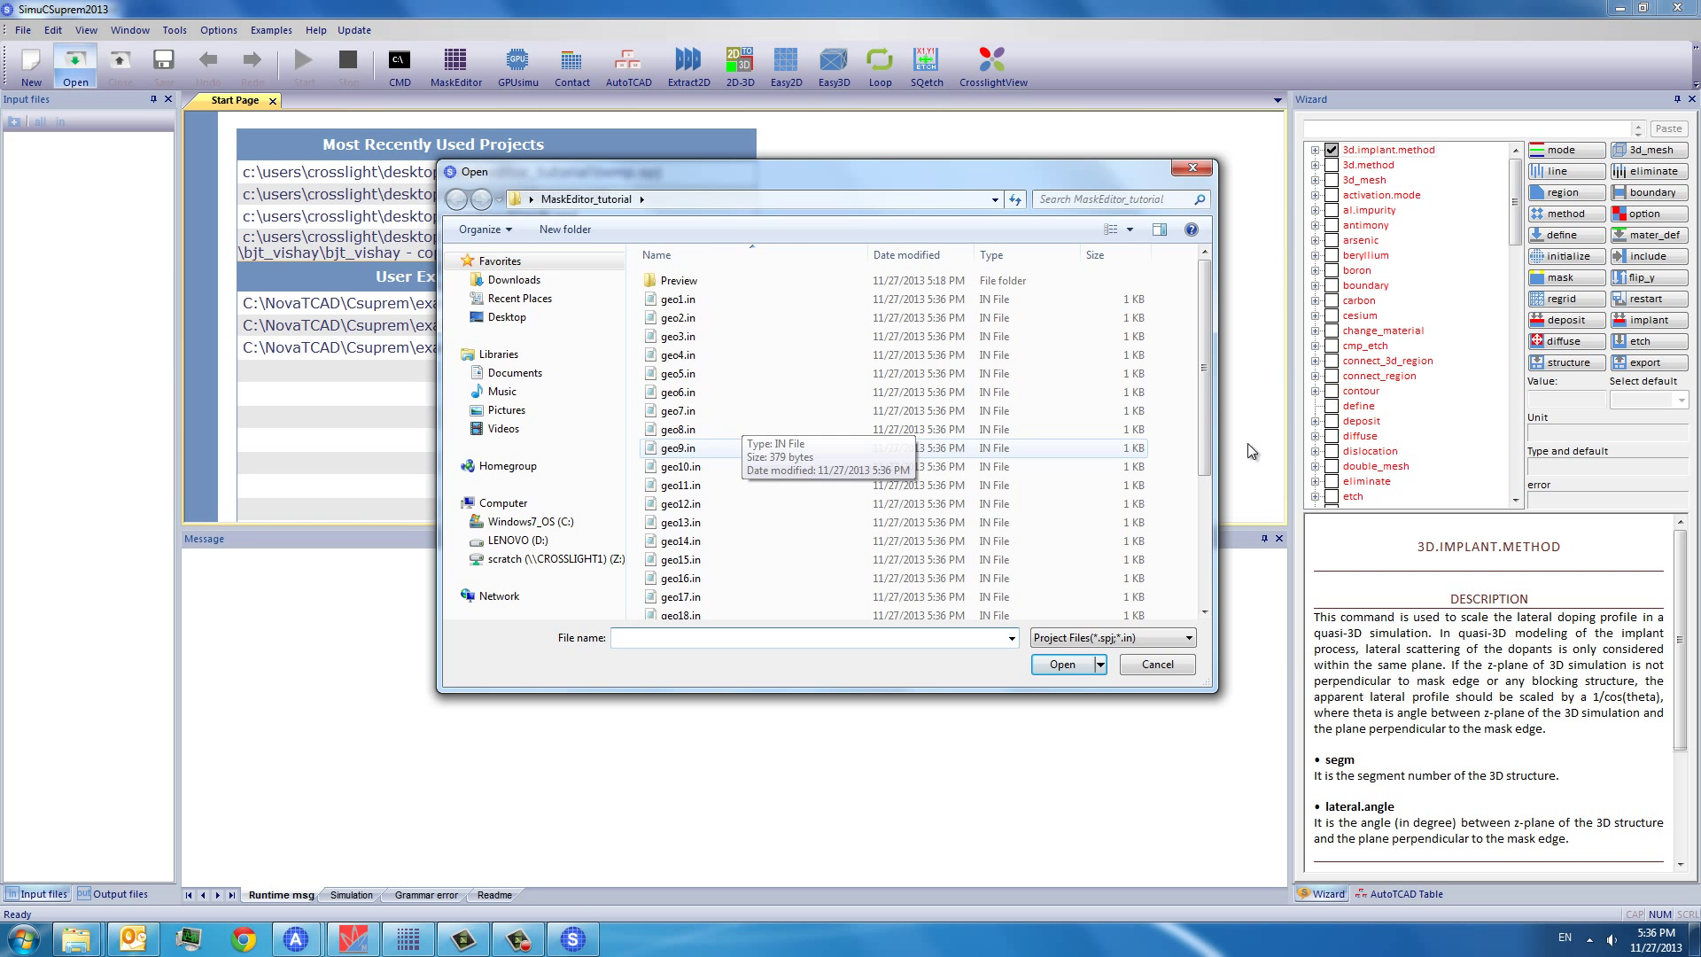
scroll(down, 3)
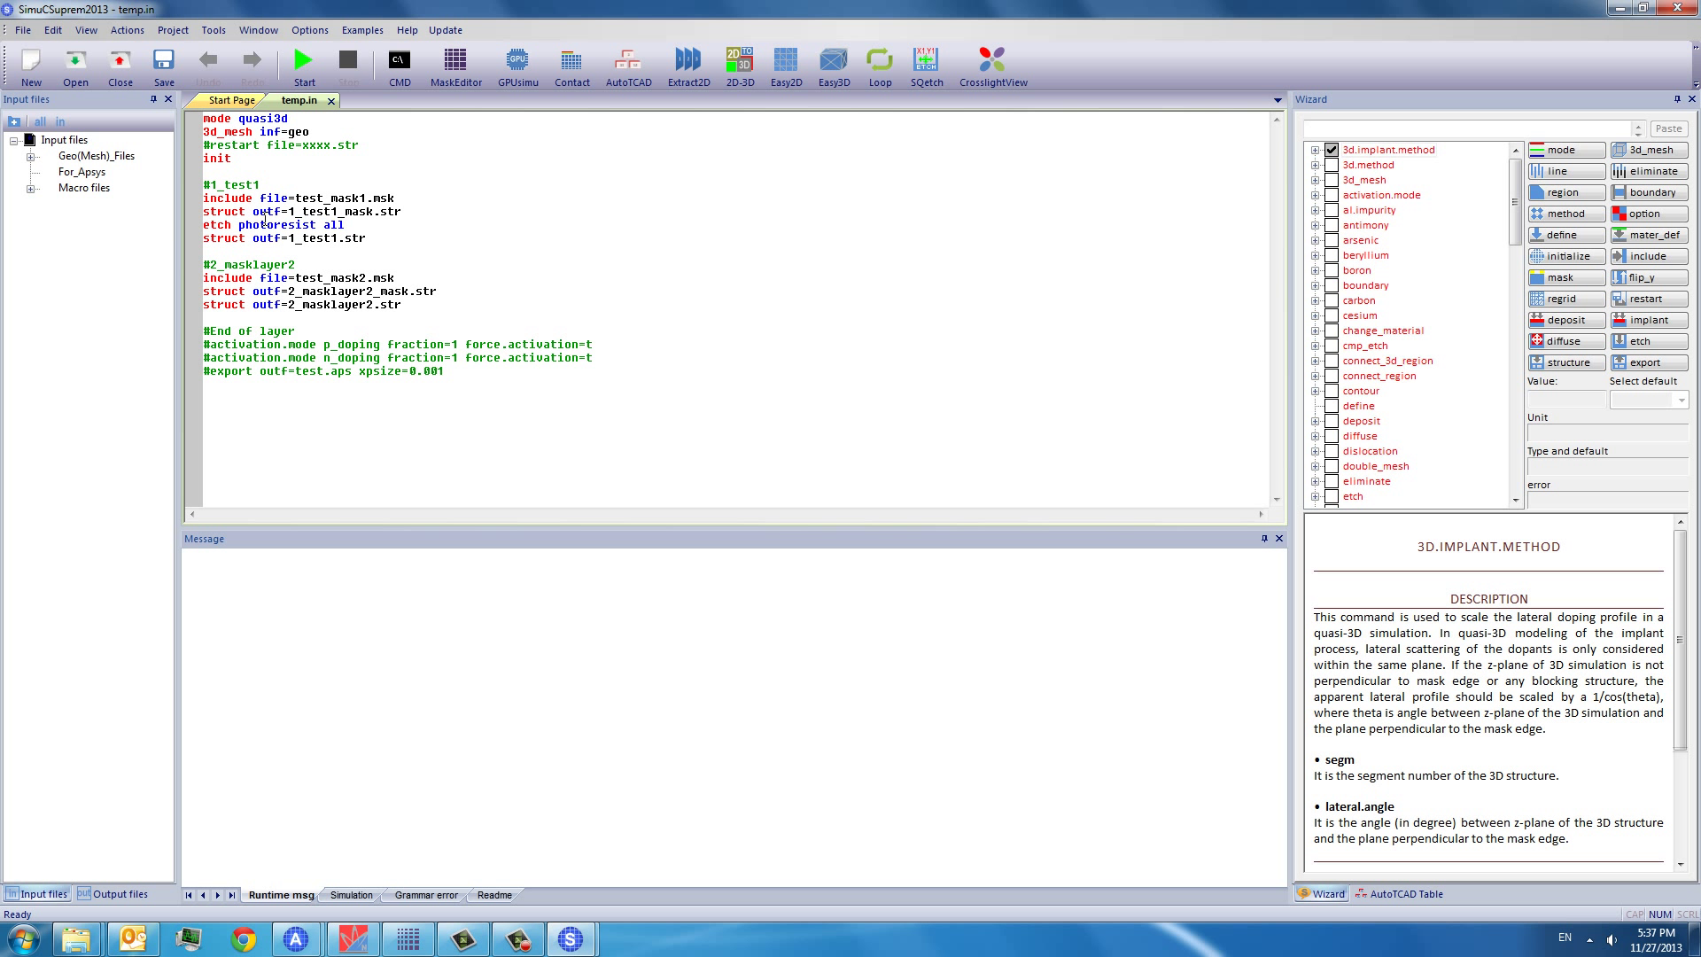
mouse_move(373, 260)
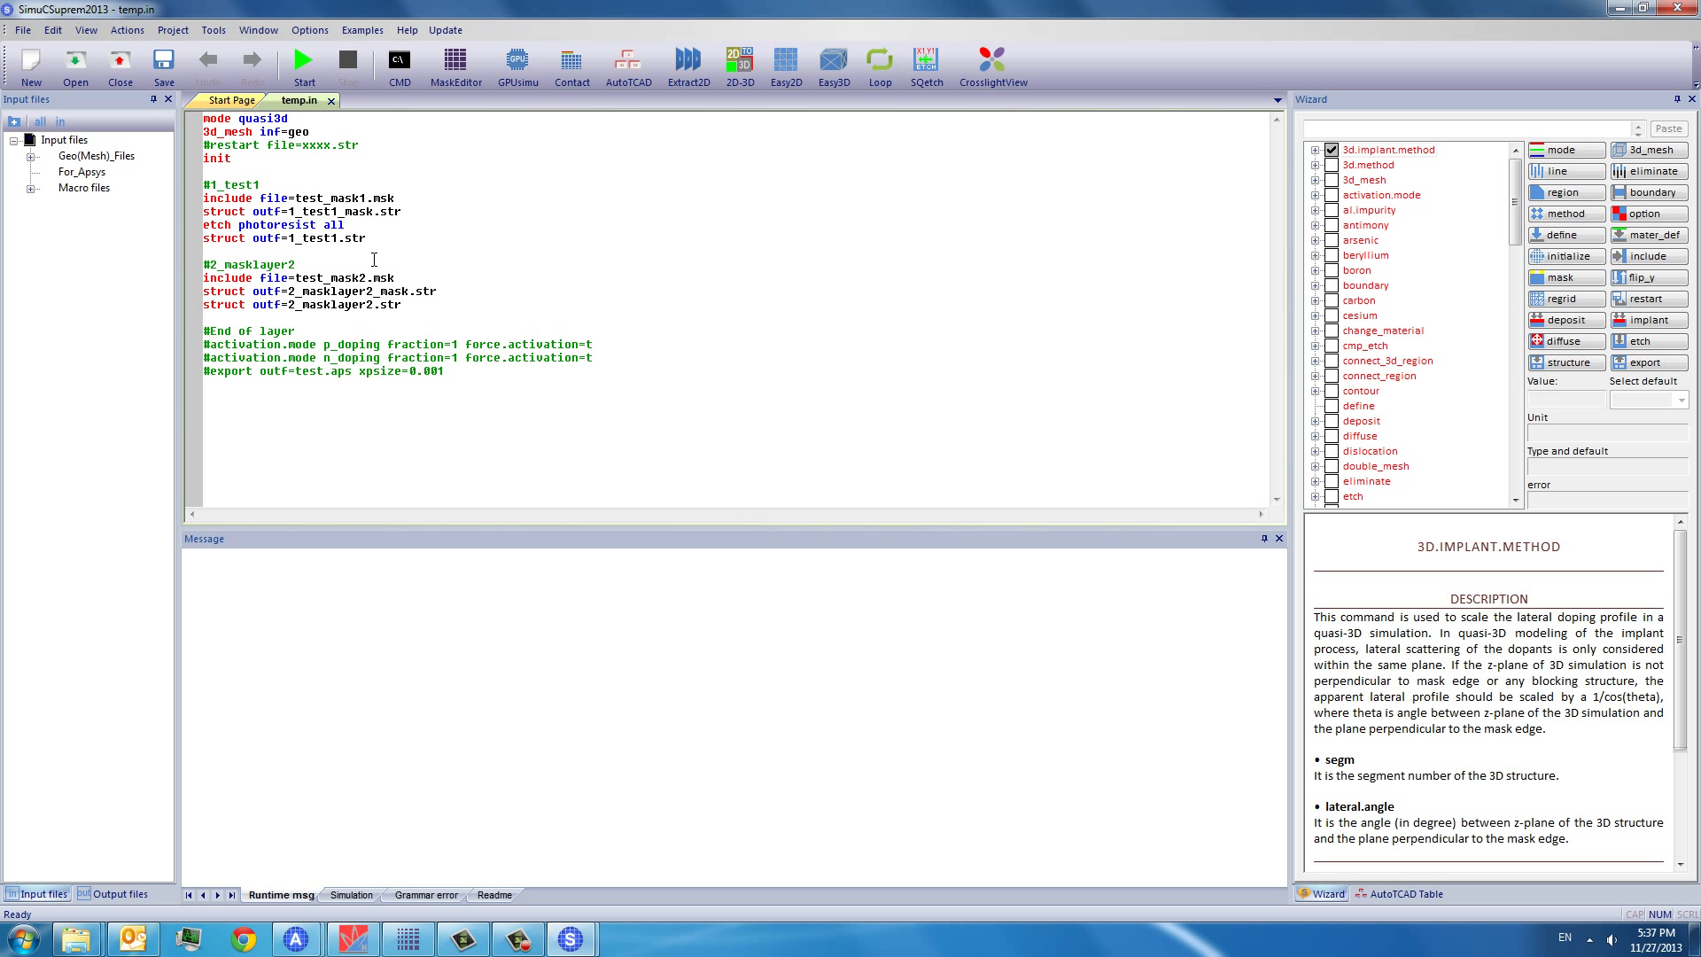
- Rename the temp.in input file to test.in
click(13, 155)
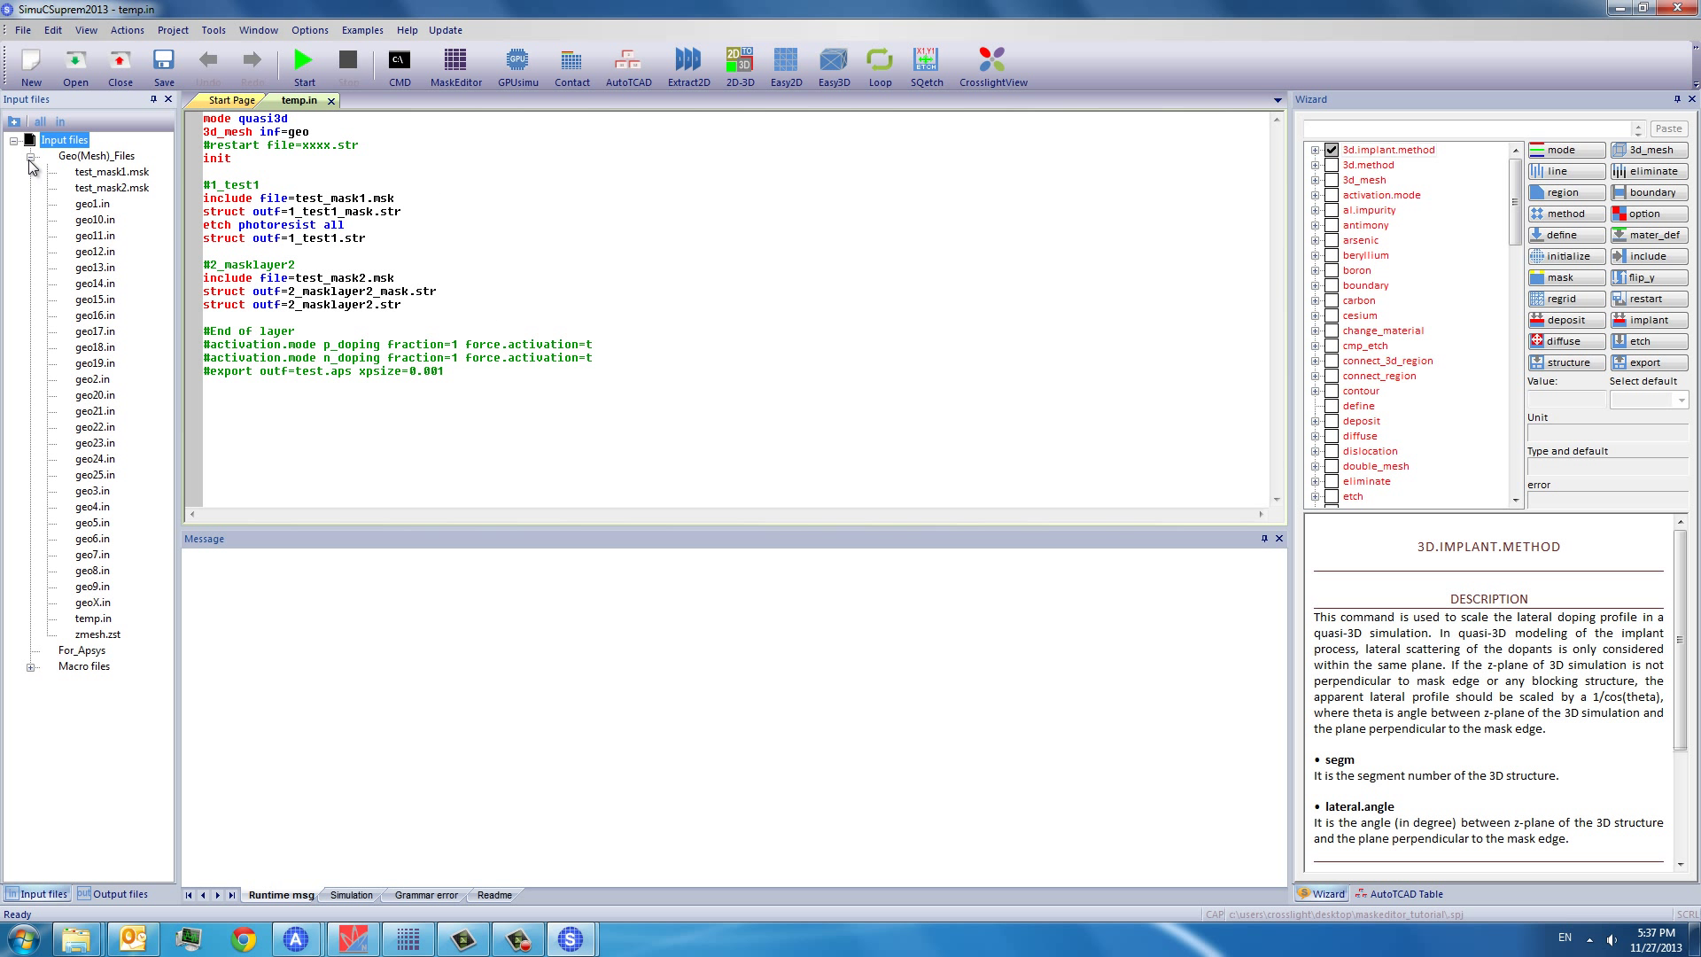
mouse_move(96, 628)
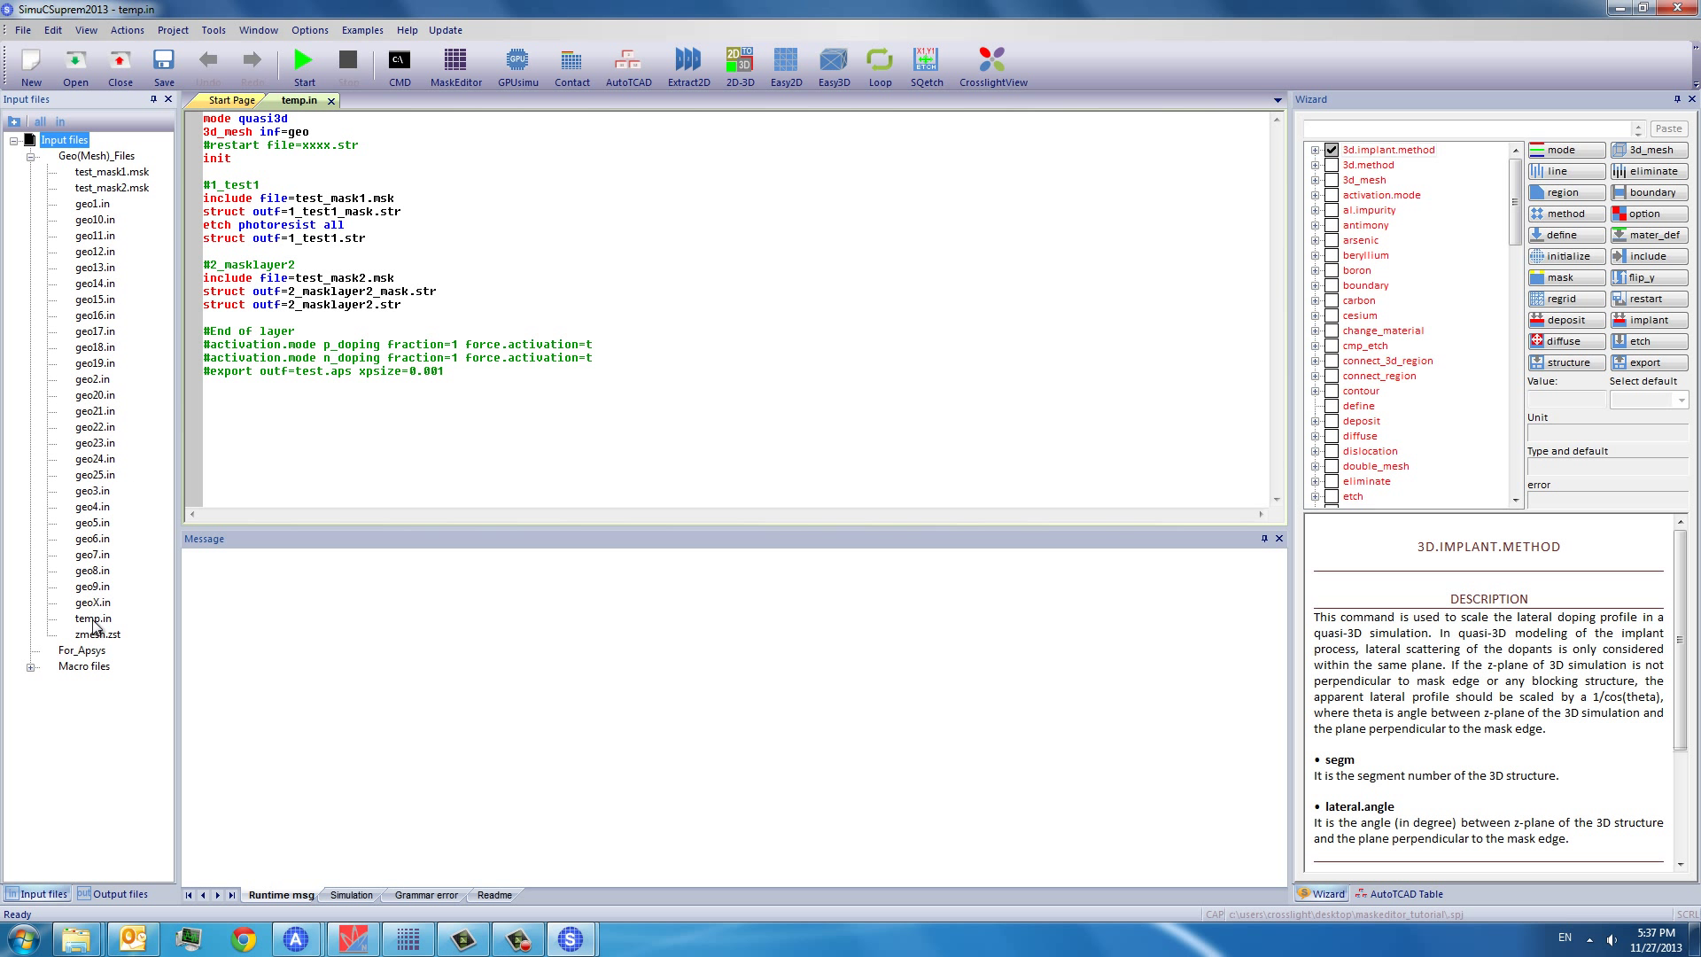
right_click(91, 619)
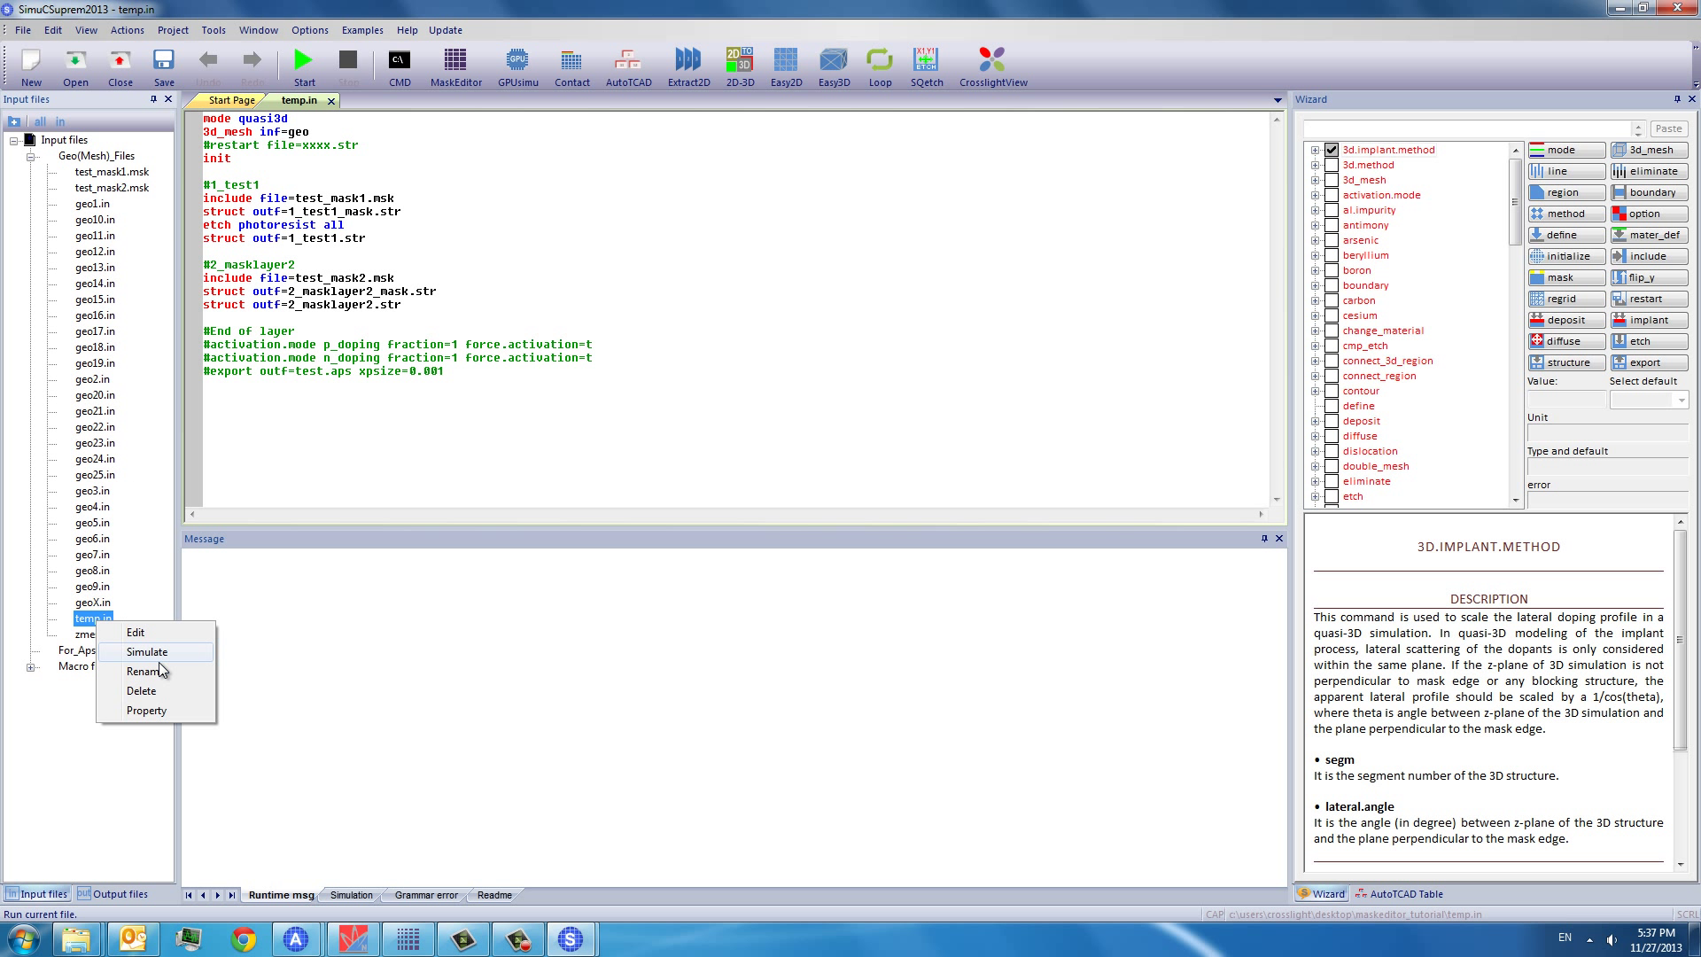
click(143, 671)
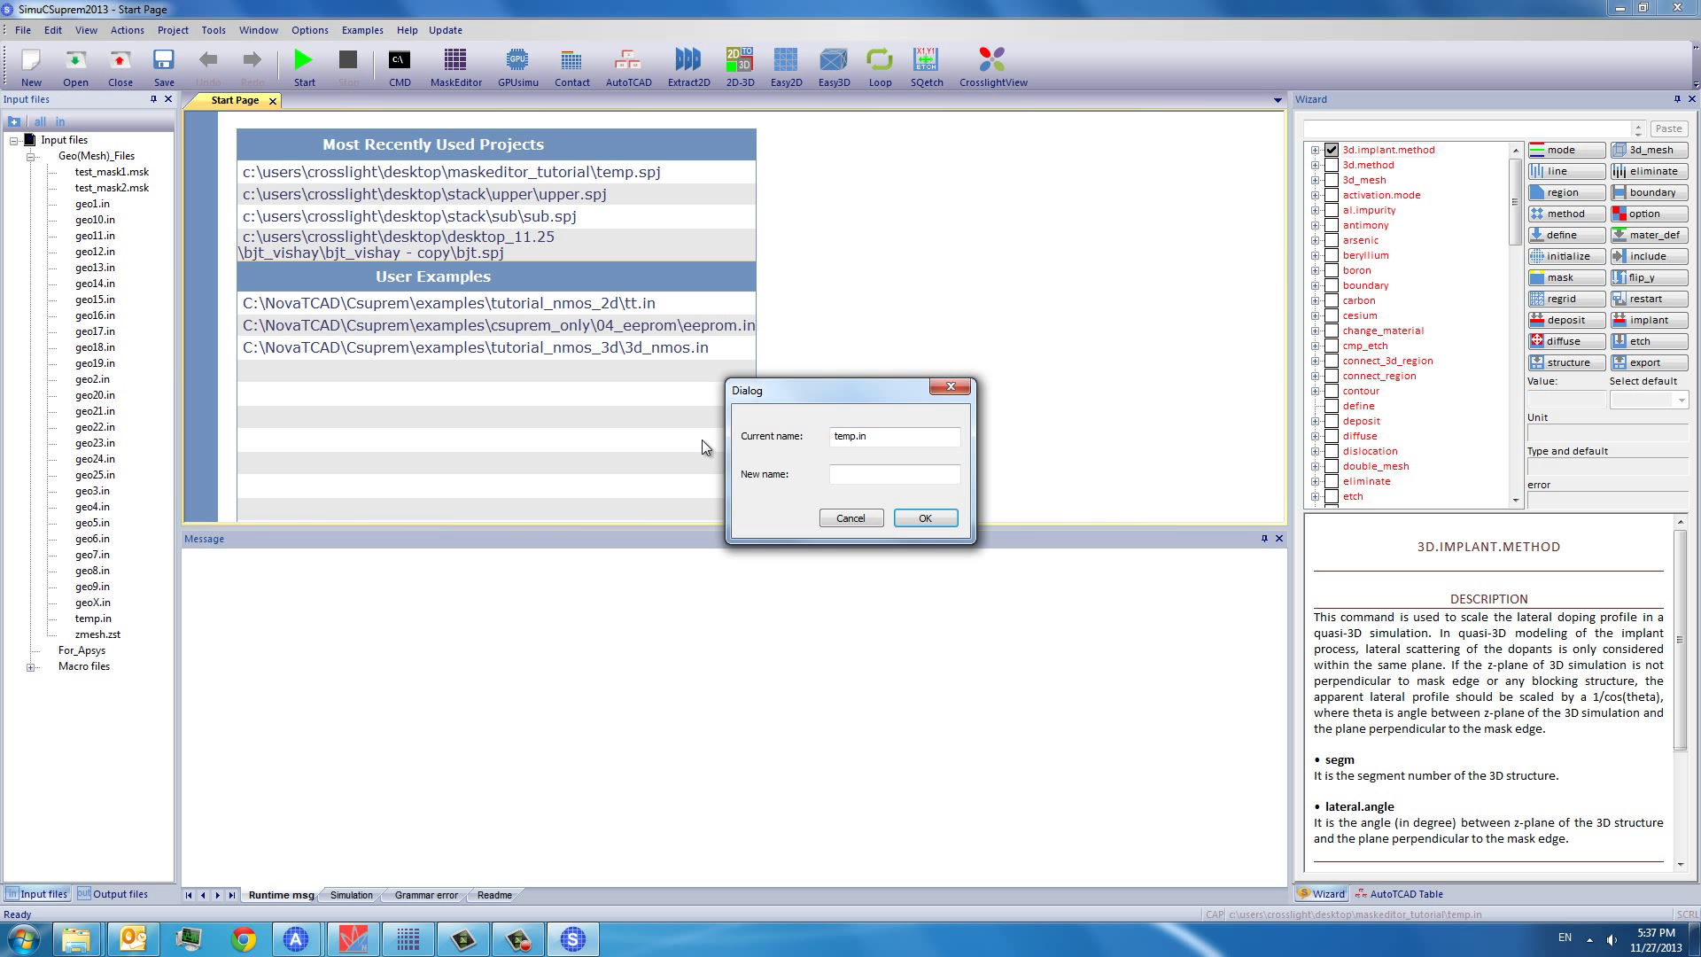
text(test.in)
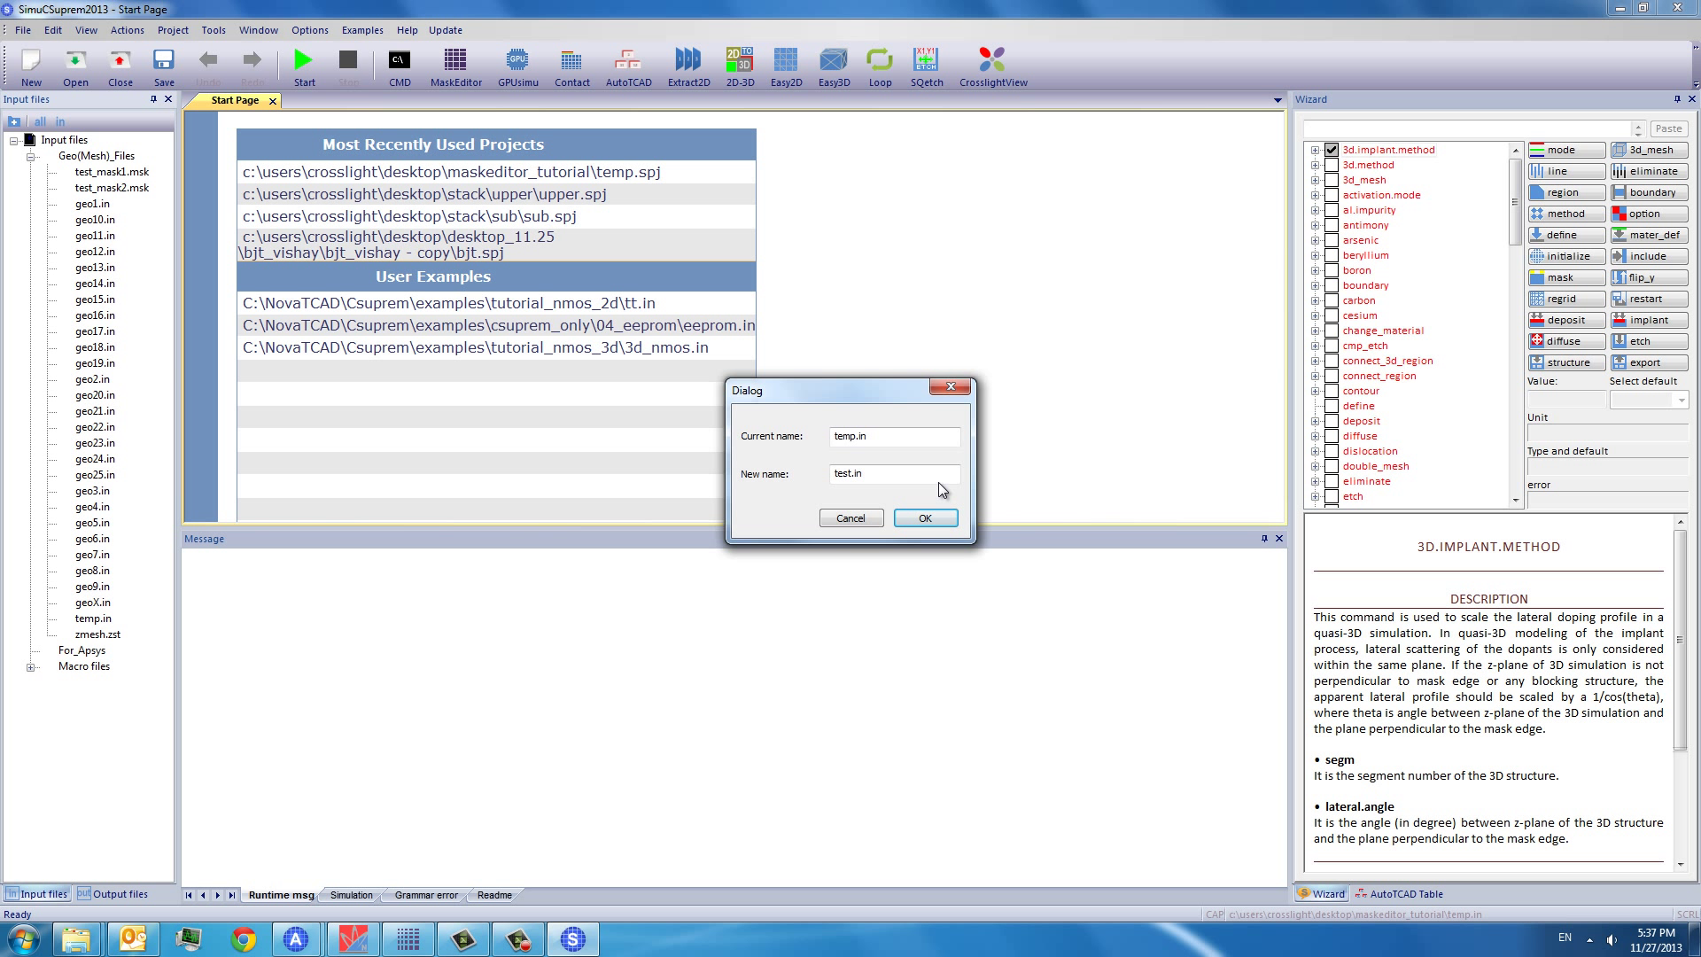
click(924, 517)
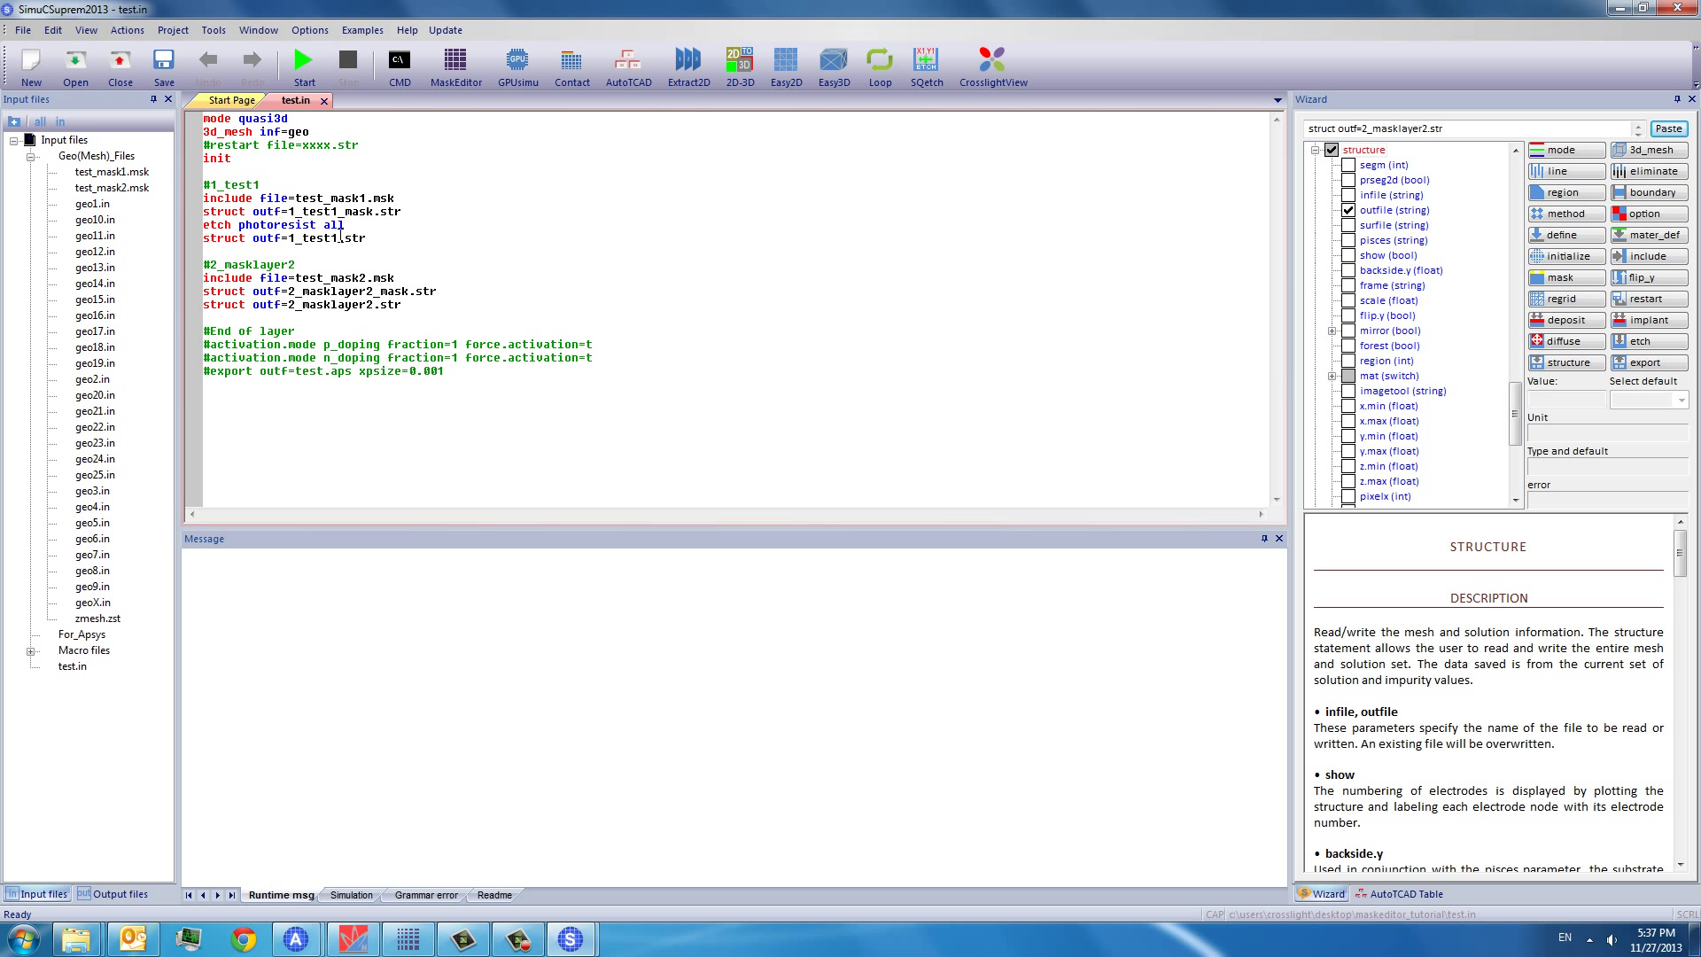
mouse_move(62, 488)
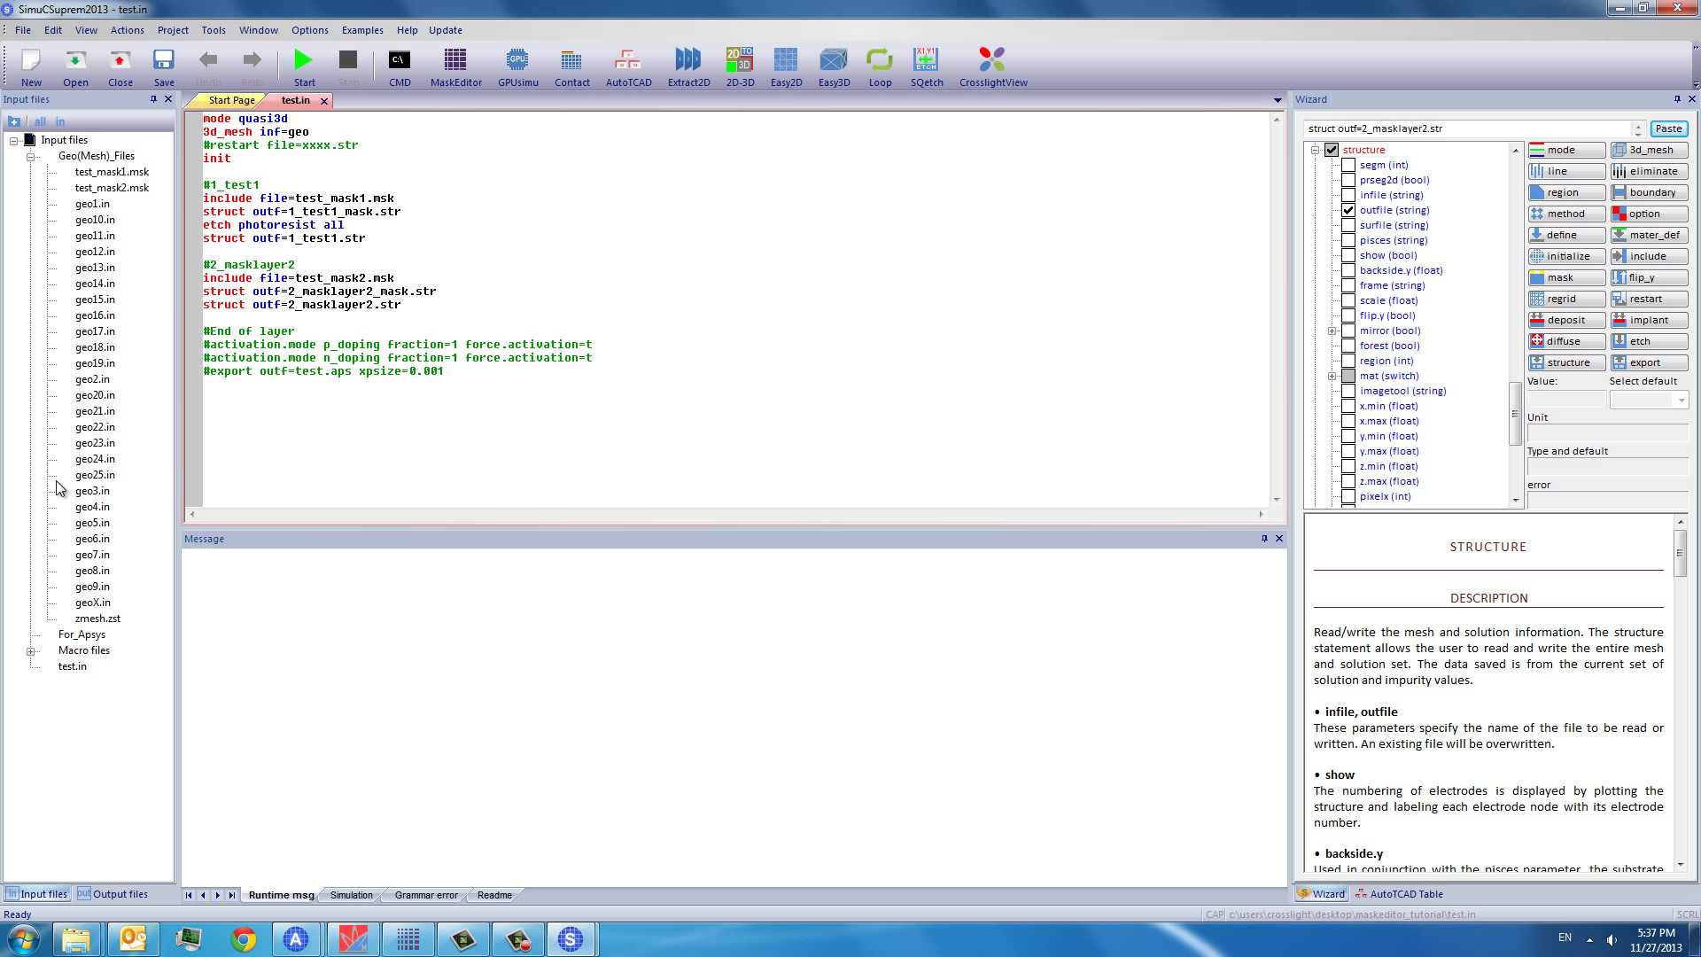
mouse_move(110, 206)
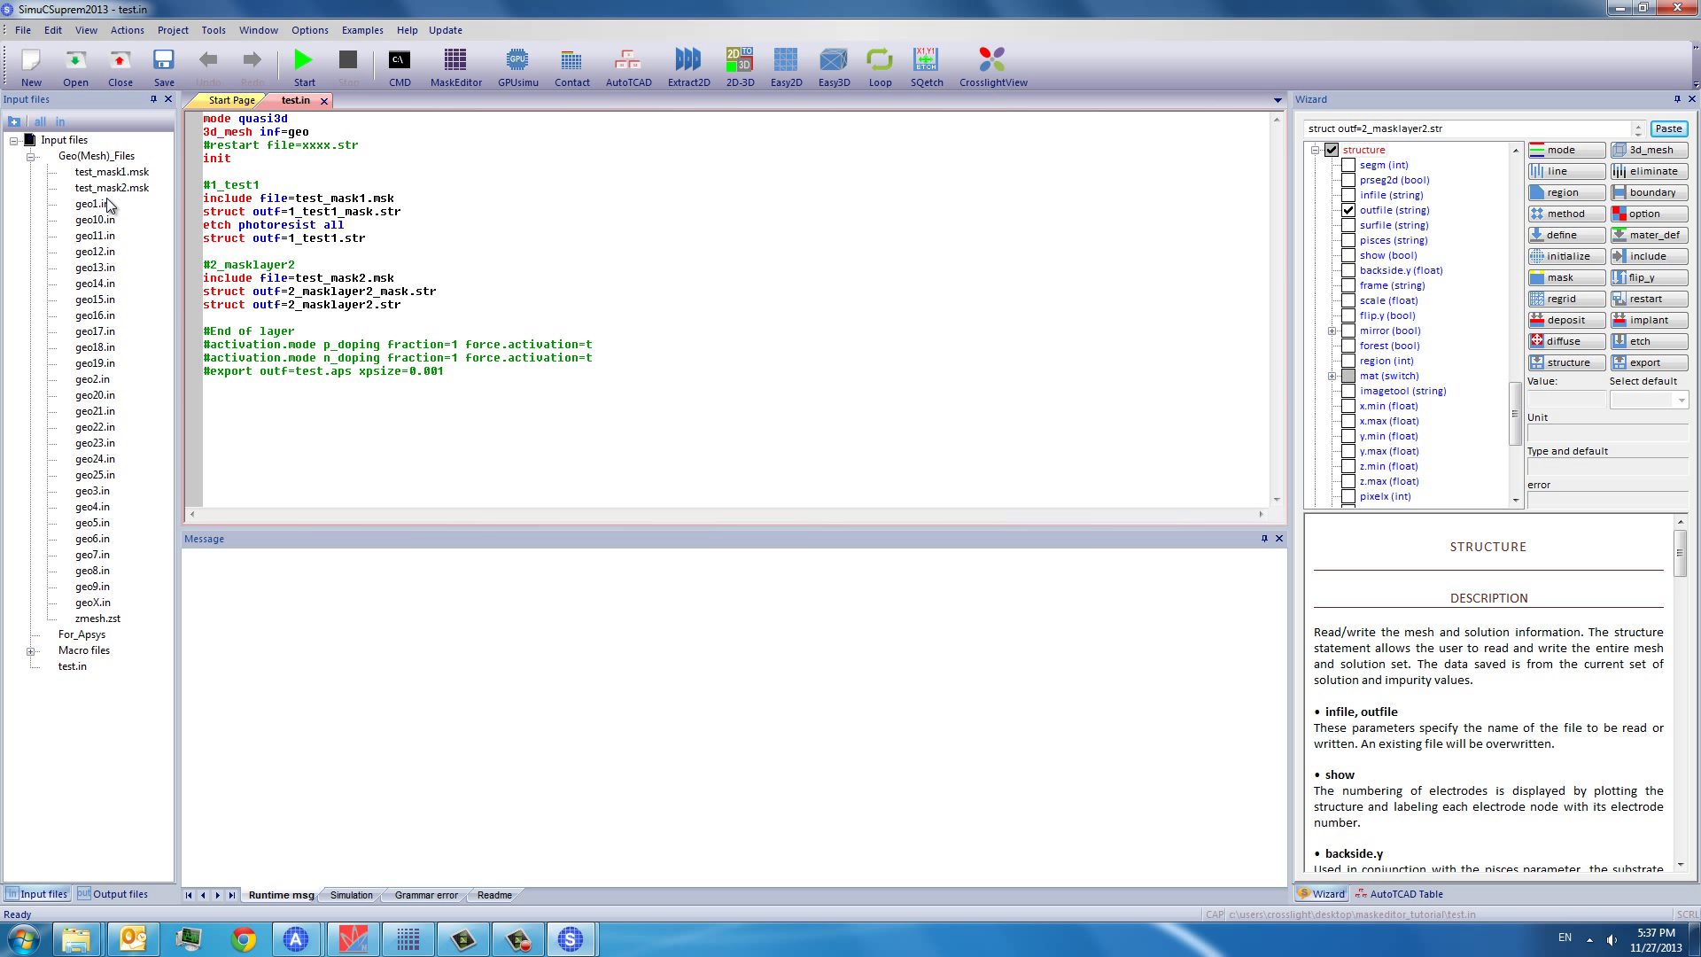
mouse_move(95, 305)
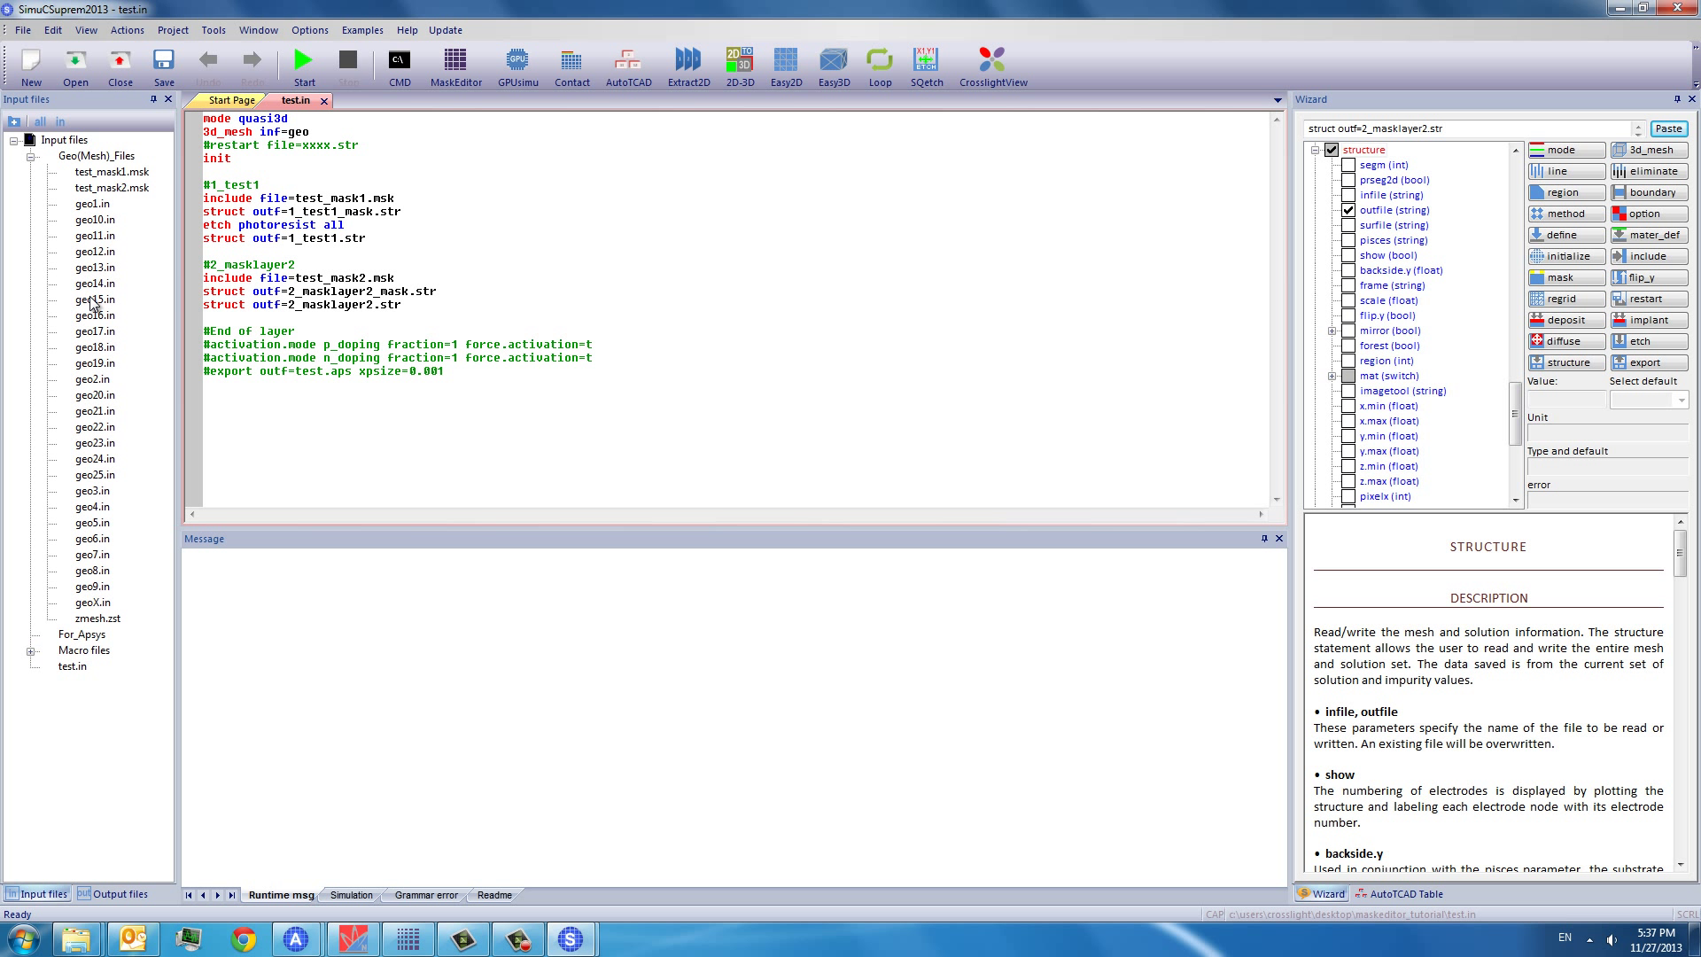
- Open geo1.in and zmesh.zst, scroll the mesh file, then return to test.in
double_click(83, 203)
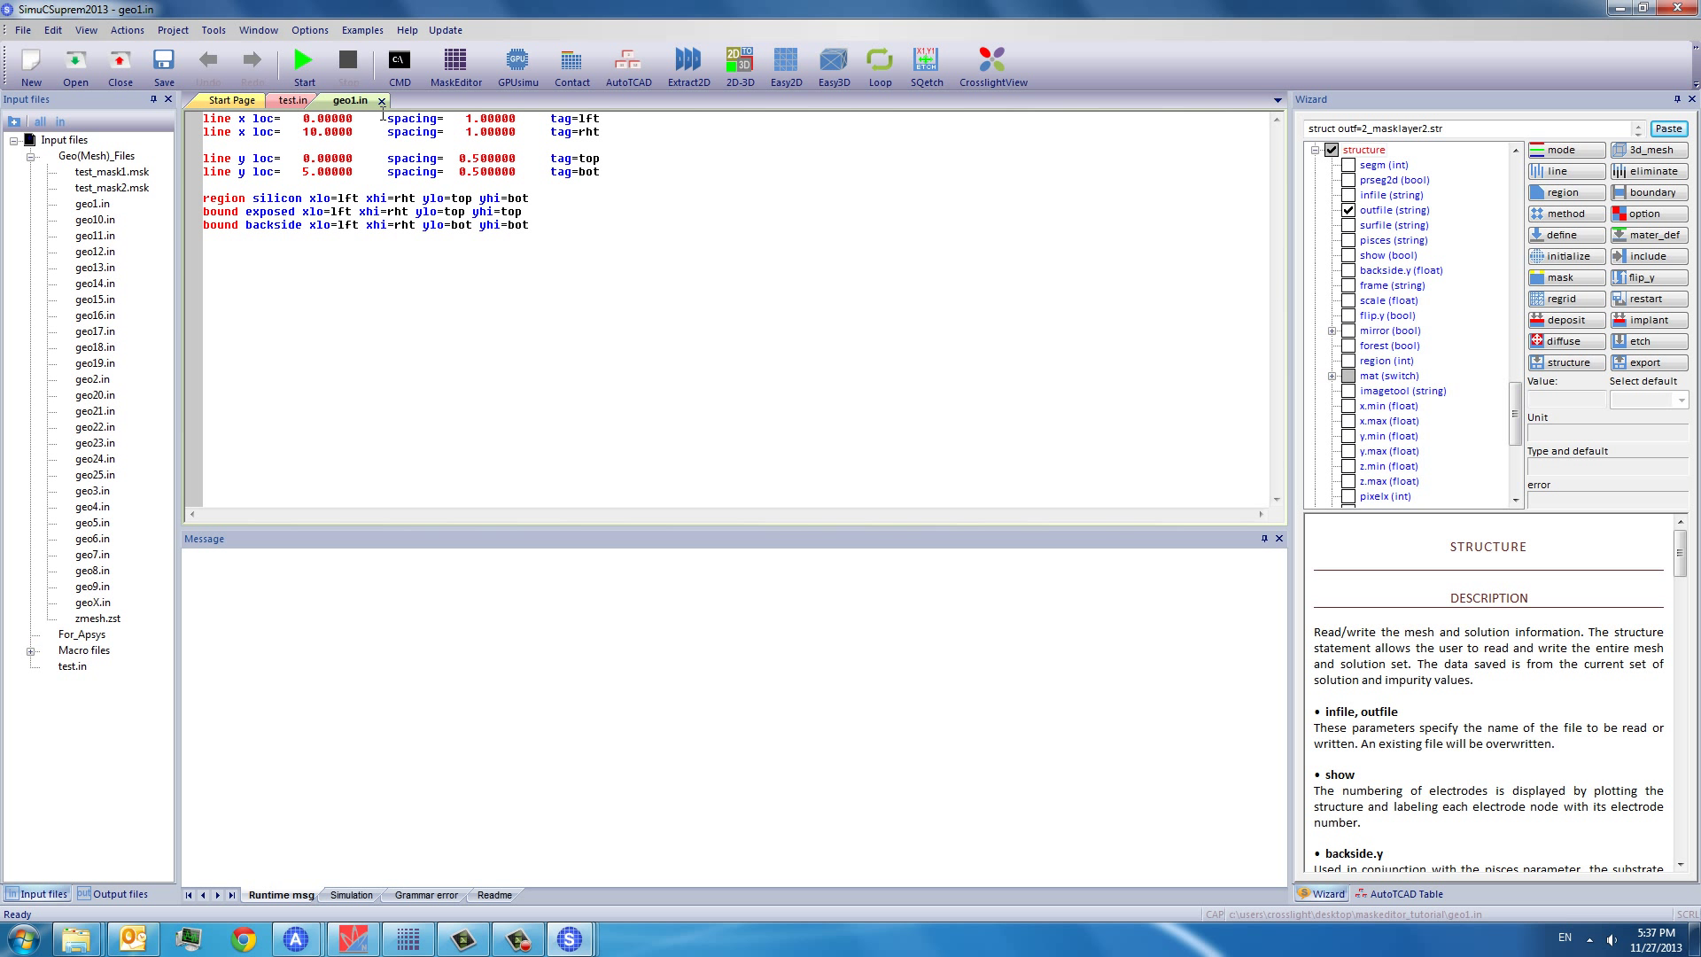
mouse_move(401, 150)
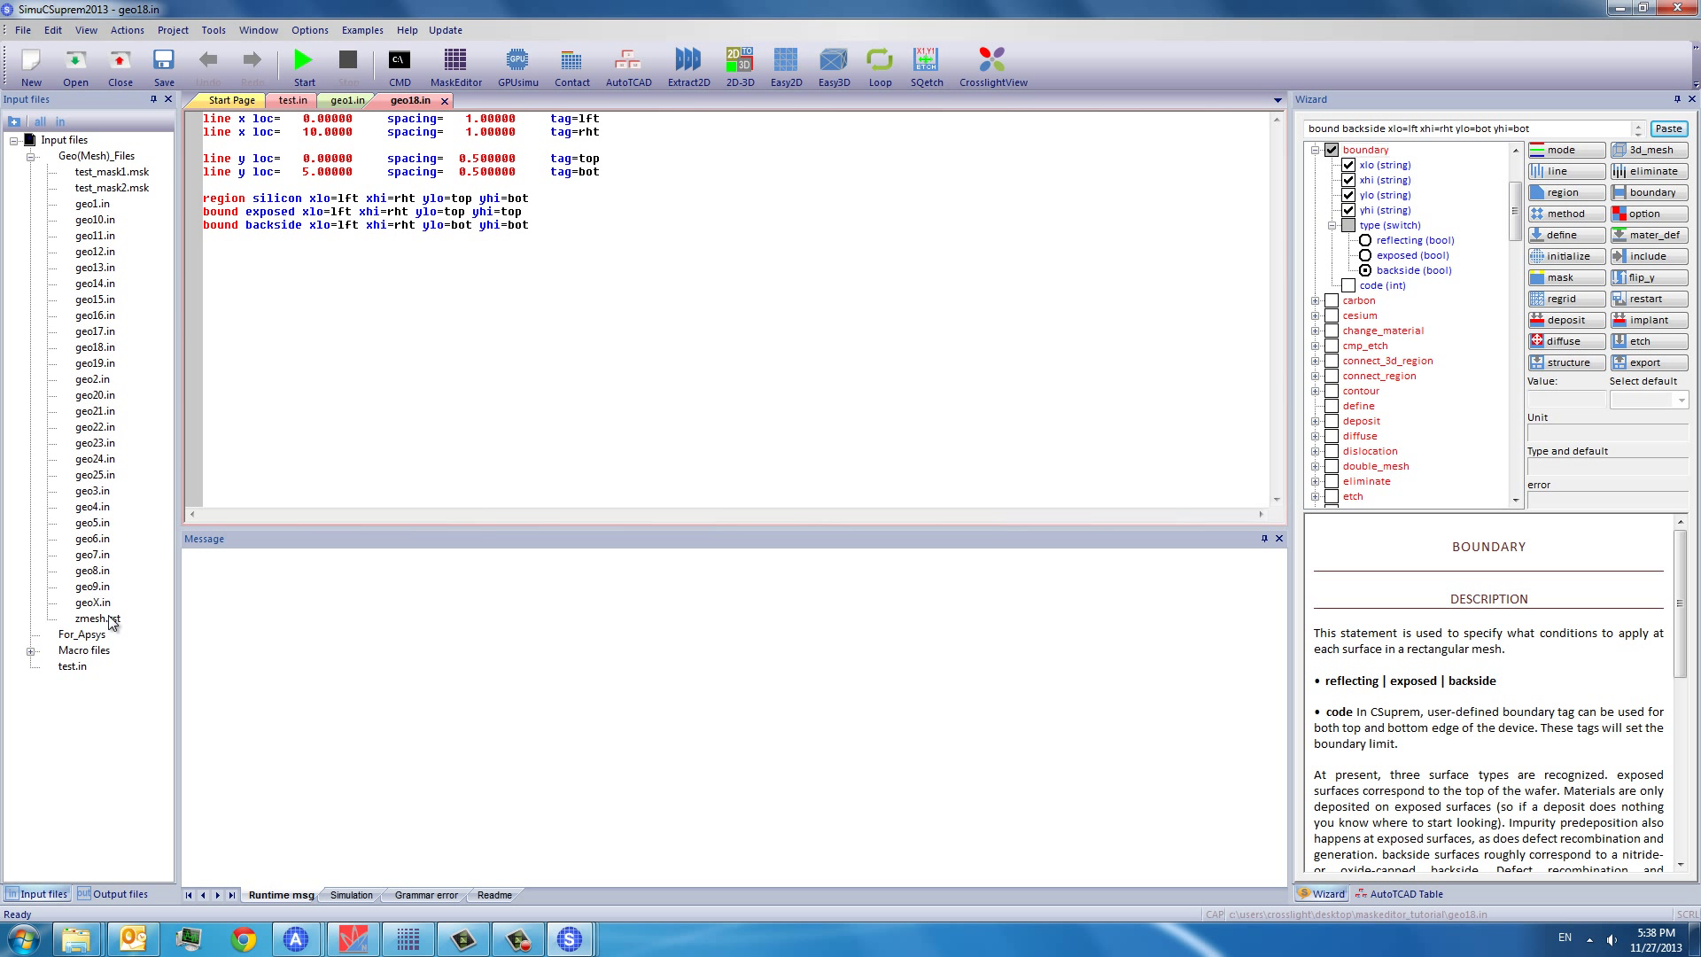
double_click(92, 602)
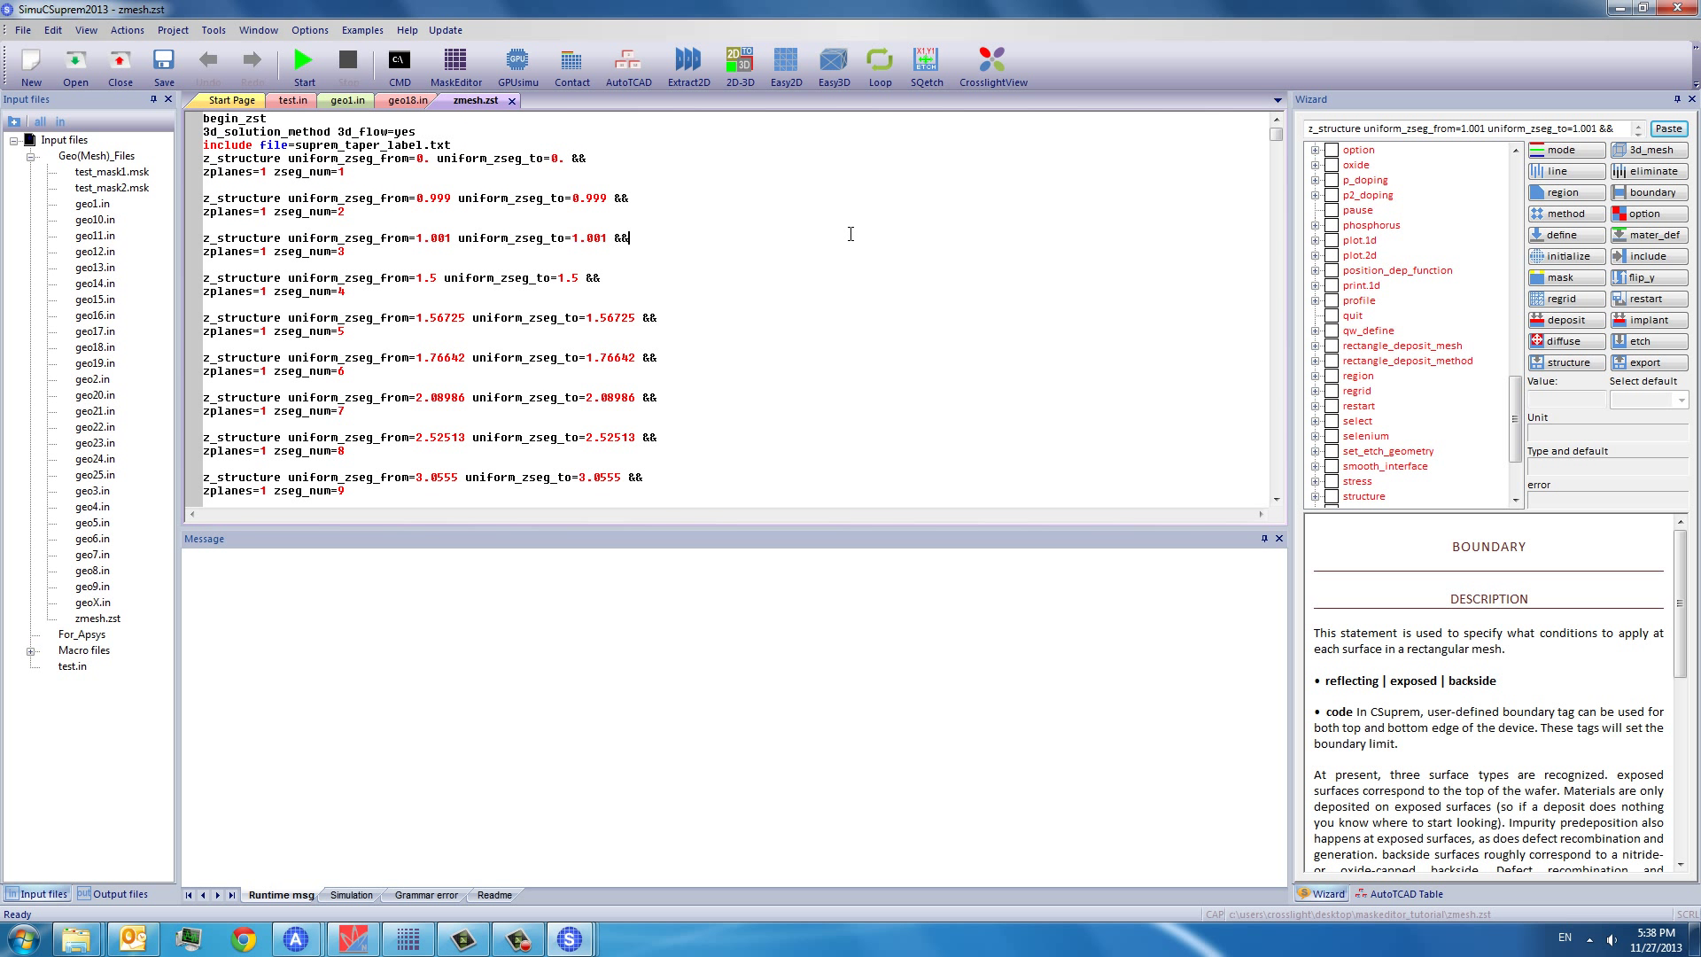
scroll(down, 3)
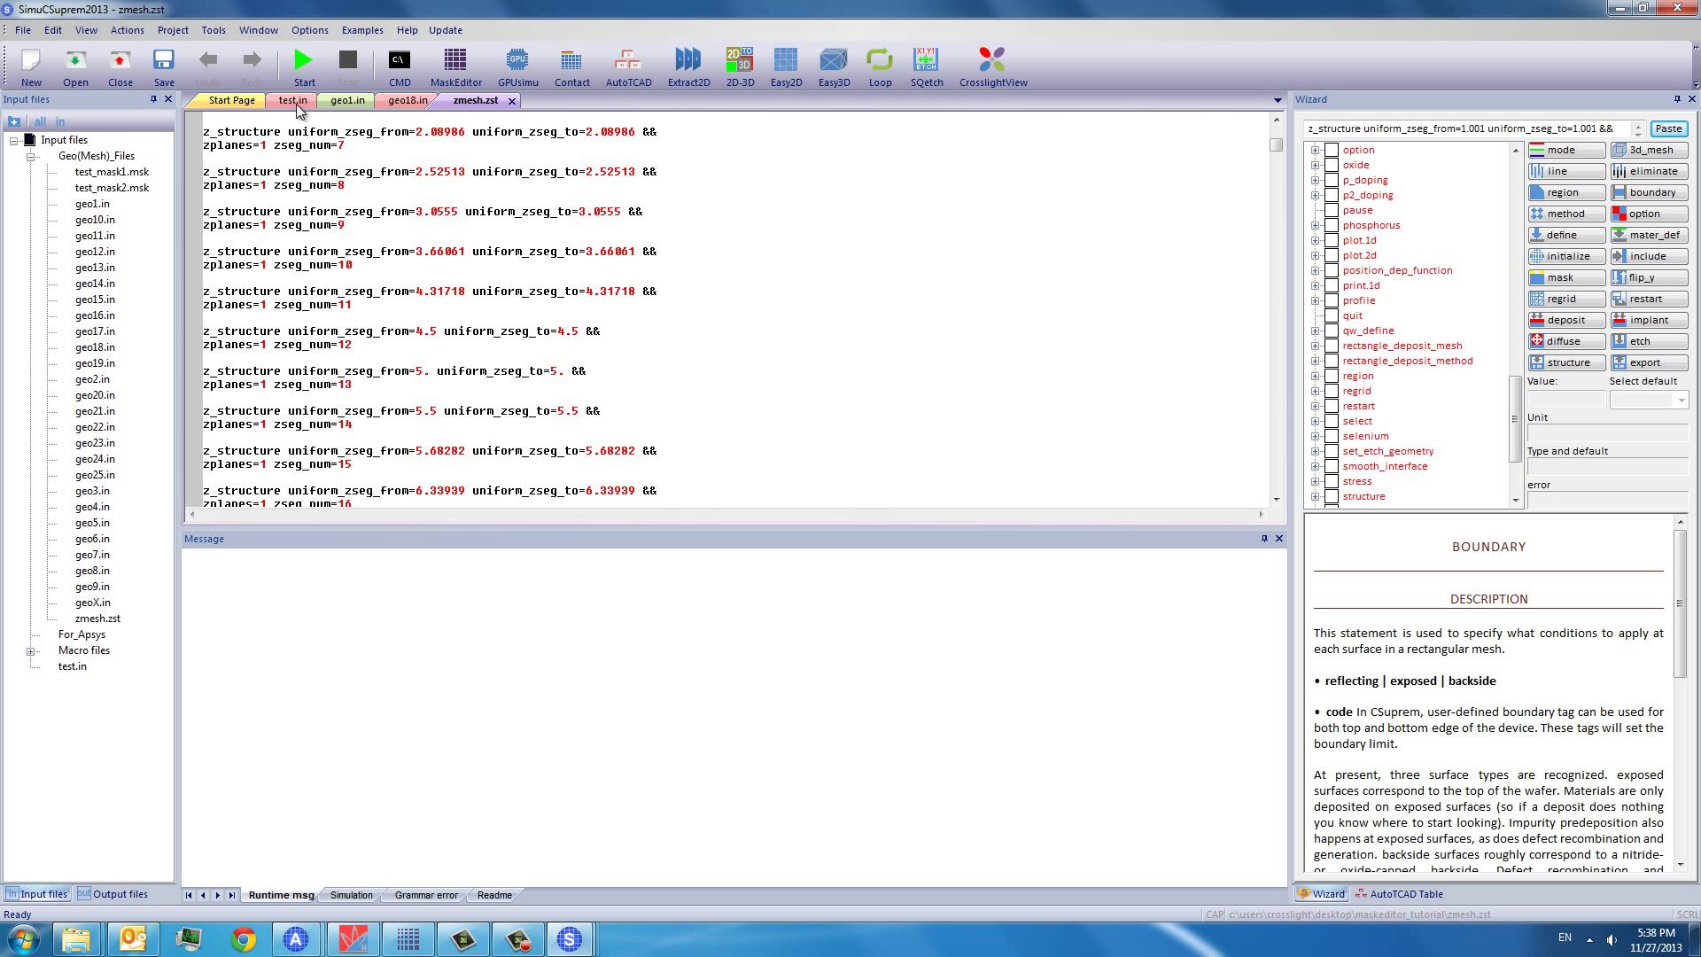
click(290, 100)
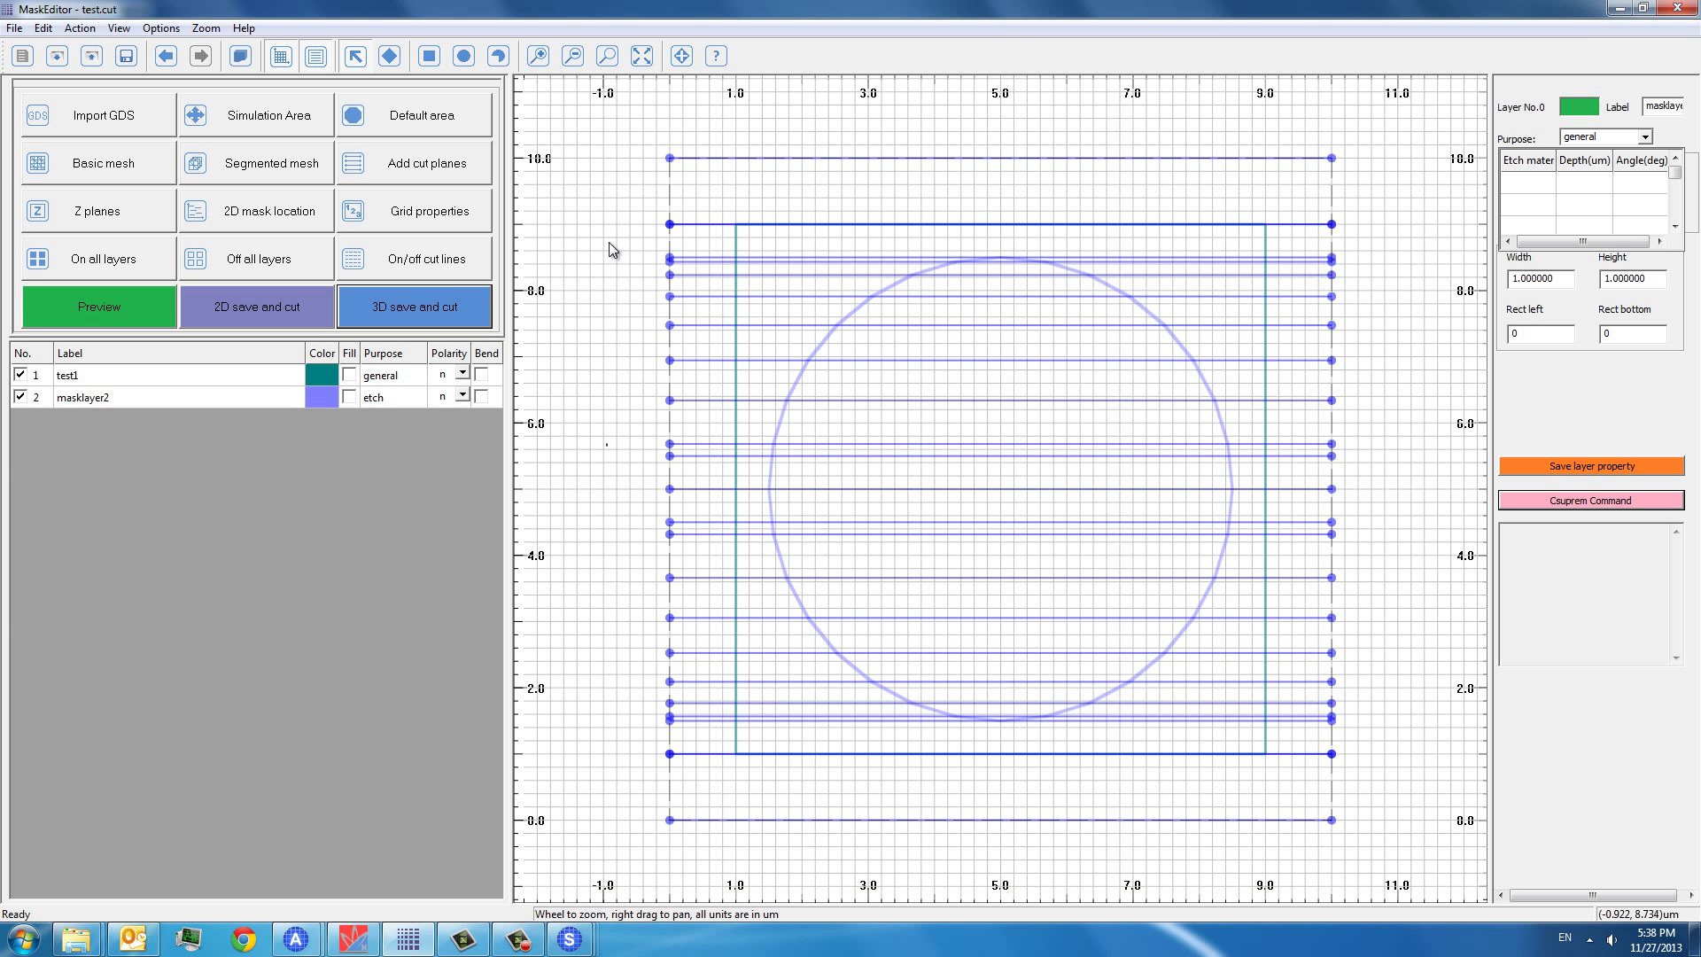
mouse_move(391, 7)
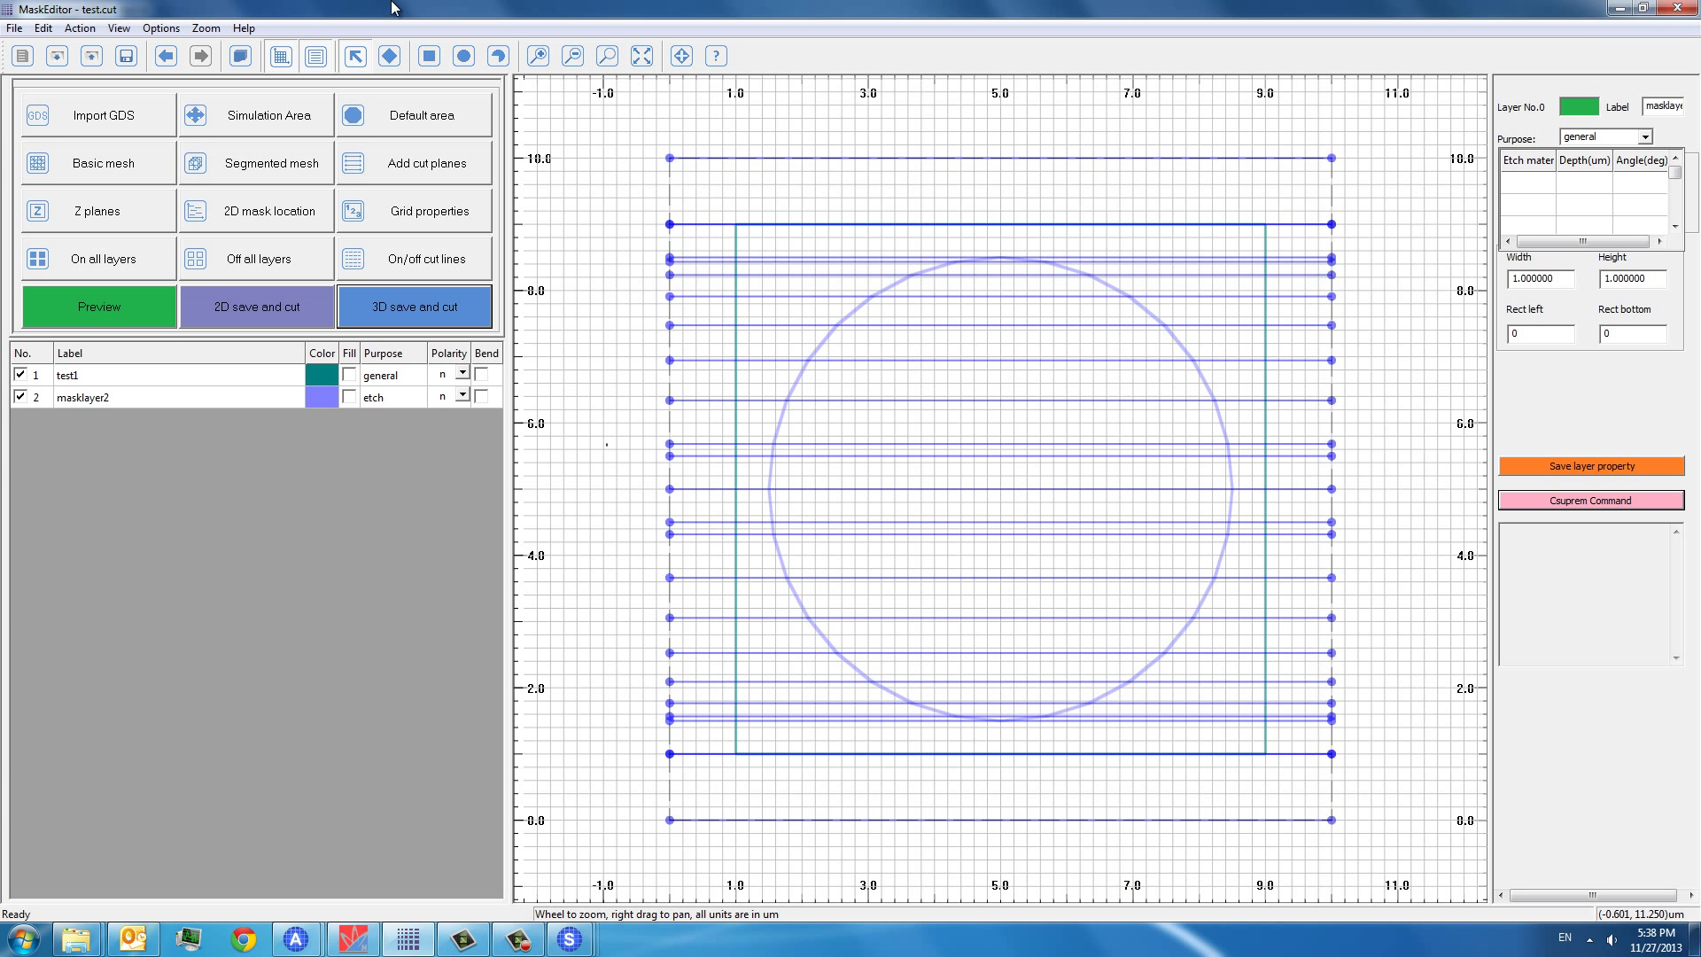
mouse_move(280, 54)
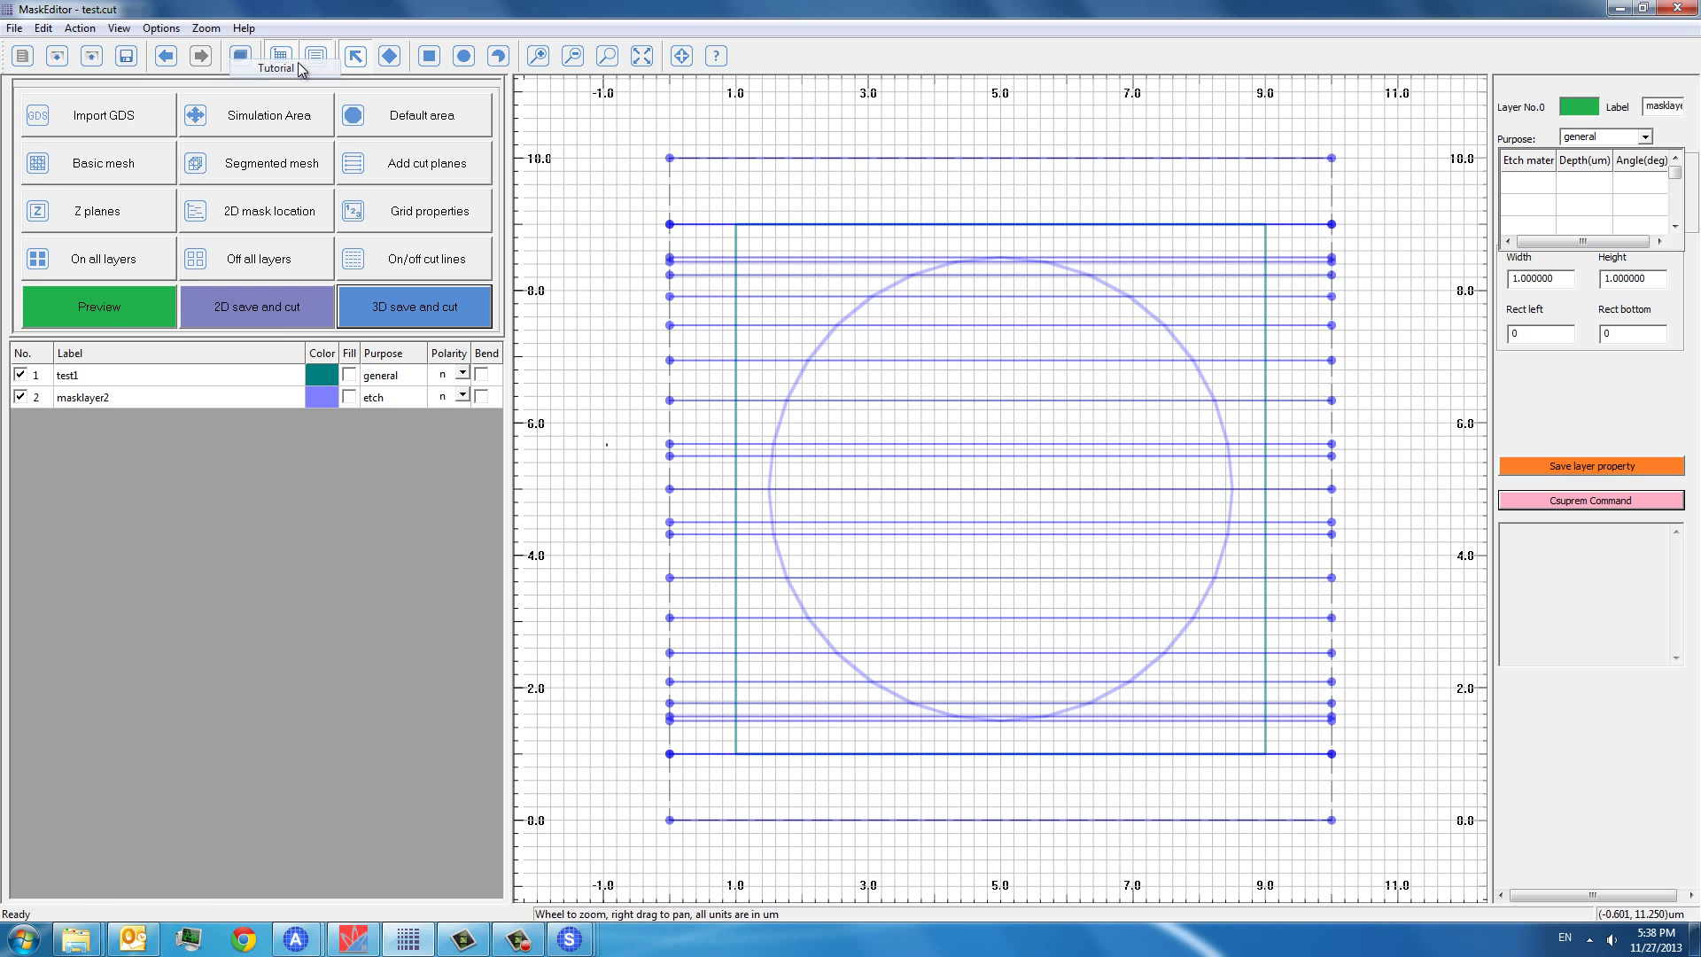
mouse_move(592, 287)
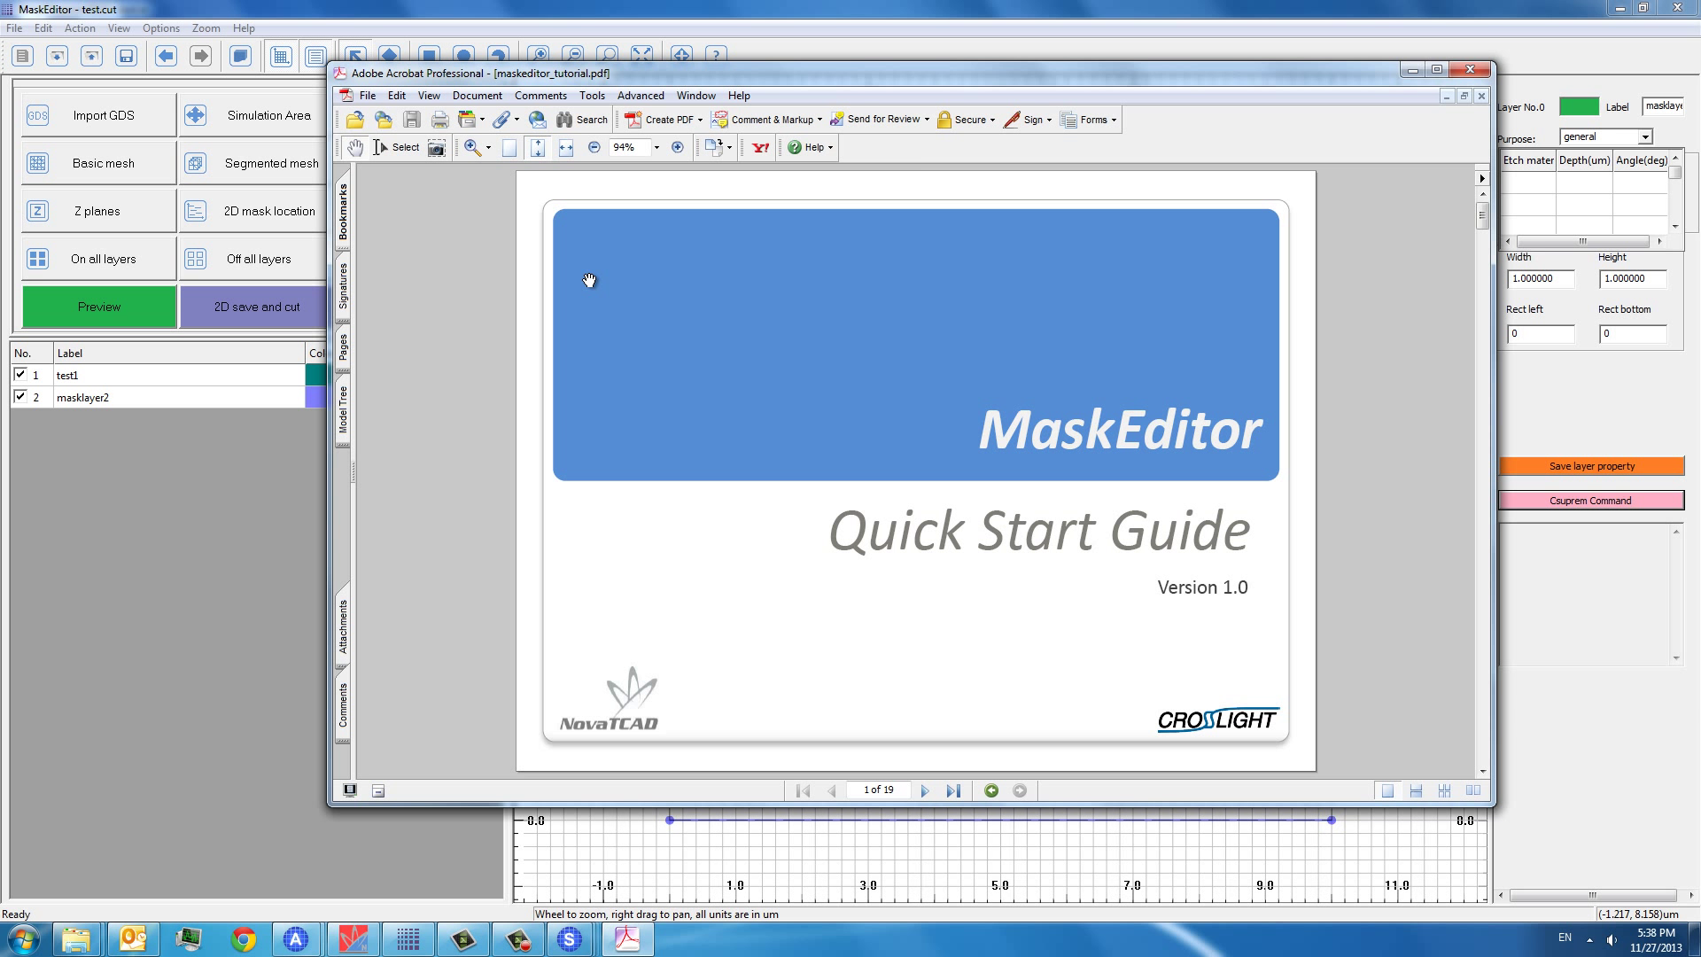
- Page through the Quick Start Guide to page 18 on 3D output files
click(1434, 69)
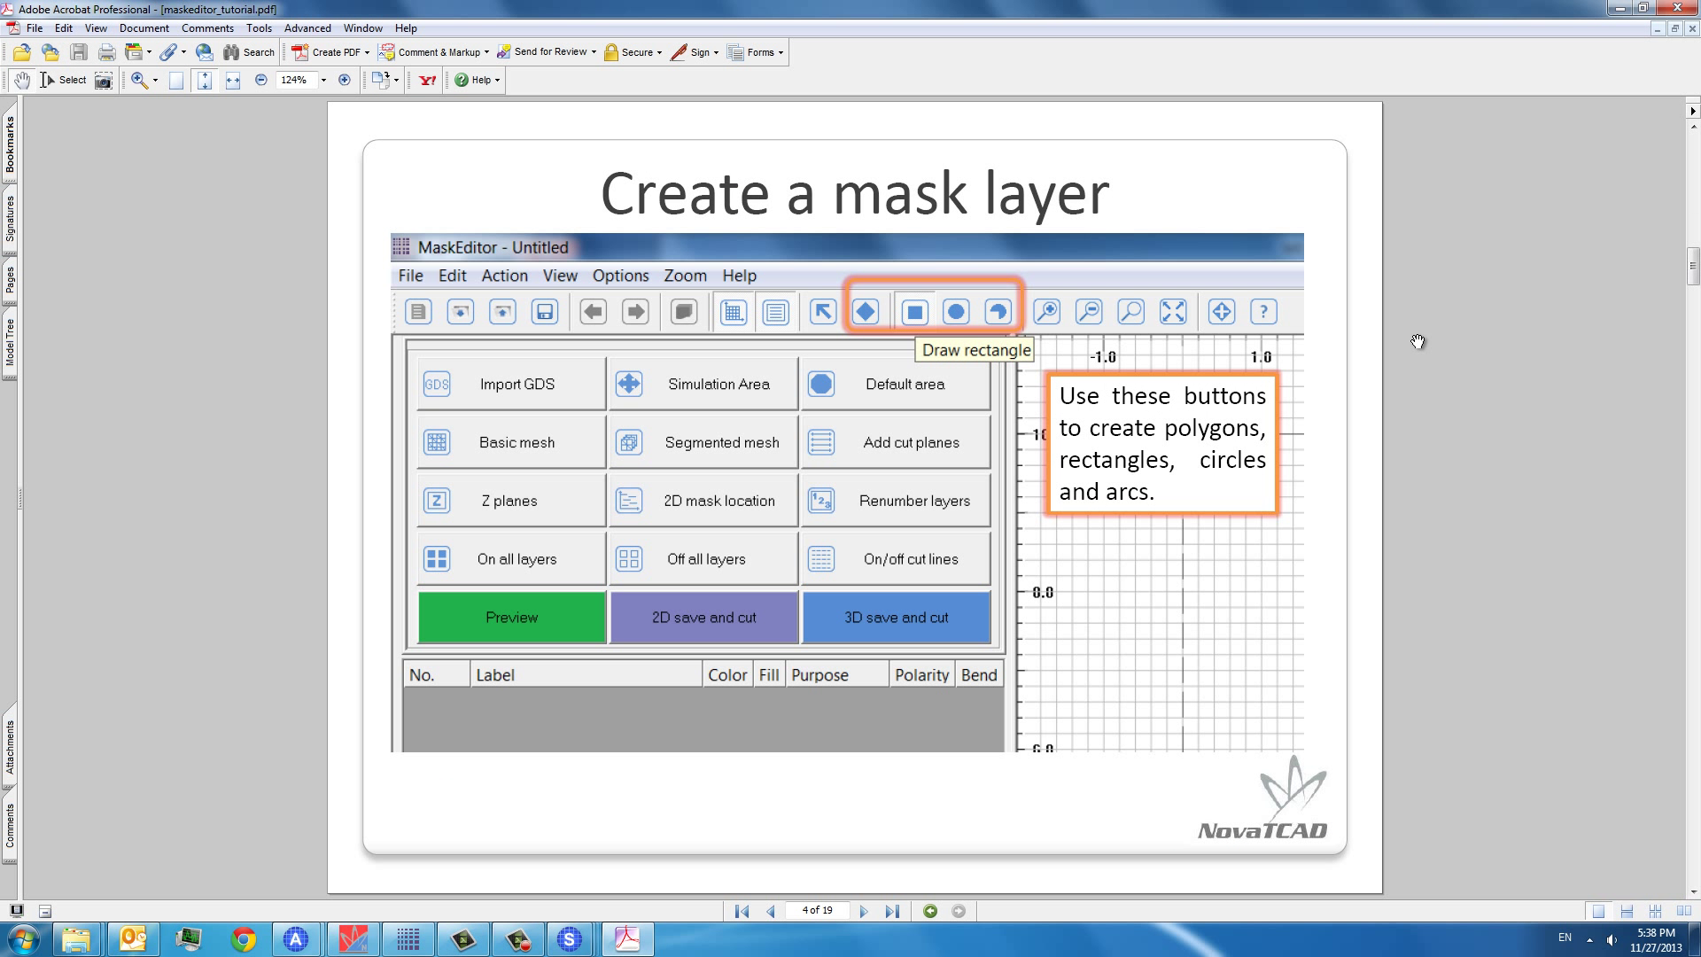
click(860, 909)
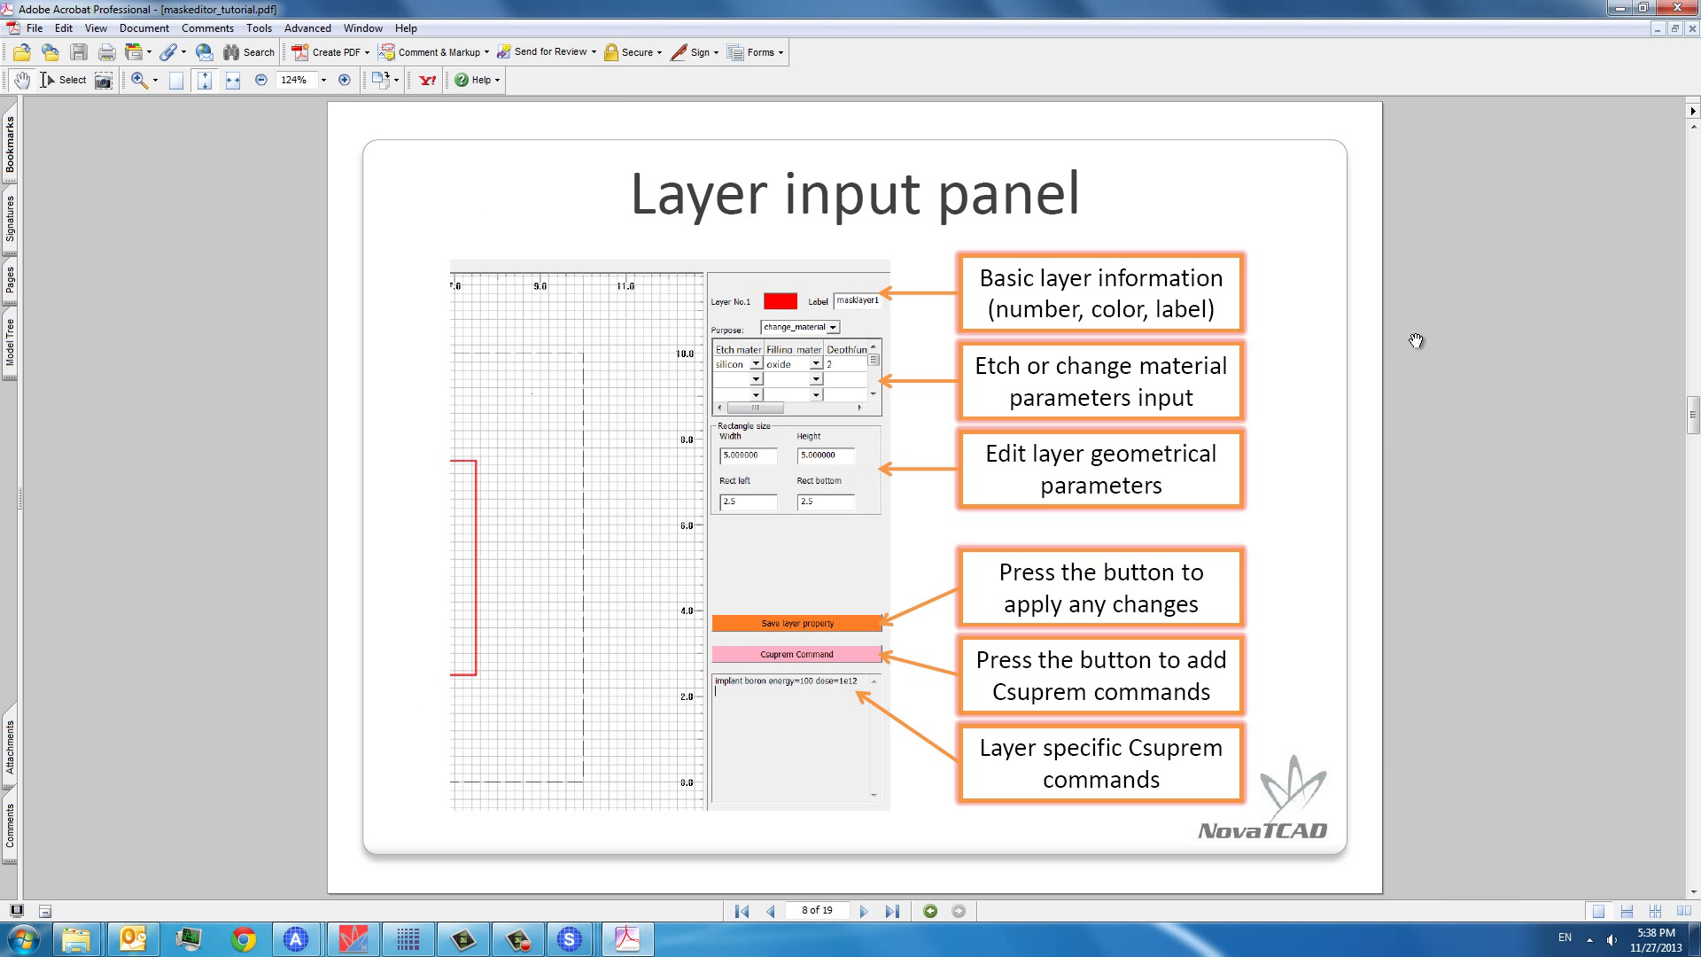
click(889, 911)
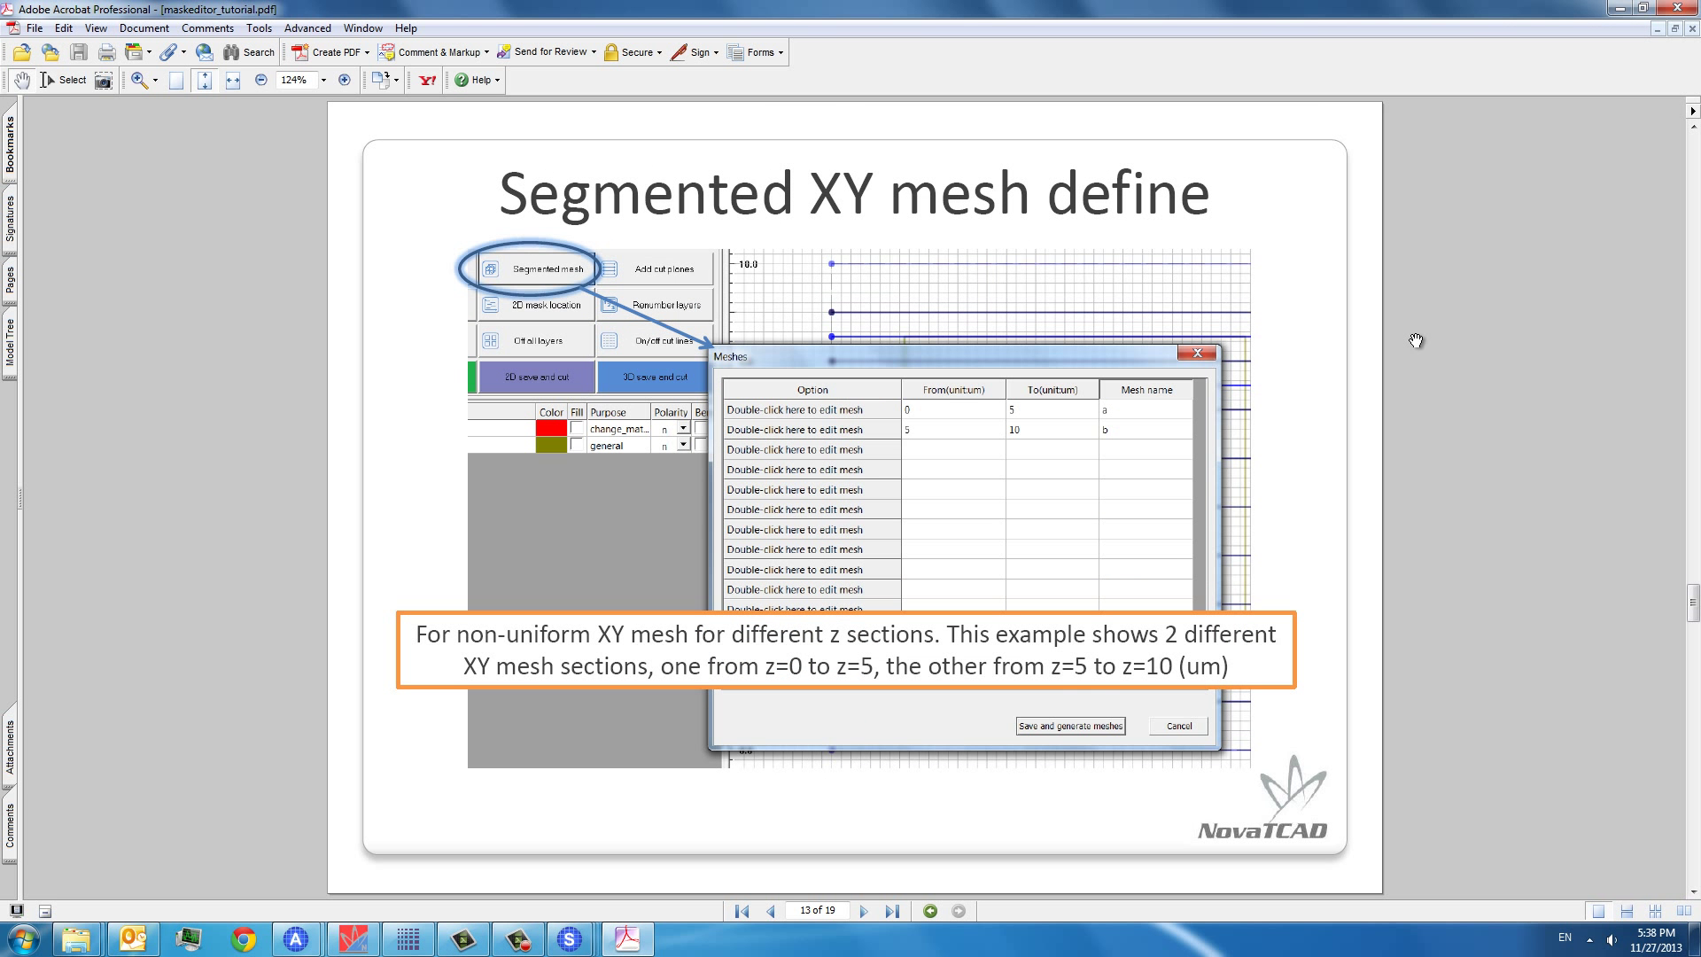
click(894, 912)
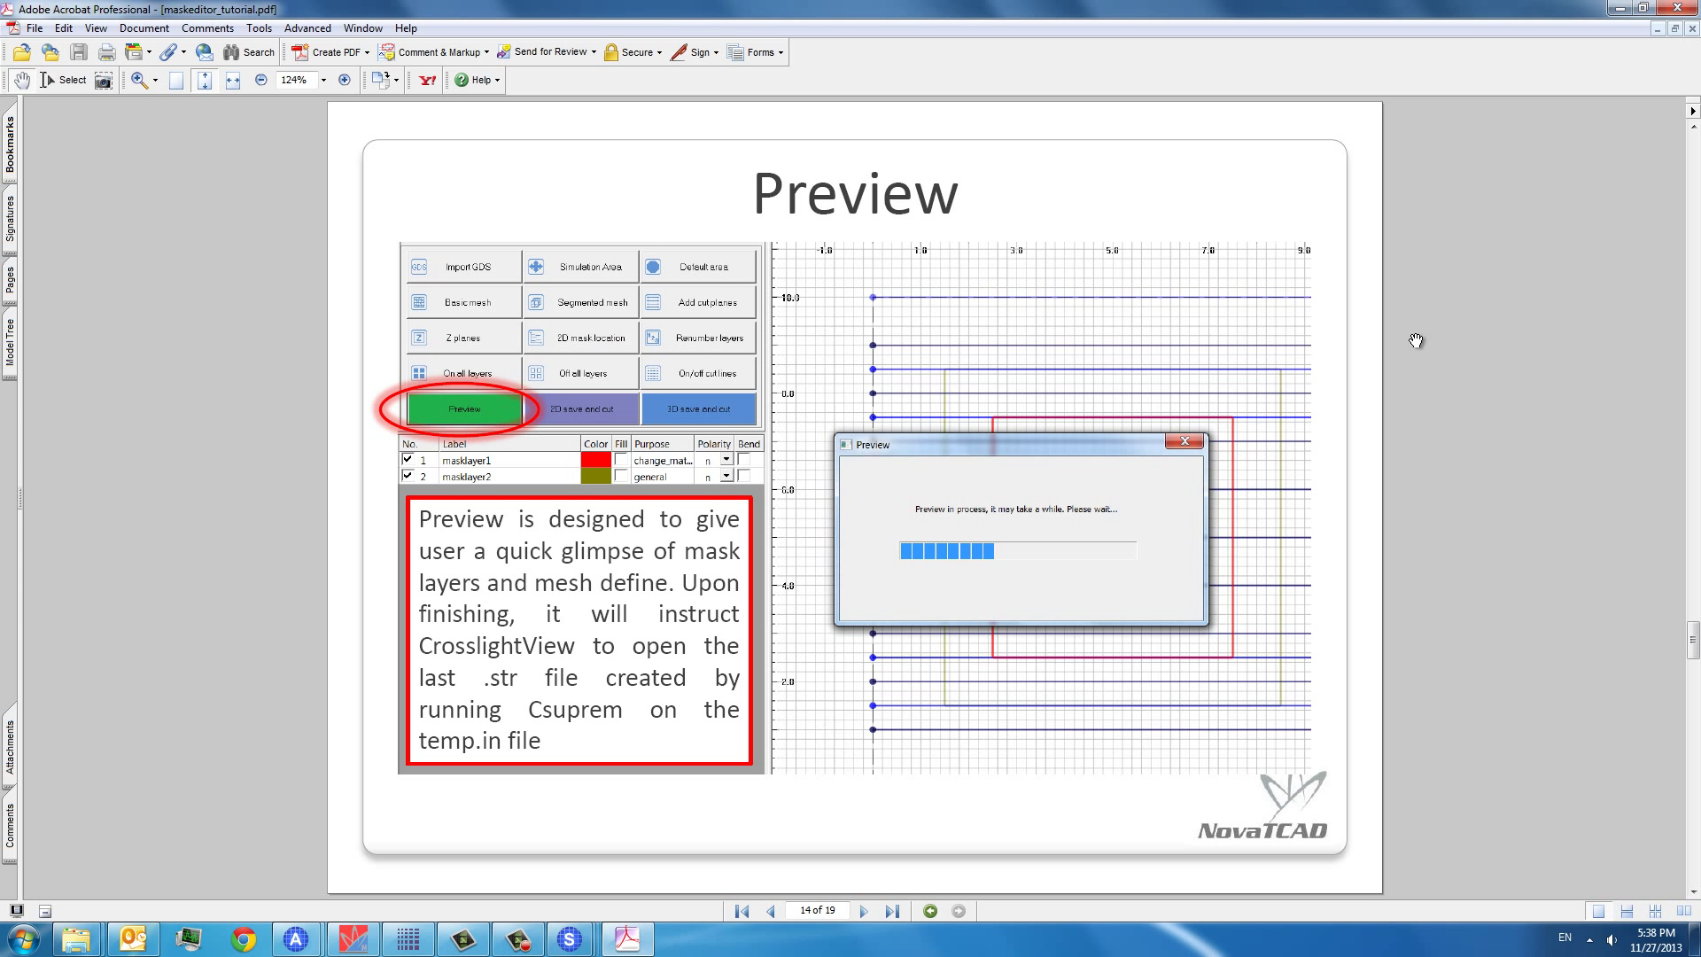
click(889, 909)
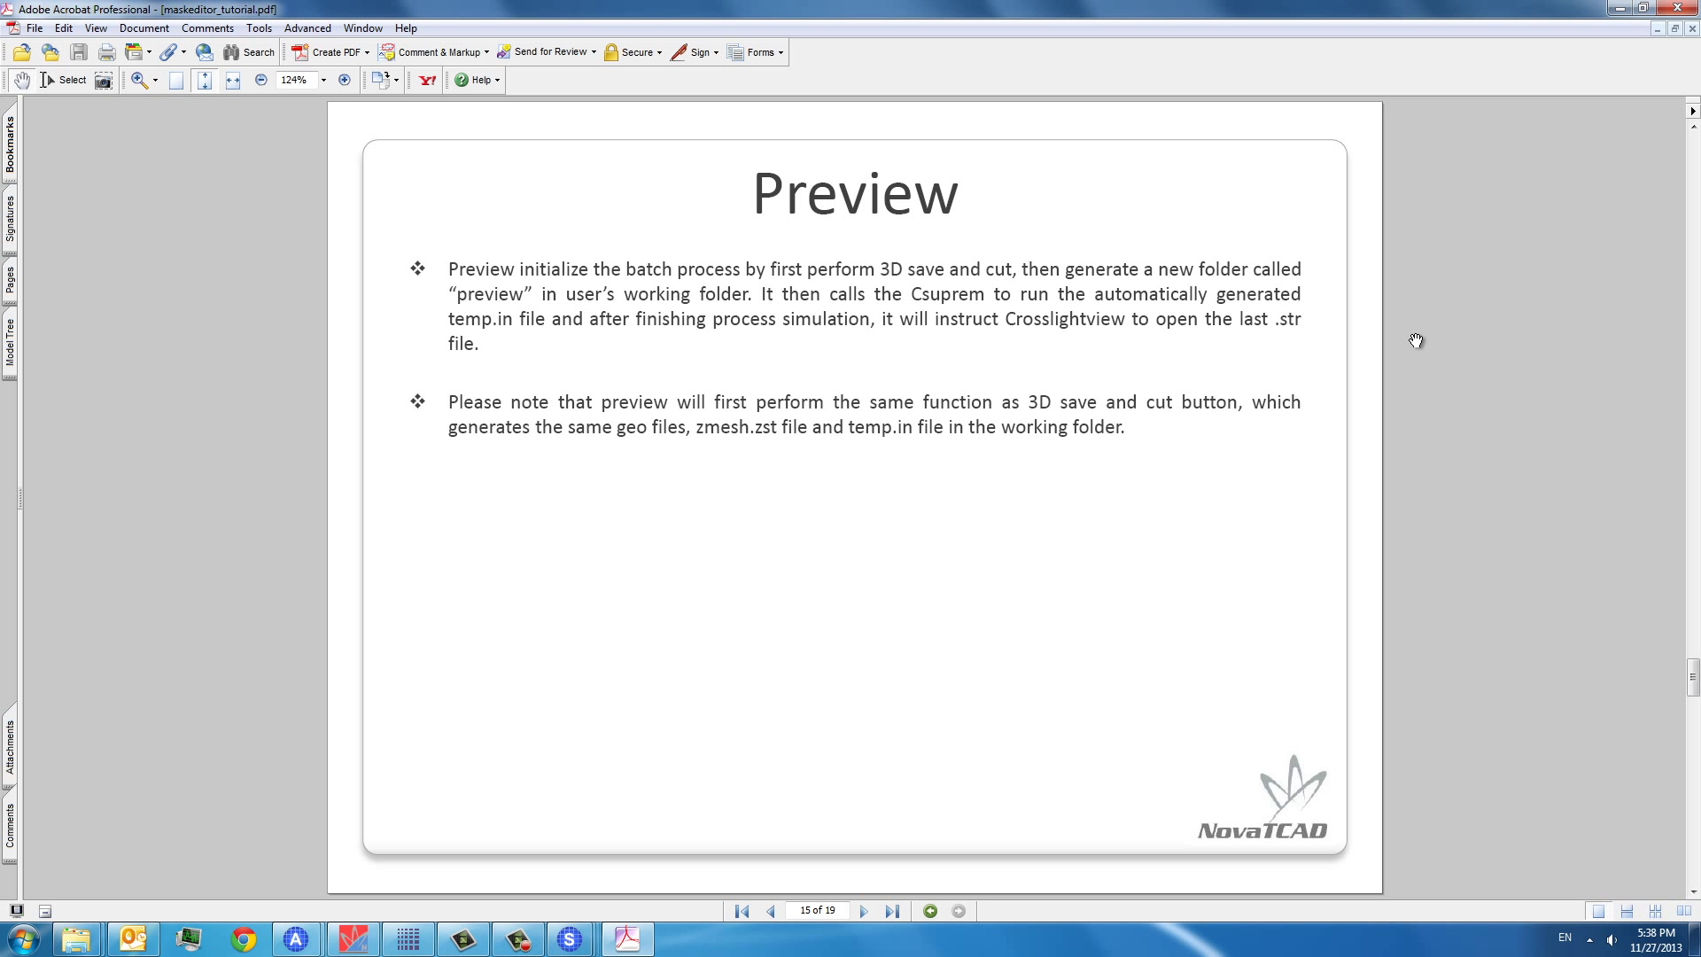
click(892, 912)
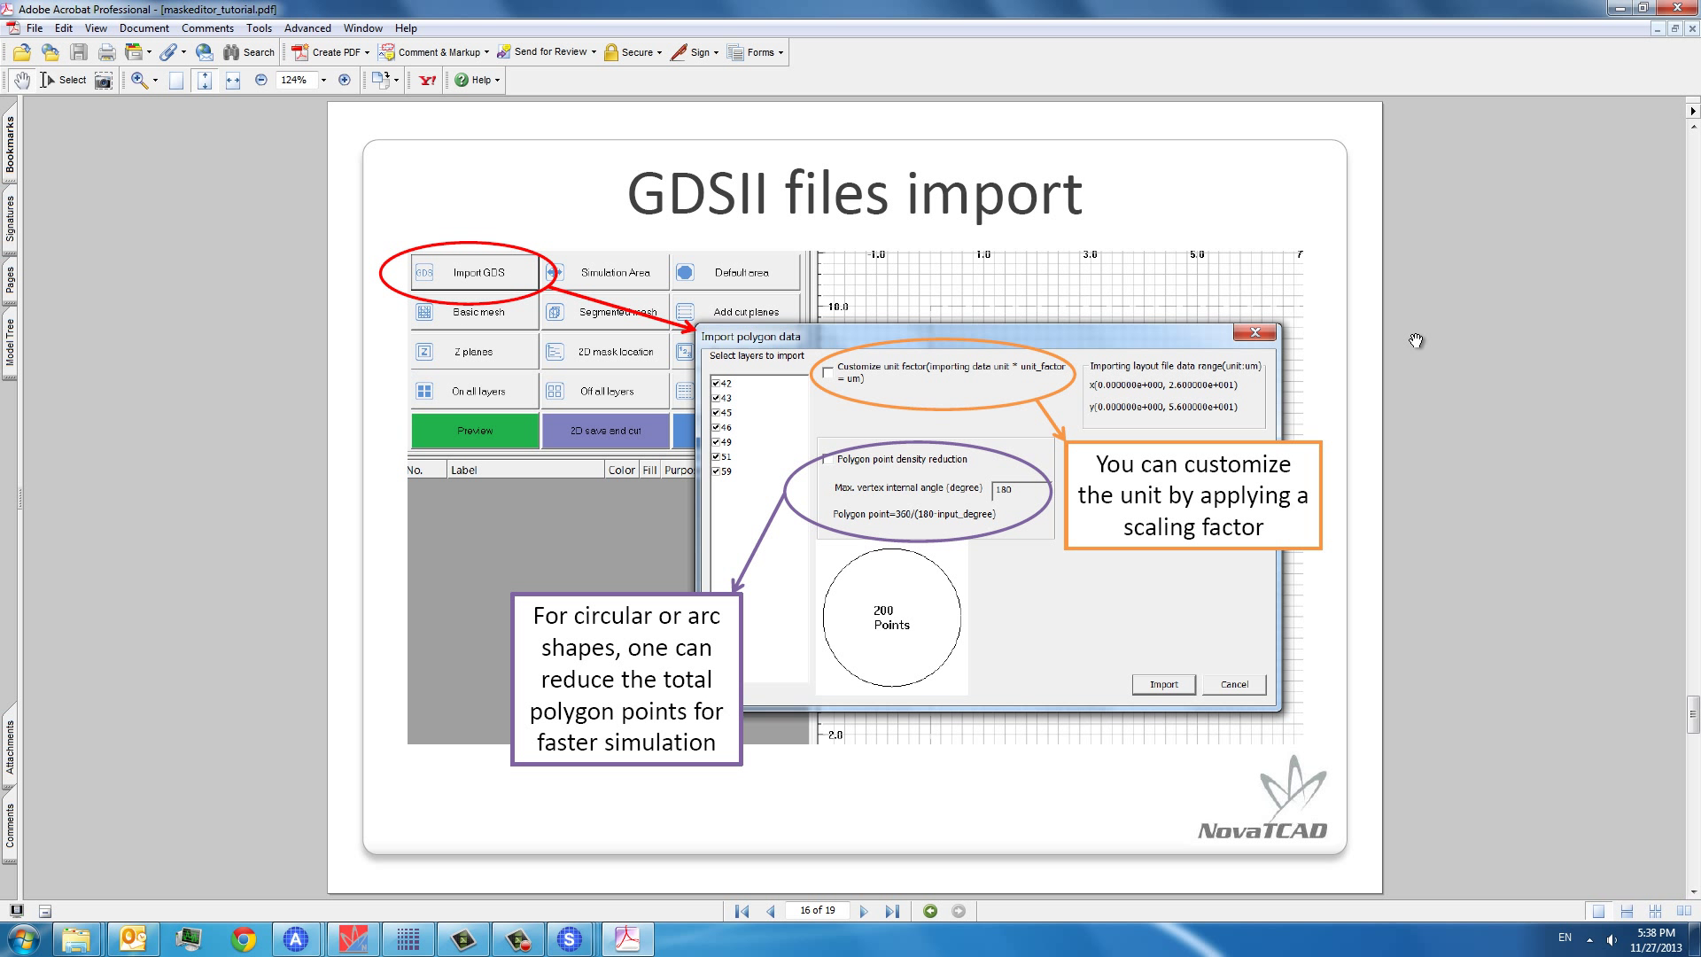
click(877, 909)
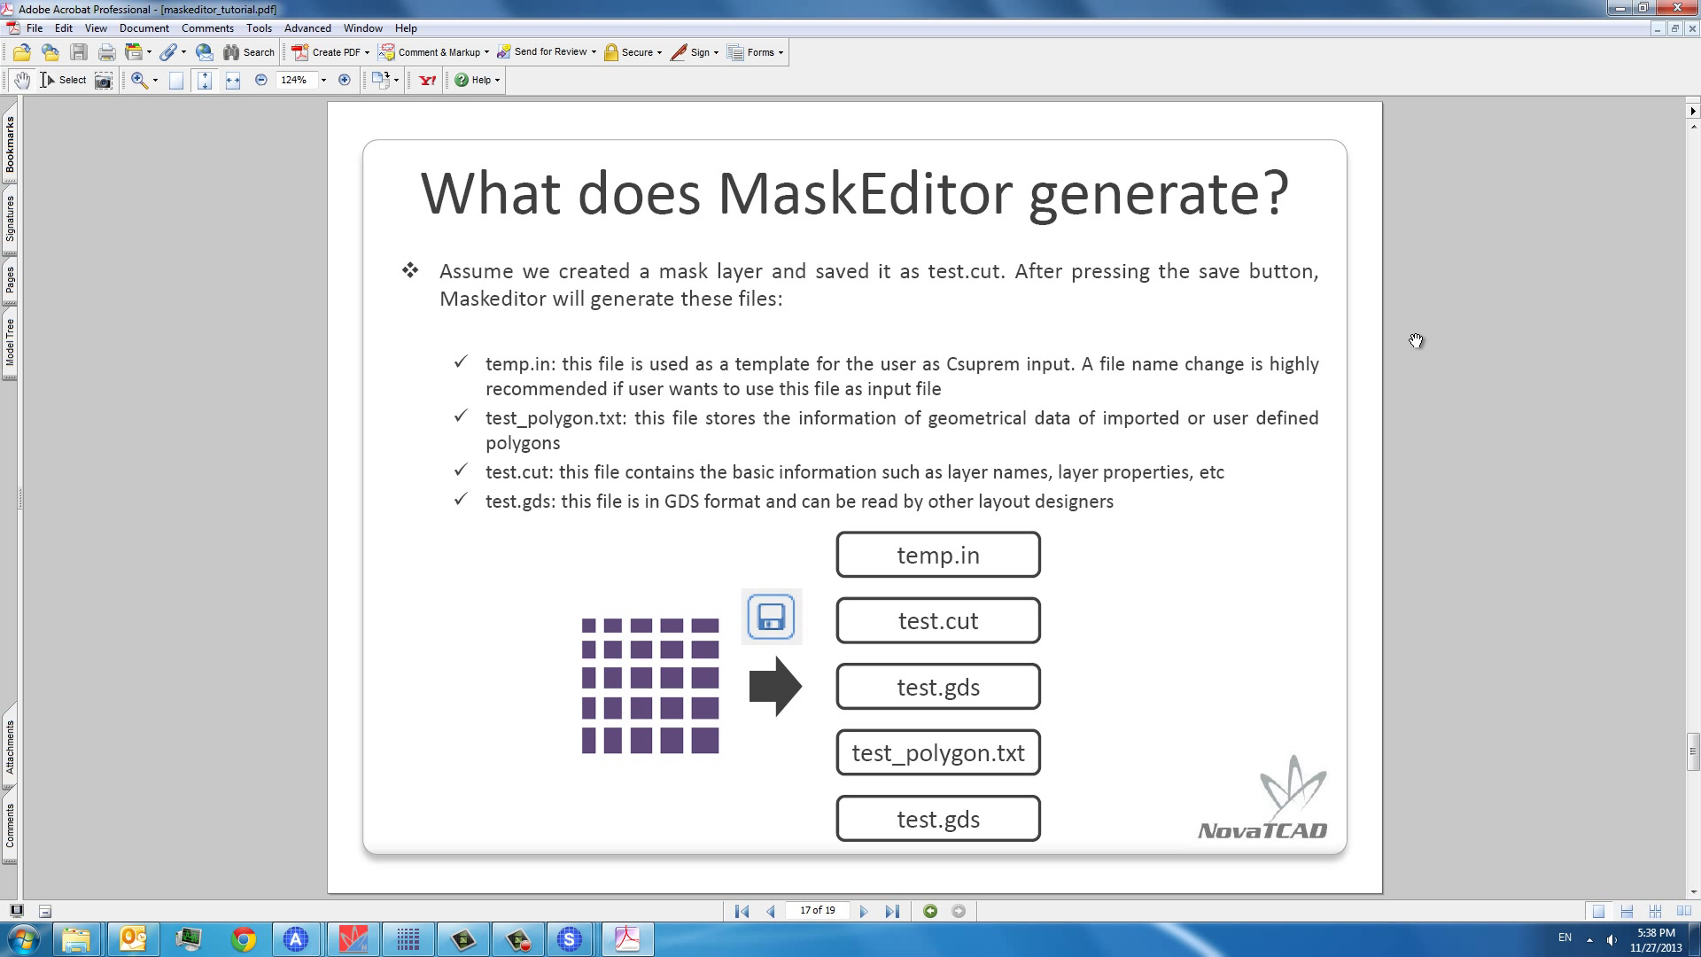
click(876, 911)
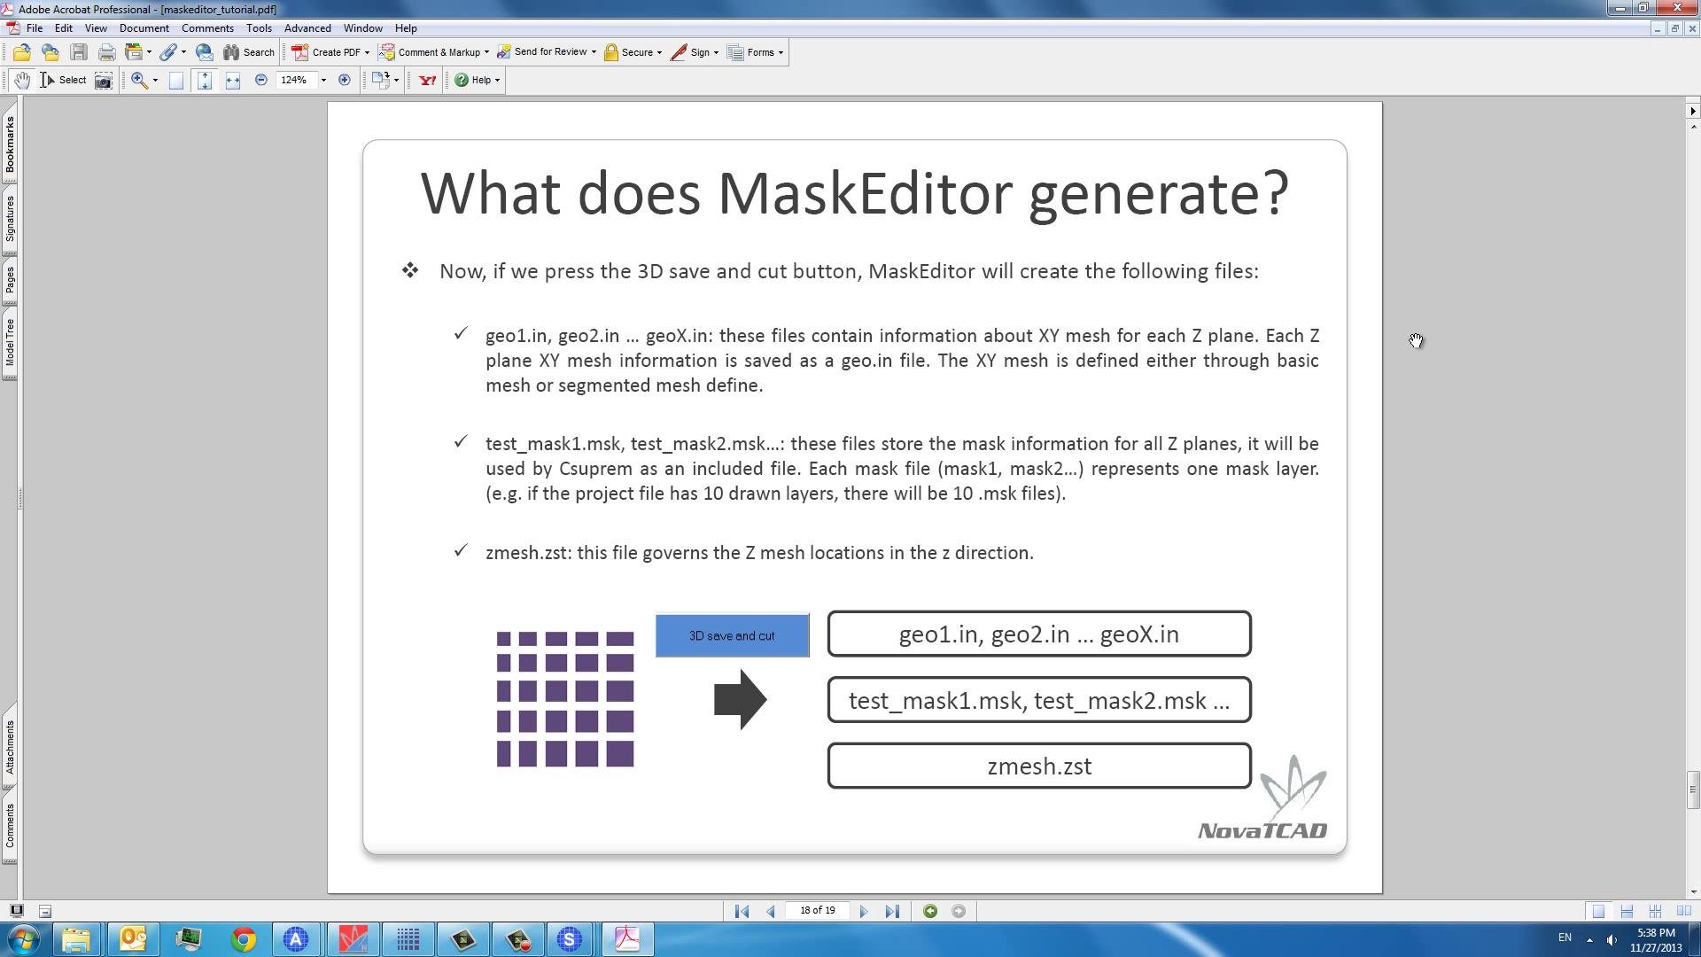